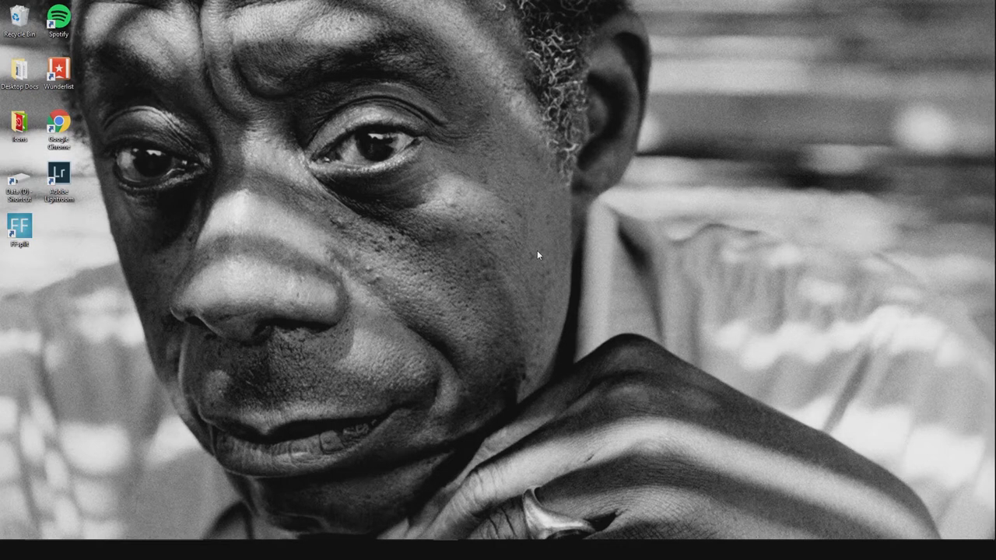
{"action": "mouse_move", "coordinate": [411, 471]}
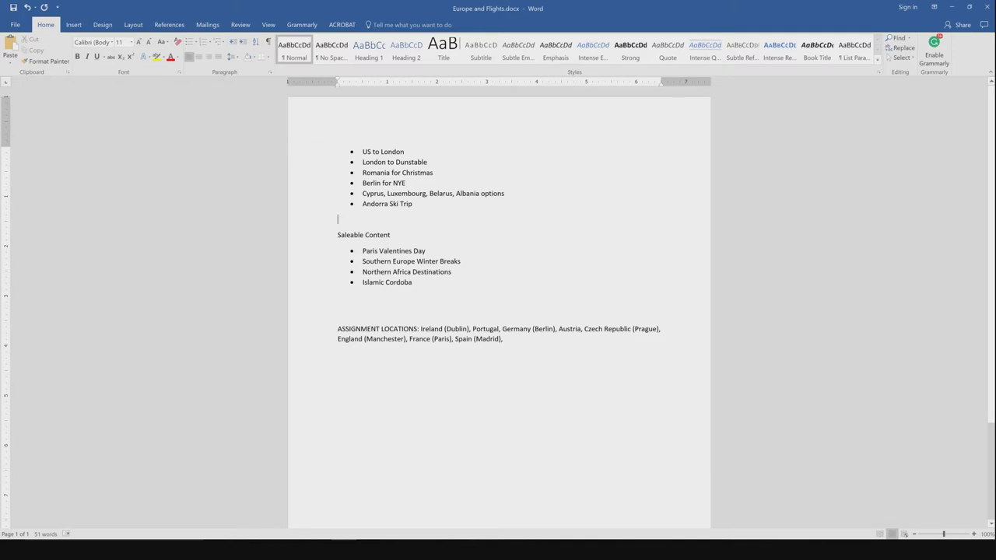
End the 'Berlin for NYE' bullet with a question mark
{"action": "left_click", "coordinate": [405, 184]}
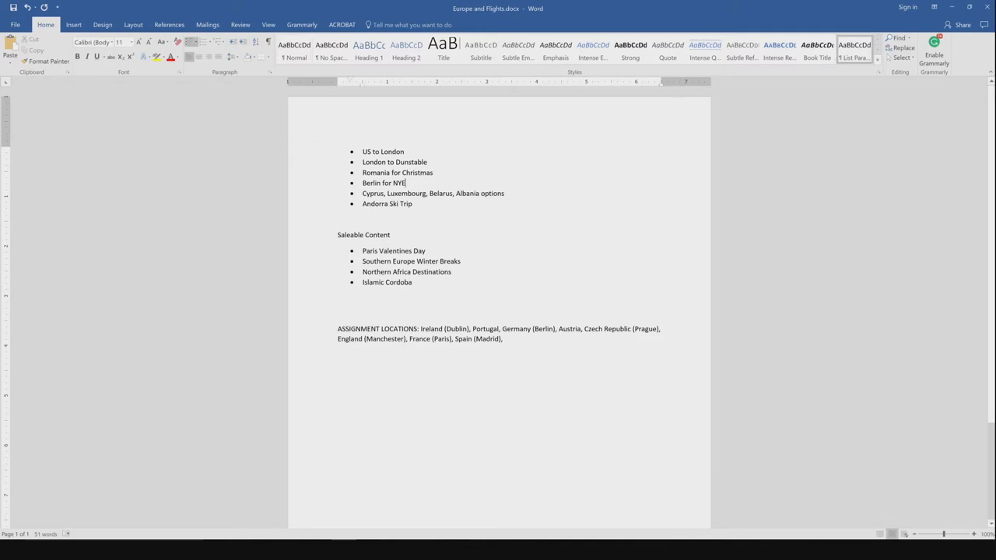
{"action": "type", "text": "?"}
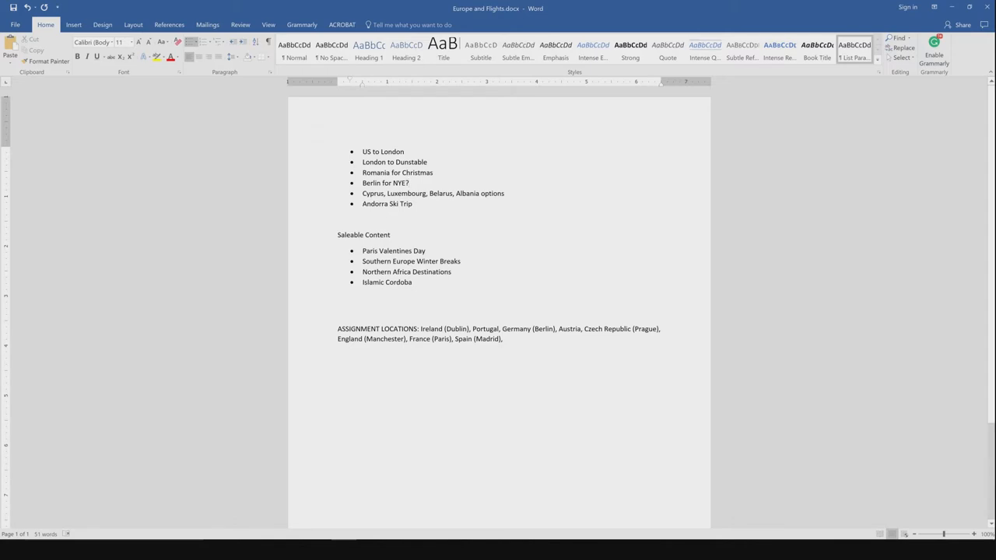
{"action": "left_click", "coordinate": [411, 182]}
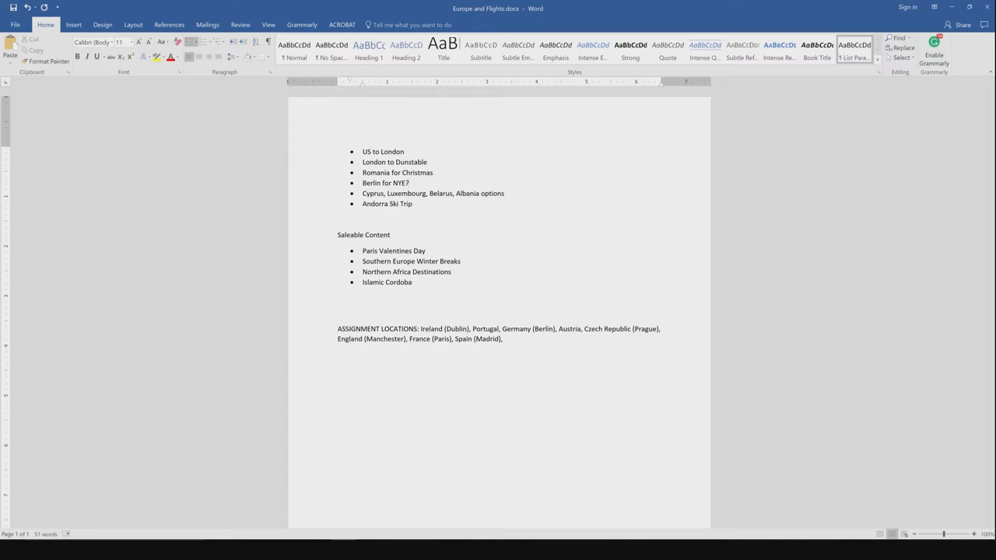
{"action": "left_click", "coordinate": [408, 183]}
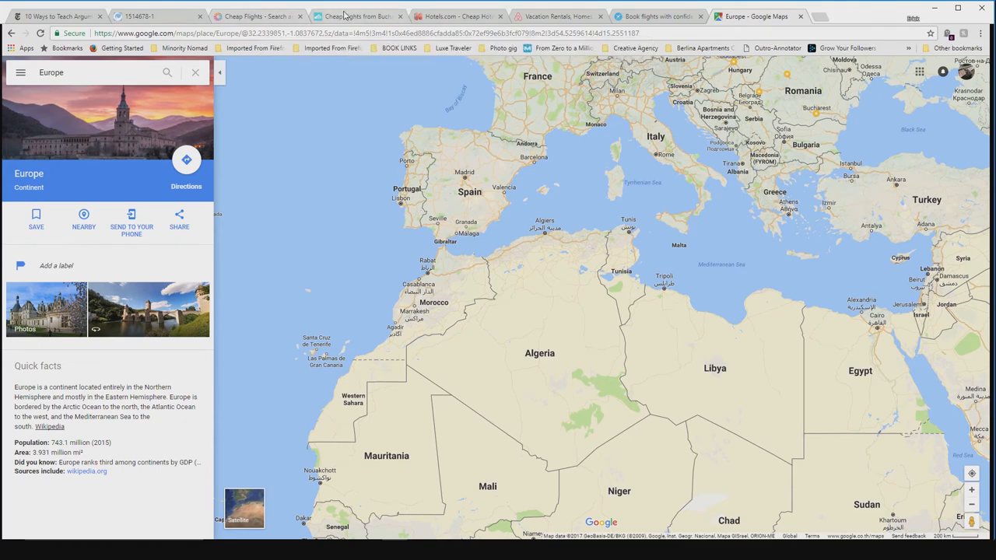
In momondo, keep New York JFK as origin and replace the London destination with Anywhere
{"action": "left_click", "coordinate": [256, 16]}
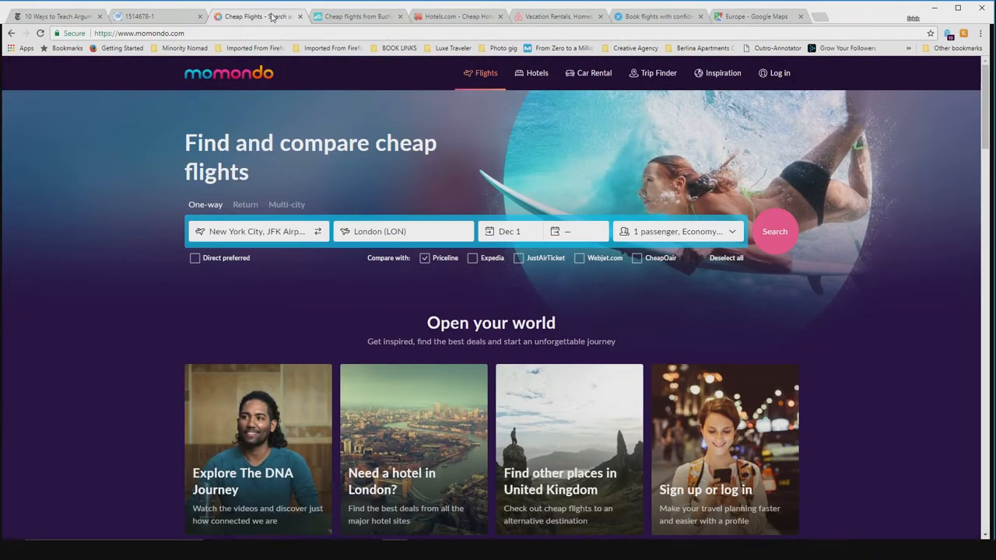
{"action": "mouse_move", "coordinate": [245, 76]}
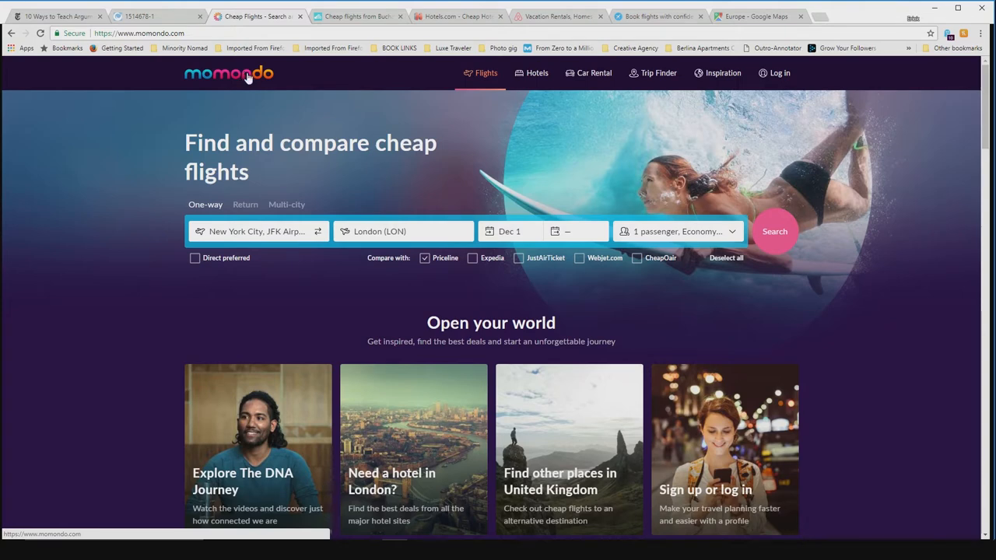
{"action": "left_click", "coordinate": [403, 230]}
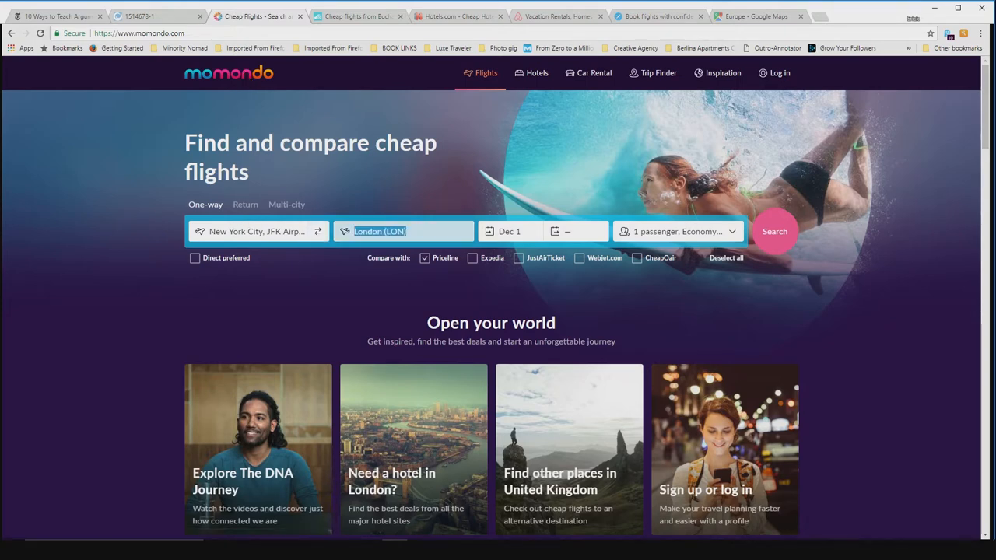
{"action": "left_click", "coordinate": [404, 230]}
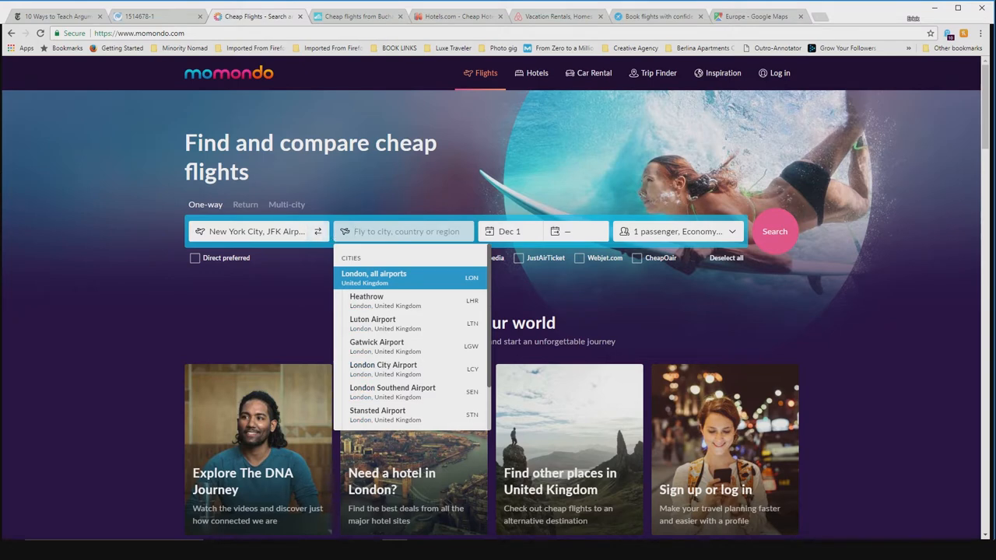
{"action": "left_click", "coordinate": [373, 277]}
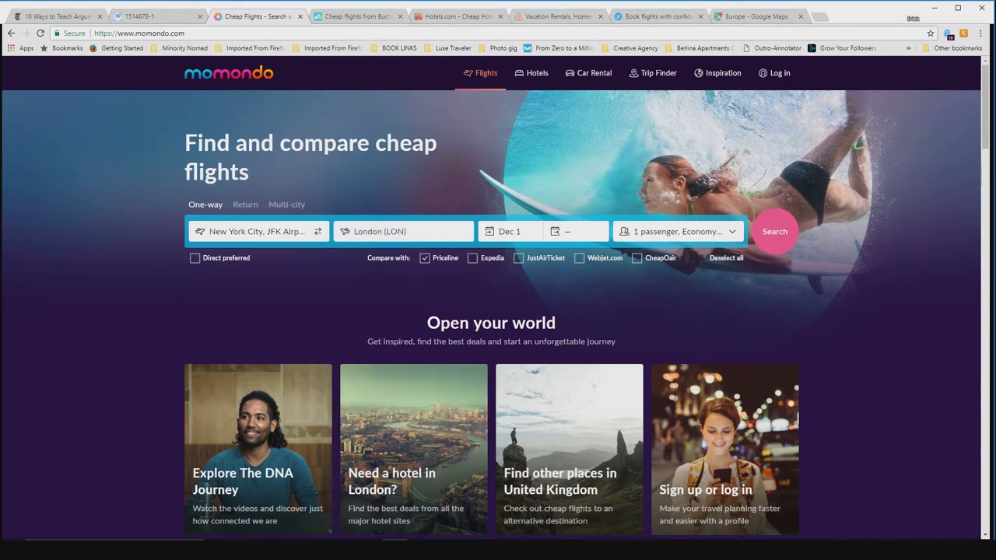
{"action": "left_click", "coordinate": [259, 230]}
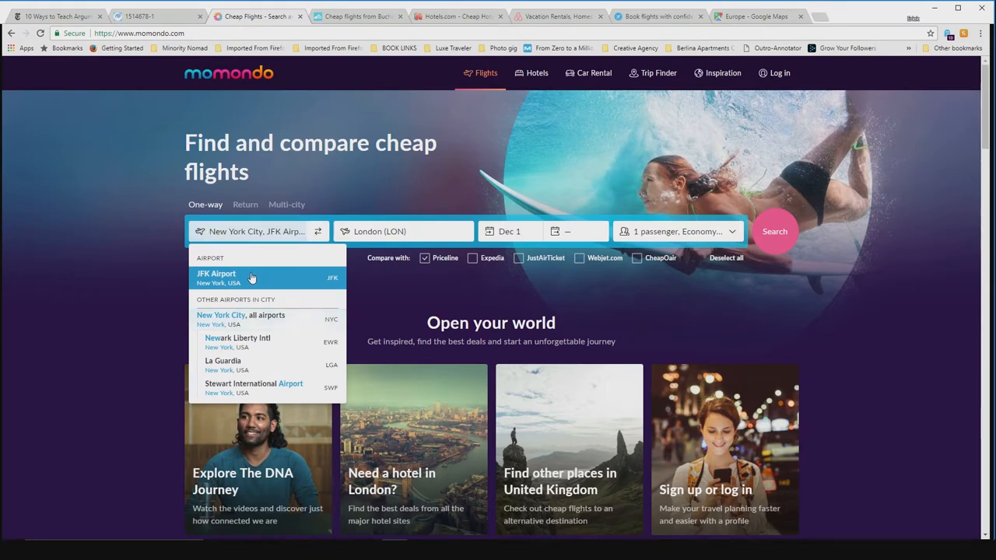
{"action": "left_click", "coordinate": [403, 231]}
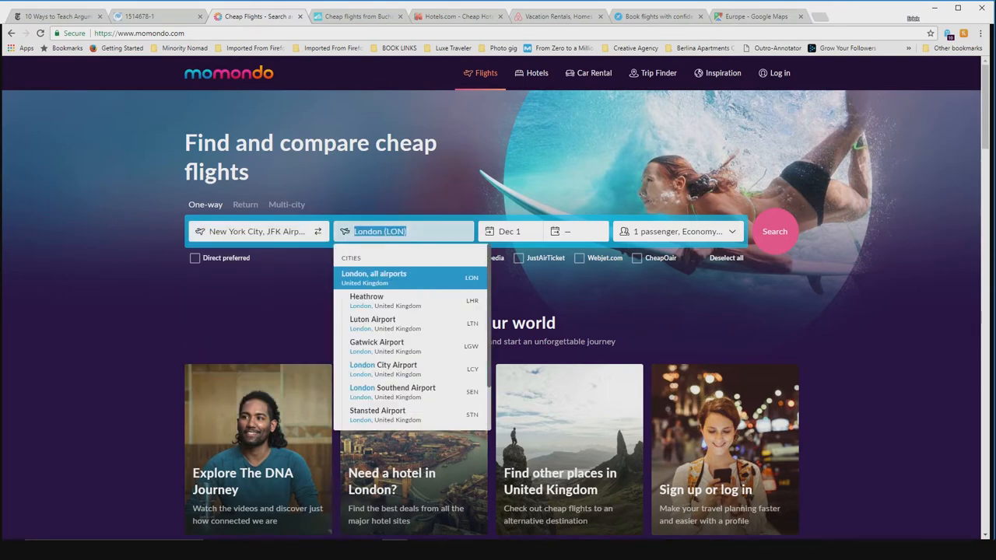
{"action": "type", "text": "any"}
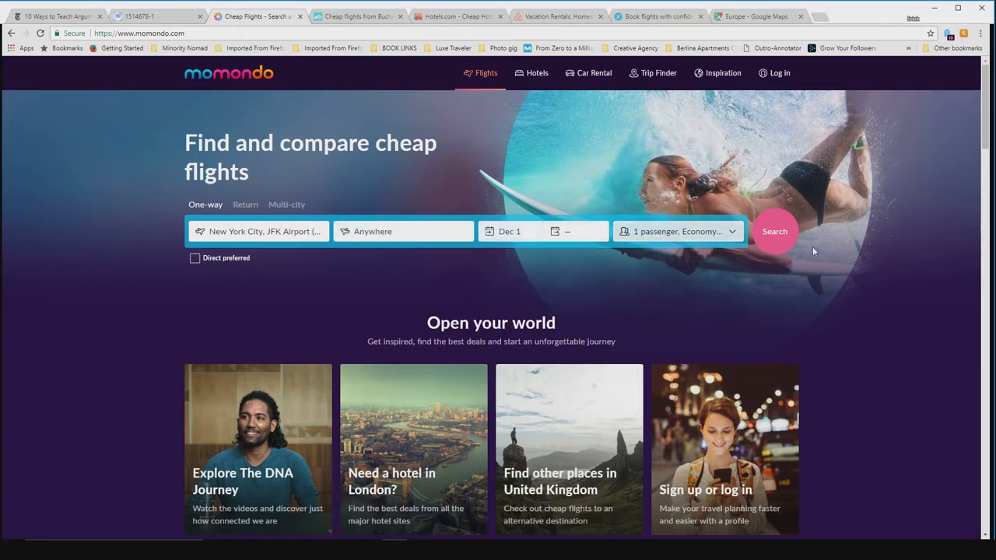
Submit the one-way JFK to anywhere search for Dec 1
{"action": "left_click", "coordinate": [775, 231]}
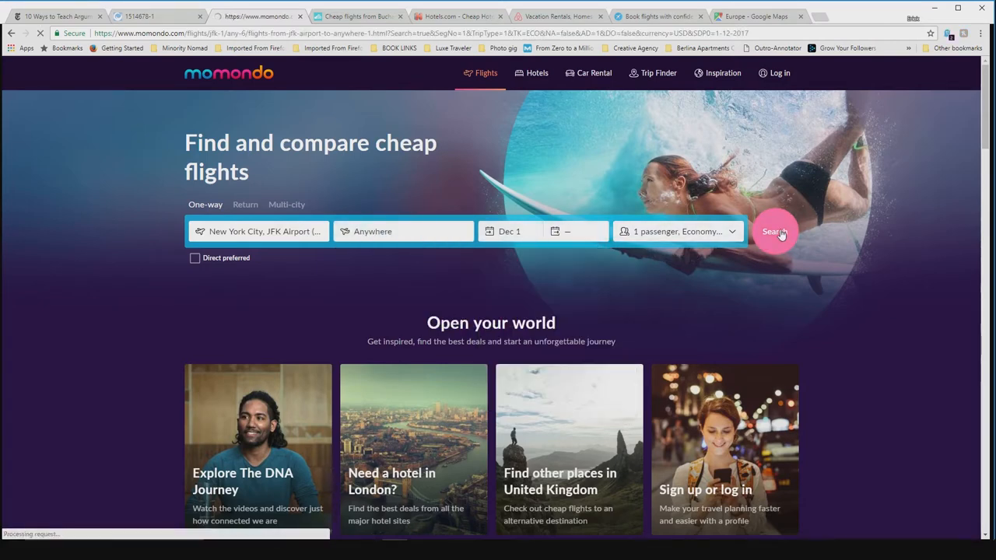
{"action": "left_click", "coordinate": [775, 231]}
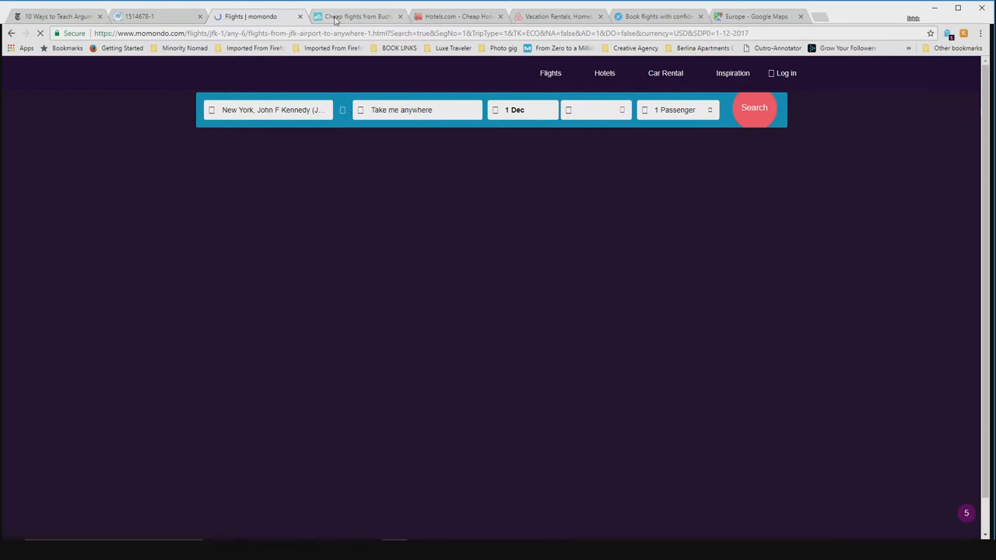
{"action": "left_click", "coordinate": [358, 15]}
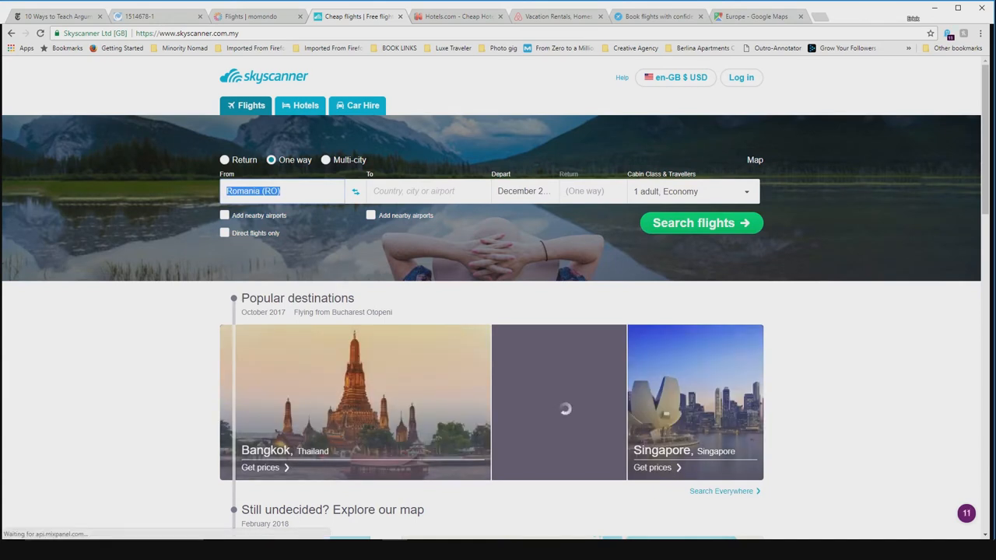
Search Skyscanner one-way from United States to everywhere departing 1 Dec 2017
{"action": "type", "text": "us"}
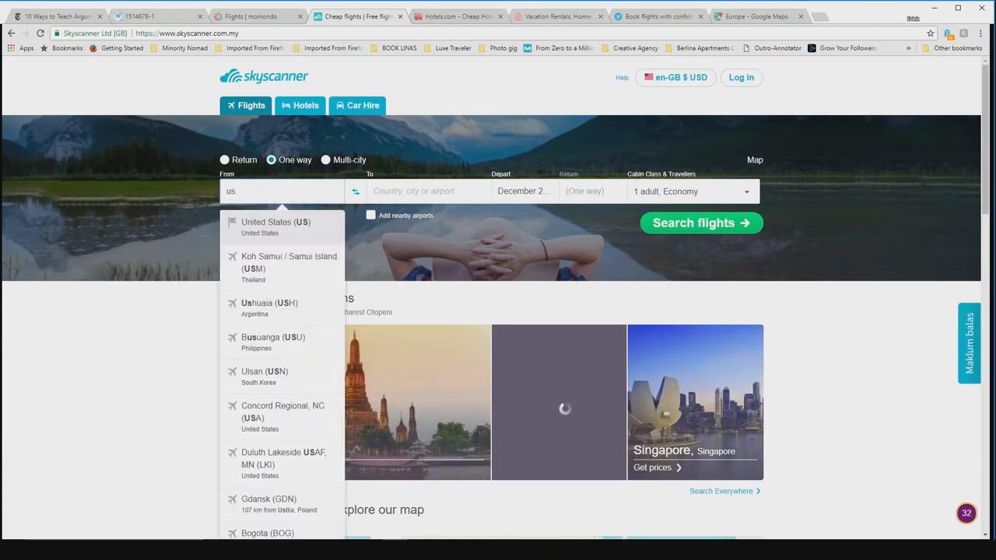
{"action": "left_click", "coordinate": [276, 221]}
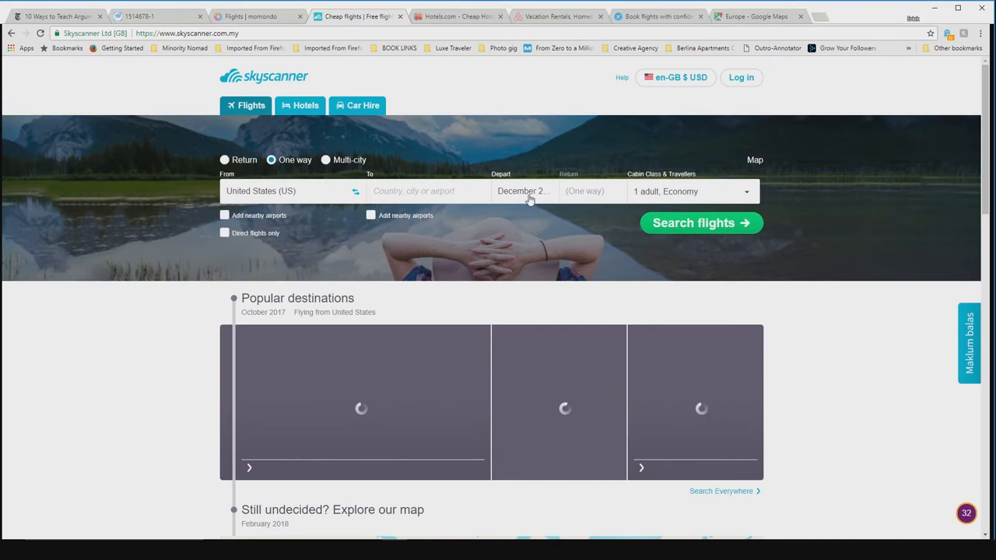
{"action": "left_click", "coordinate": [524, 190]}
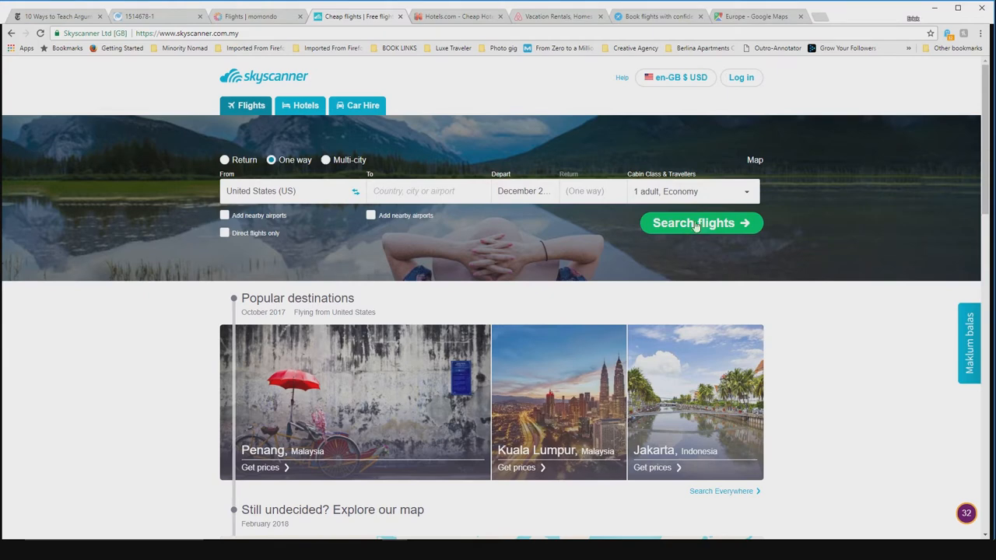
{"action": "left_click", "coordinate": [523, 190]}
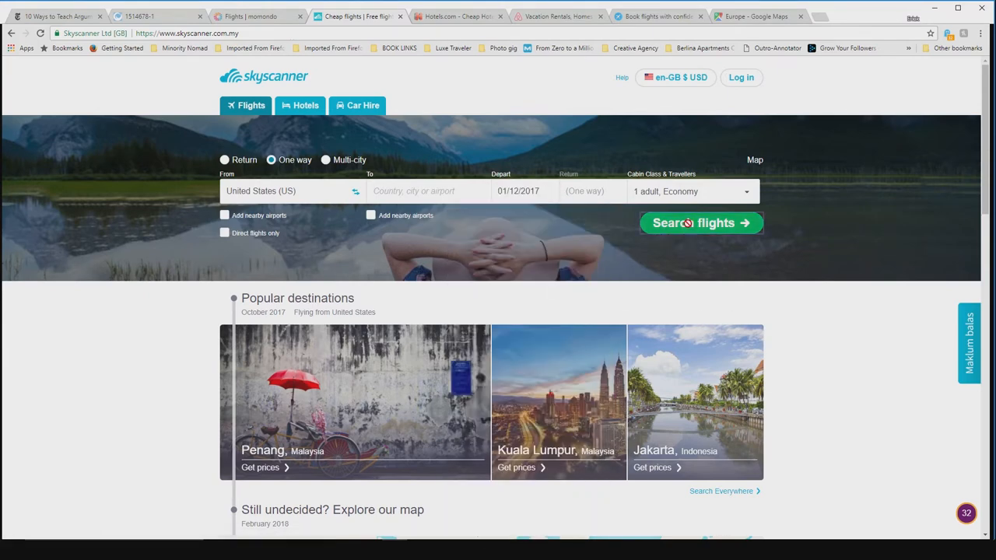
{"action": "left_click", "coordinate": [257, 15]}
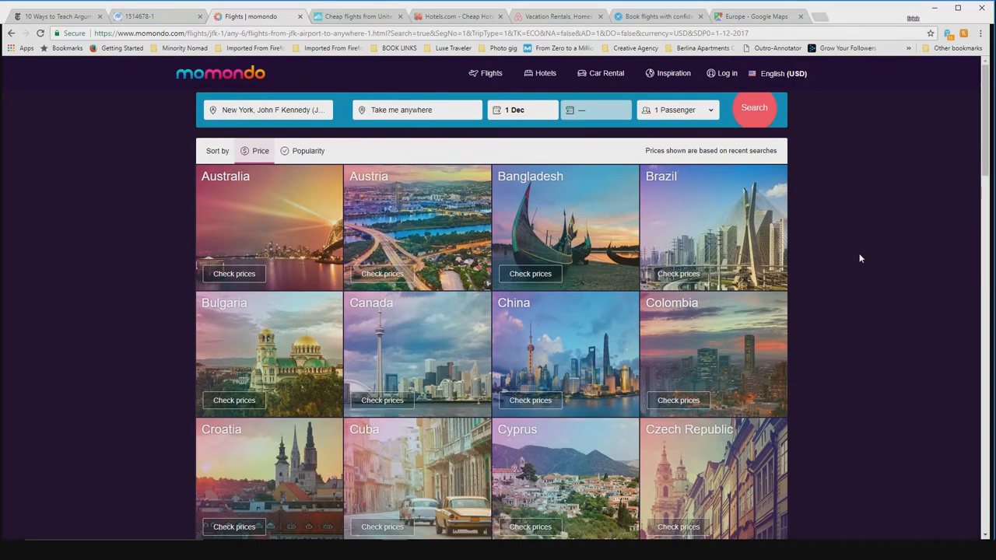
{"action": "mouse_move", "coordinate": [863, 264]}
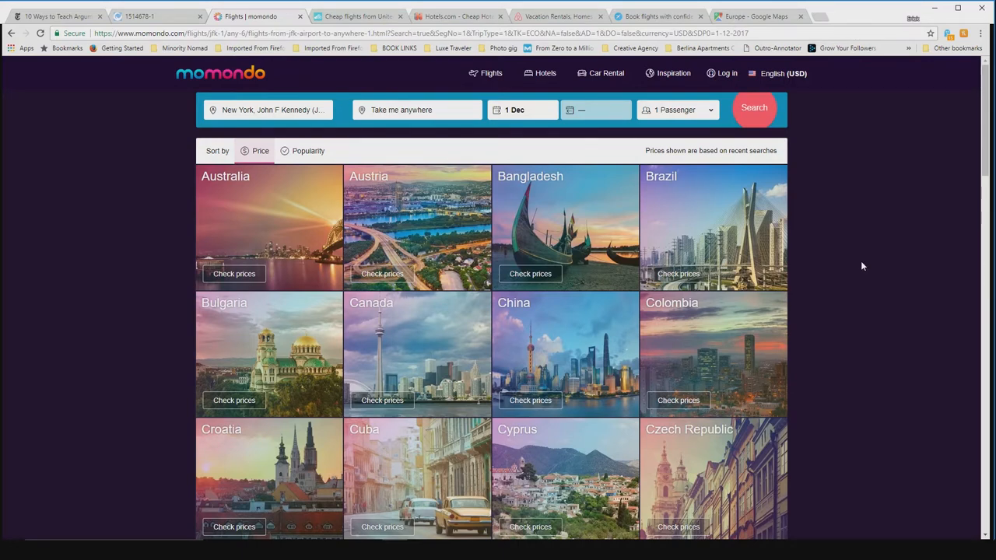
{"action": "mouse_move", "coordinate": [324, 325]}
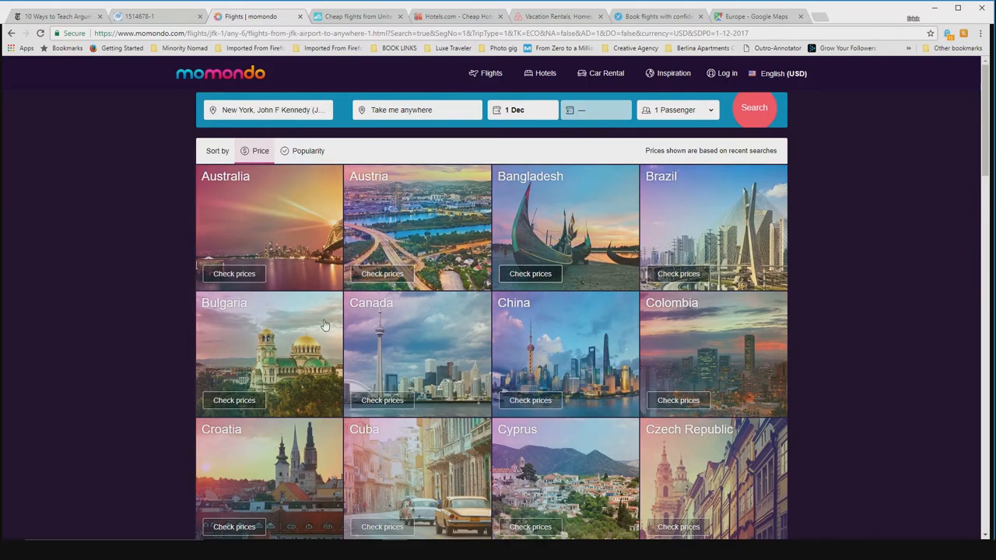
Browse momondo's destination country grid from Australia to Zimbabwe, then return to Skyscanner
{"action": "scroll", "scroll_direction": "down", "scroll_amount": 3}
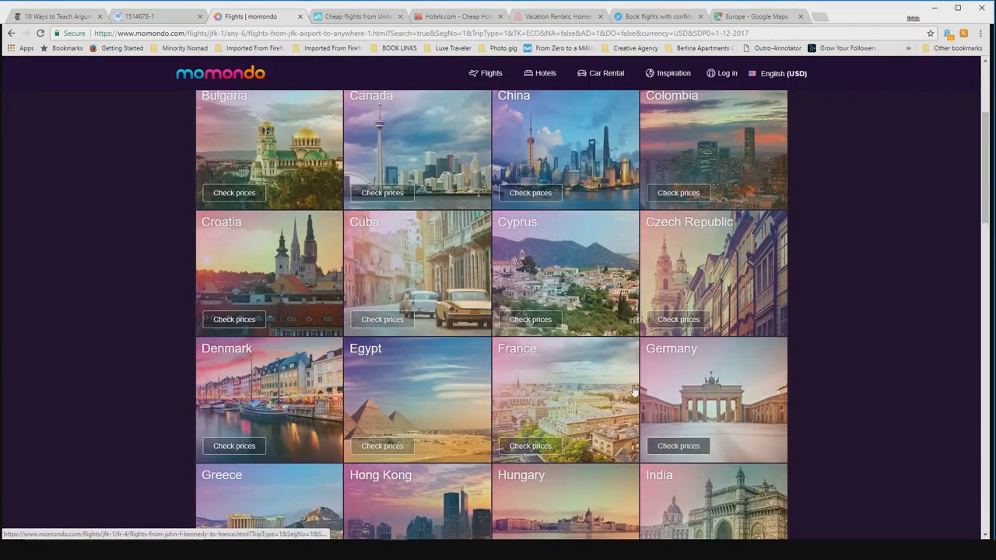
{"action": "scroll", "scroll_direction": "down", "scroll_amount": 3}
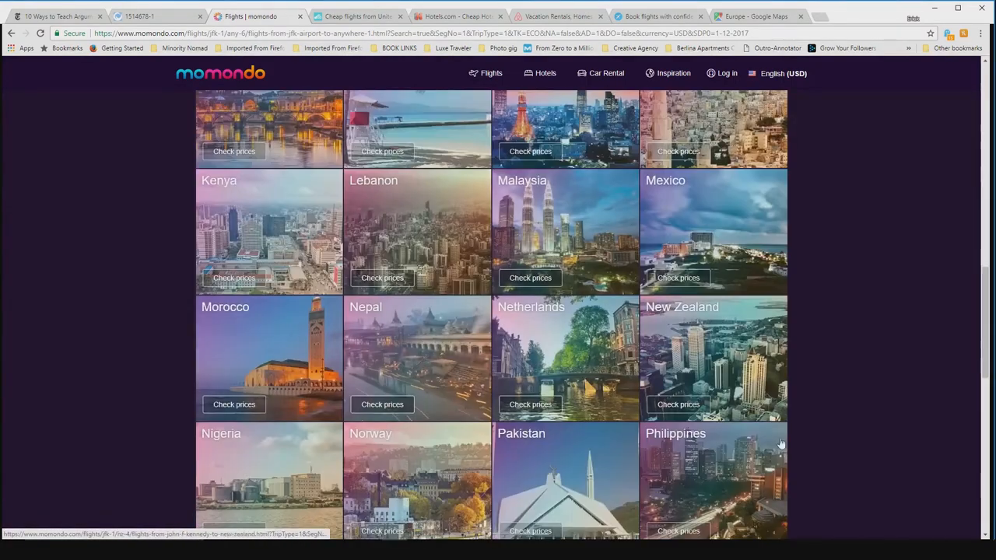
{"action": "scroll", "scroll_direction": "down", "scroll_amount": 3}
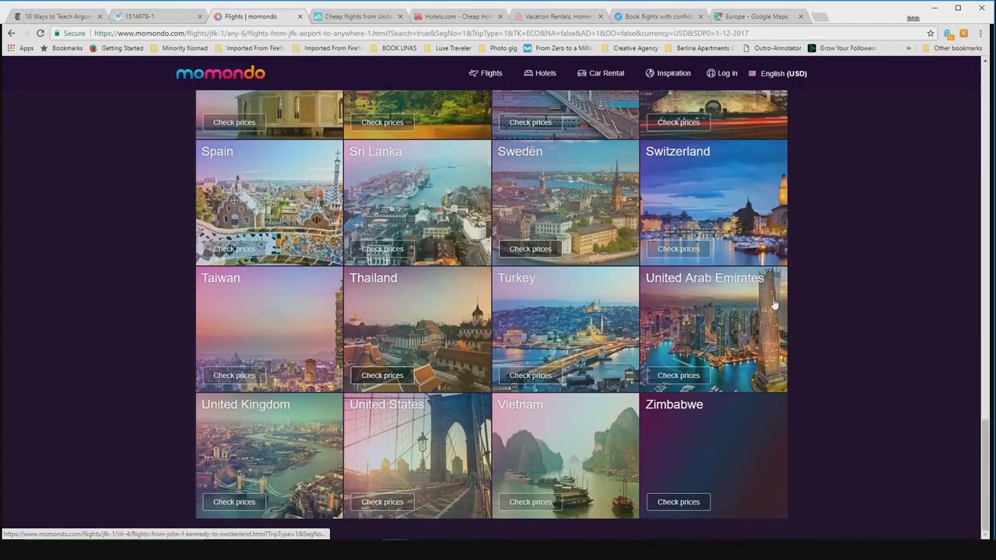
{"action": "scroll", "scroll_direction": "up", "scroll_amount": 3}
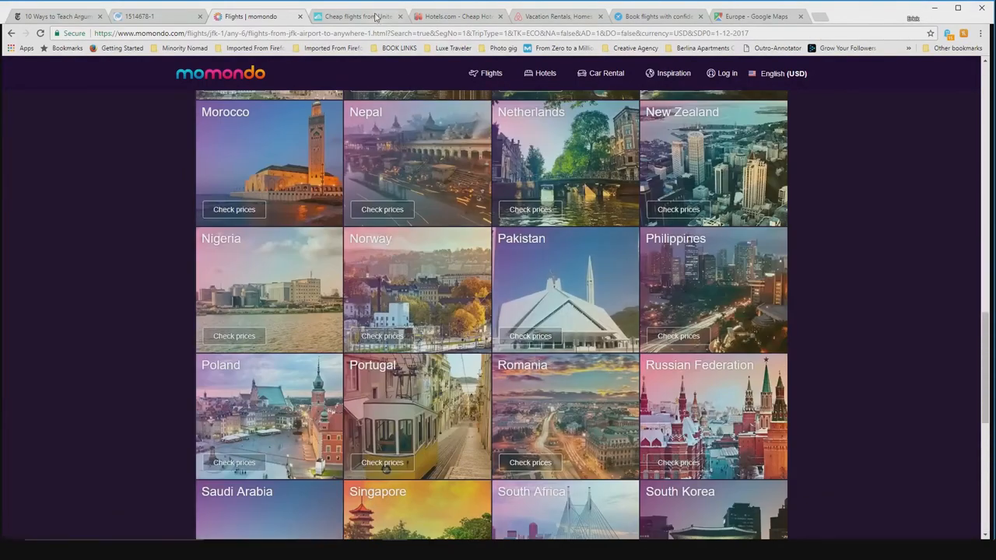
{"action": "left_click", "coordinate": [358, 15]}
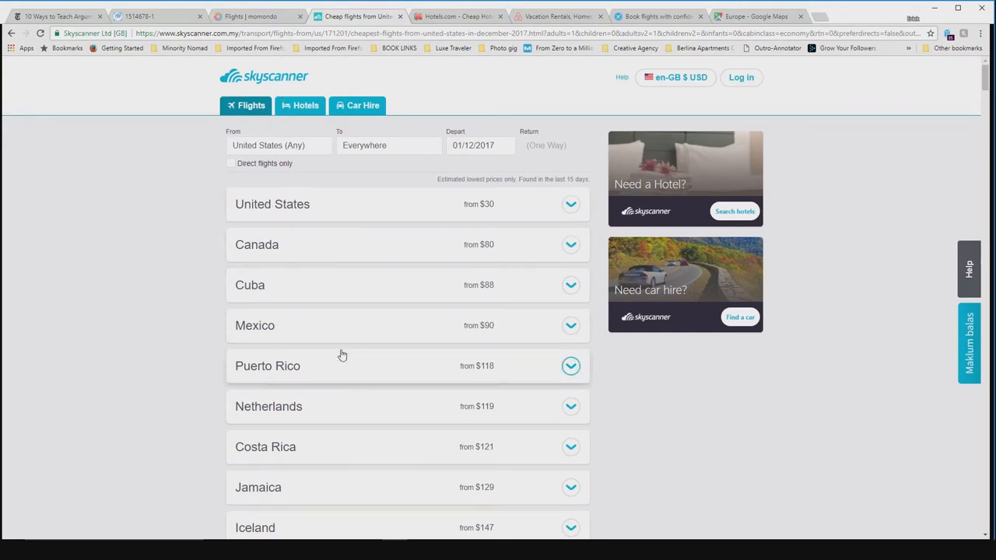
Scroll Skyscanner's cheapest-destination list down to Japan with Osaka from $149
{"action": "scroll", "scroll_direction": "down", "scroll_amount": 3}
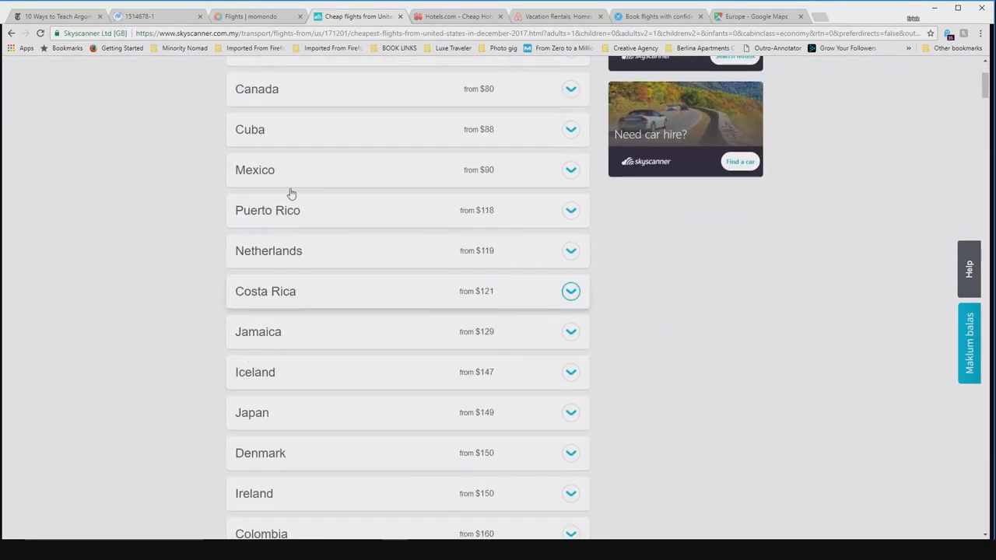
{"action": "scroll", "scroll_direction": "down", "scroll_amount": 3}
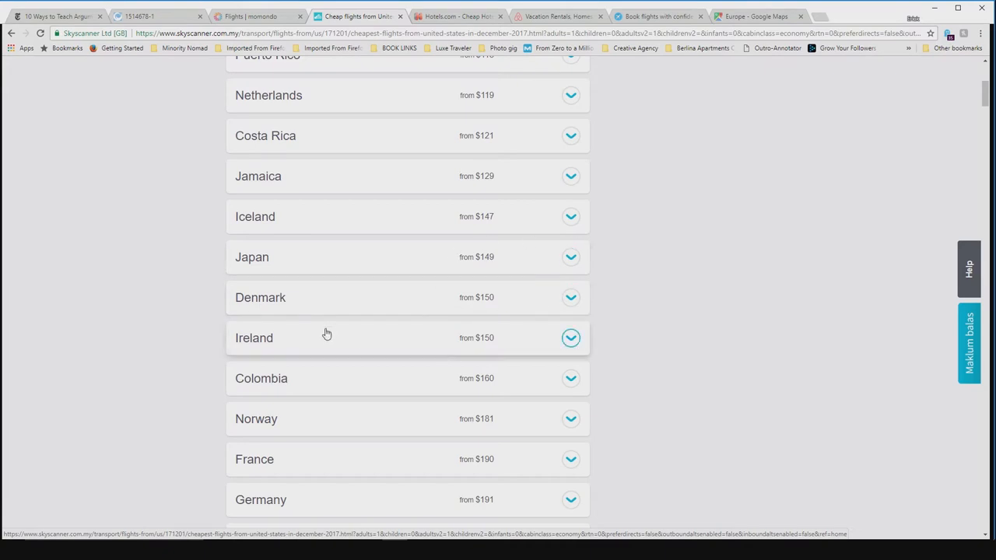
{"action": "scroll", "scroll_direction": "up", "scroll_amount": 3}
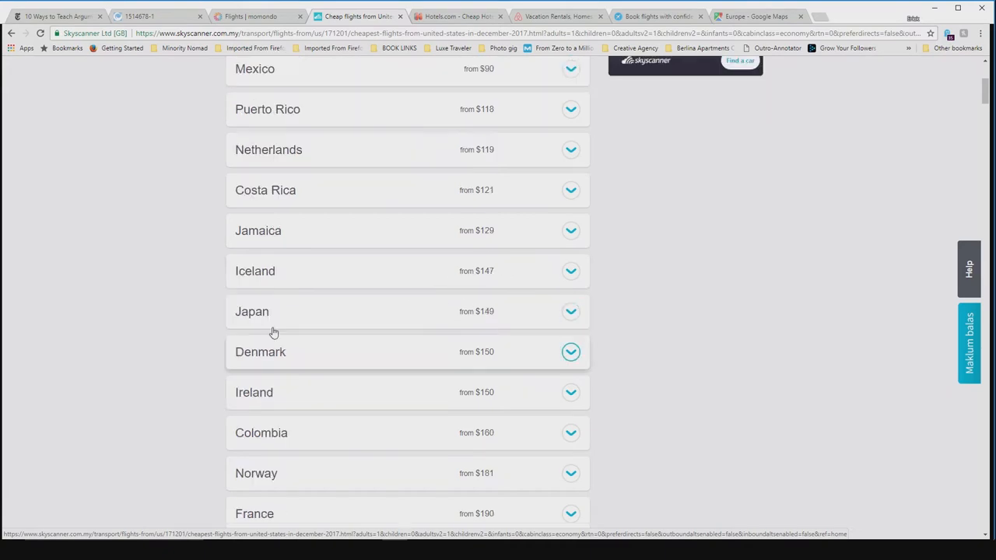
{"action": "scroll", "scroll_direction": "down", "scroll_amount": 3}
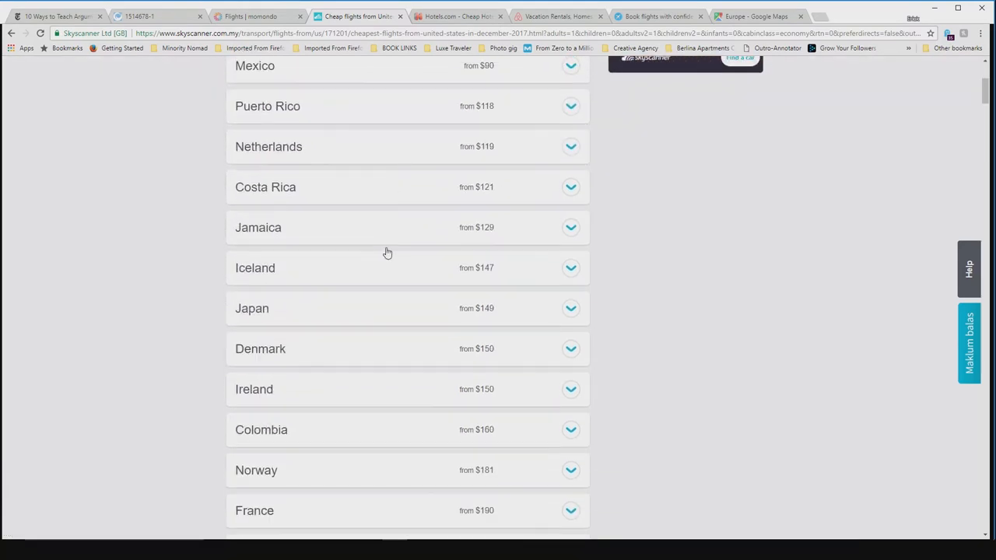
{"action": "scroll", "scroll_direction": "down", "scroll_amount": 3}
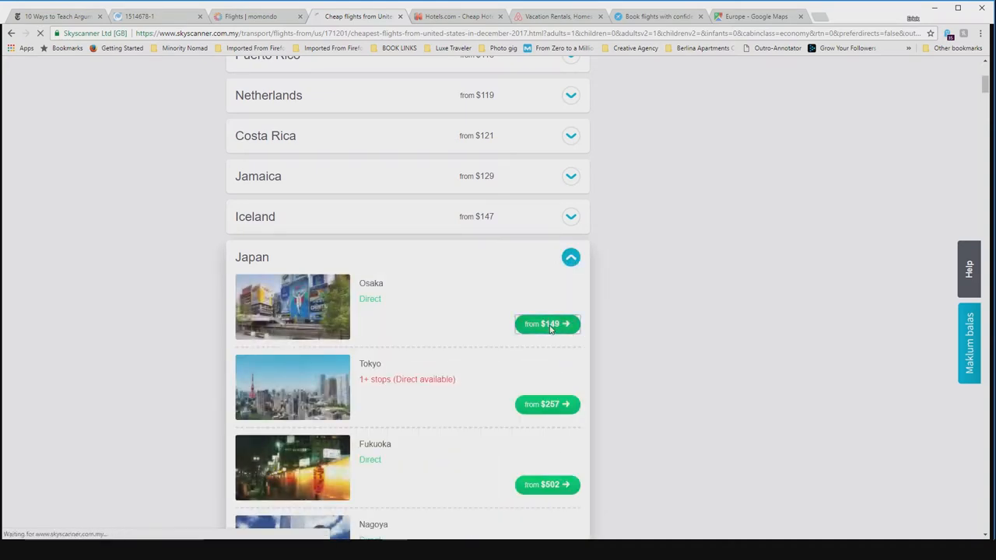
Expand Osaka fares by US departure city and check the Honolulu direct fare
{"action": "left_click", "coordinate": [548, 324]}
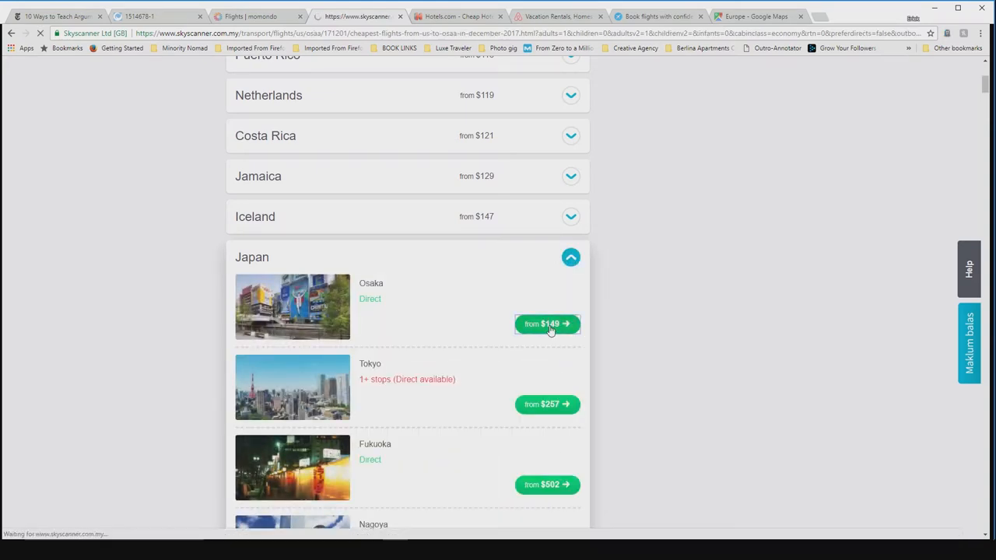
{"action": "left_click", "coordinate": [548, 323]}
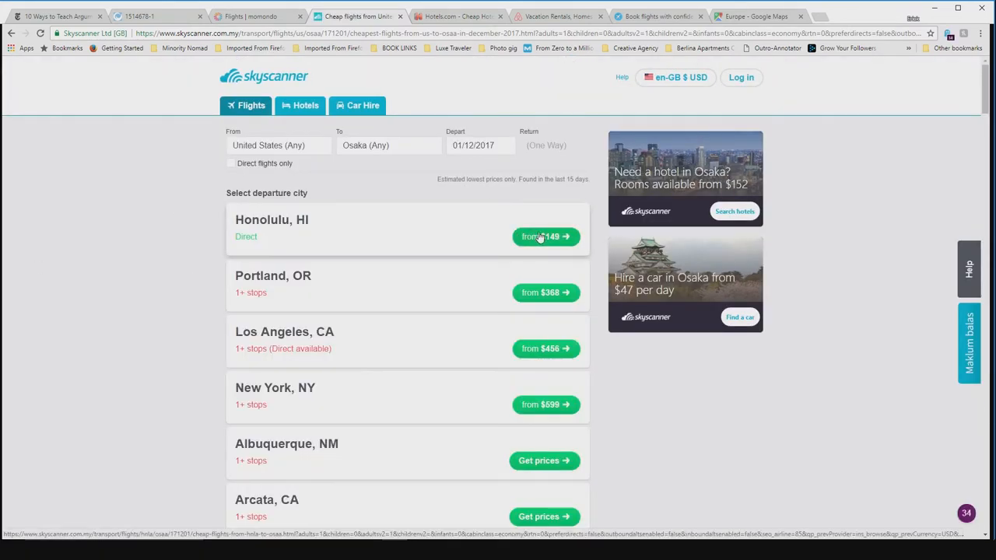
{"action": "left_click", "coordinate": [545, 237]}
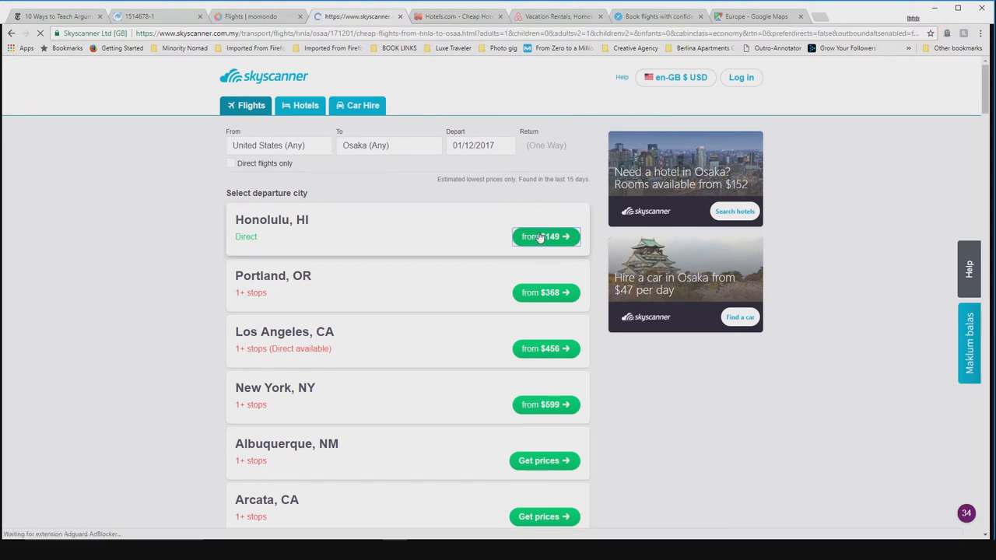
{"action": "left_click", "coordinate": [545, 237]}
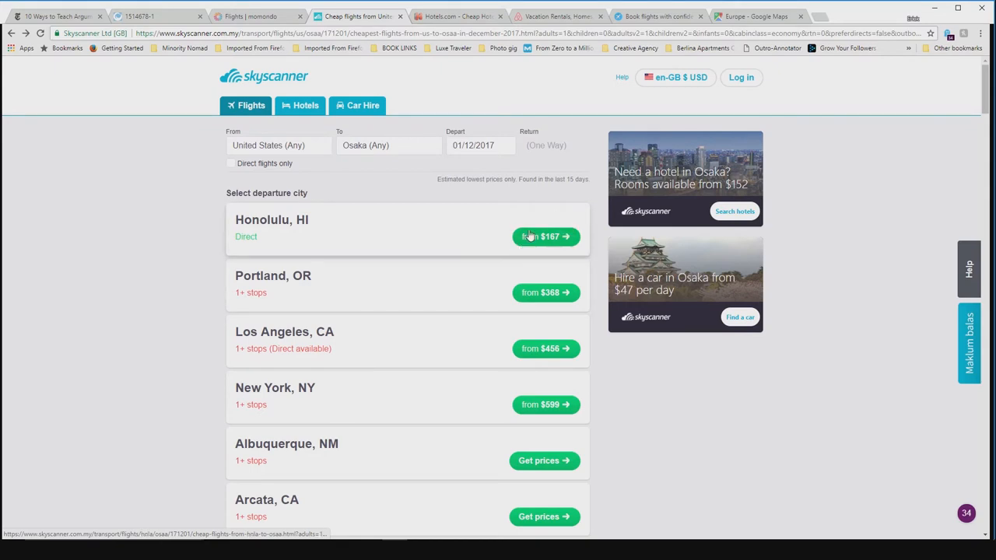
{"action": "mouse_move", "coordinate": [97, 339]}
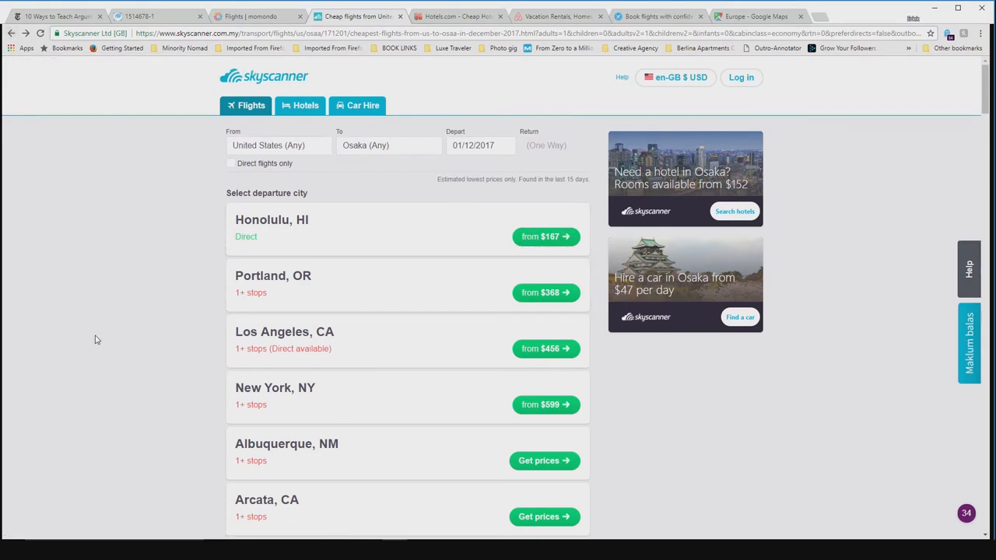
{"action": "mouse_move", "coordinate": [87, 339]}
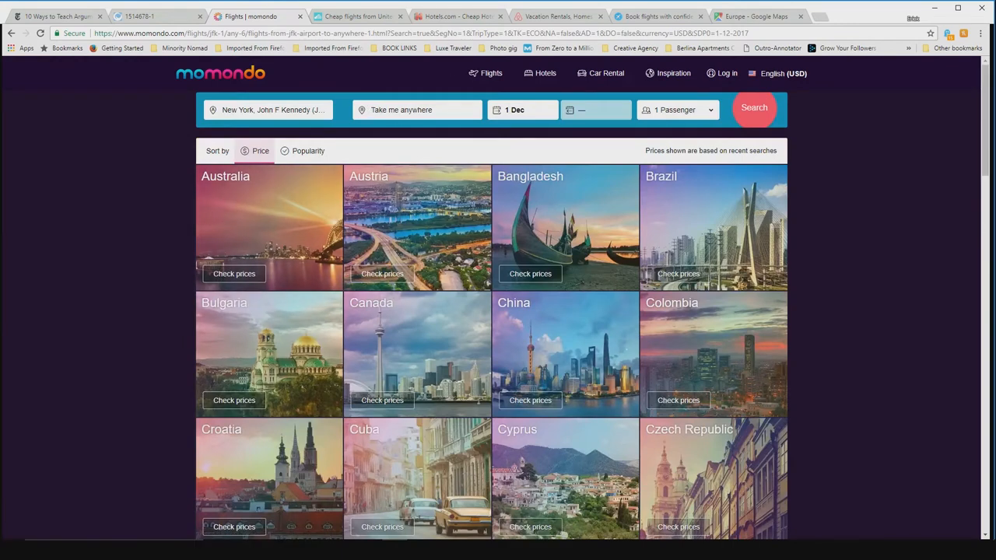
Set momondo destination to London, all airports, and origin to New York, all airports
{"action": "type", "text": "london"}
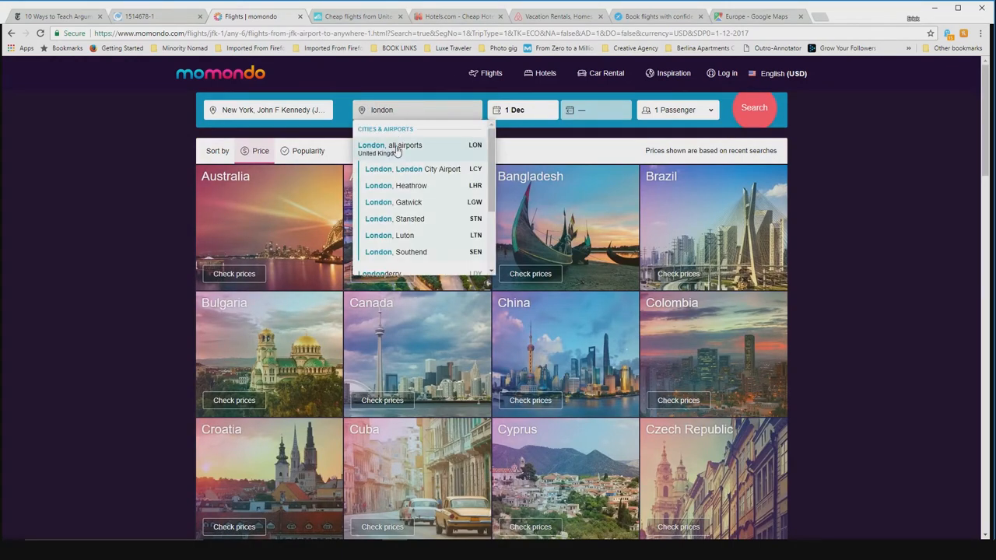
{"action": "left_click", "coordinate": [390, 146]}
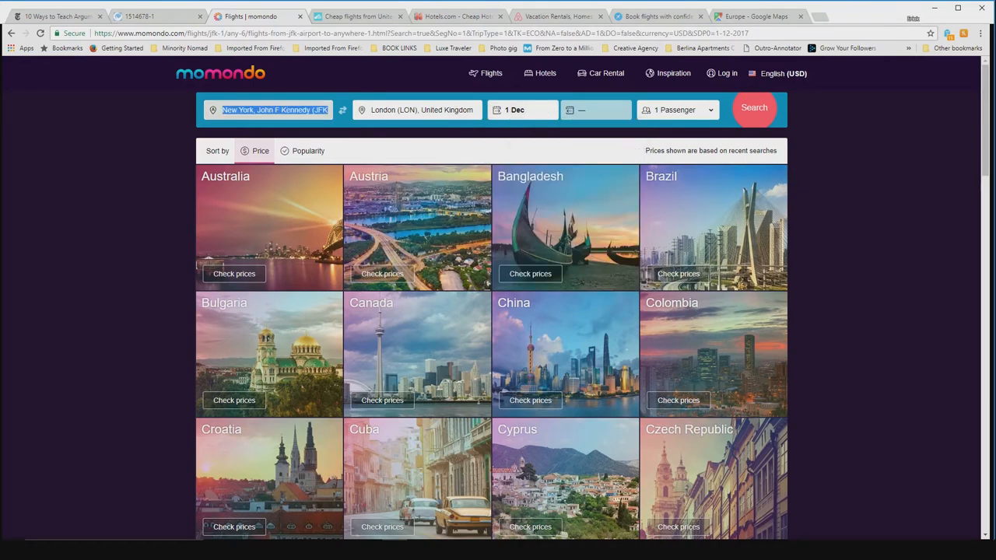
{"action": "type", "text": "new york"}
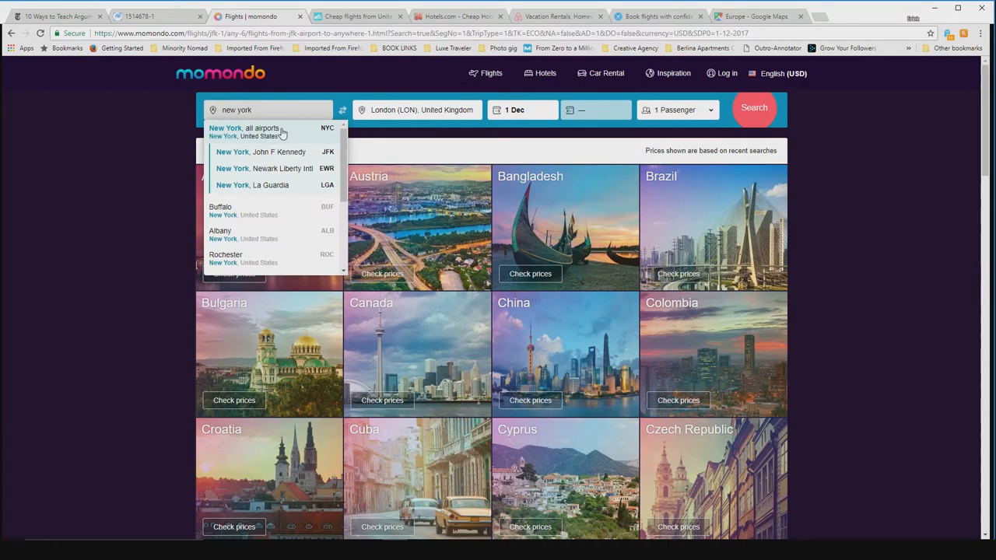
{"action": "left_click", "coordinate": [268, 131]}
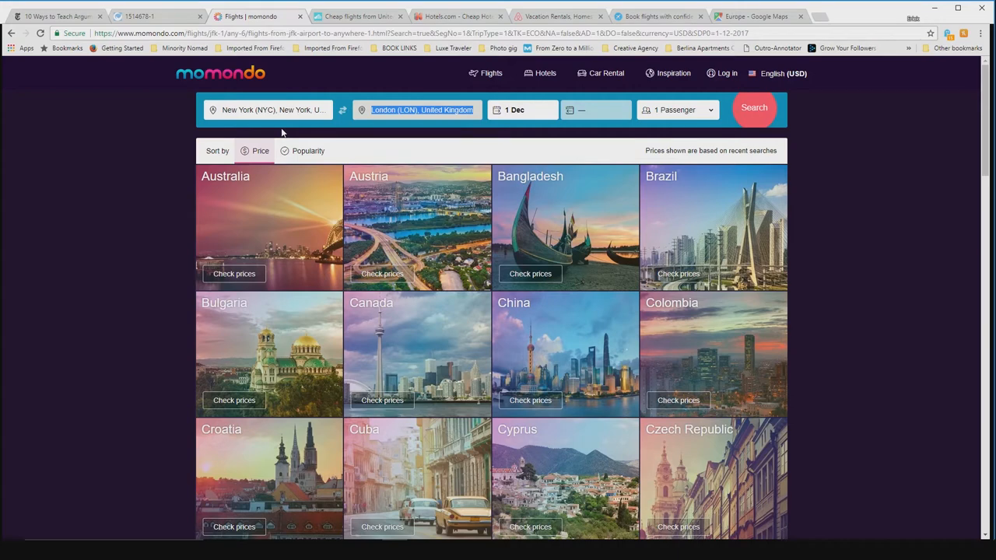
Re-pick New York and London all airports and run the 1 Dec fare search
{"action": "type", "text": "new"}
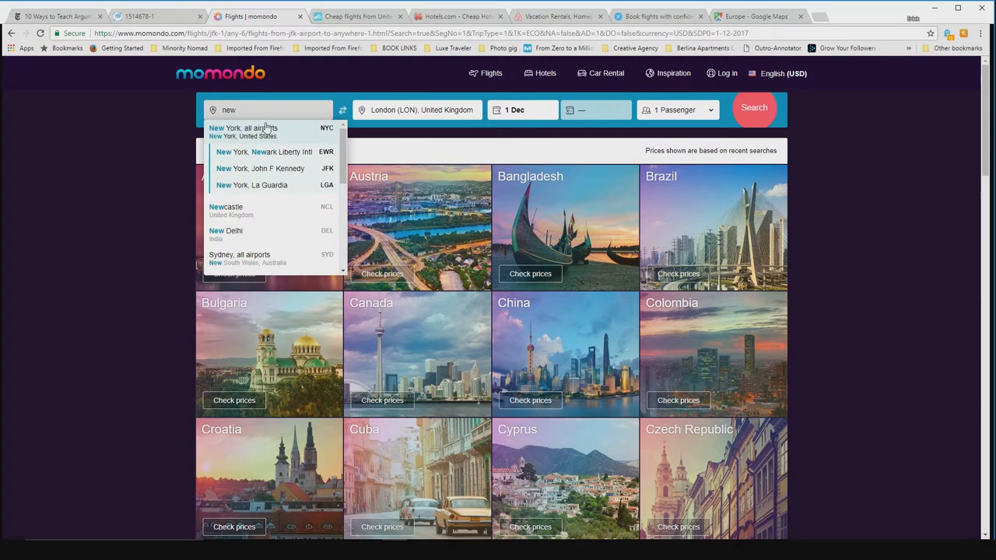
{"action": "left_click", "coordinate": [243, 128]}
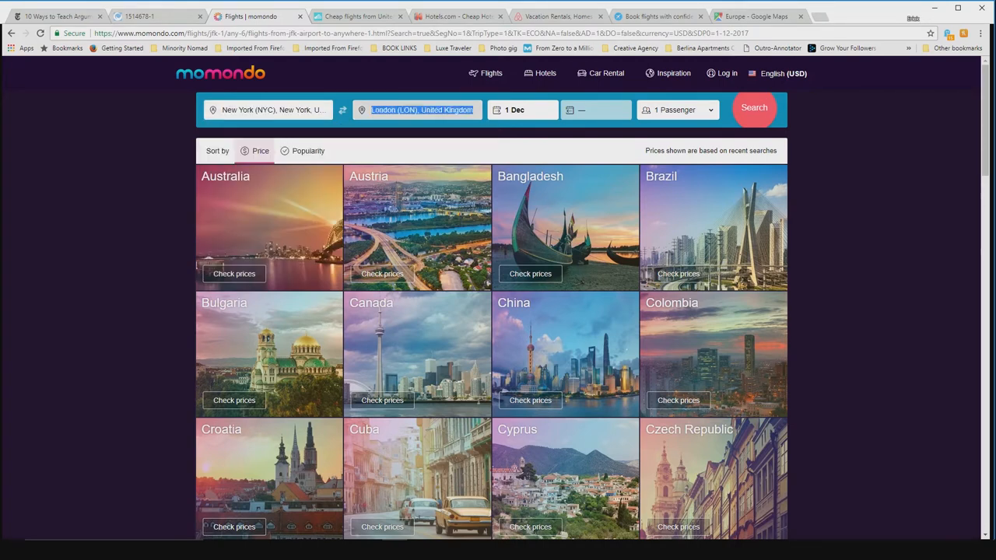
{"action": "type", "text": "lon"}
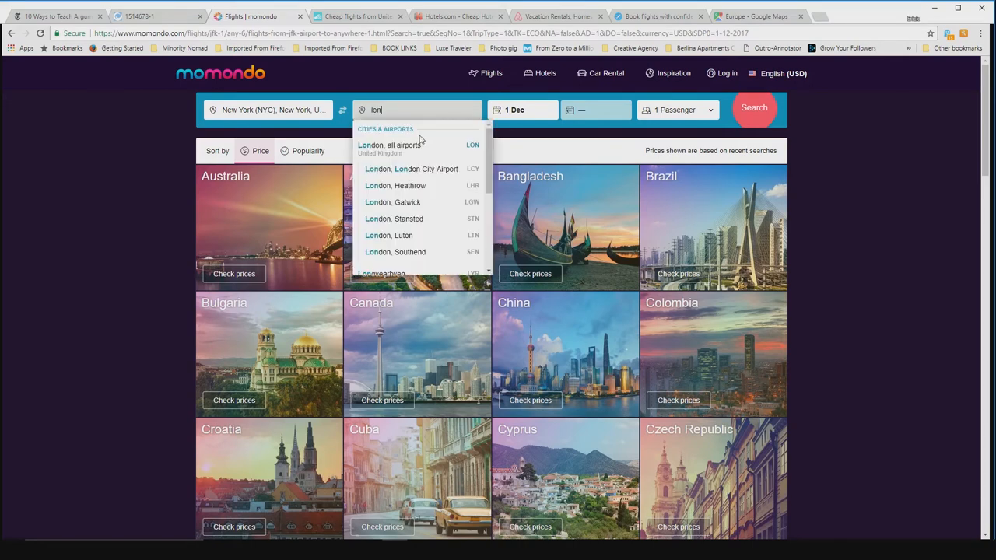
{"action": "left_click", "coordinate": [381, 146]}
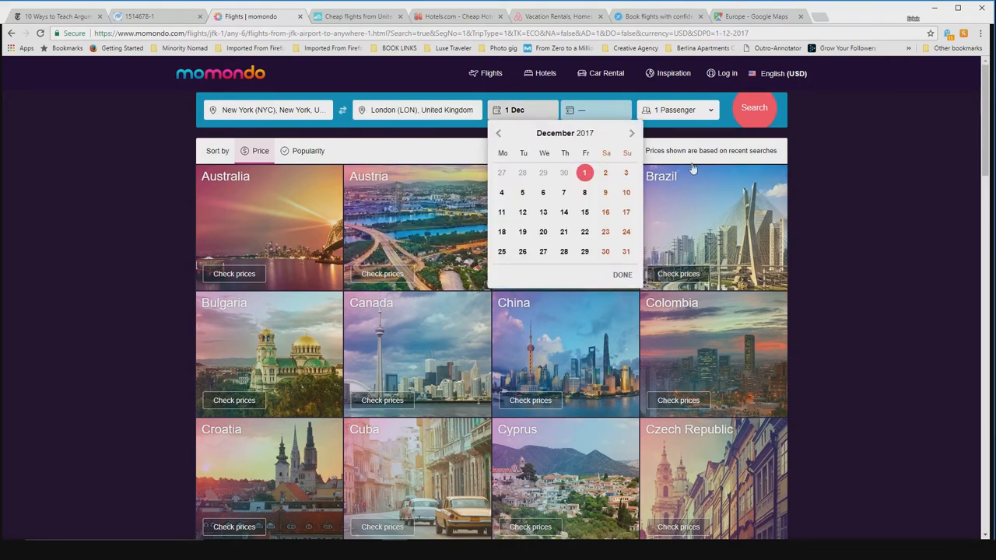
{"action": "left_click", "coordinate": [754, 108]}
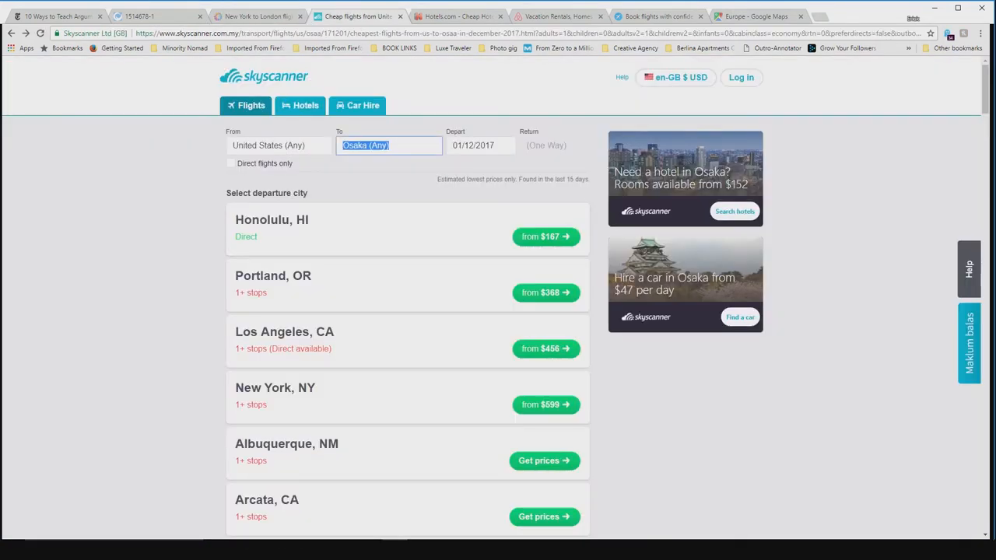
Set London (Any) as the Skyscanner destination
{"action": "type", "text": "london"}
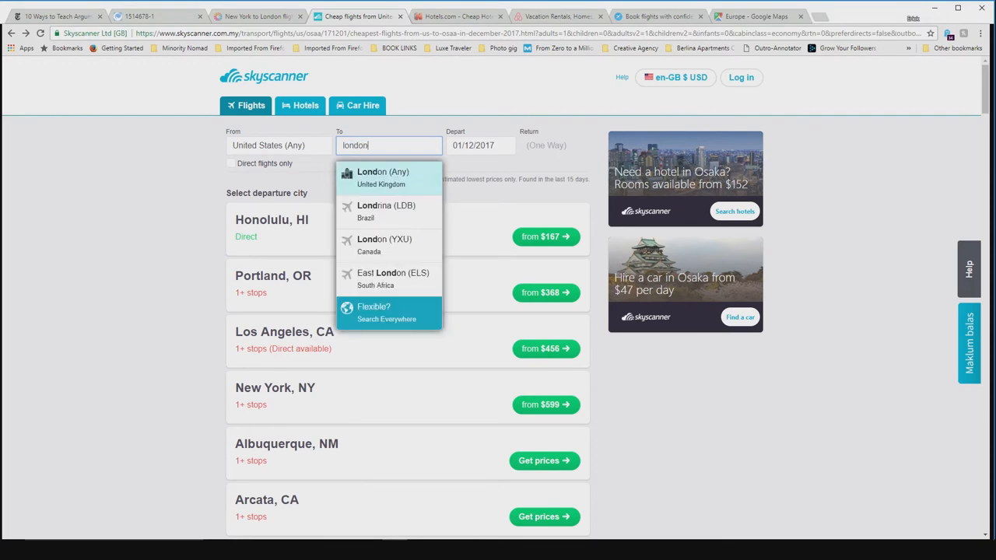
{"action": "left_click", "coordinate": [383, 178]}
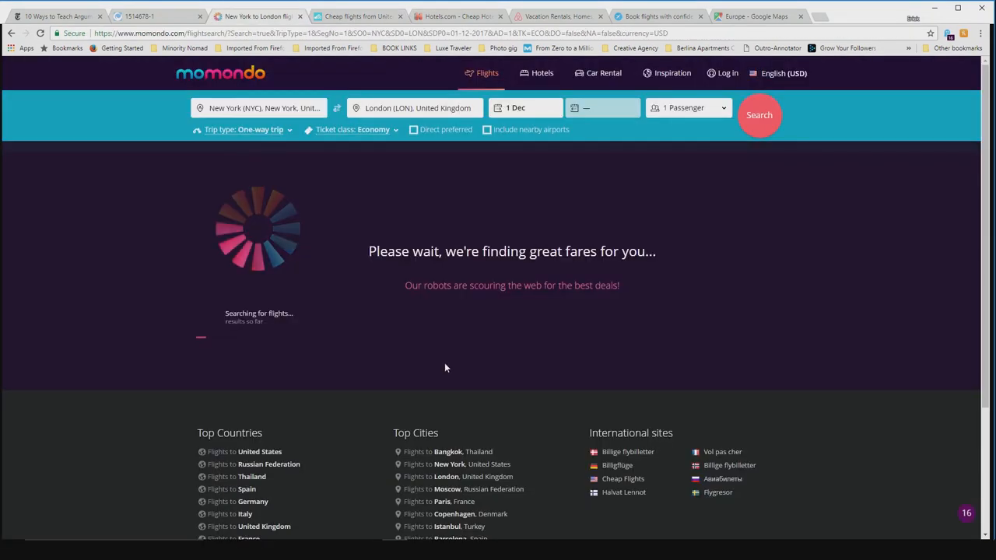
{"action": "mouse_move", "coordinate": [358, 16]}
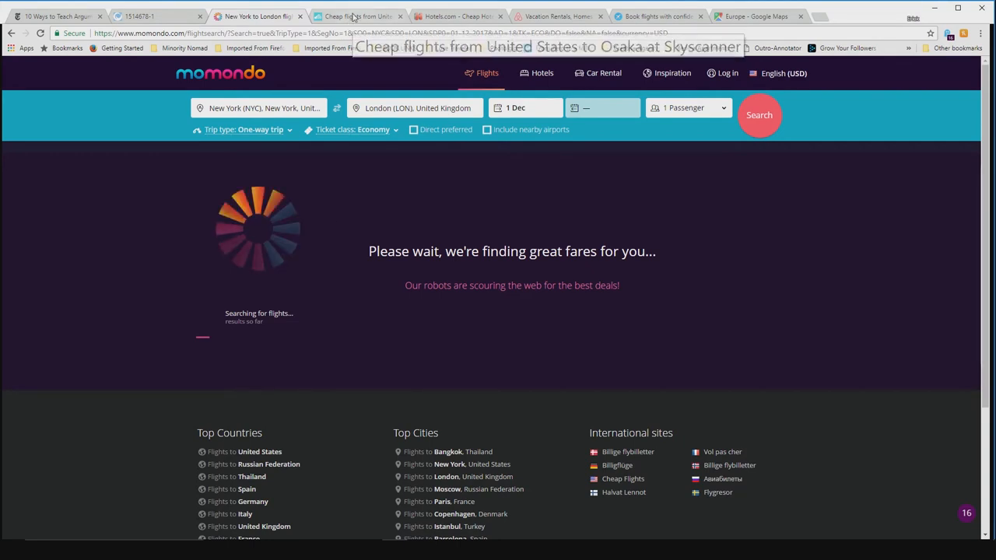
Open Skyscanner's 1 Dec Chicago to London results, cheapest $200 via Keflavik
{"action": "left_click", "coordinate": [355, 16]}
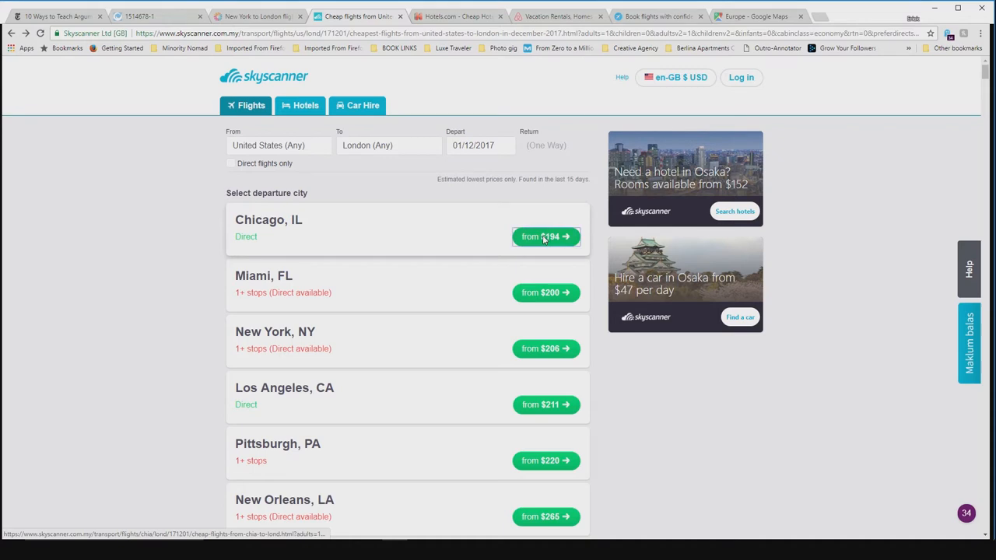
{"action": "left_click", "coordinate": [545, 237]}
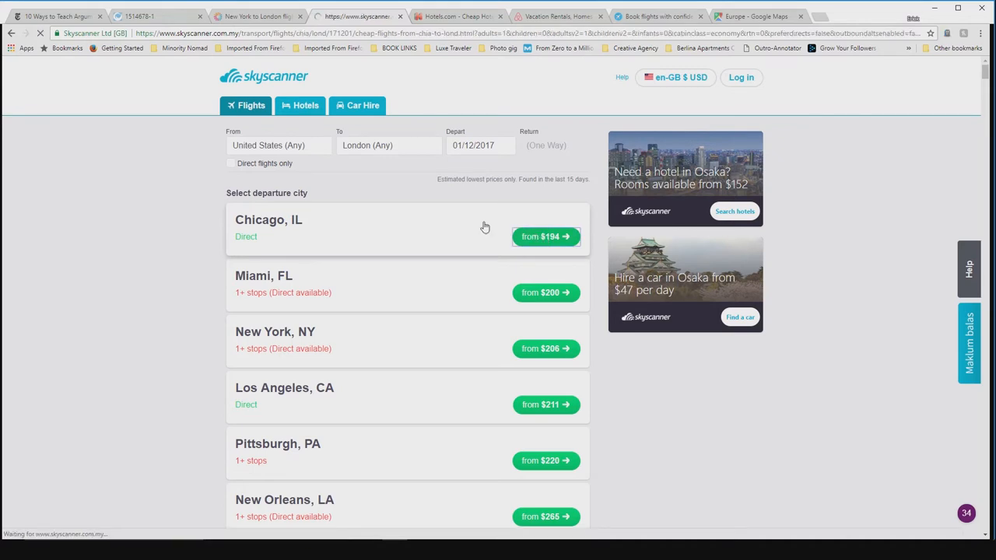
{"action": "left_click", "coordinate": [544, 237]}
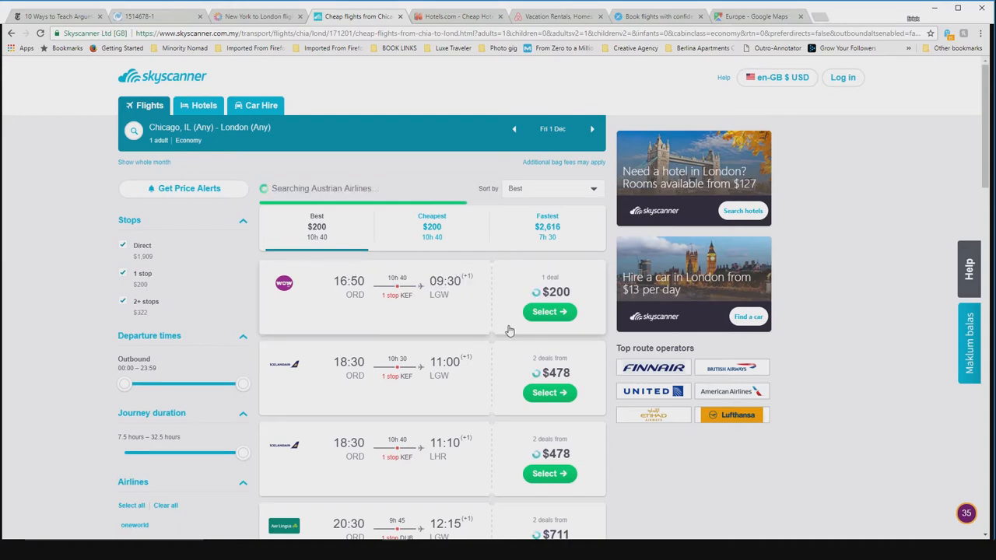
{"action": "left_click", "coordinate": [256, 15]}
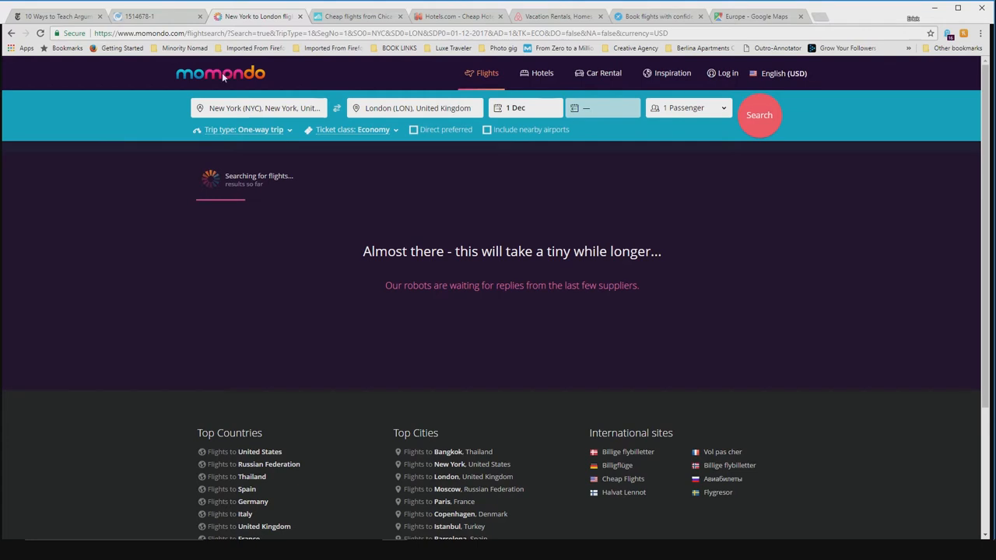
{"action": "mouse_move", "coordinate": [344, 119]}
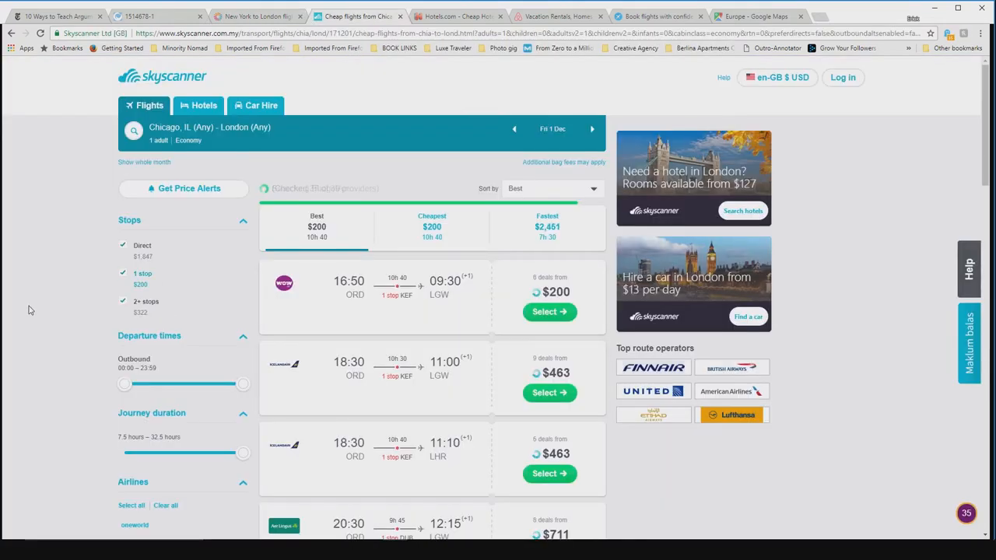
{"action": "scroll", "scroll_direction": "down", "scroll_amount": 3}
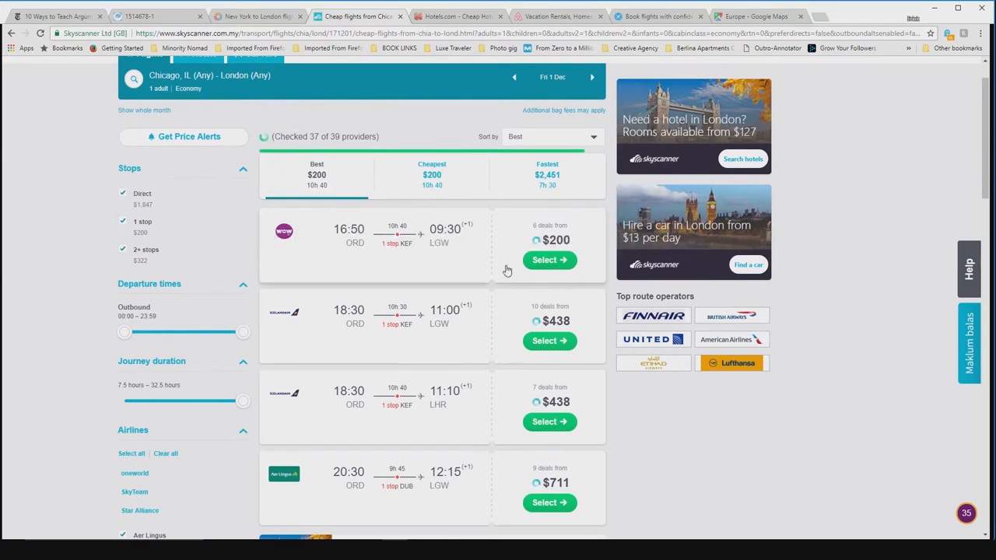
{"action": "mouse_move", "coordinate": [284, 231]}
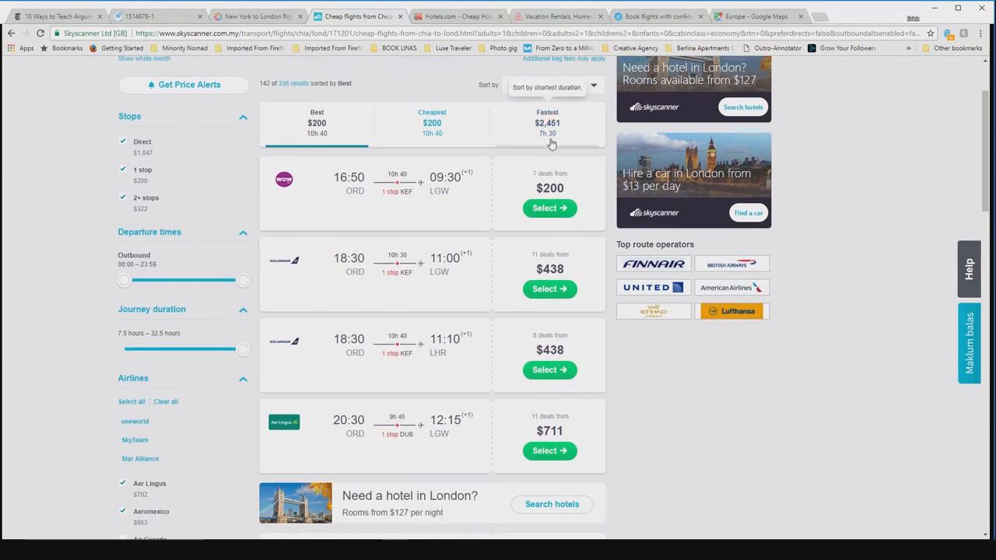
{"action": "left_click", "coordinate": [553, 85]}
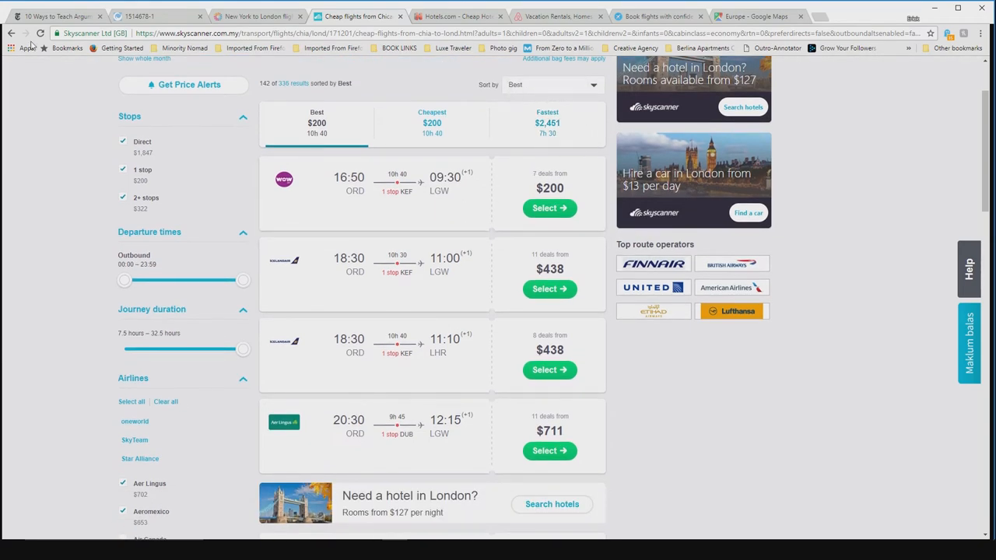
View and close details of momondo's cheapest $150 JFK–Gatwick Norwegian flight
{"action": "left_click", "coordinate": [257, 16]}
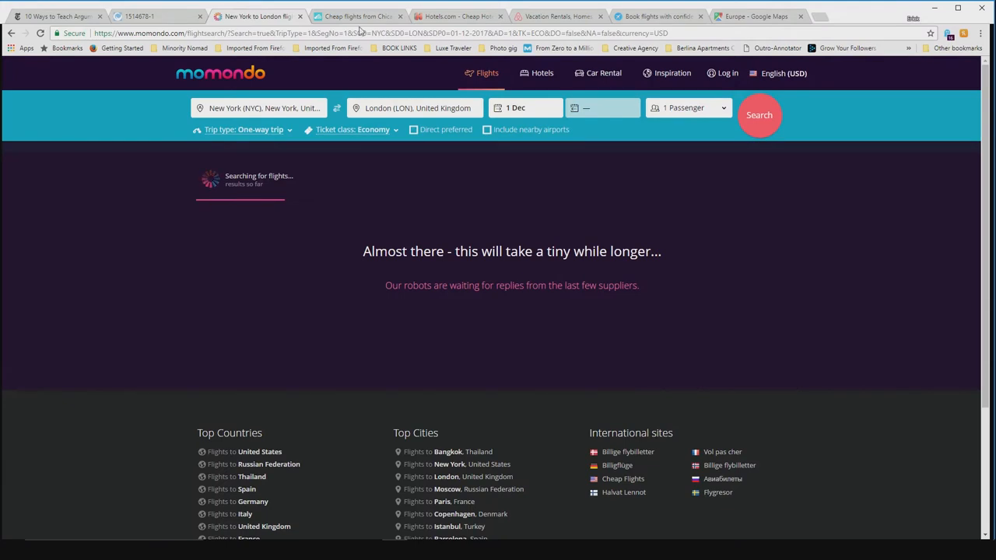
{"action": "mouse_move", "coordinate": [326, 181]}
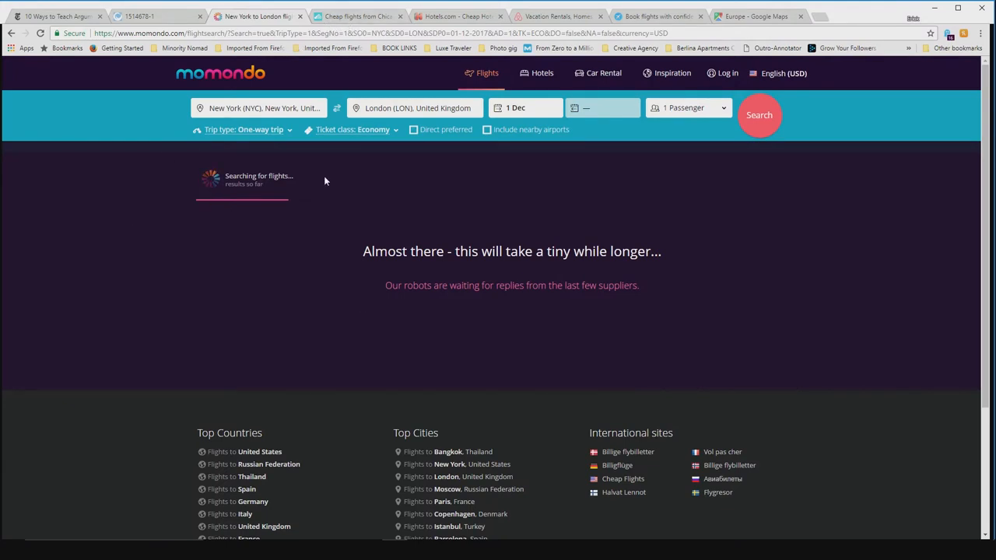
{"action": "left_click", "coordinate": [40, 33]}
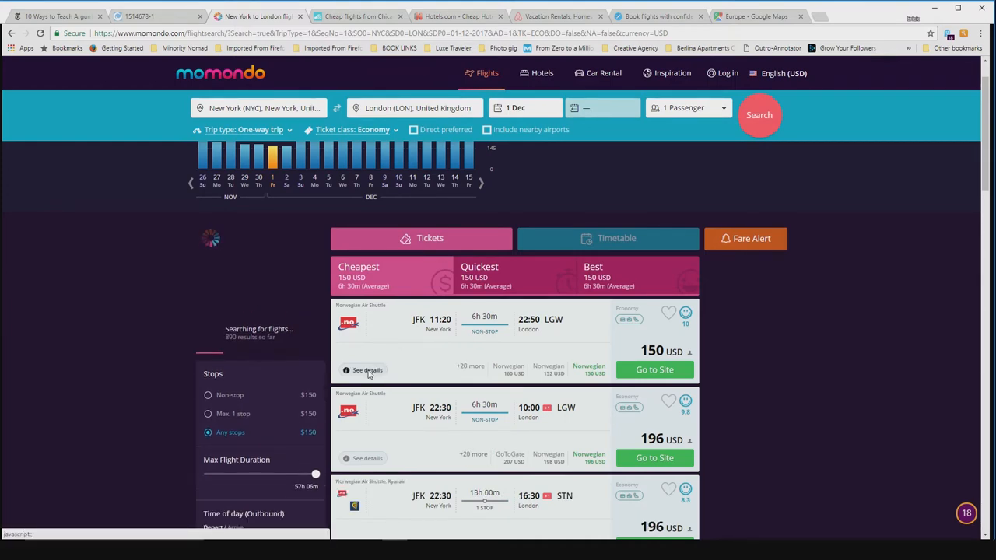
{"action": "left_click", "coordinate": [367, 371]}
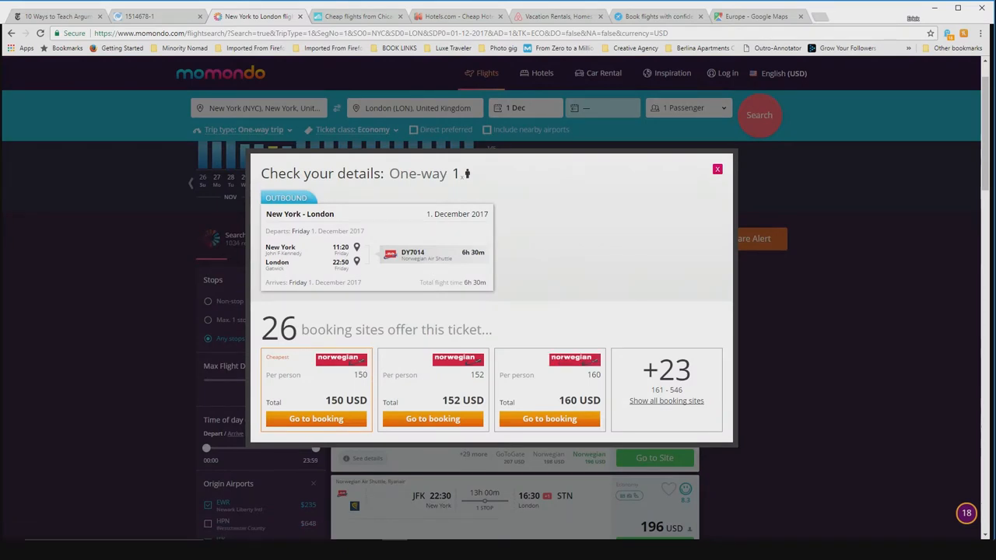
{"action": "left_click", "coordinate": [717, 168]}
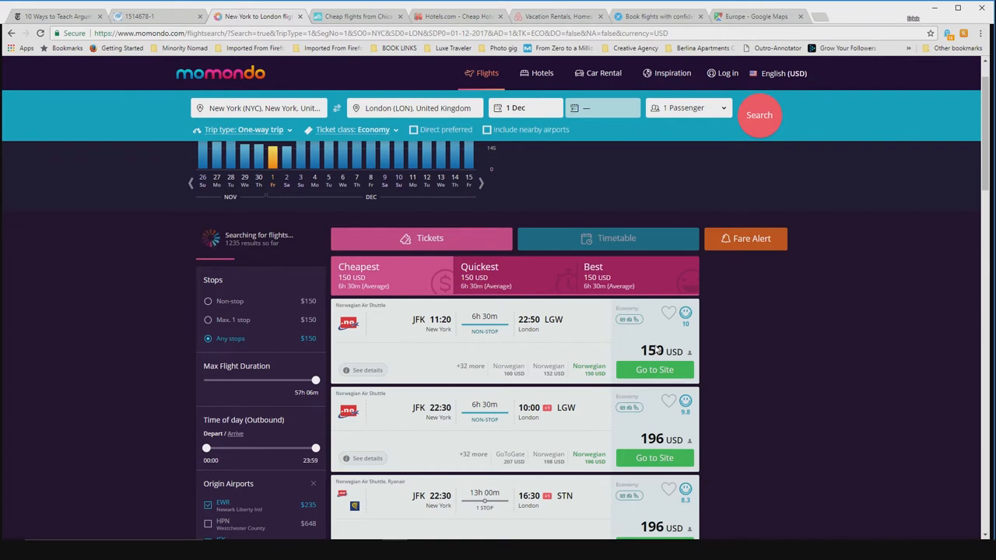
{"action": "mouse_move", "coordinate": [728, 336]}
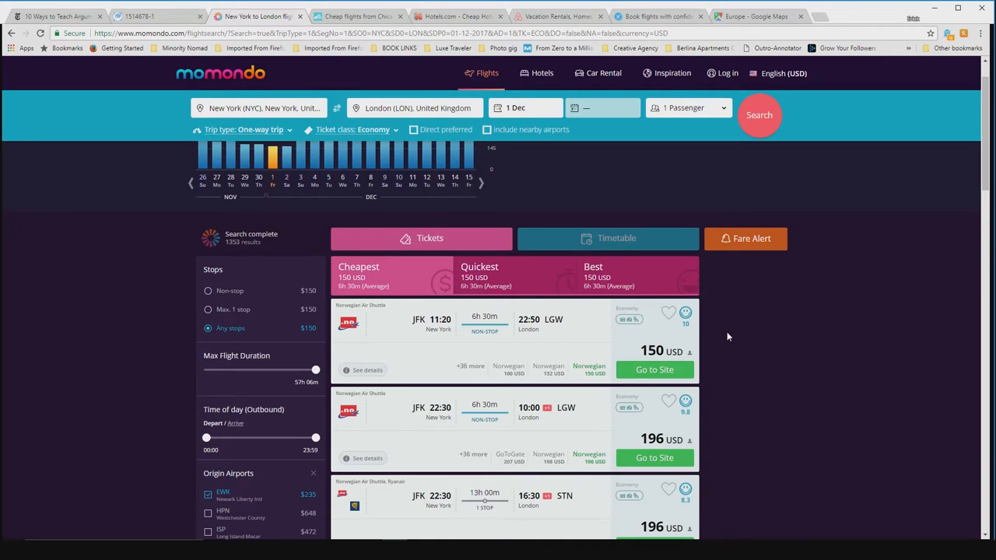
{"action": "mouse_move", "coordinate": [663, 327]}
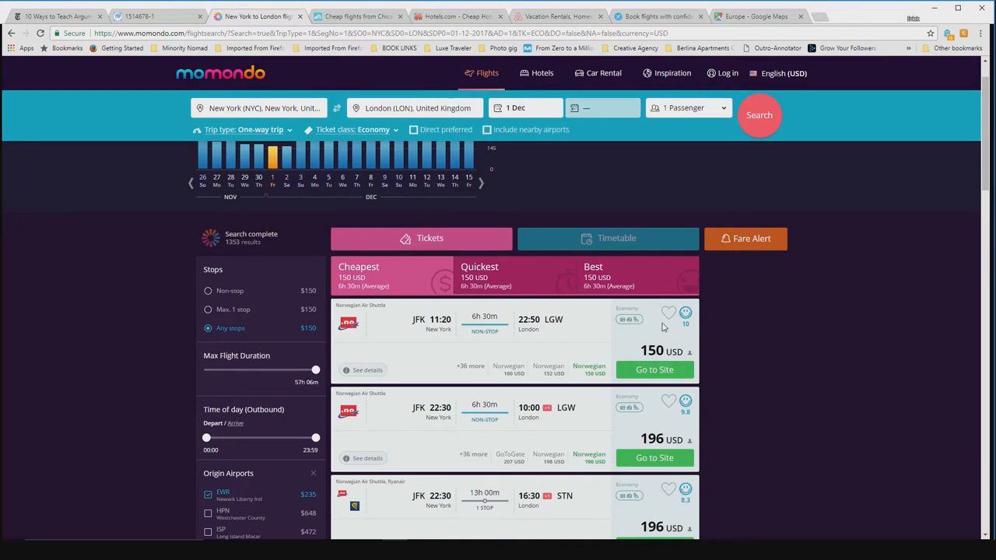
{"action": "mouse_move", "coordinate": [655, 372]}
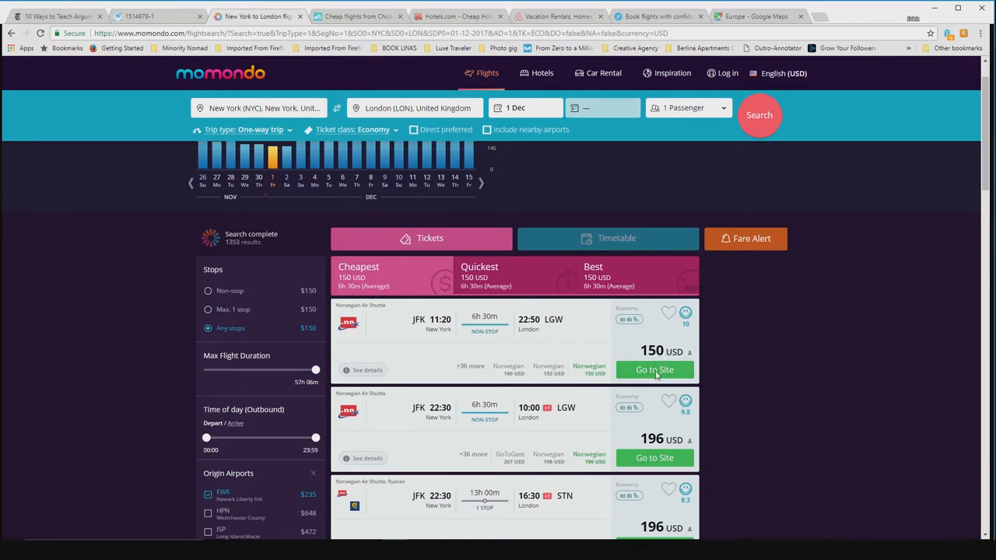
{"action": "scroll", "scroll_direction": "down", "scroll_amount": 3}
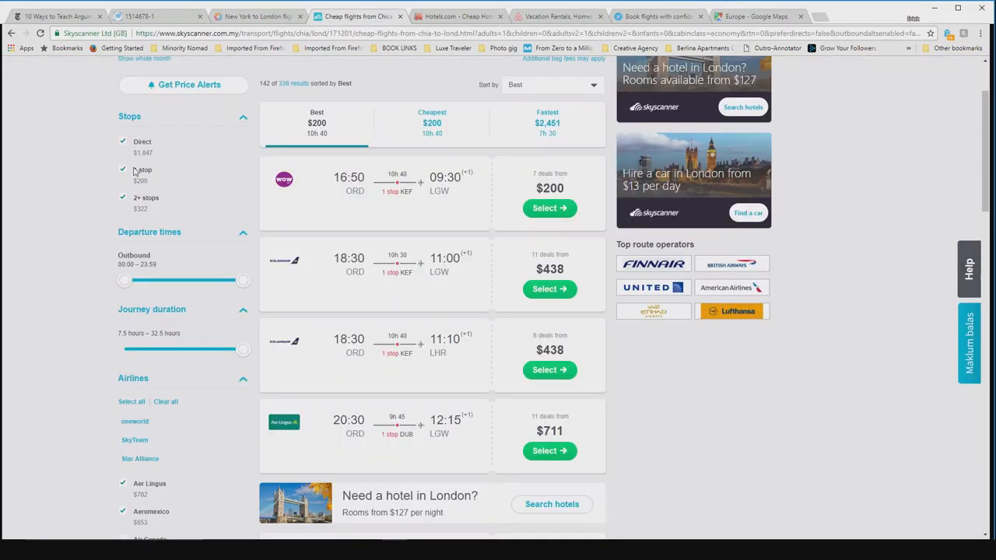
Search Skyscanner one-way Austin-Bergstrom to Chicago flights for 1 Dec 2017
{"action": "scroll", "scroll_direction": "up", "scroll_amount": 3}
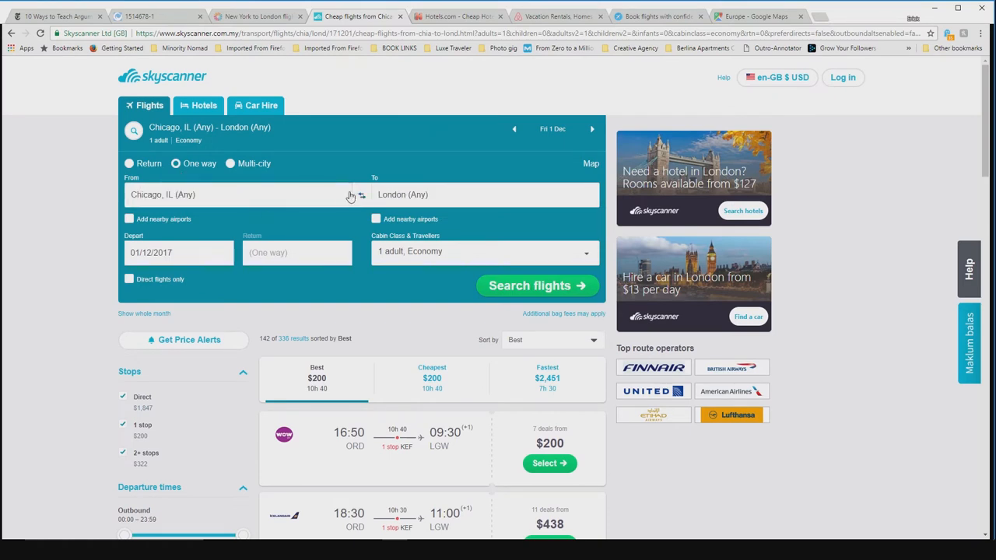
{"action": "type", "text": "aus"}
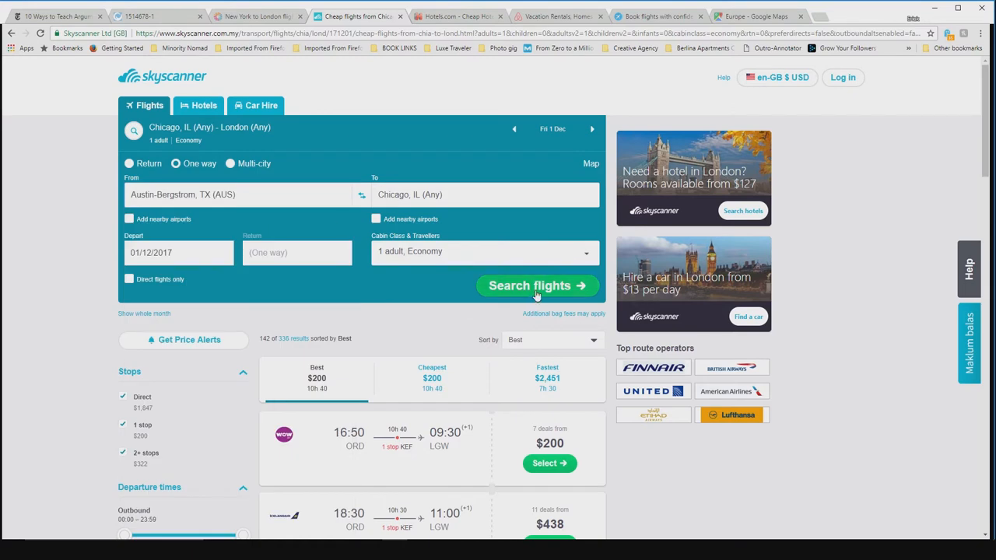
{"action": "left_click", "coordinate": [537, 286]}
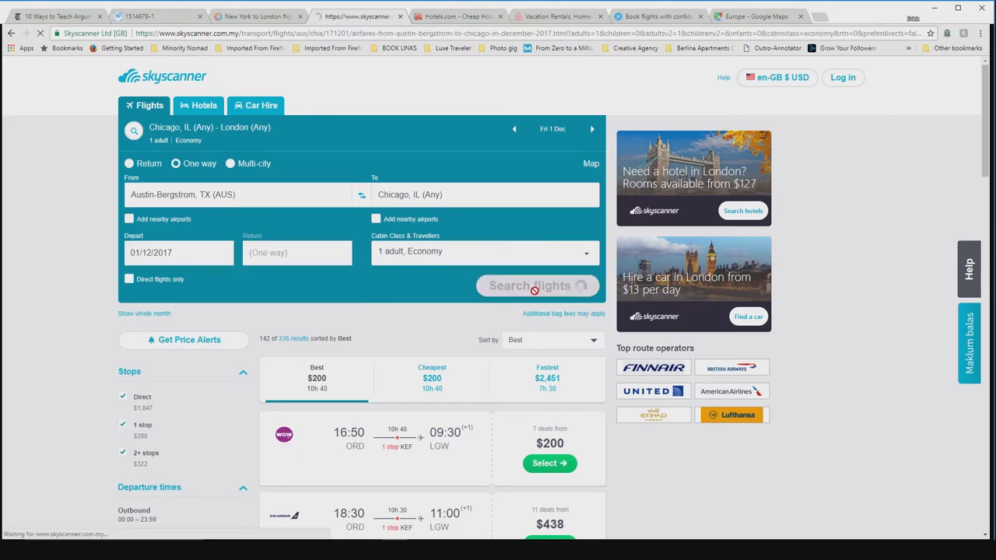
{"action": "left_click", "coordinate": [537, 286]}
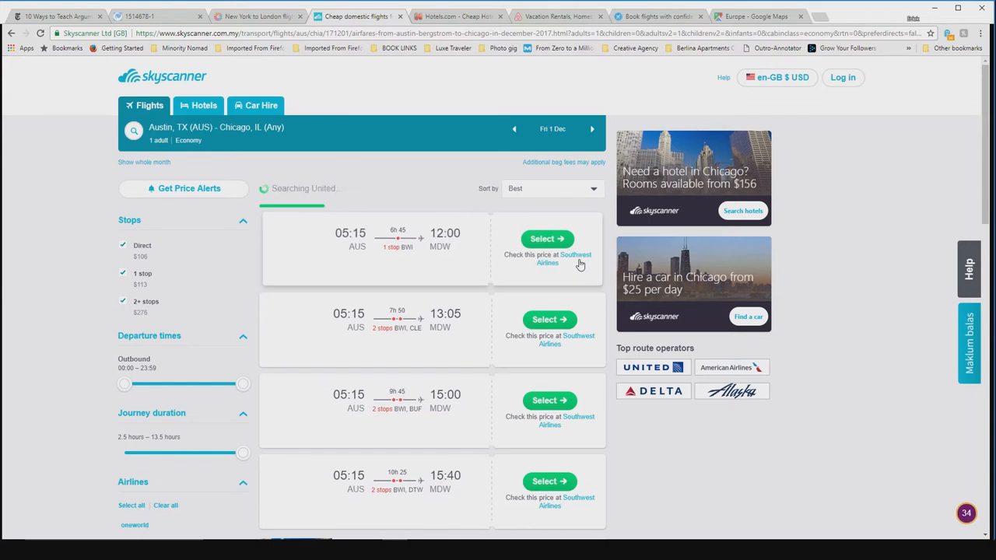
Select the 05:15 Southwest flight and go to Southwest's site
{"action": "left_click", "coordinate": [547, 239]}
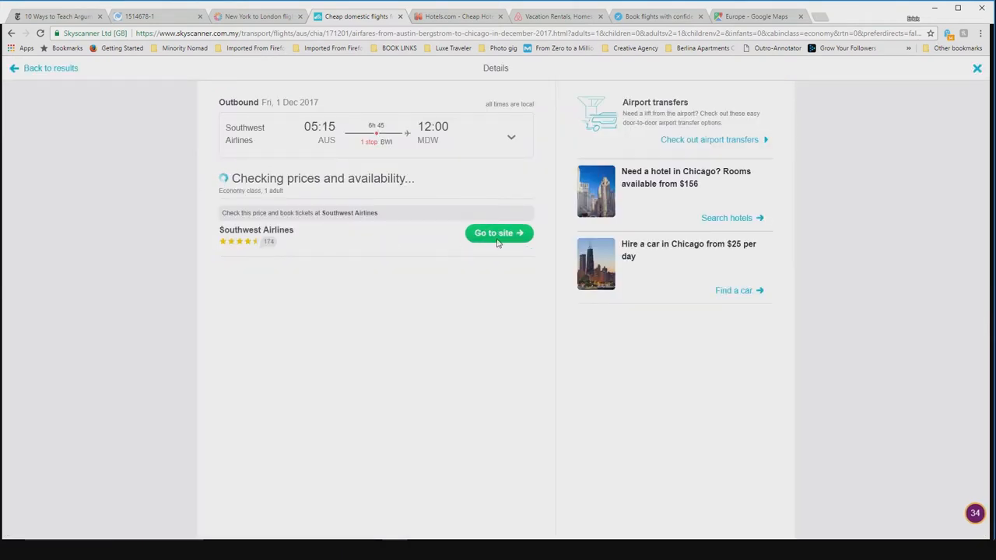
{"action": "left_click", "coordinate": [499, 234]}
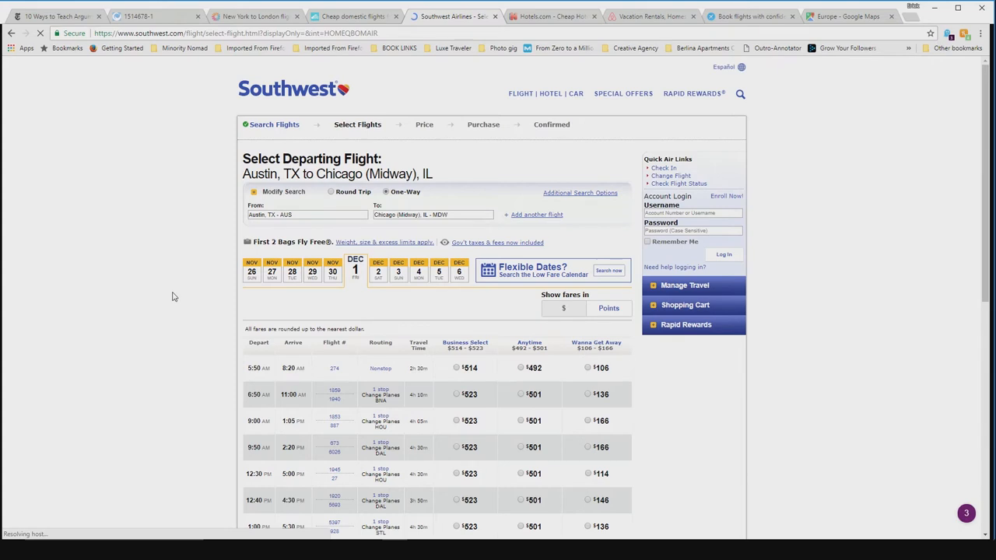
Browse the Southwest Austin–Chicago fare table, glance at Skyscanner, then move to the Google Flights explore map
{"action": "scroll", "scroll_direction": "down", "scroll_amount": 3}
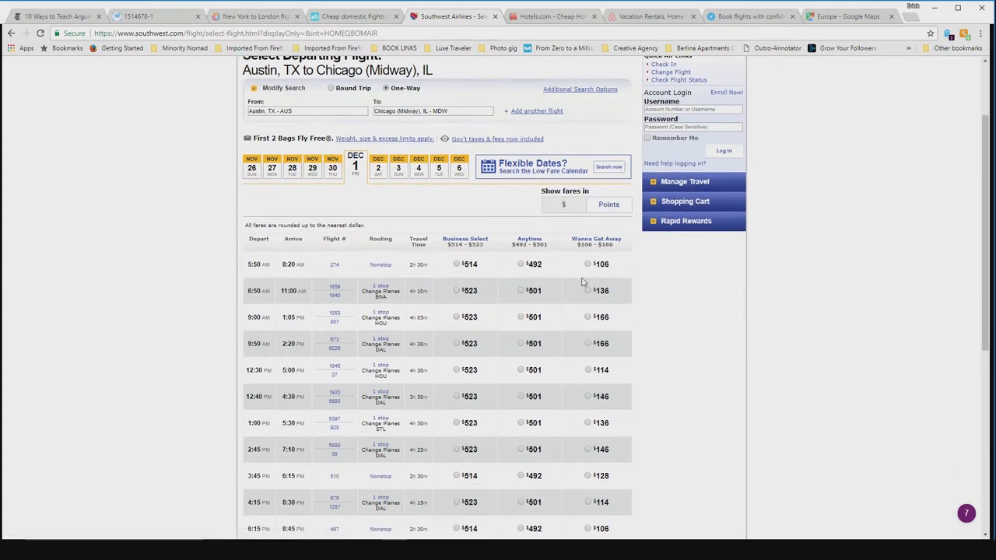
{"action": "scroll", "scroll_direction": "down", "scroll_amount": 3}
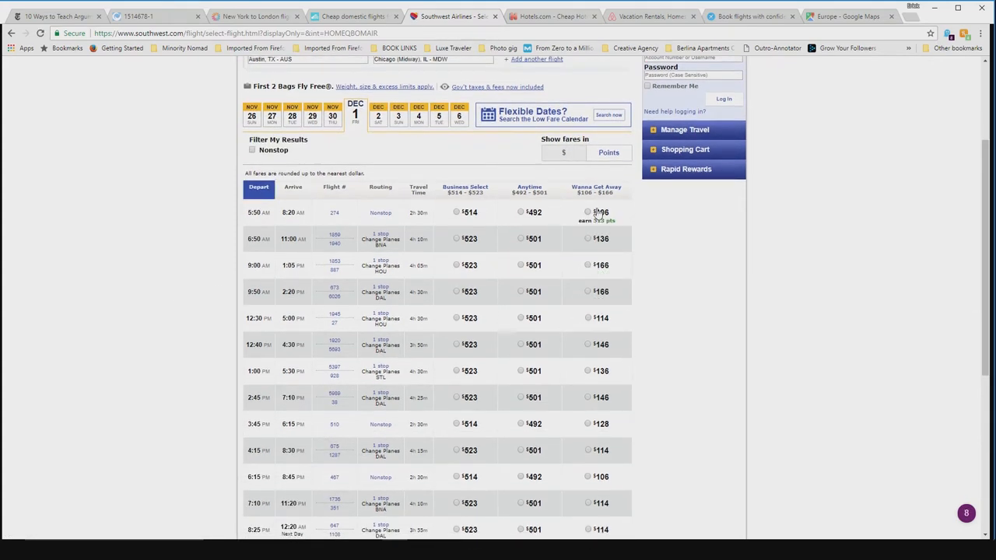
{"action": "mouse_move", "coordinate": [701, 236]}
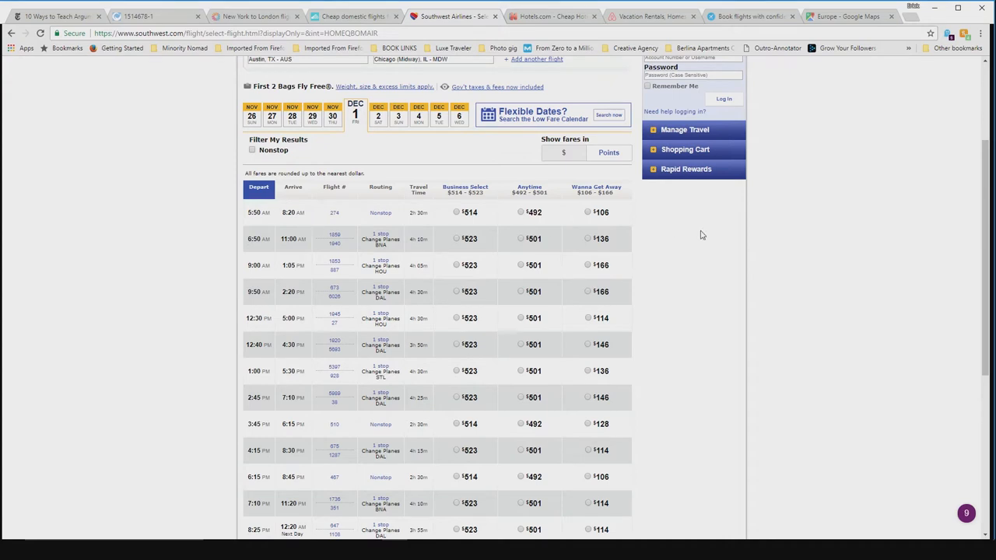
{"action": "mouse_move", "coordinate": [310, 22]}
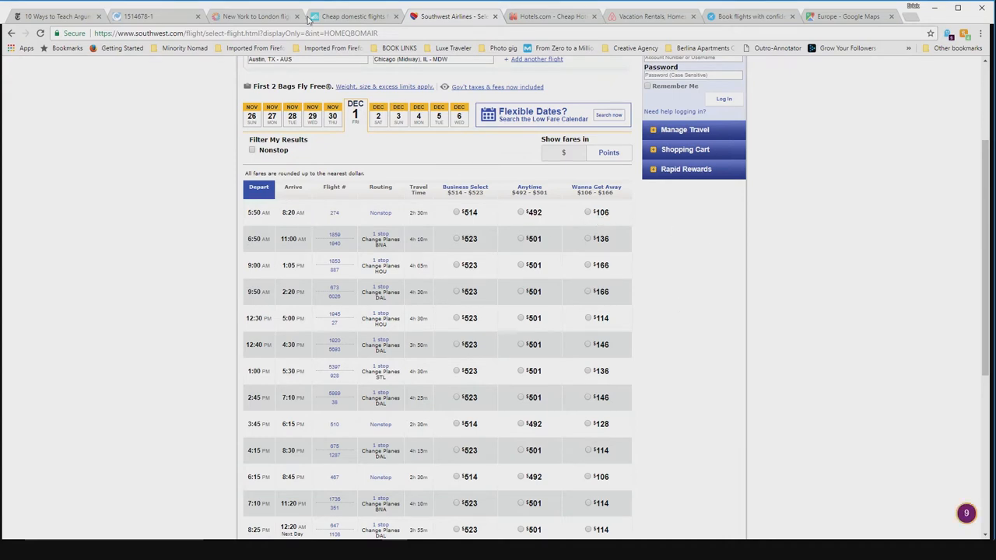
{"action": "mouse_move", "coordinate": [588, 211]}
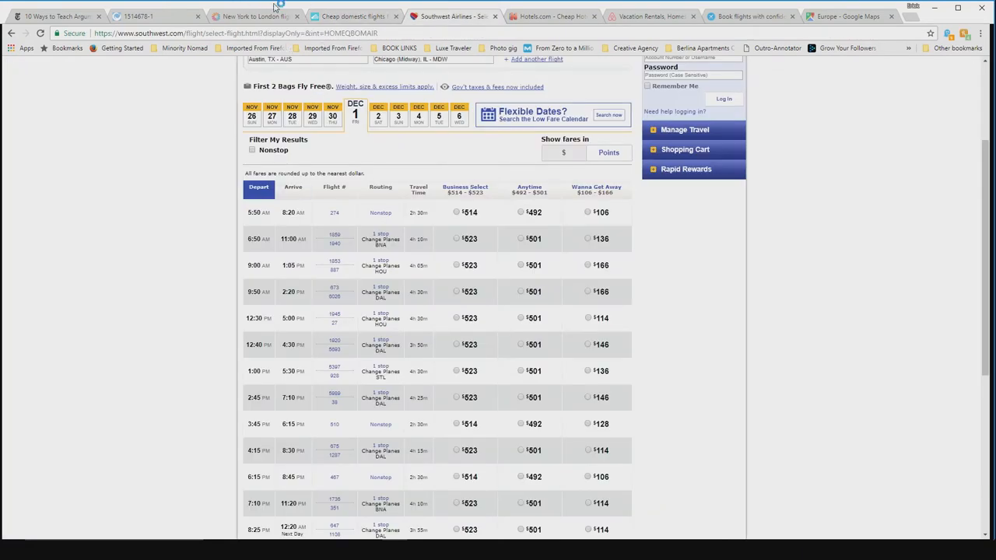
{"action": "left_click", "coordinate": [252, 16]}
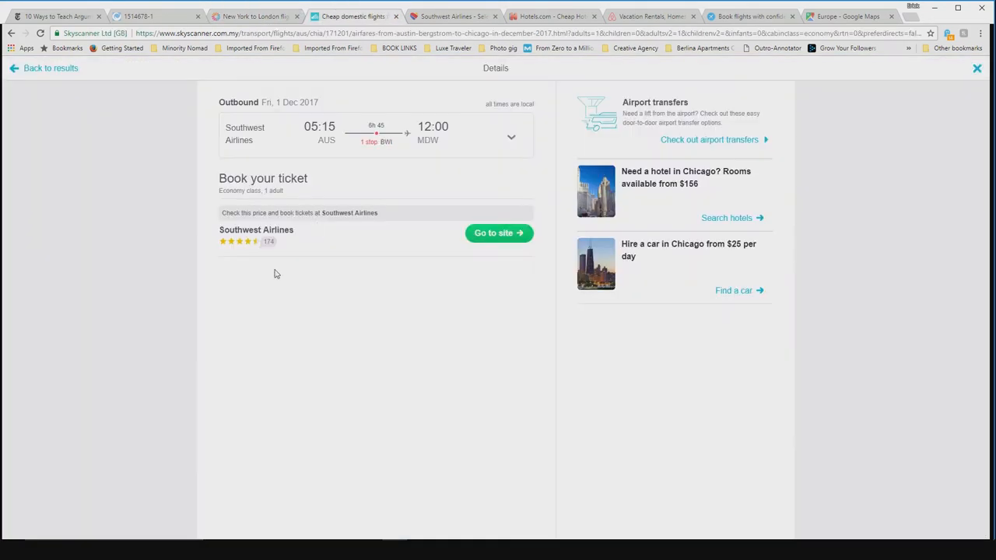
{"action": "left_click", "coordinate": [498, 234]}
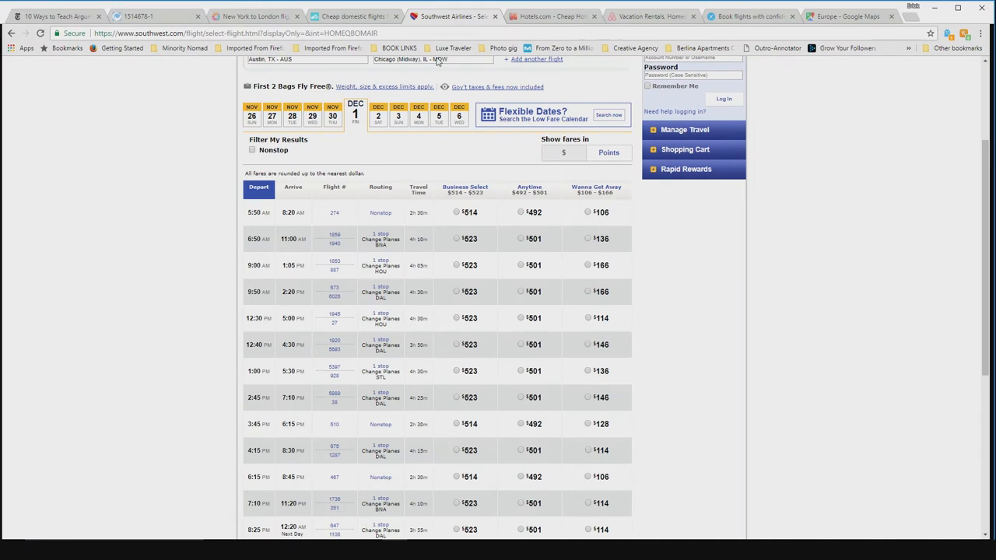
{"action": "left_click", "coordinate": [750, 16]}
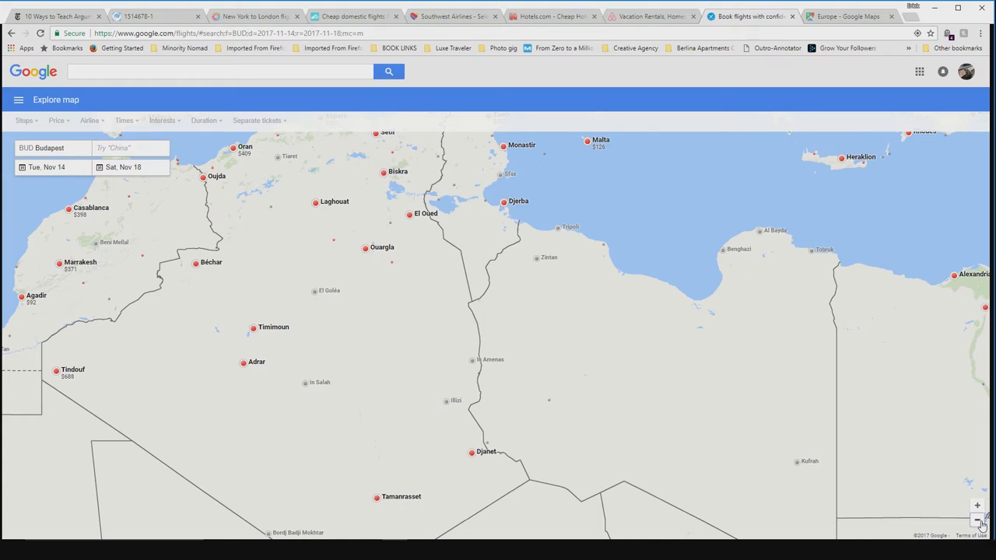
Set the explore map's departure city to New York City
{"action": "left_click", "coordinate": [979, 521]}
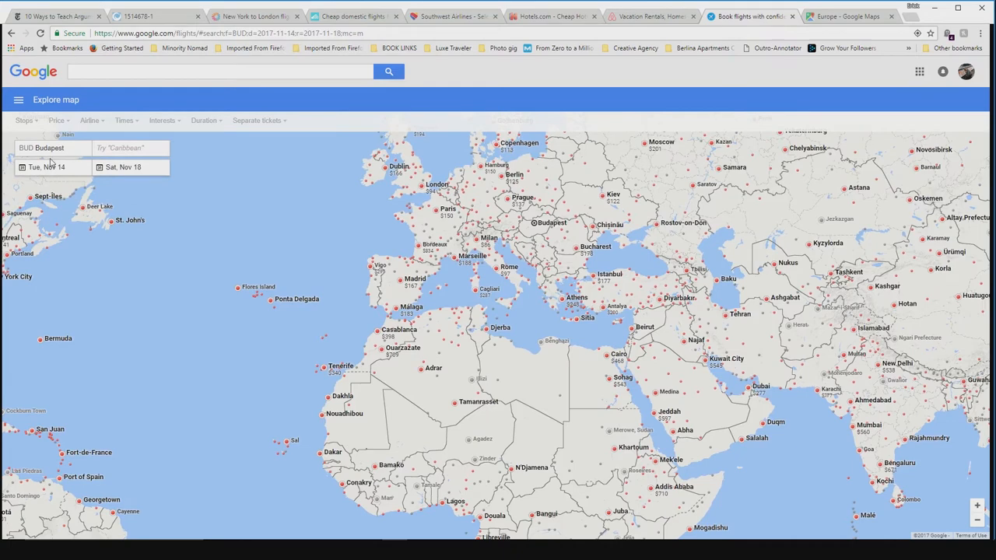
{"action": "left_click", "coordinate": [47, 148]}
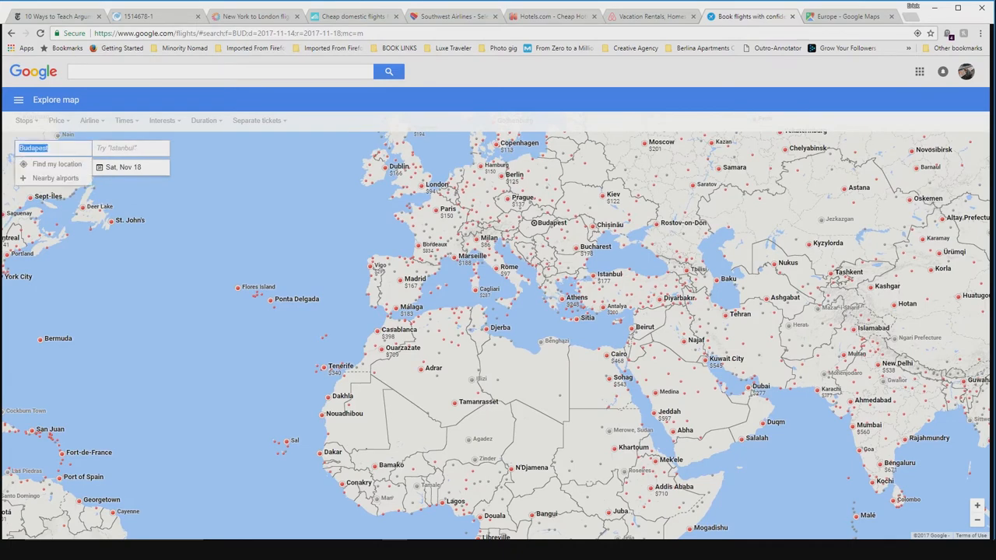
{"action": "type", "text": "new"}
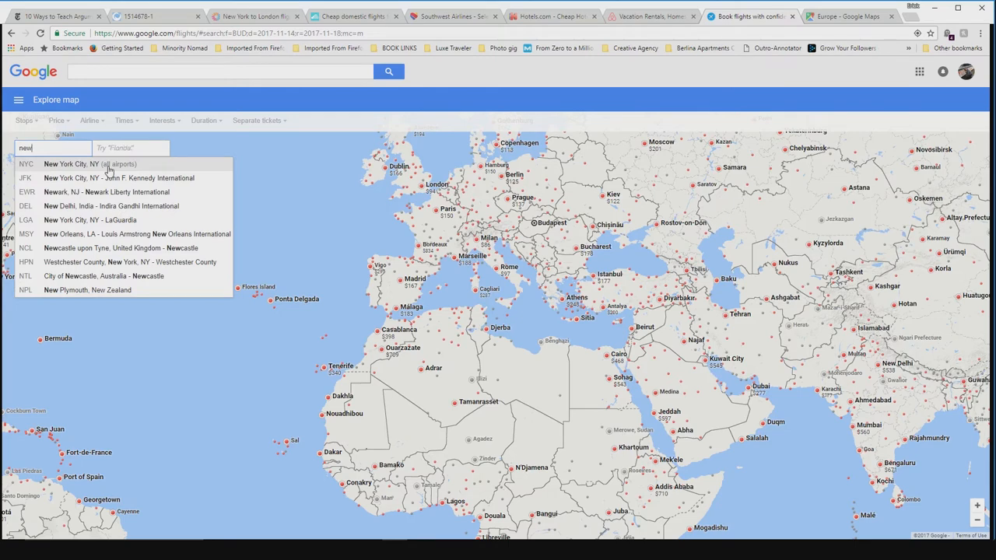
{"action": "left_click", "coordinate": [71, 165]}
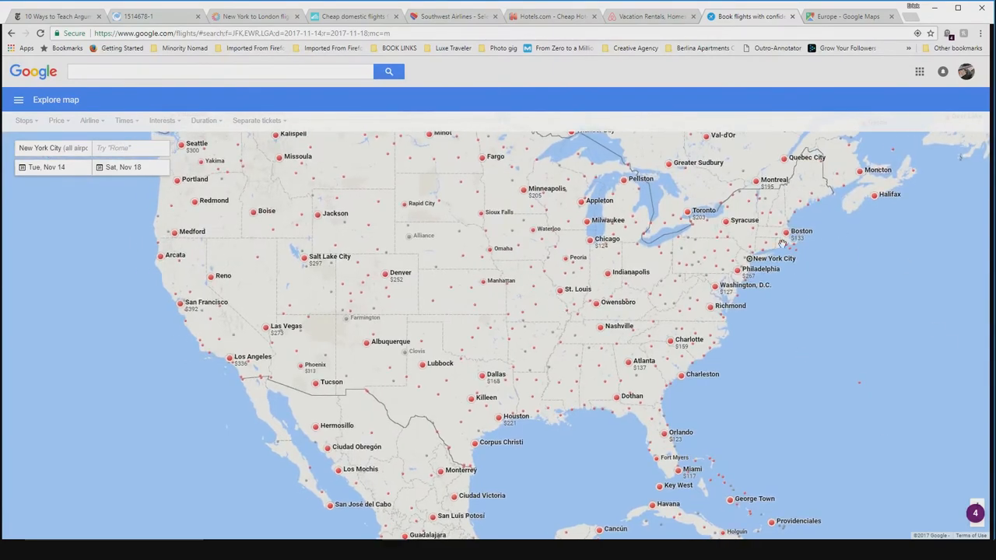
{"action": "mouse_move", "coordinate": [844, 448]}
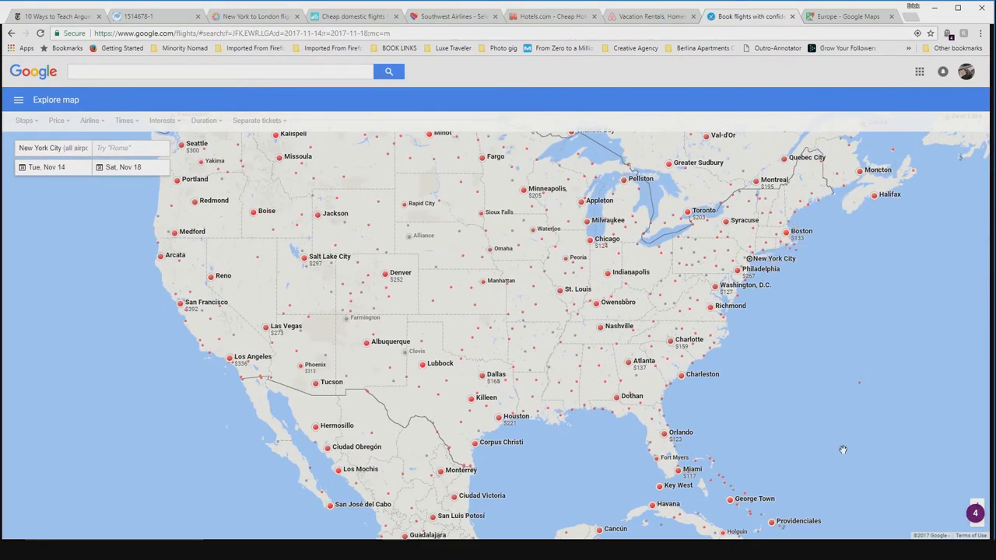
Pan the map toward the Caribbean and Europe and set the trip dates to Oct 20–24
{"action": "left_click_drag", "start_coordinate": [844, 450], "coordinate": [290, 367]}
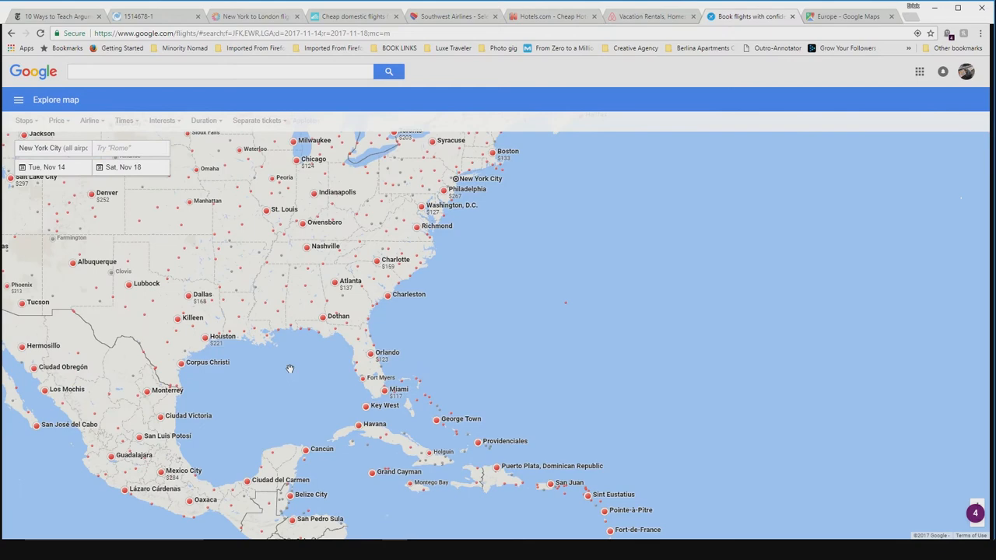
{"action": "left_click_drag", "start_coordinate": [290, 367], "coordinate": [434, 372]}
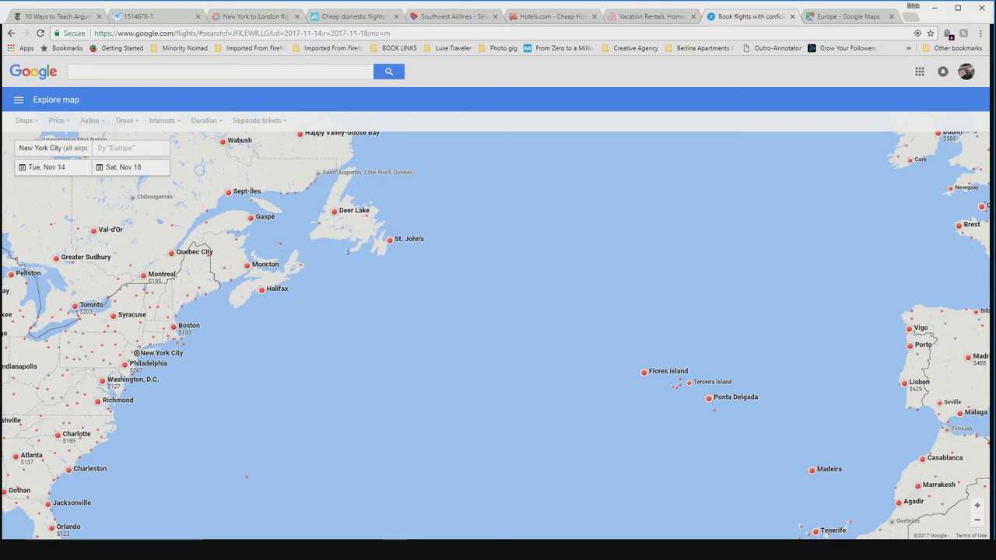
{"action": "left_click", "coordinate": [130, 166]}
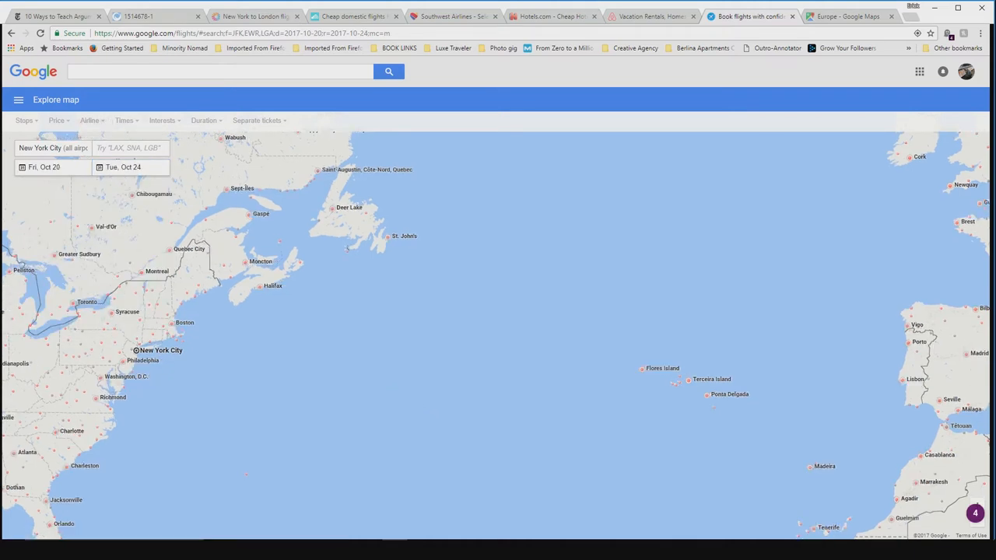
{"action": "left_click", "coordinate": [127, 167]}
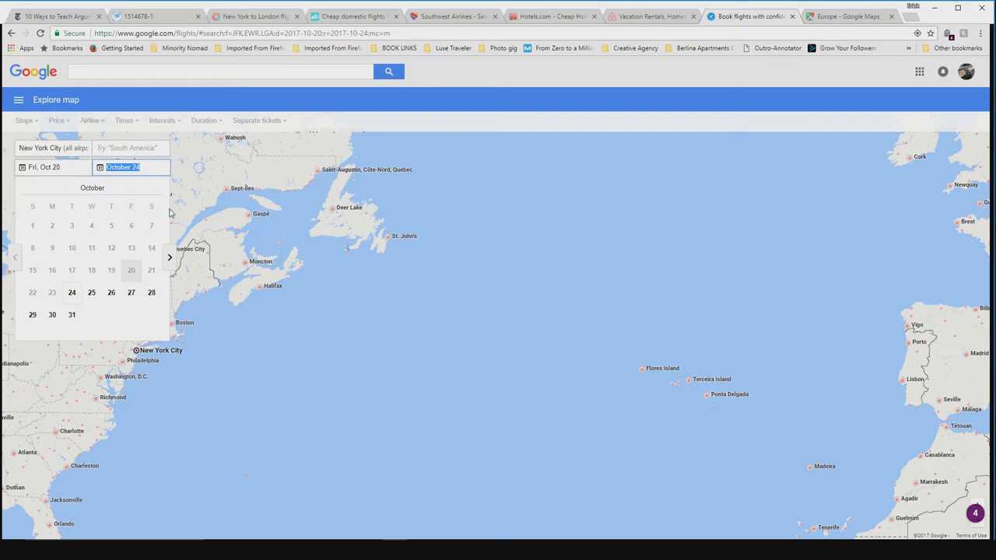
{"action": "mouse_move", "coordinate": [152, 293]}
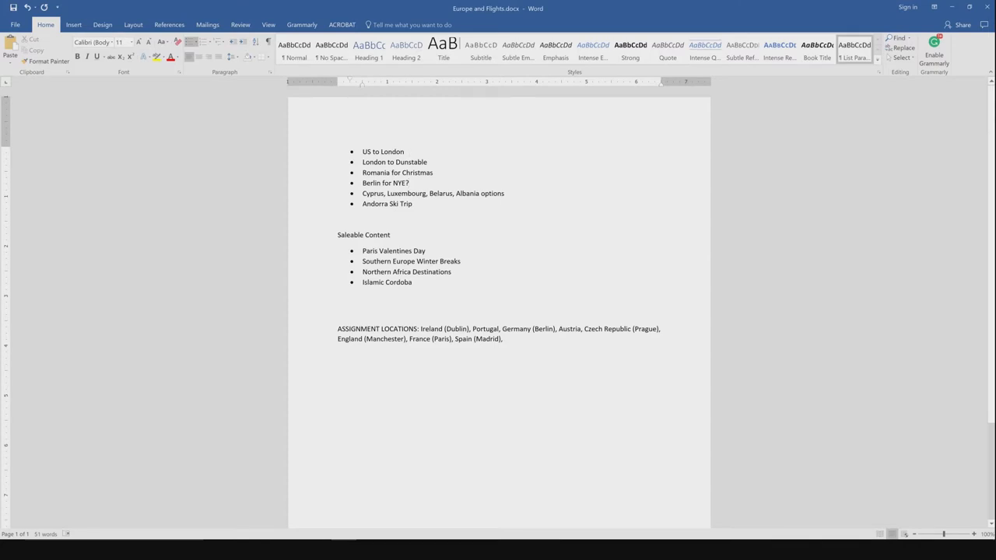
Add '(300' beside the US to London item in the Word trip list
{"action": "type", "text": "(3"}
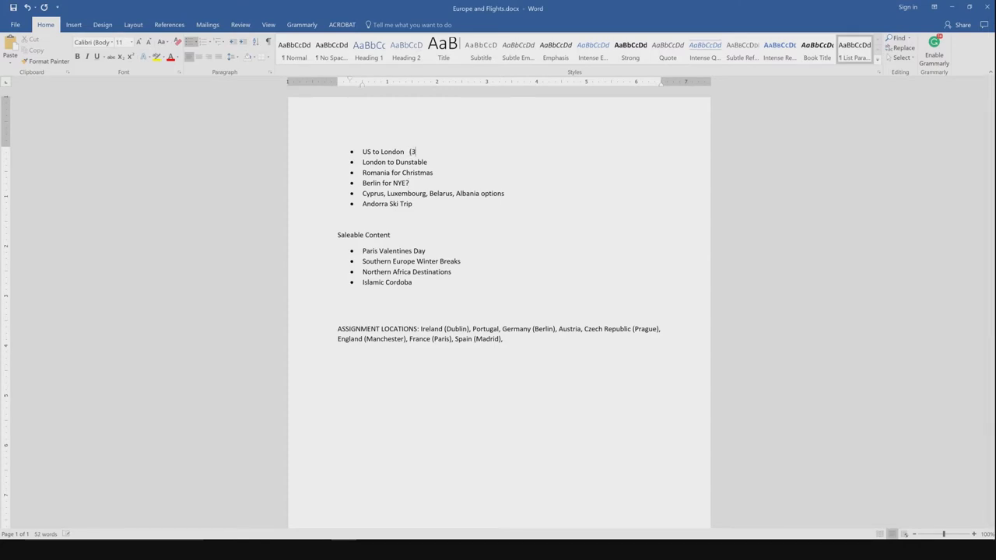
{"action": "type", "text": "00"}
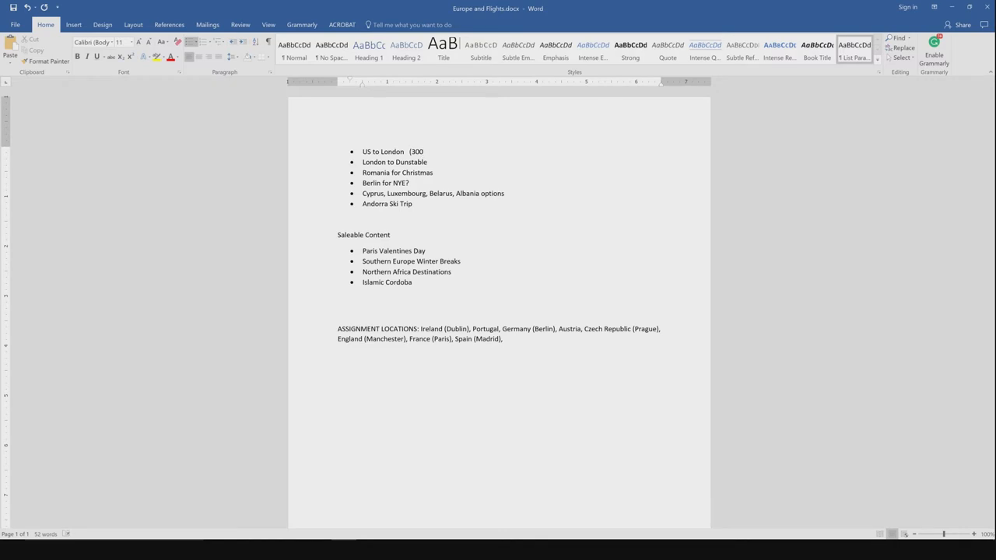
{"action": "left_click", "coordinate": [425, 151]}
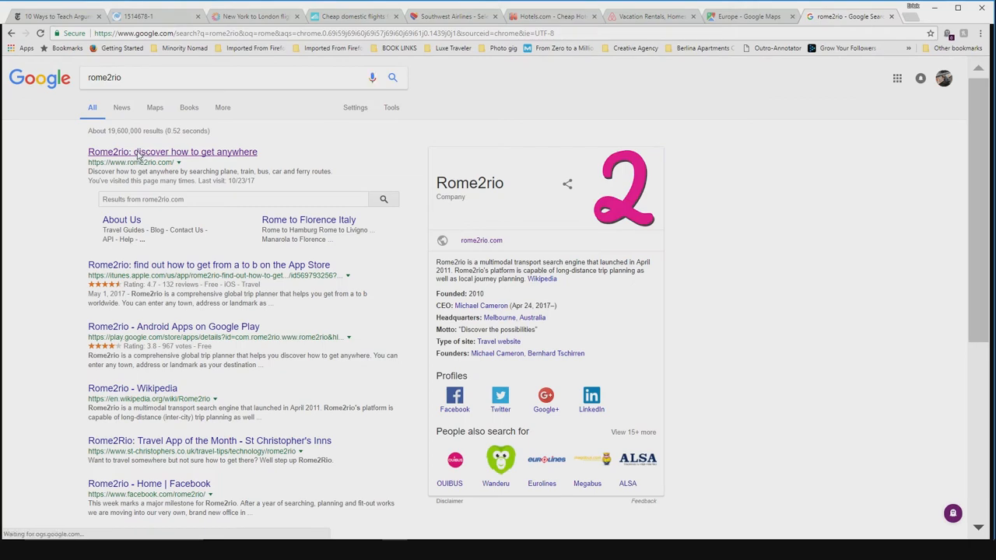
Go to Rome2Rio from Google and search routes from London, England to Dunstable, England
{"action": "left_click", "coordinate": [171, 152]}
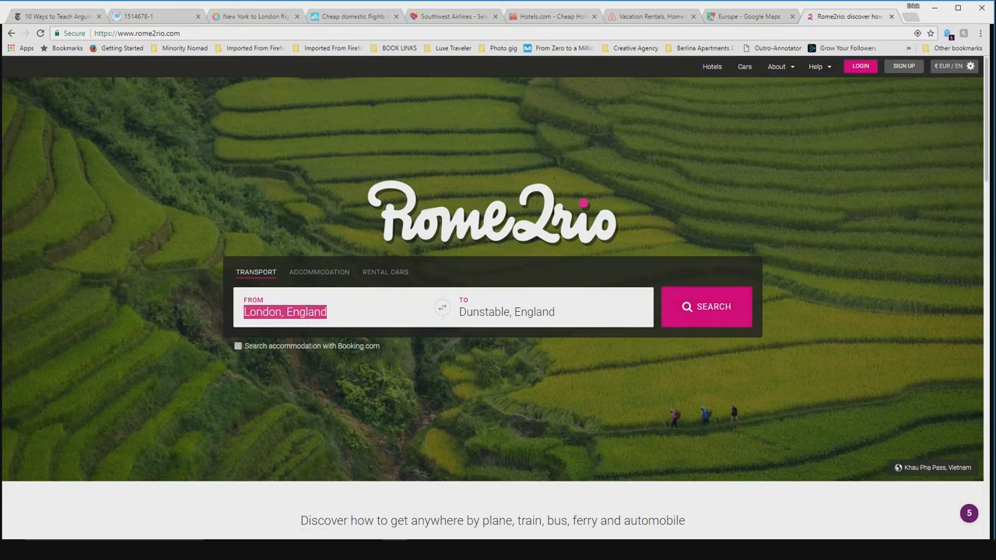
{"action": "mouse_move", "coordinate": [672, 307]}
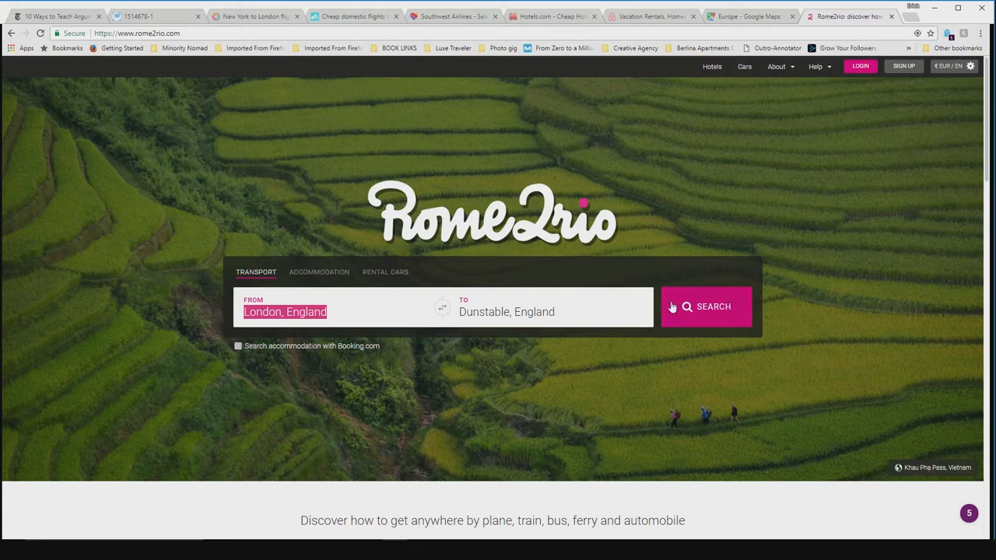
{"action": "left_click", "coordinate": [707, 305]}
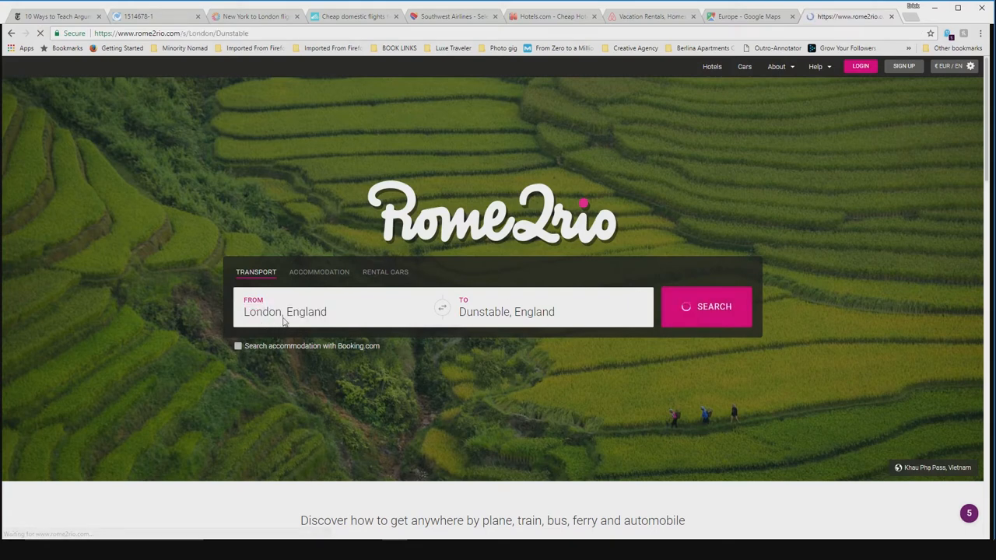
{"action": "left_click", "coordinate": [705, 305]}
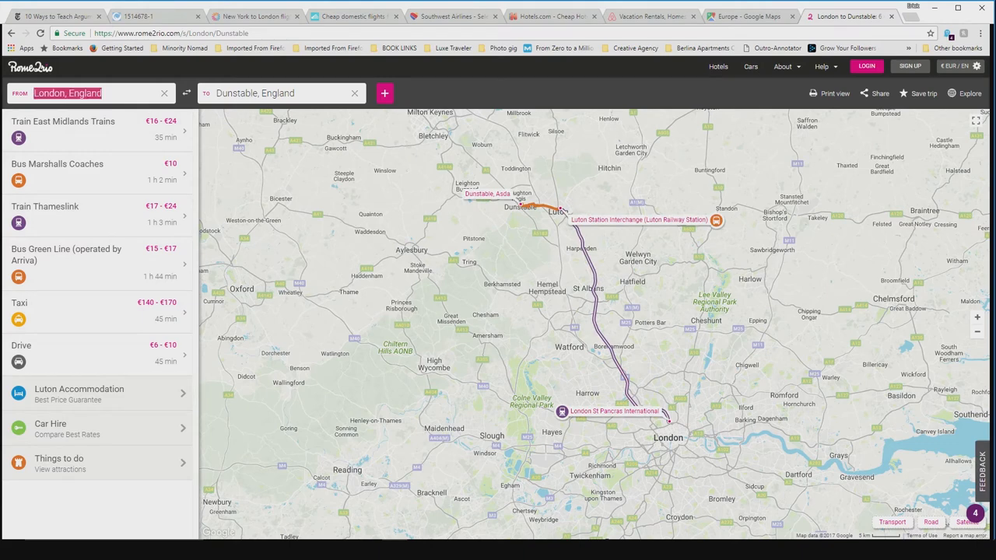
Search Waco, TX, USA to Sibiu, Romania and show the bus-and-fly route details
{"action": "type", "text": "Waco, TX, USA"}
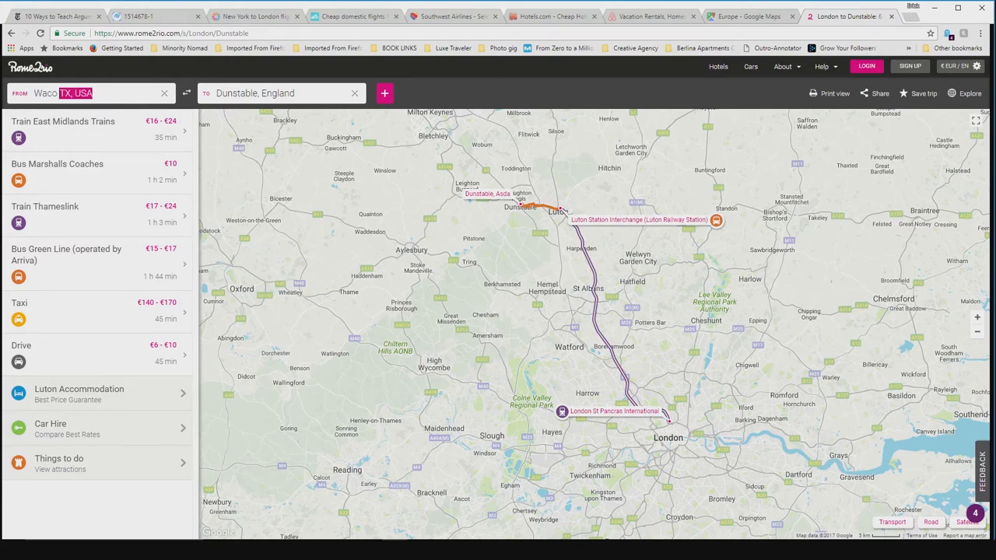
{"action": "left_click", "coordinate": [91, 93]}
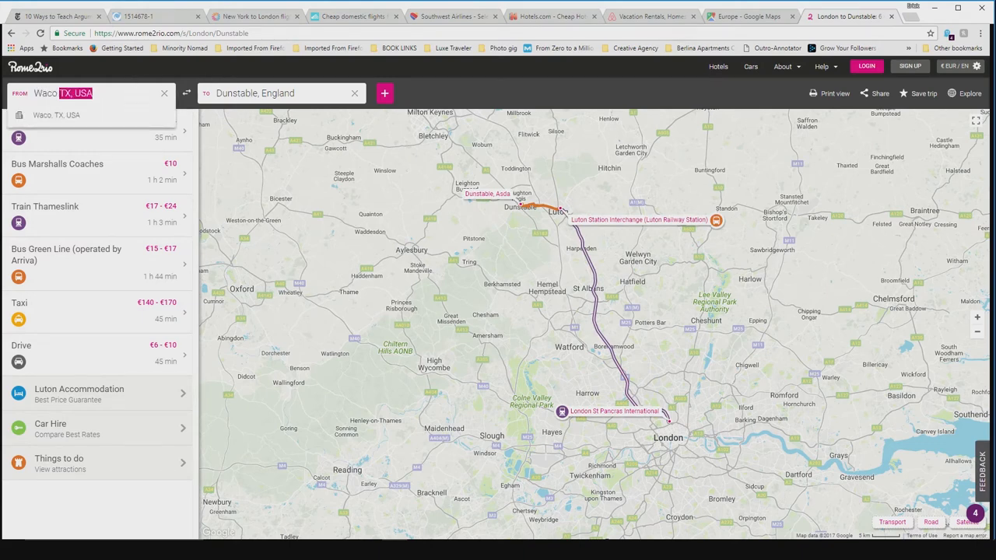
{"action": "left_click", "coordinate": [56, 116]}
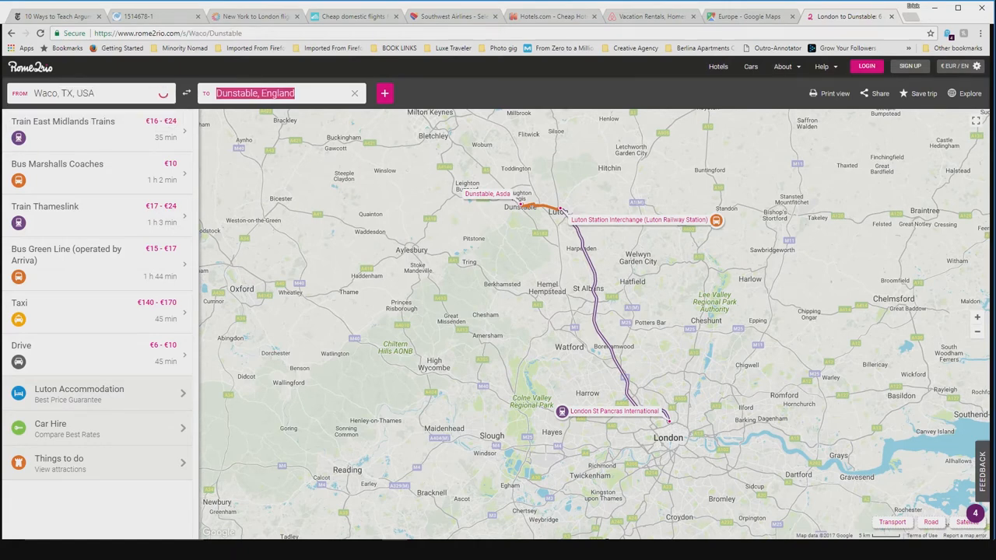
{"action": "type", "text": "sibui rom"}
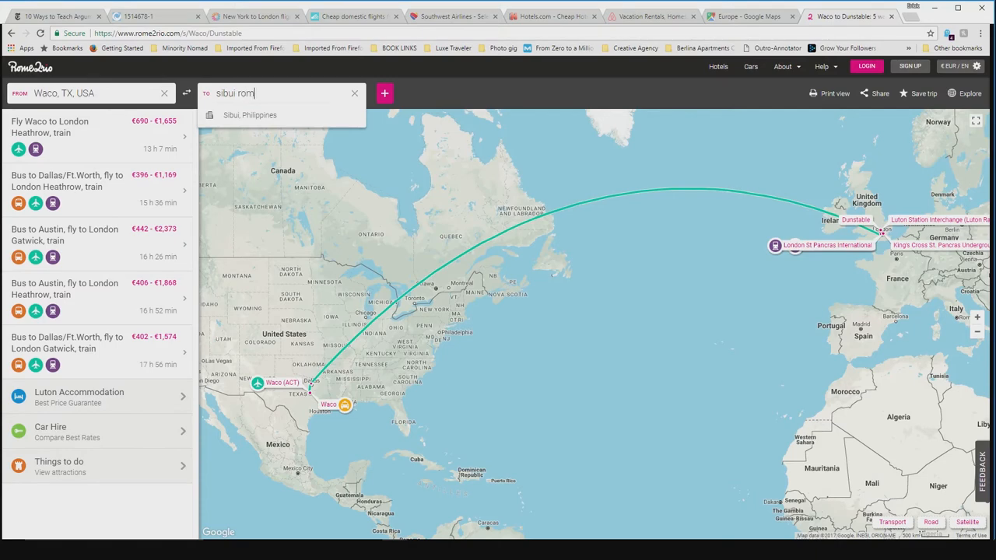
{"action": "left_click", "coordinate": [249, 115]}
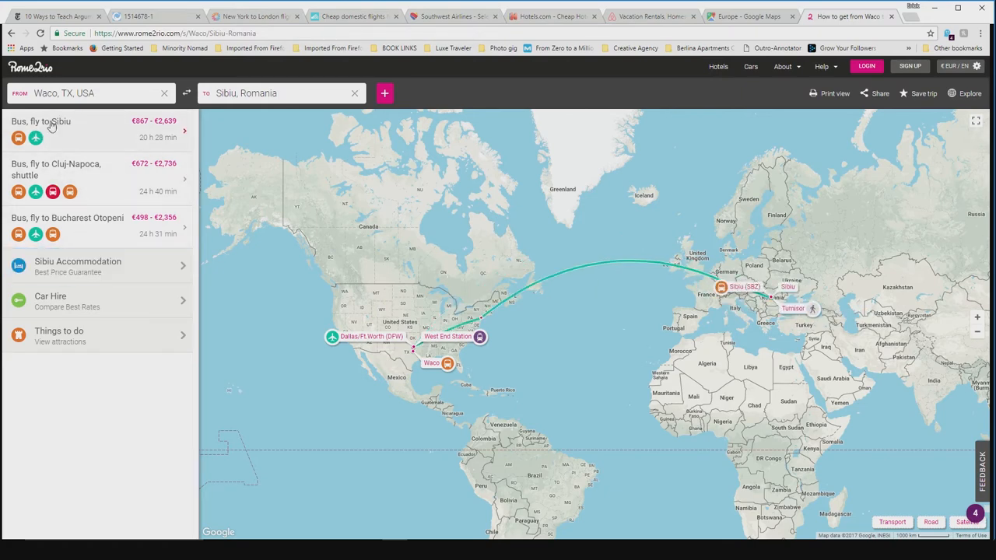
{"action": "left_click", "coordinate": [41, 127]}
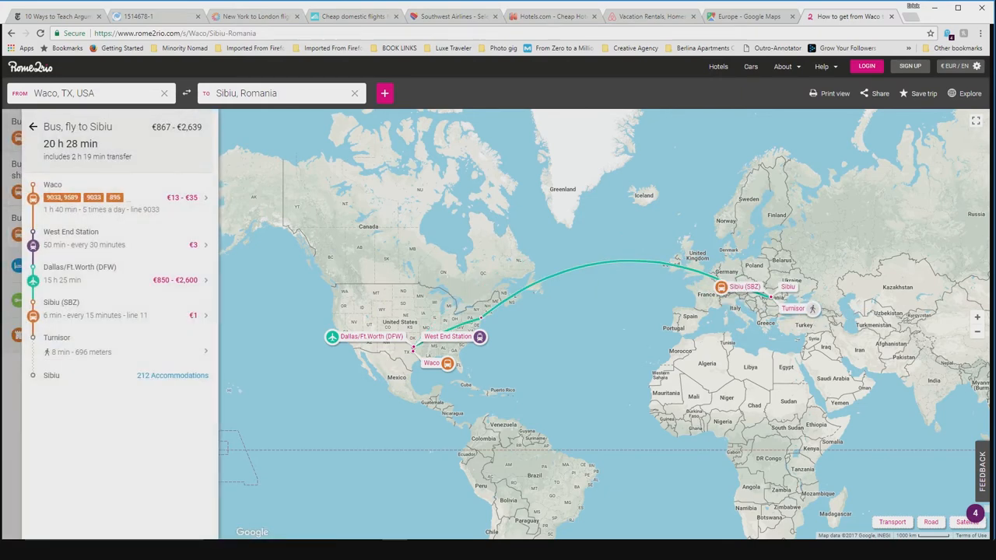
{"action": "mouse_move", "coordinate": [86, 236]}
{"action": "type", "text": "London, Englan"}
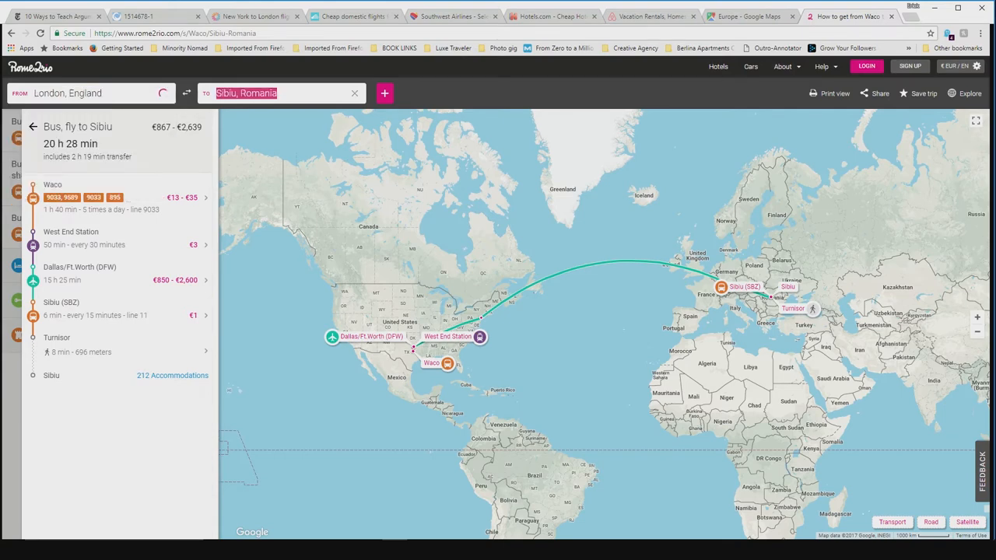
Search London to Dunstable again and show the East Midlands Trains route details
{"action": "type", "text": "duns"}
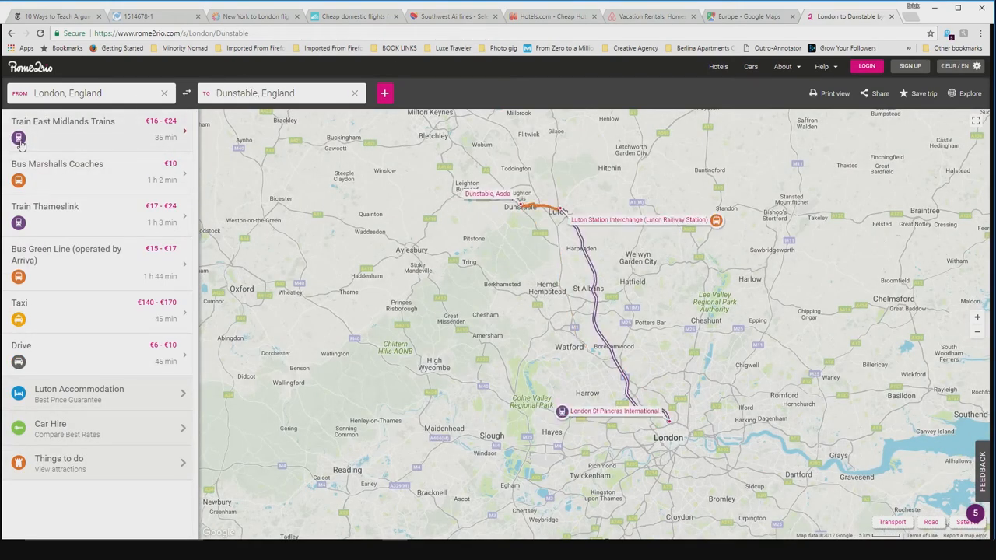
{"action": "mouse_move", "coordinate": [155, 137]}
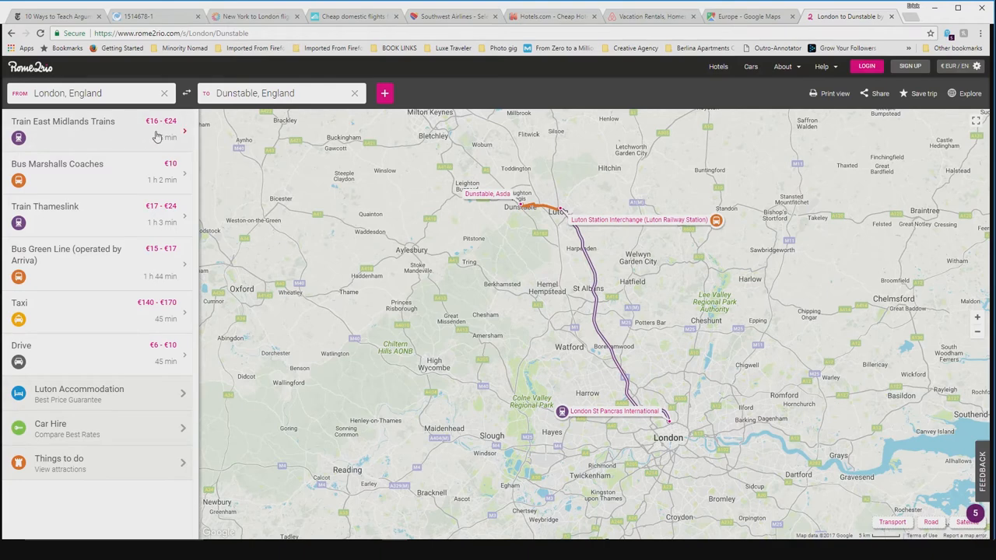
{"action": "left_click", "coordinate": [94, 129]}
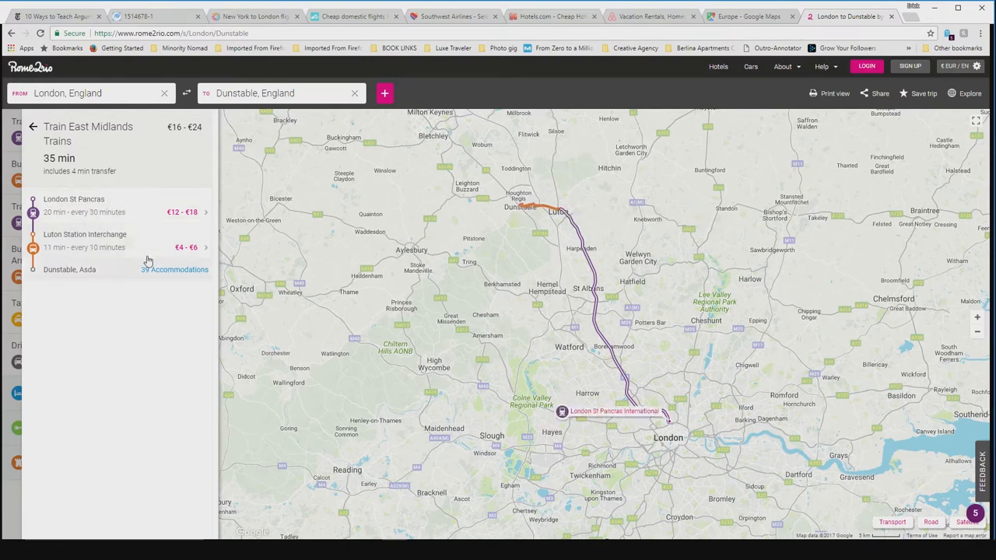
{"action": "mouse_move", "coordinate": [144, 212]}
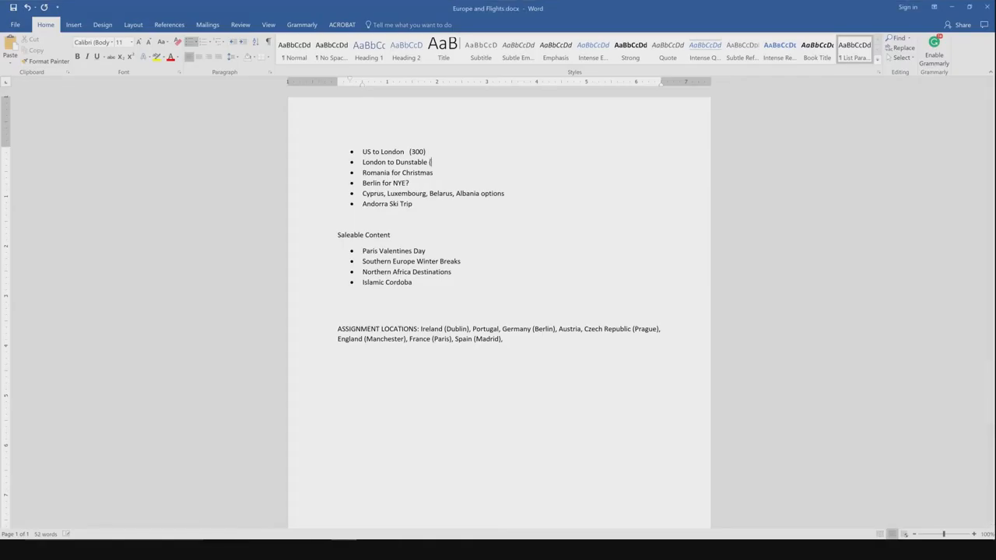
Add '(25)' beside the London to Dunstable item in Word and return to Rome2Rio
{"action": "type", "text": "25"}
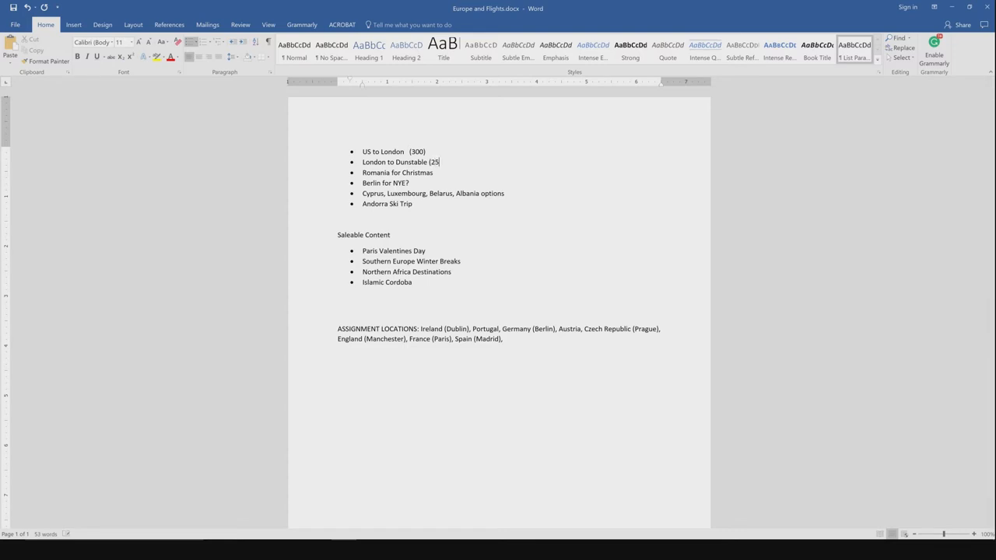
{"action": "type", "text": ")"}
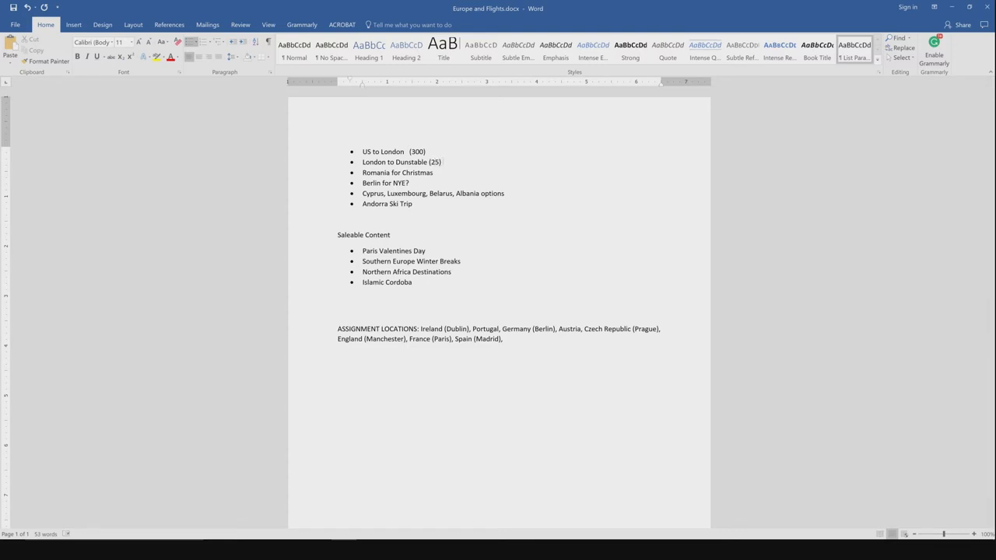
{"action": "left_click", "coordinate": [849, 16]}
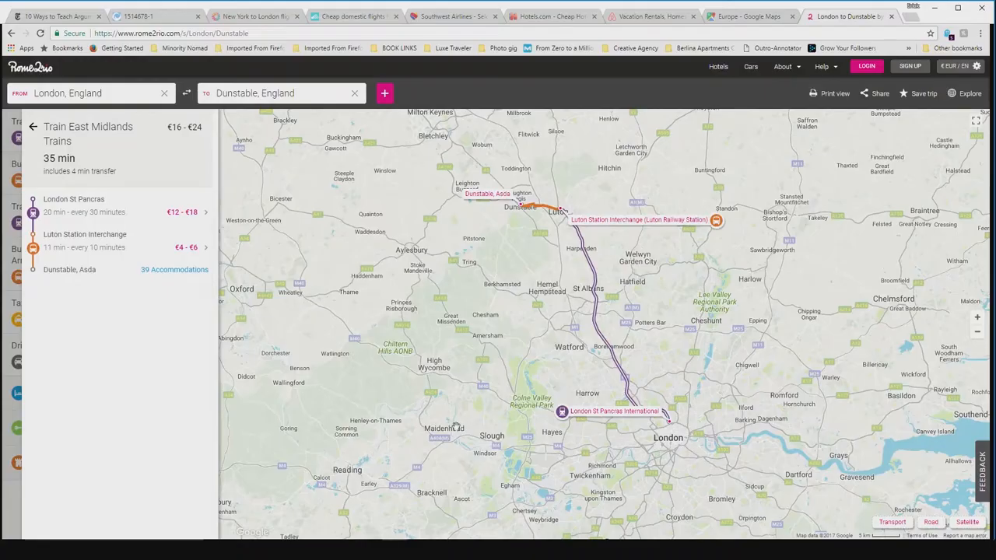
{"action": "mouse_move", "coordinate": [605, 97]}
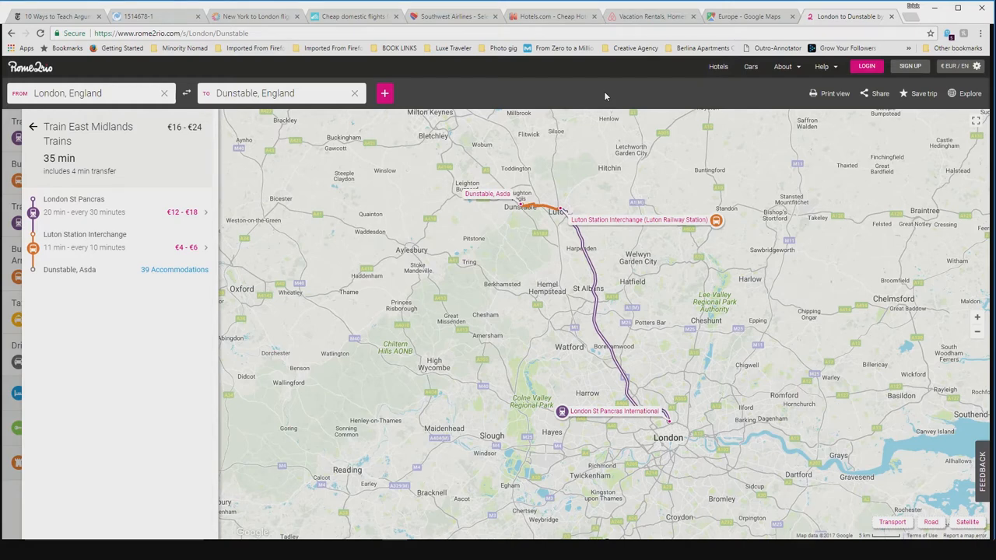
{"action": "mouse_move", "coordinate": [617, 109]}
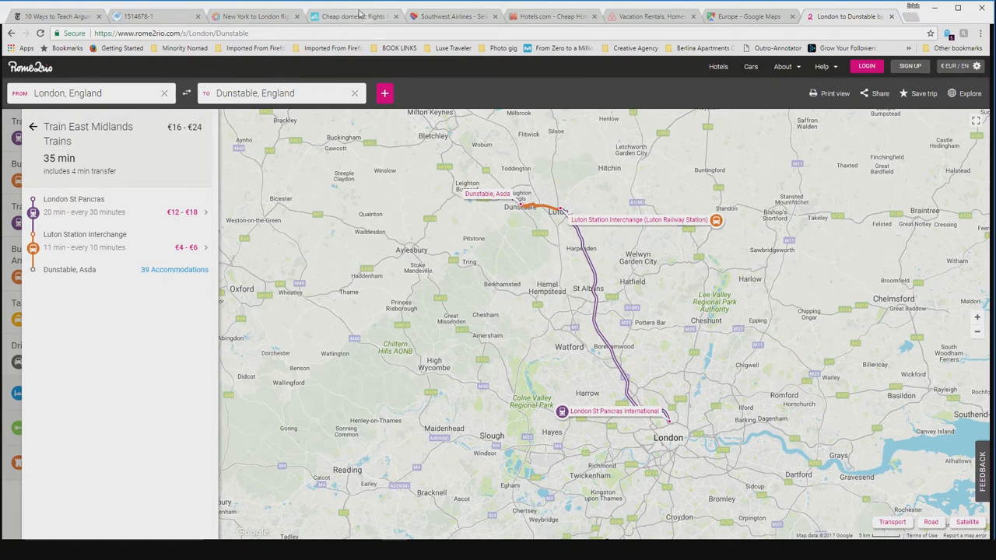
Switch to Skyscanner and close the Southwest details to see the Austin–Chicago results
{"action": "left_click", "coordinate": [352, 15]}
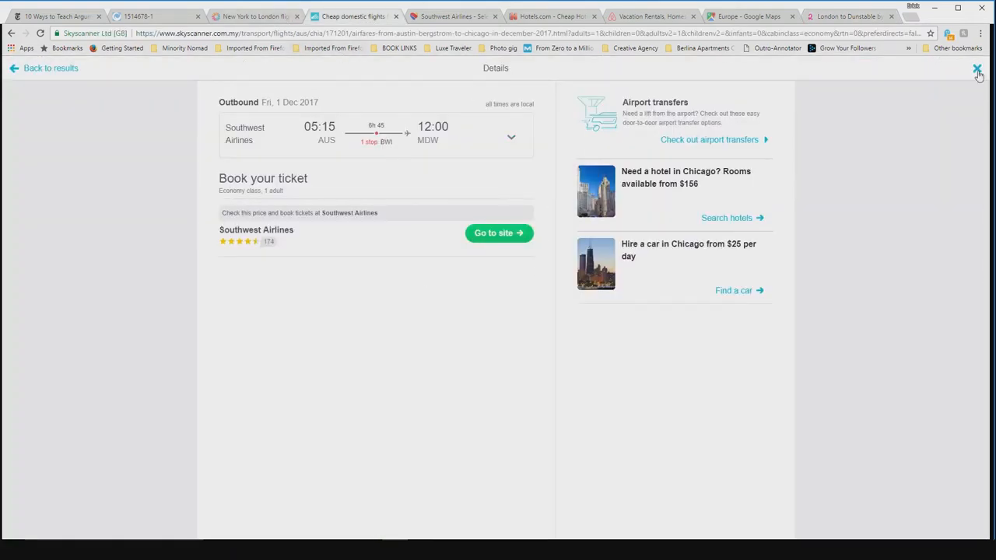
{"action": "left_click", "coordinate": [977, 70]}
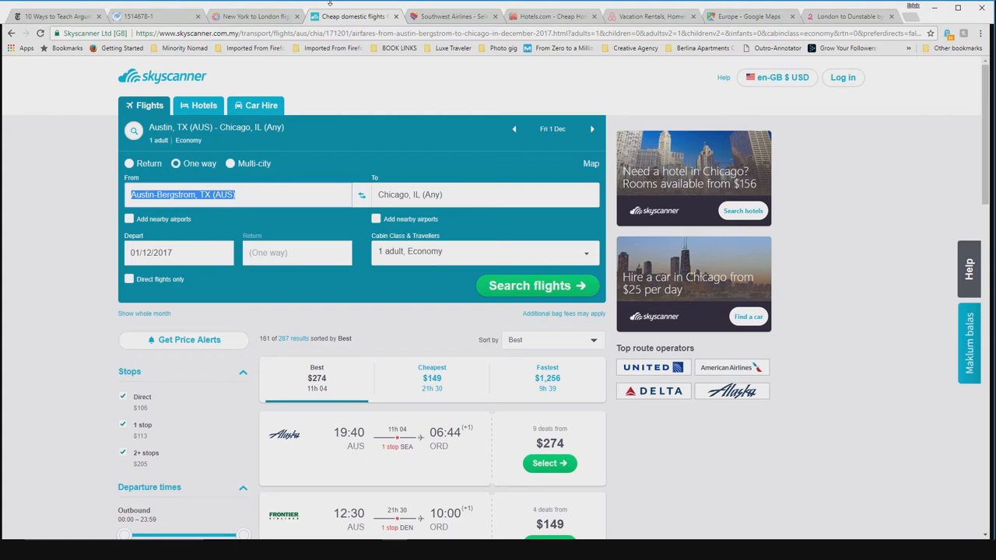
Search one-way flights from Germany to Bucharest Otopeni across the whole of December 2017
{"action": "type", "text": "germany"}
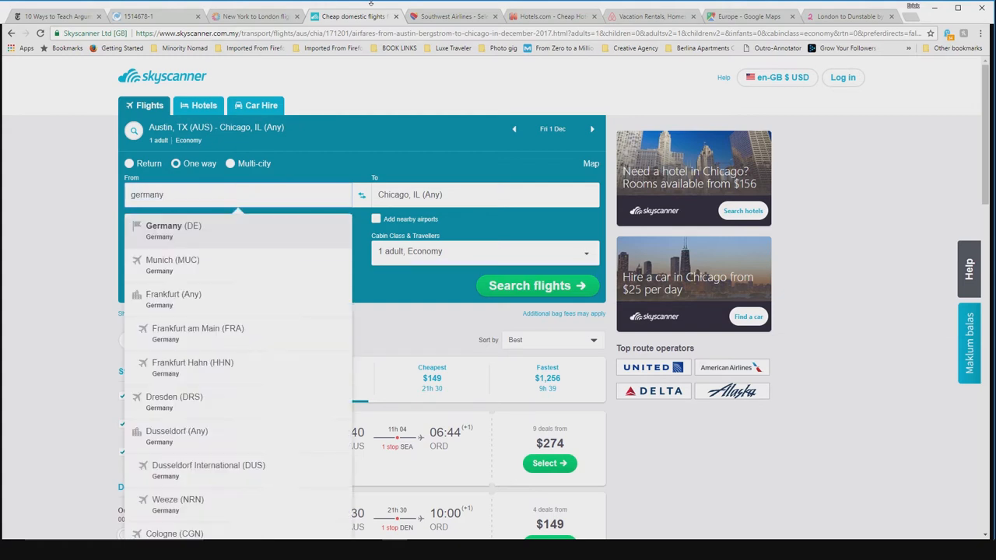
{"action": "left_click", "coordinate": [174, 225]}
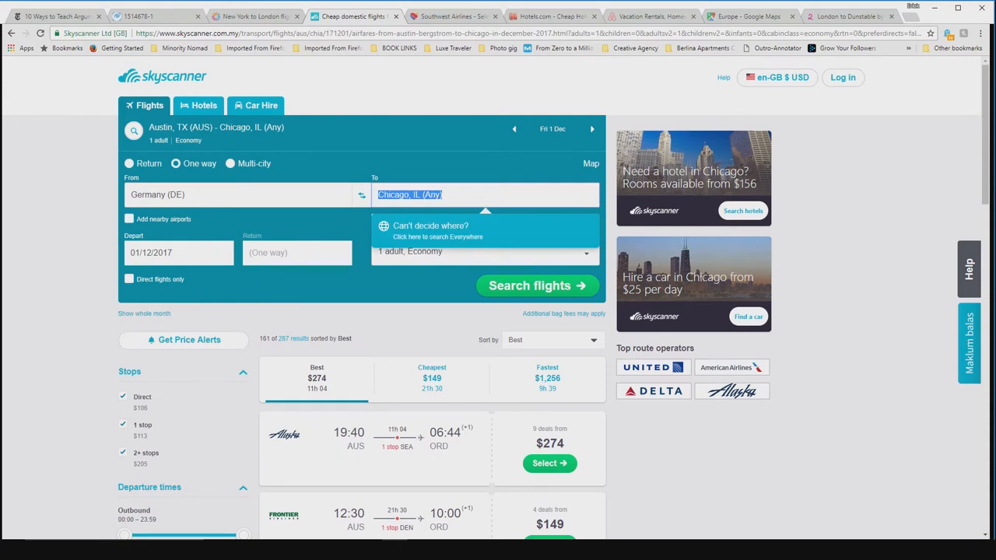
{"action": "type", "text": "bucharest Otopeni (OTP"}
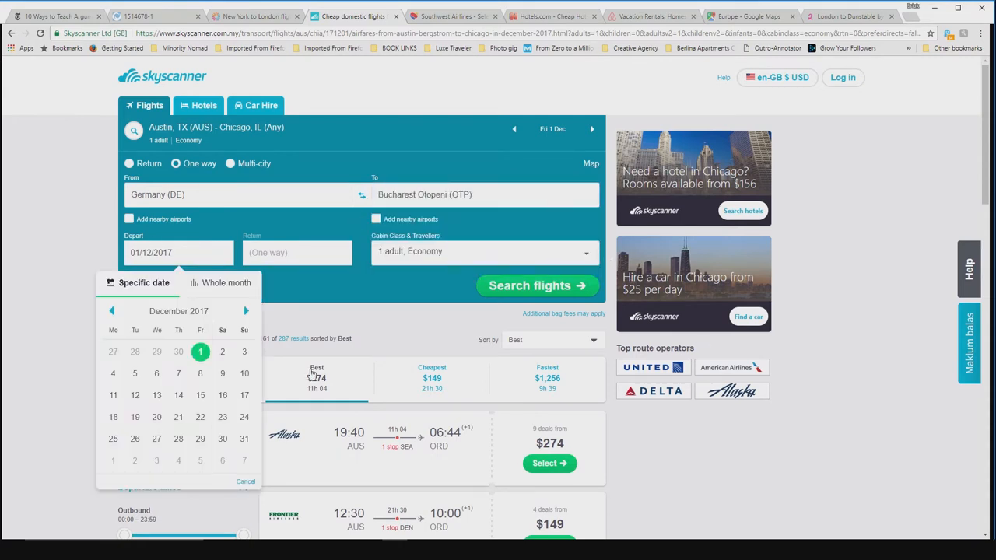
{"action": "left_click", "coordinate": [221, 283]}
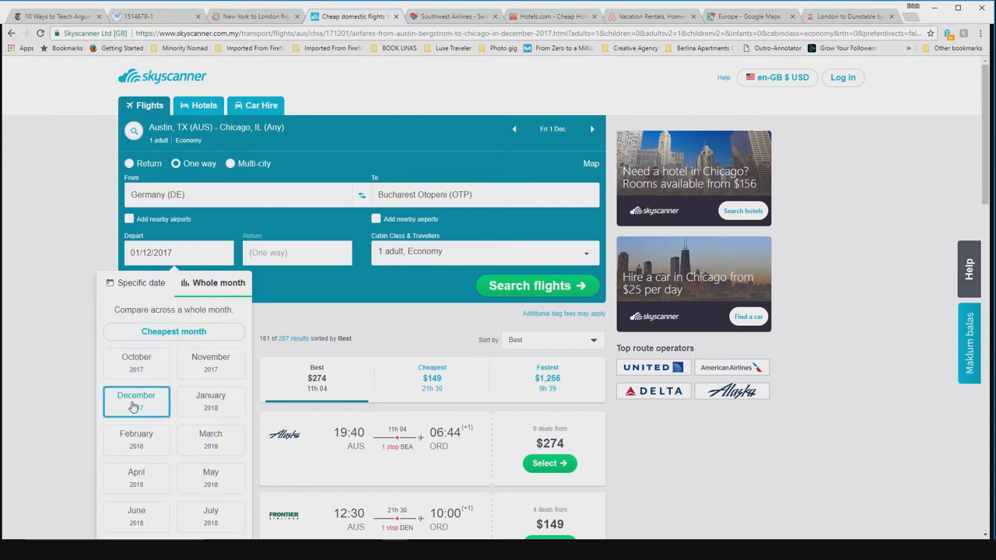
{"action": "left_click", "coordinate": [137, 401]}
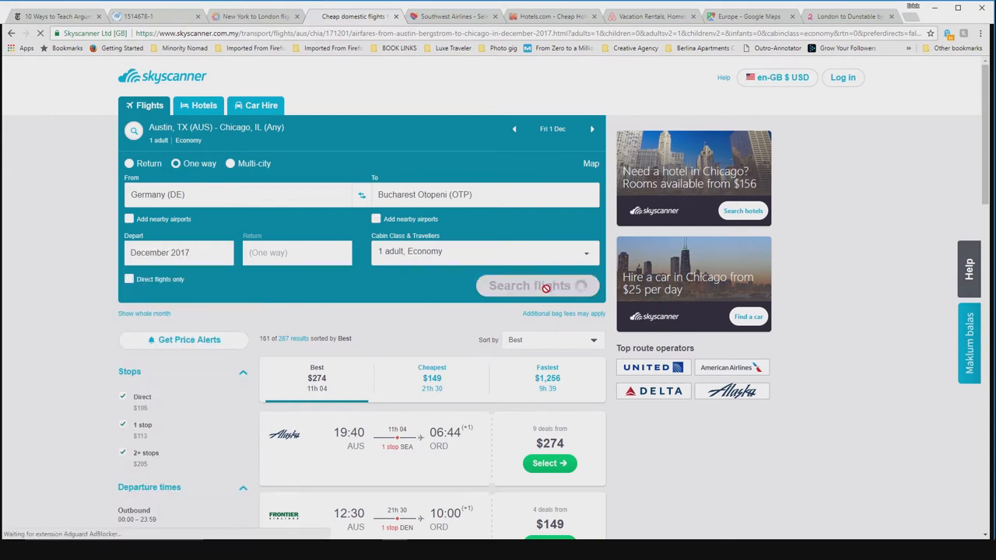
{"action": "left_click", "coordinate": [537, 287]}
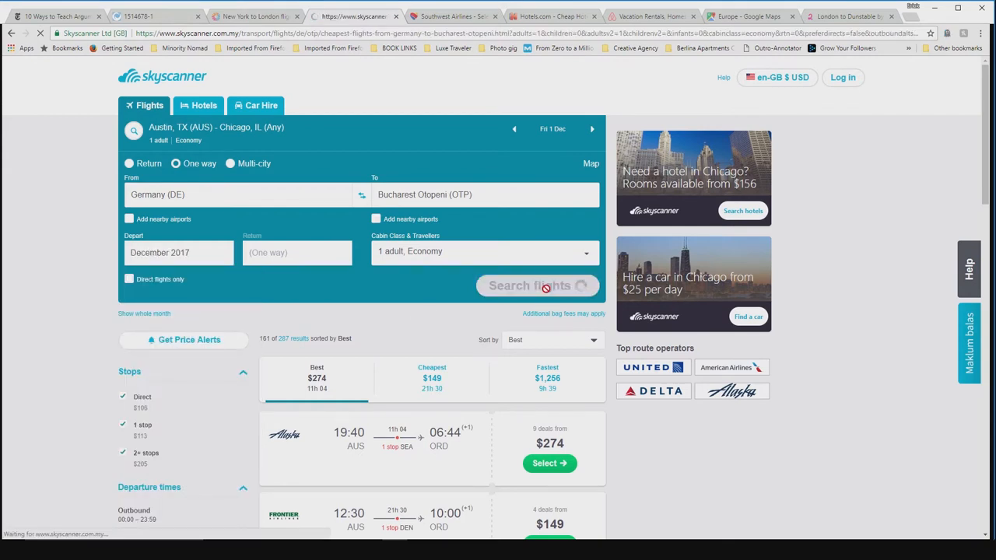
{"action": "left_click", "coordinate": [538, 286]}
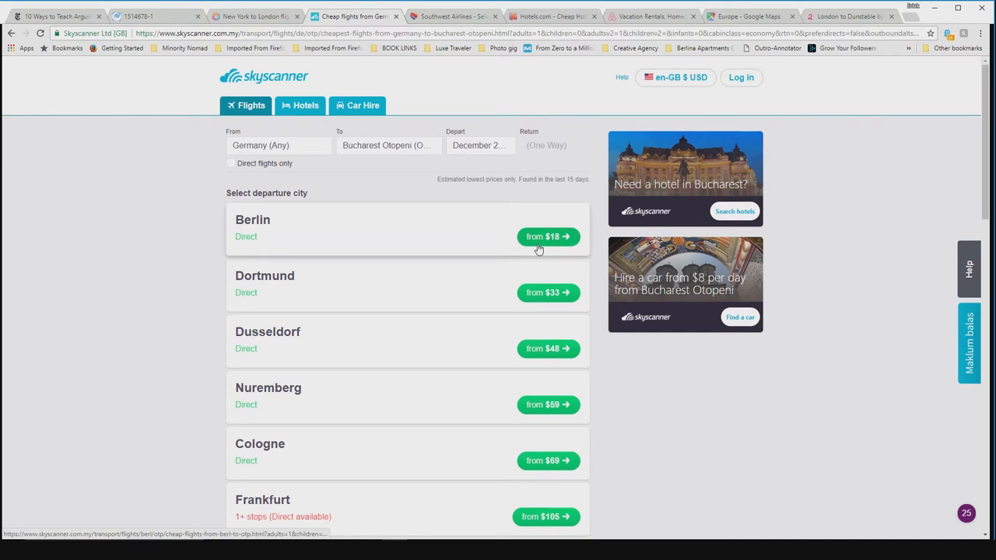
Choose Berlin (from $18) to show its December 2017 fare calendar to Bucharest Otopeni
{"action": "left_click", "coordinate": [547, 236]}
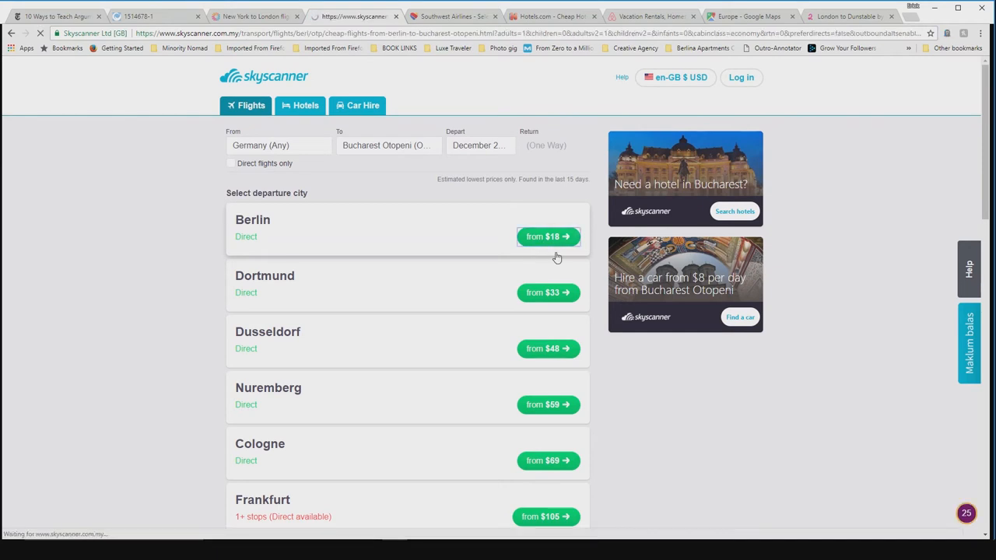
{"action": "left_click", "coordinate": [548, 236]}
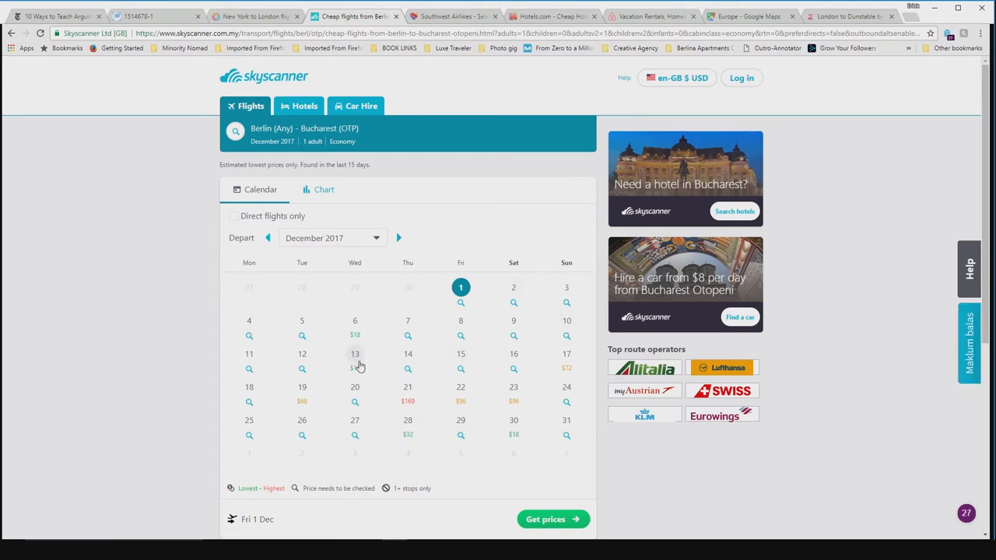
{"action": "mouse_move", "coordinate": [351, 366]}
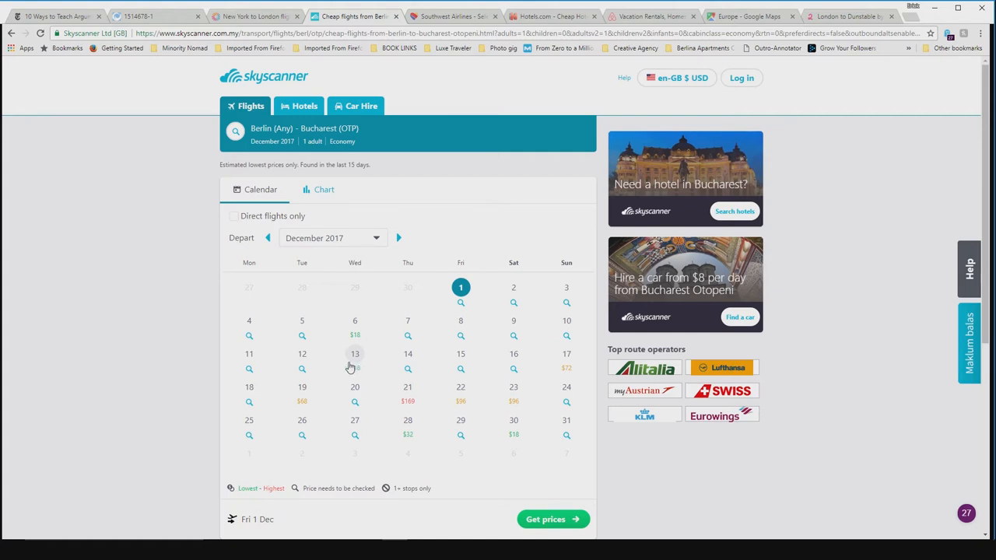
{"action": "mouse_move", "coordinate": [436, 370]}
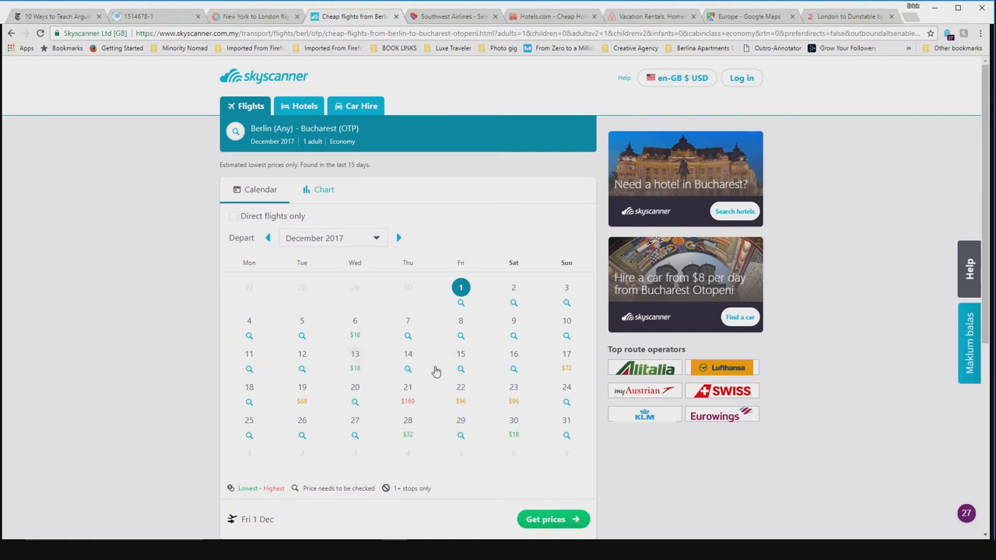
{"action": "mouse_move", "coordinate": [400, 146]}
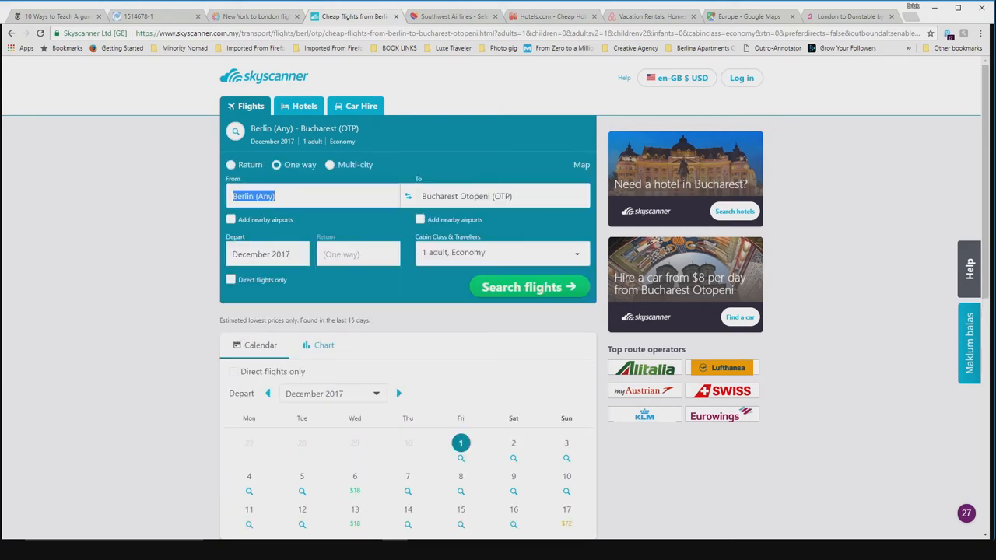
Search one-way Budapest to Bucharest flights for Sunday 24 December, cheapest $44 direct
{"action": "type", "text": "budapest (BUD"}
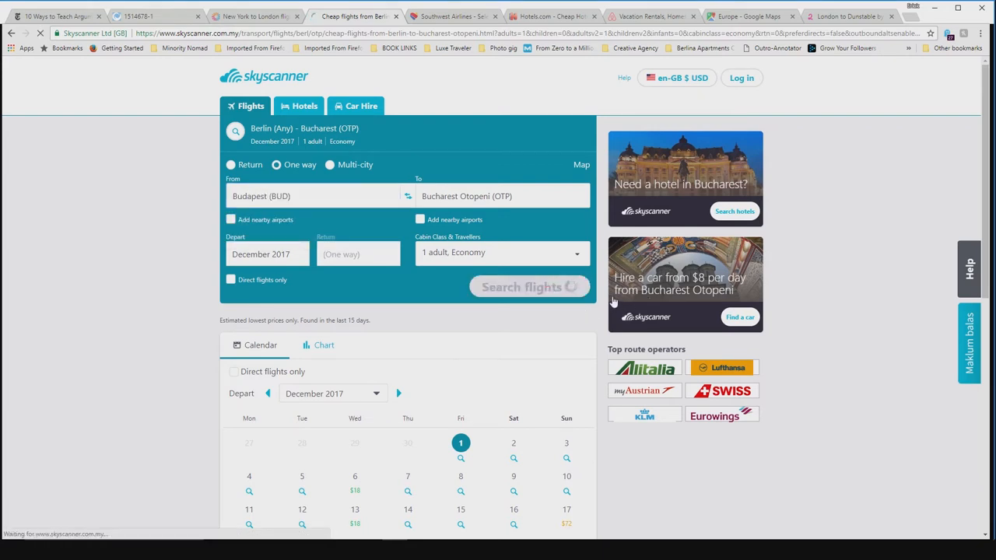
{"action": "left_click", "coordinate": [529, 286]}
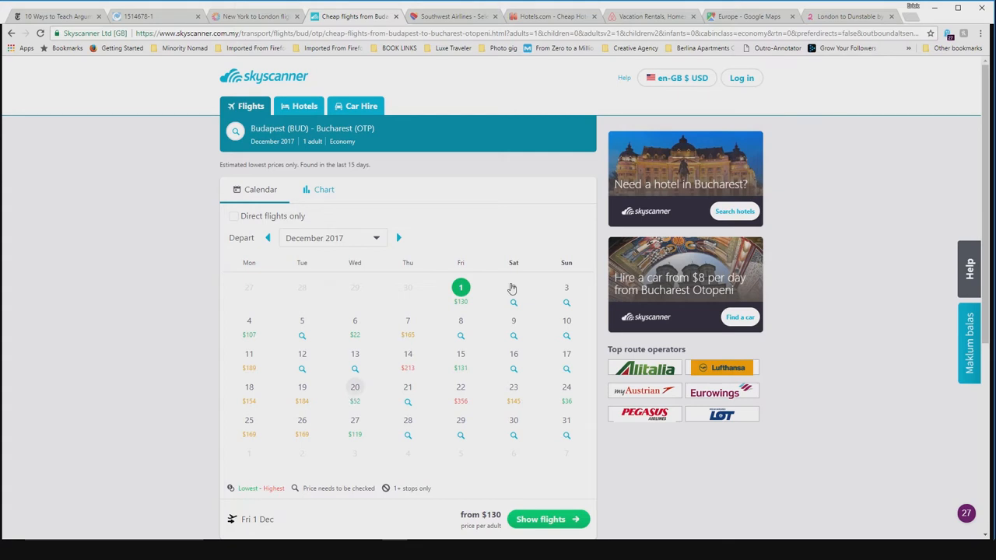
{"action": "mouse_move", "coordinate": [570, 407]}
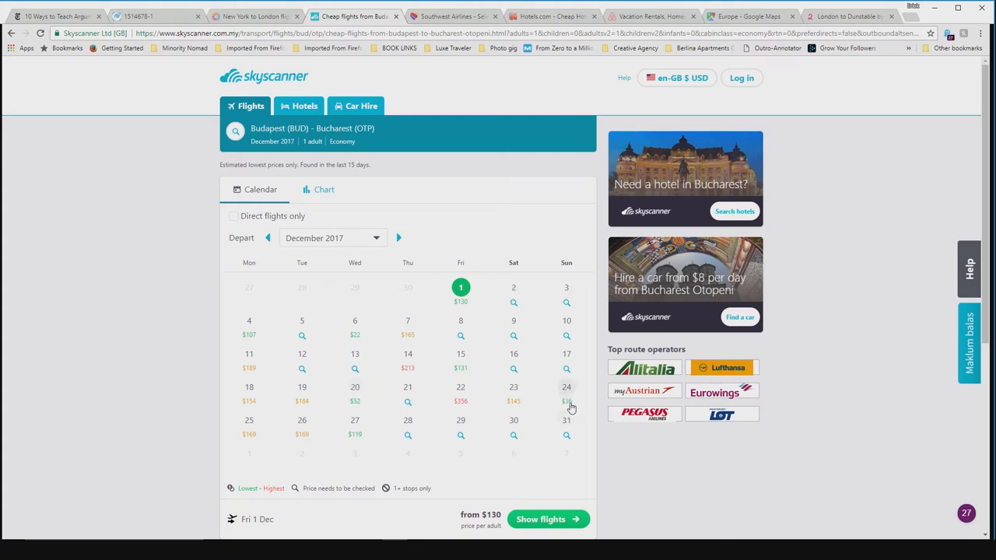
{"action": "mouse_move", "coordinate": [570, 403]}
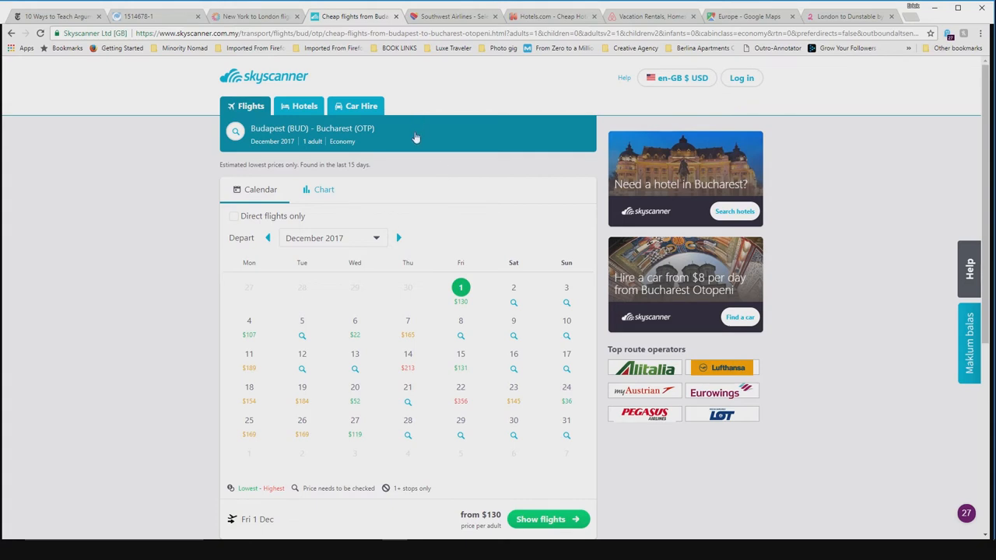
{"action": "left_click", "coordinate": [567, 386]}
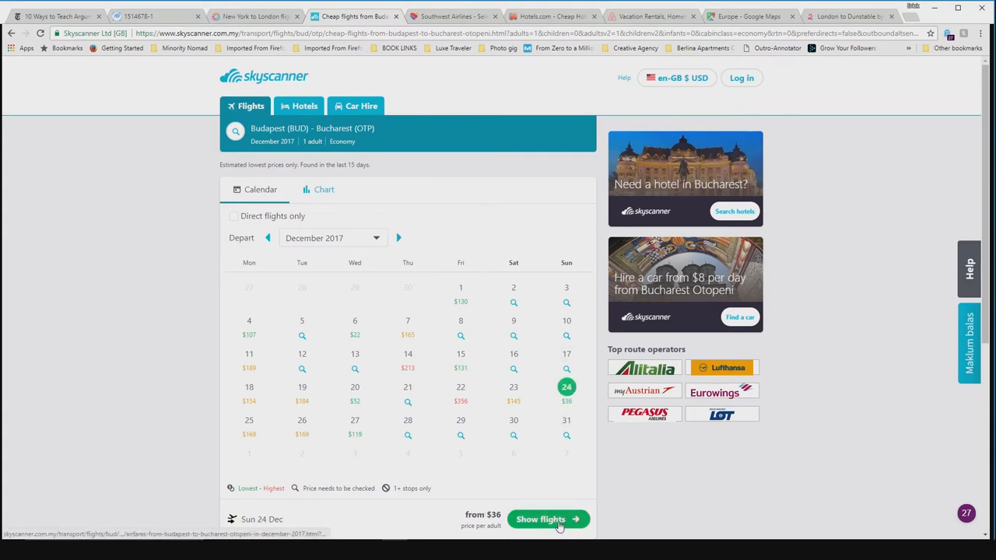
{"action": "left_click", "coordinate": [548, 520]}
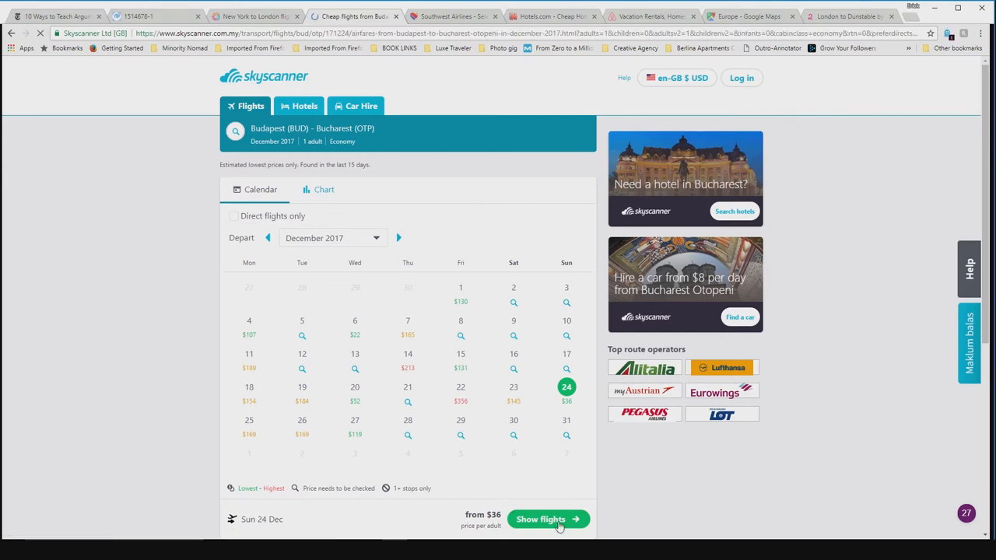
{"action": "left_click", "coordinate": [540, 520]}
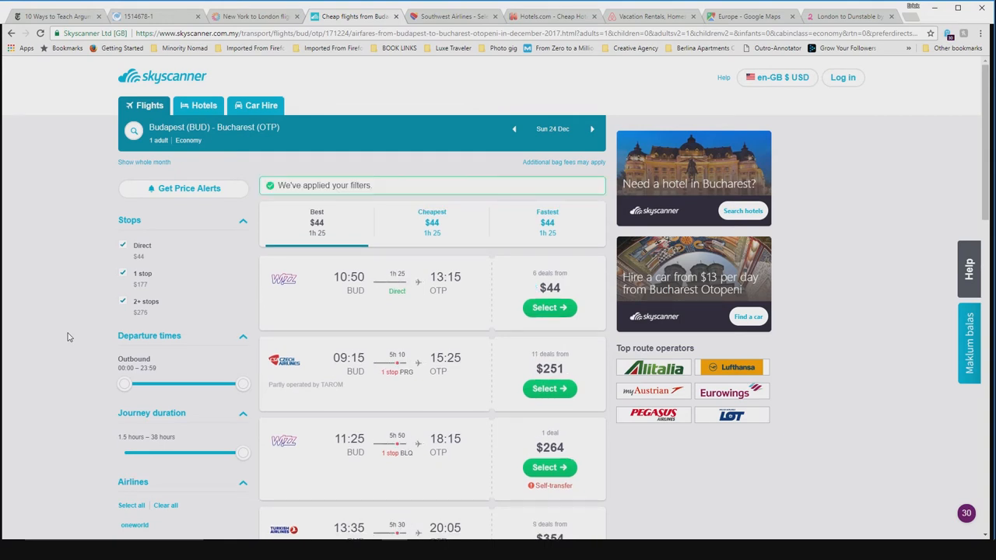
{"action": "mouse_move", "coordinate": [551, 308]}
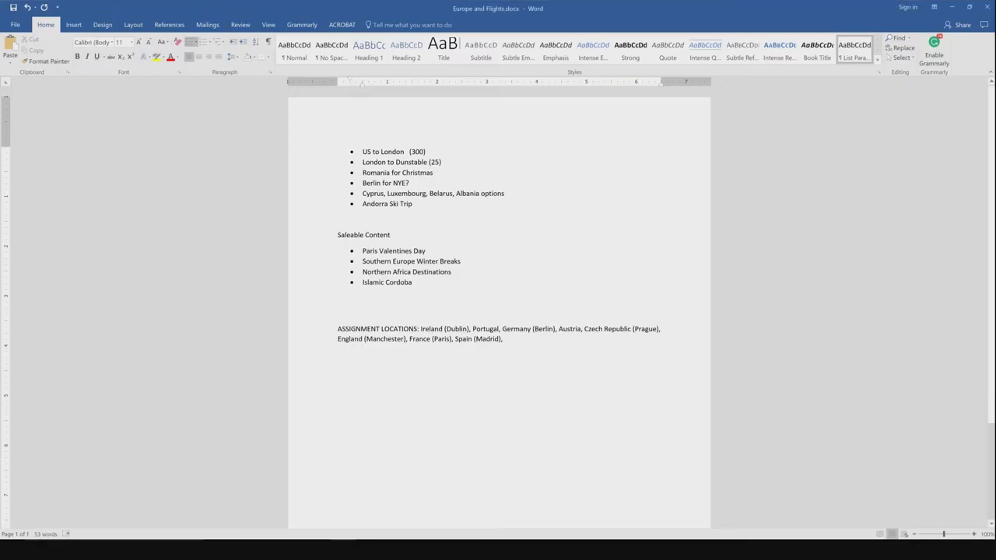
Add '(65)' after the Romania for Christmas bullet in the Word trip list
{"action": "type", "text": "("}
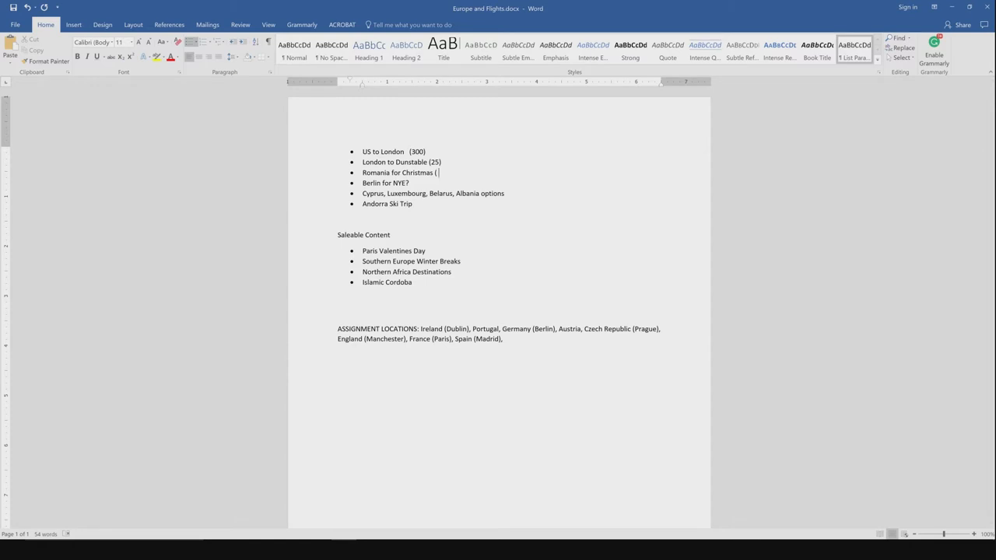
{"action": "type", "text": "65"}
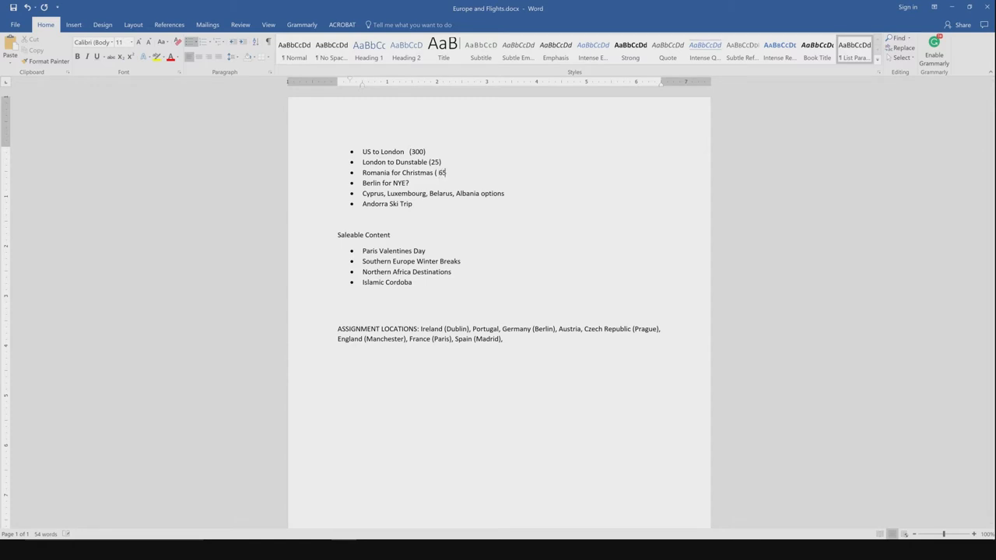
{"action": "type", "text": ")"}
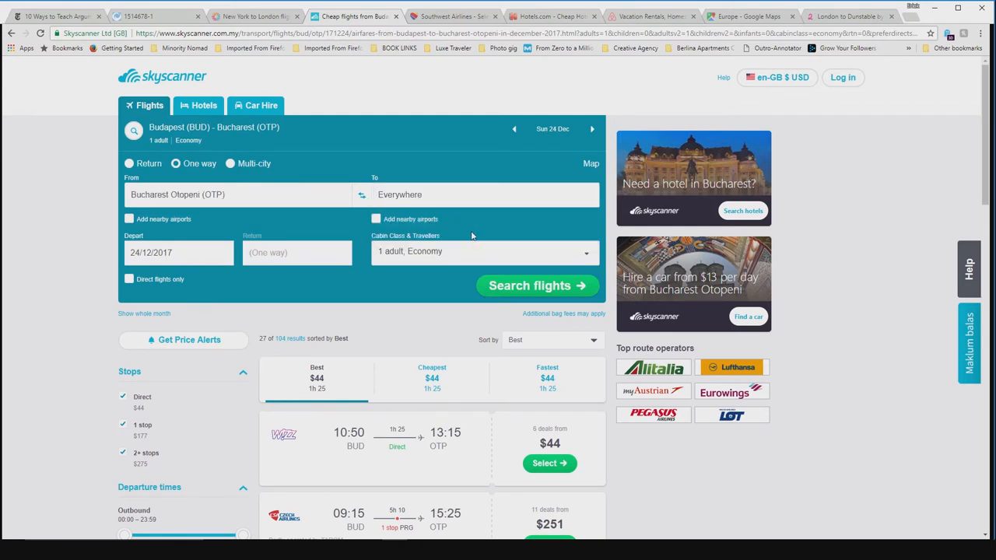
Search one-way Bucharest Otopeni to Berlin fares for the whole of December 2017, from $95
{"action": "left_click", "coordinate": [482, 195]}
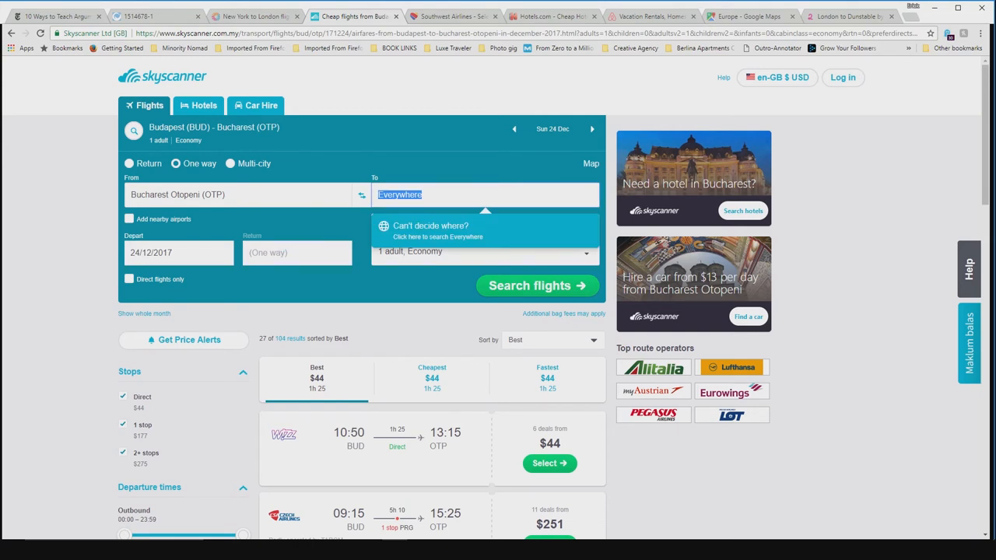
{"action": "type", "text": "berlin (Any"}
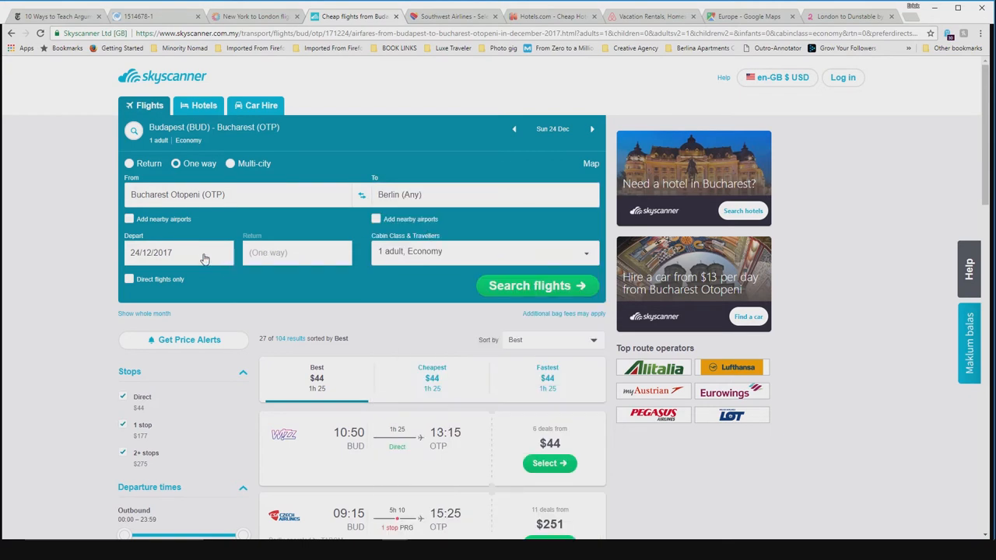
{"action": "left_click", "coordinate": [177, 253]}
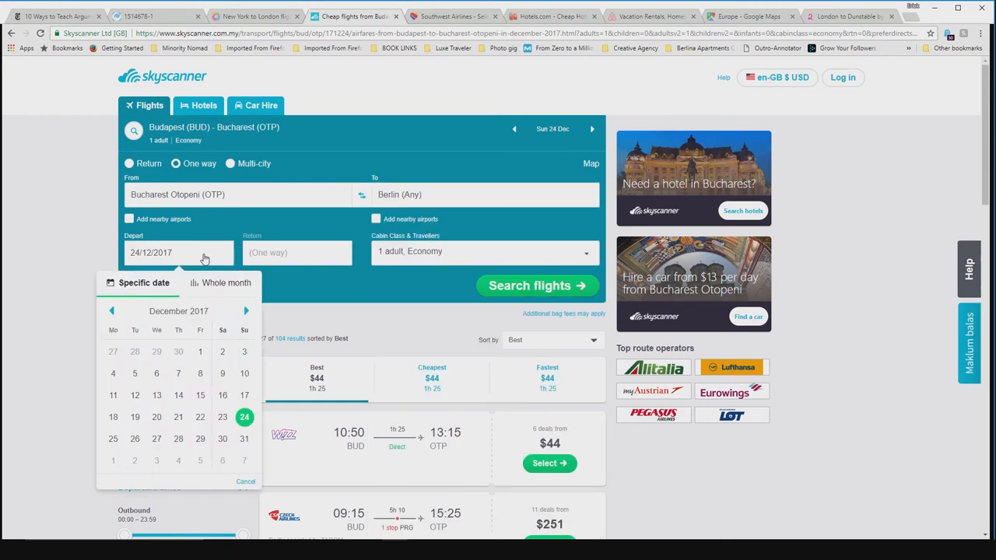
{"action": "left_click", "coordinate": [221, 283]}
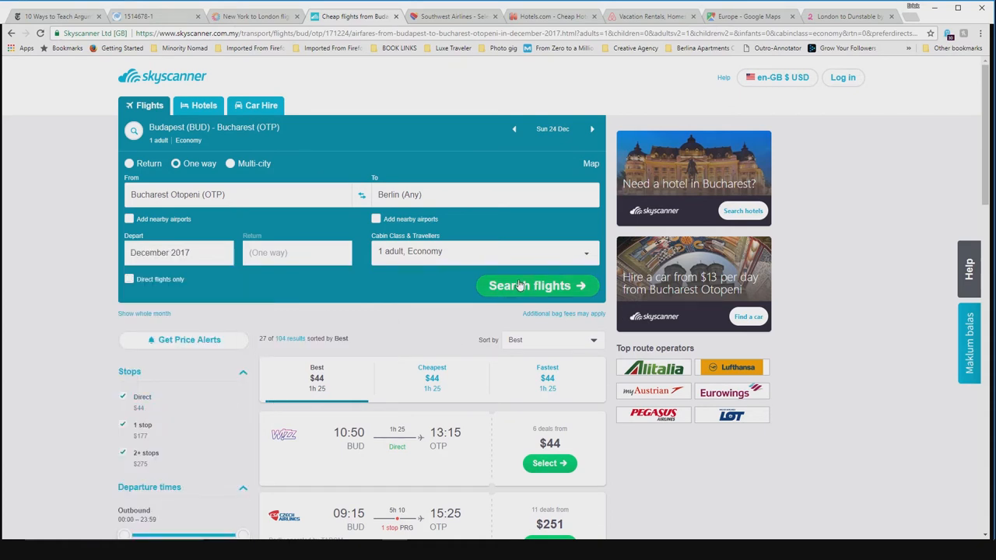
{"action": "left_click", "coordinate": [537, 287]}
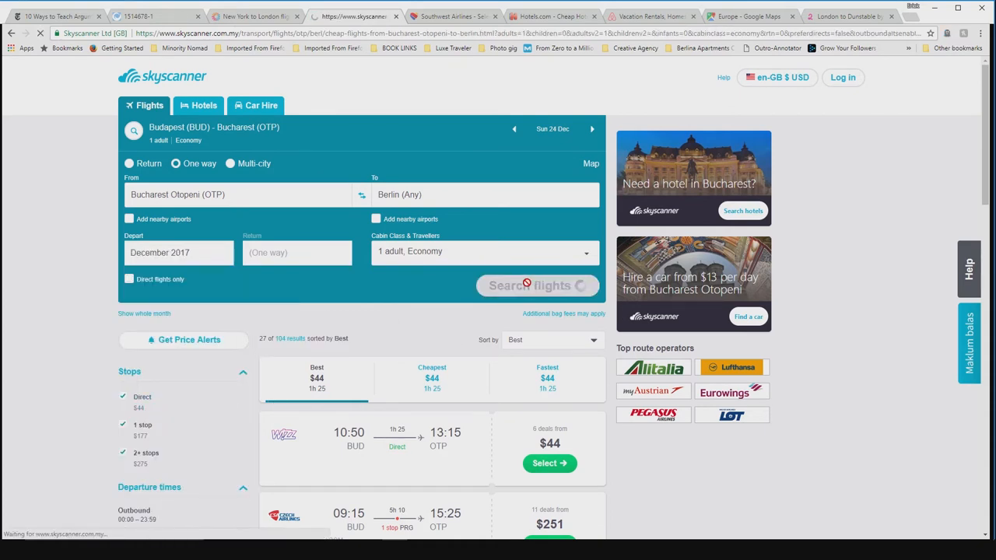
{"action": "left_click", "coordinate": [537, 286]}
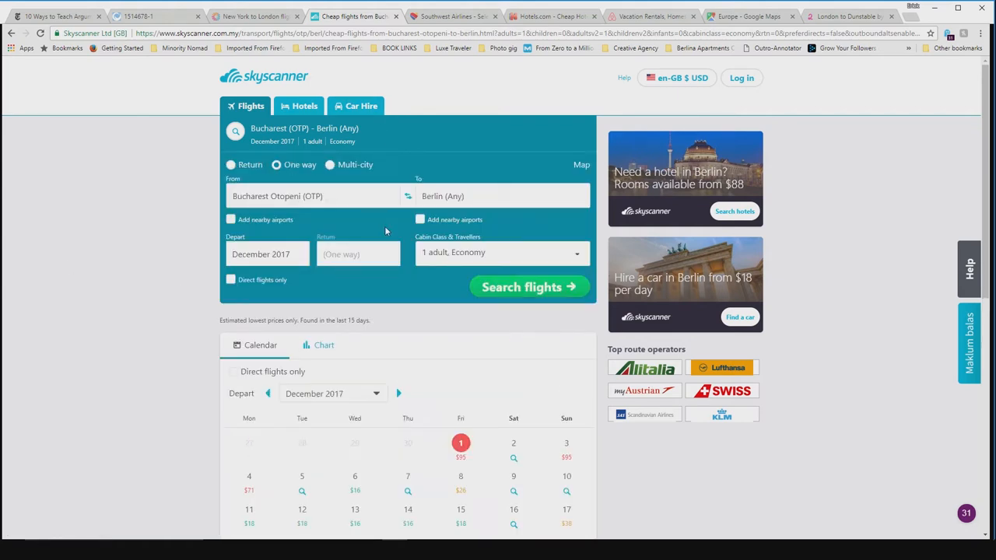
{"action": "scroll", "scroll_direction": "down", "scroll_amount": 3}
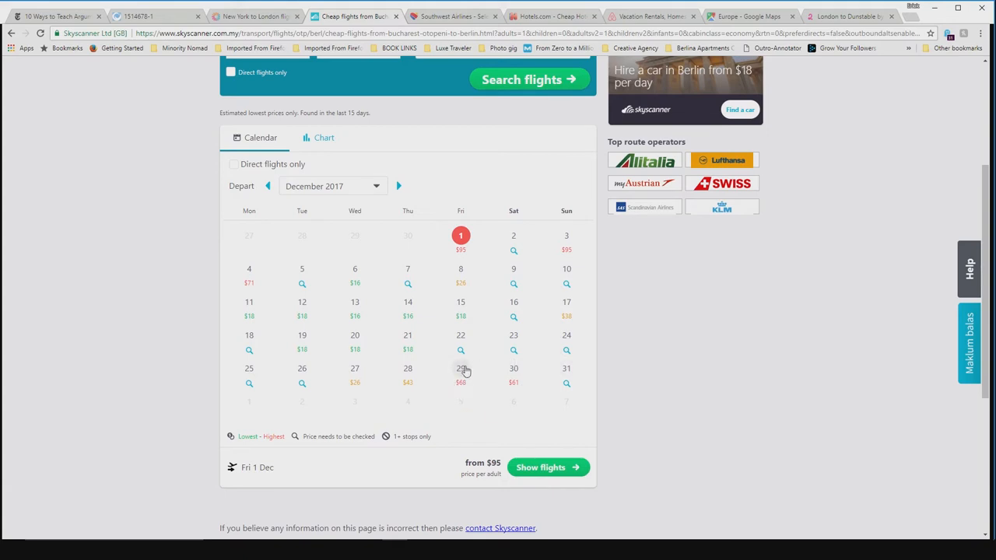
{"action": "mouse_move", "coordinate": [464, 383]}
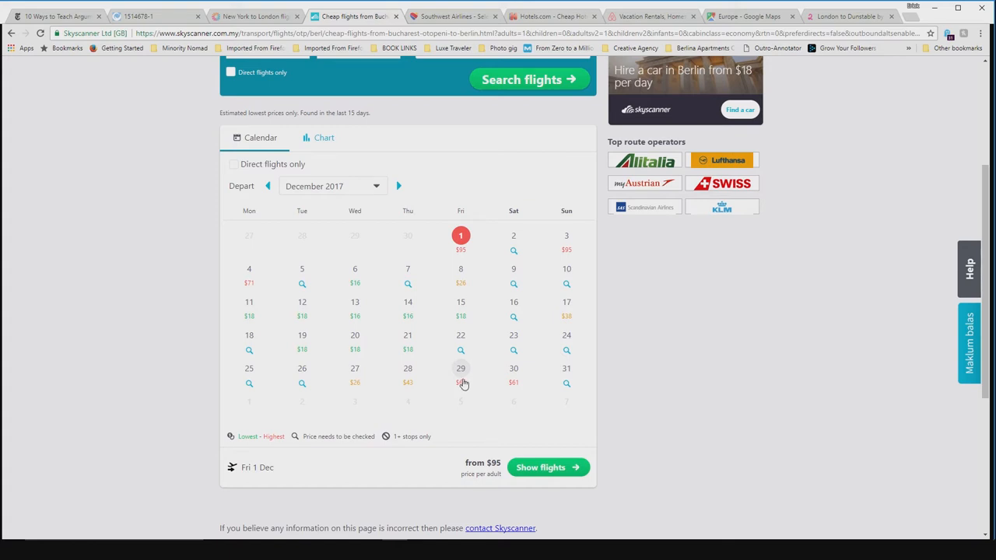
{"action": "mouse_move", "coordinate": [553, 16]}
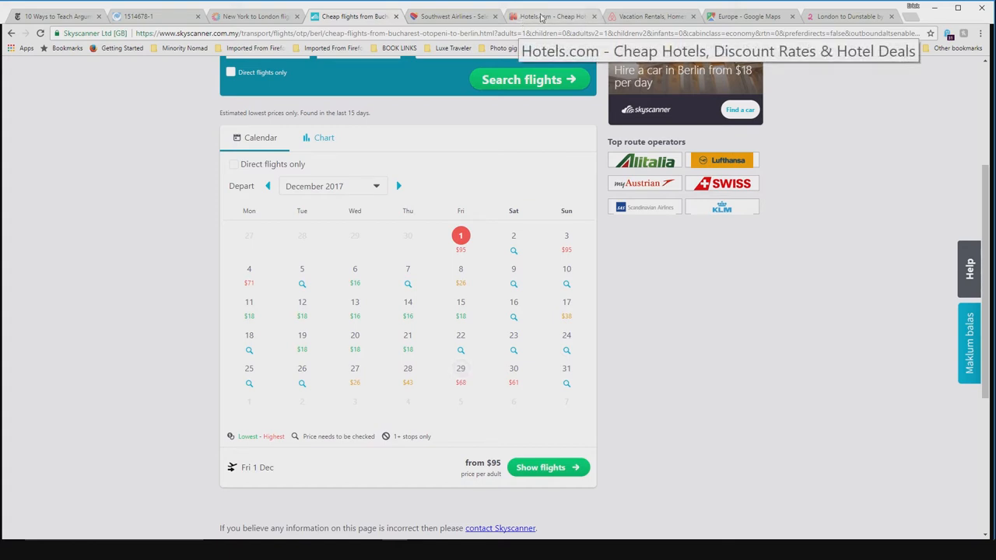
Switch to the Hotels.com browser tab
{"action": "left_click", "coordinate": [552, 16]}
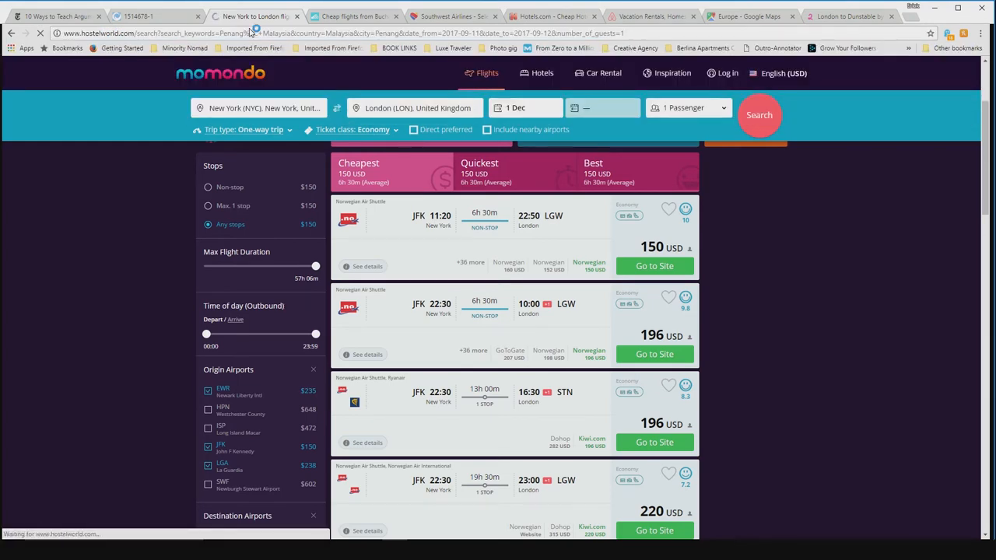
Set the Hostelworld location to Berlin, Germany
{"action": "left_click", "coordinate": [255, 16]}
{"action": "type", "text": "b"}
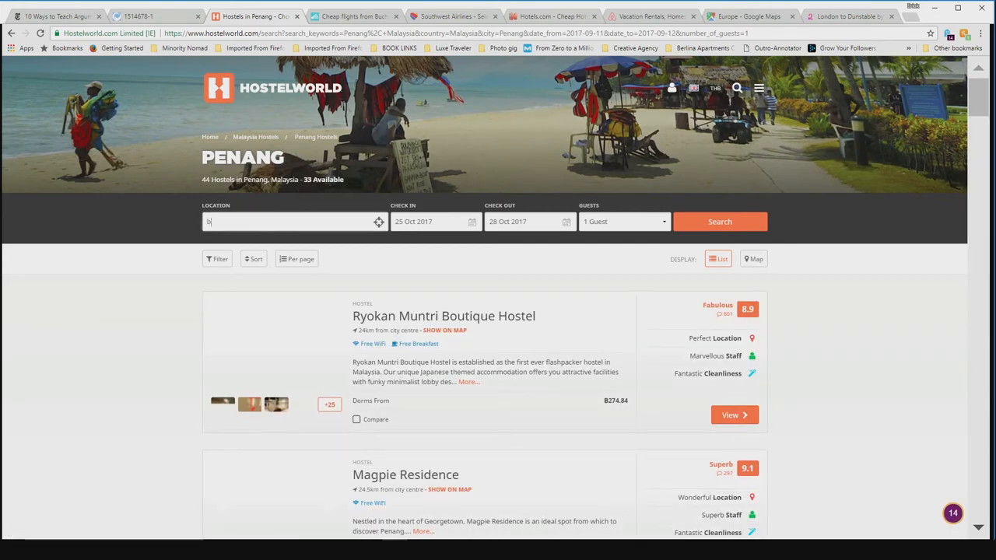
{"action": "type", "text": "erlin"}
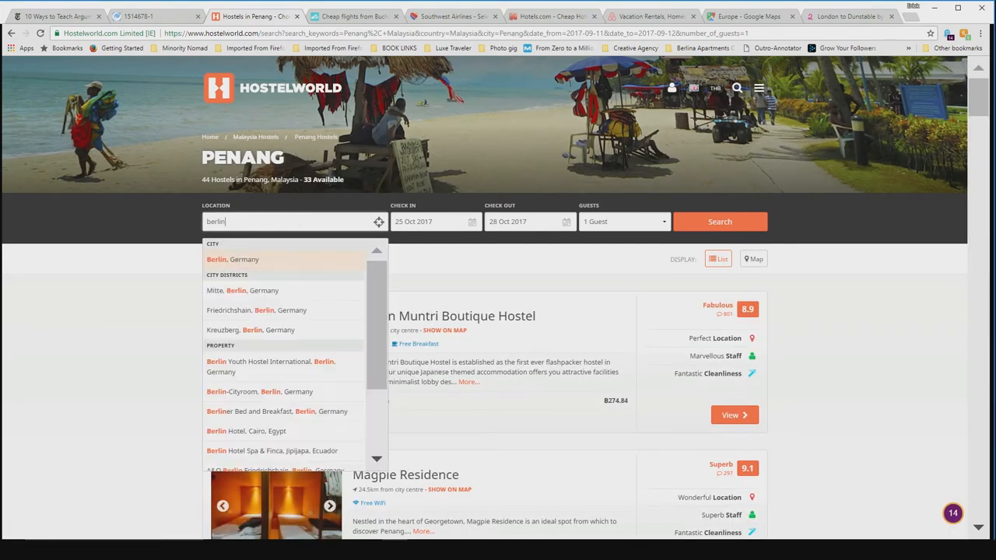
{"action": "left_click", "coordinate": [230, 259]}
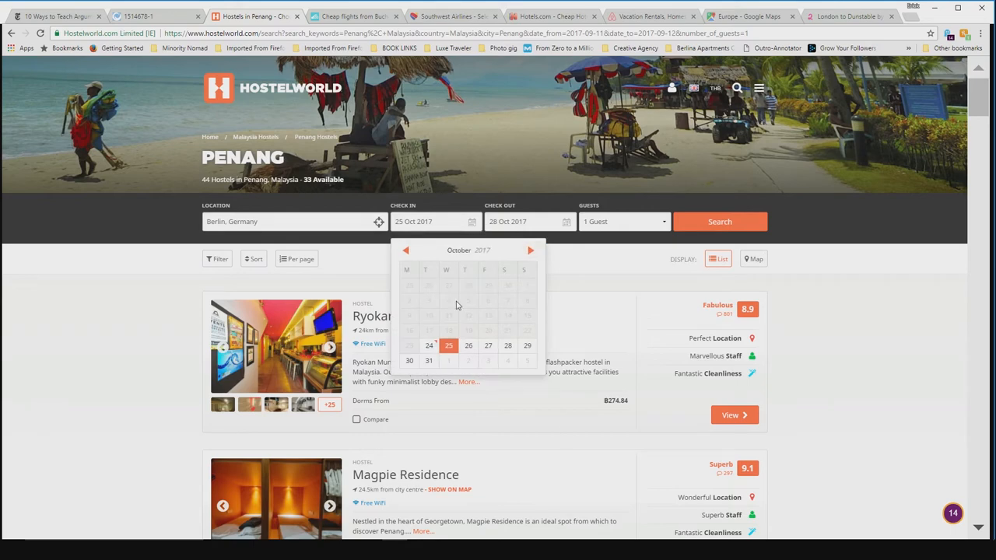
Search Berlin hostels for 29 Dec 2017 to 02 Jan 2018 for one guest
{"action": "left_click", "coordinate": [531, 249]}
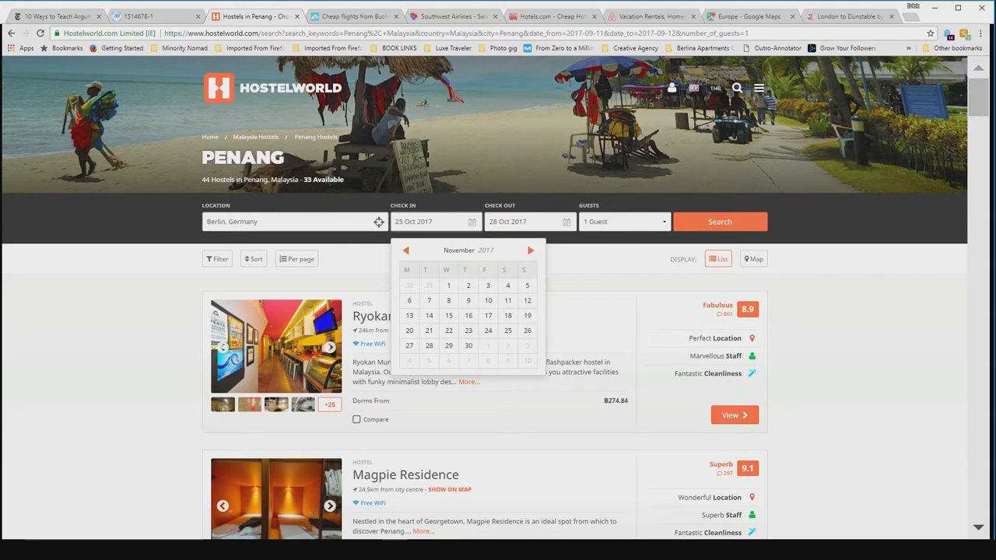
{"action": "mouse_move", "coordinate": [531, 249]}
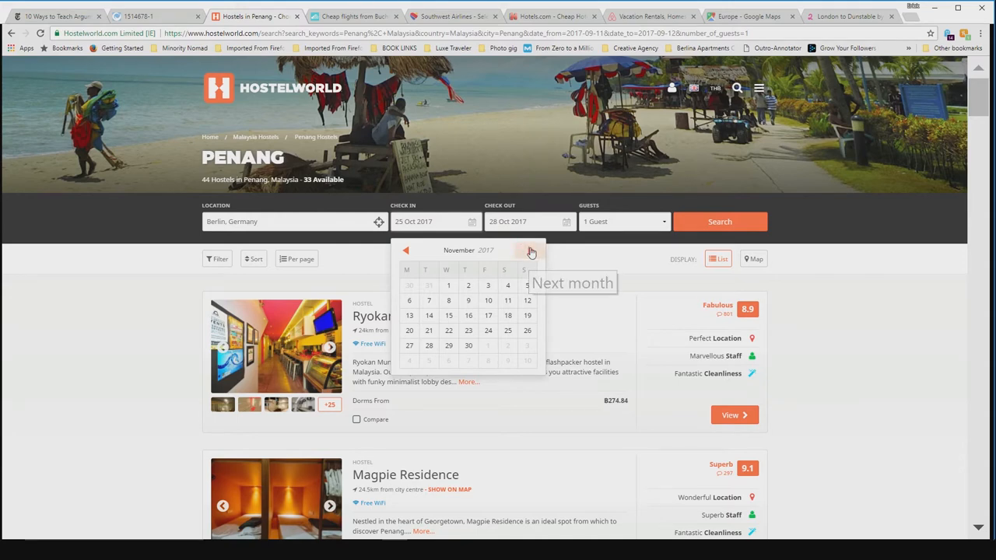
{"action": "left_click", "coordinate": [531, 249]}
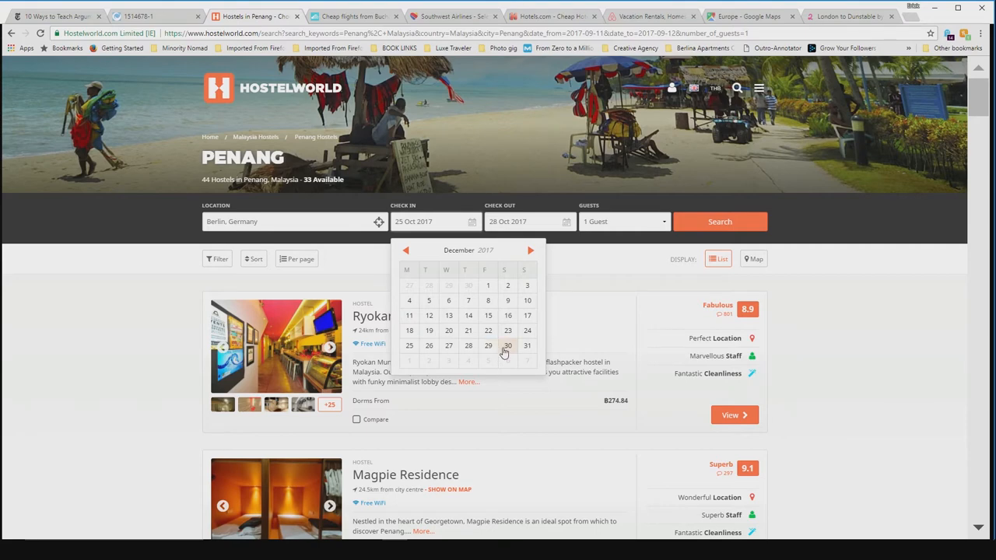
{"action": "left_click", "coordinate": [508, 346]}
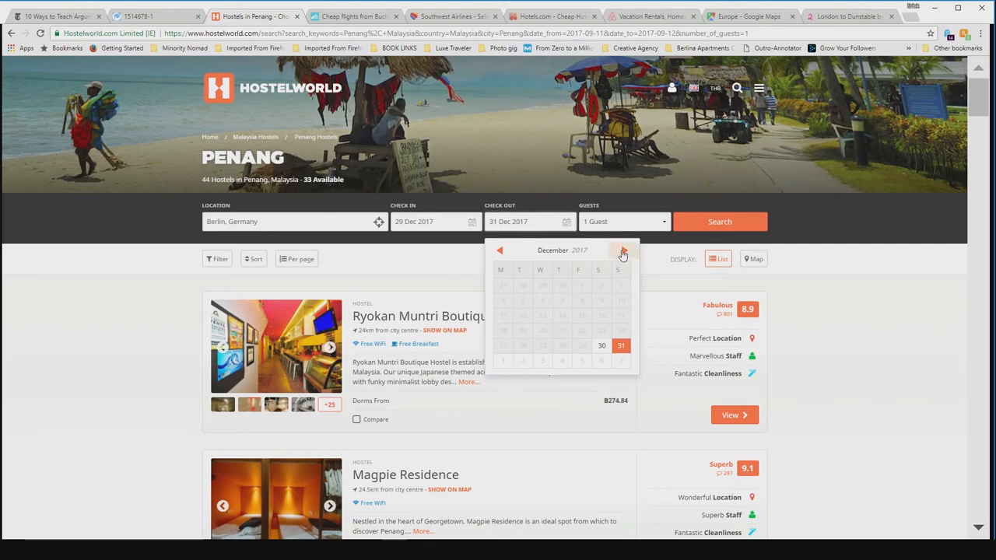
{"action": "left_click", "coordinate": [621, 345]}
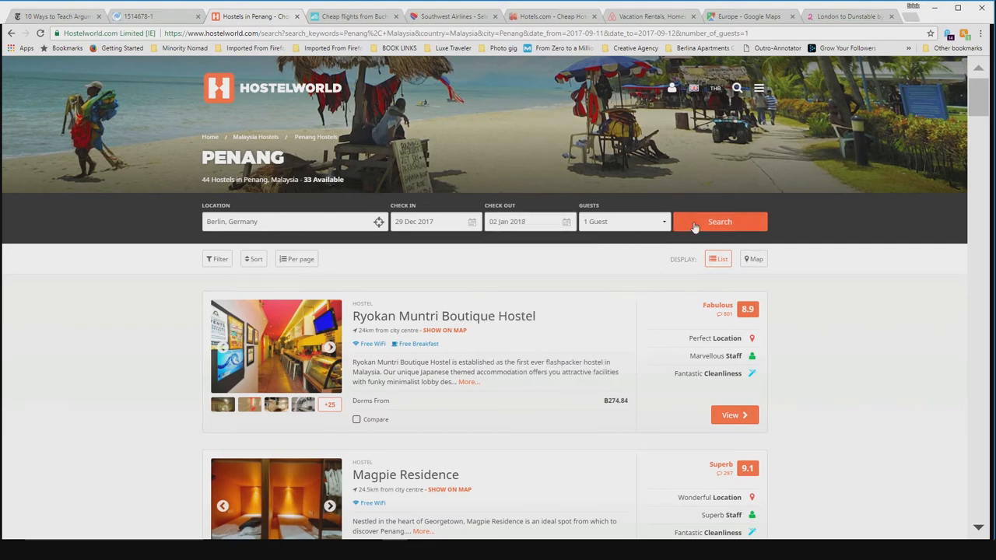
{"action": "left_click", "coordinate": [719, 221]}
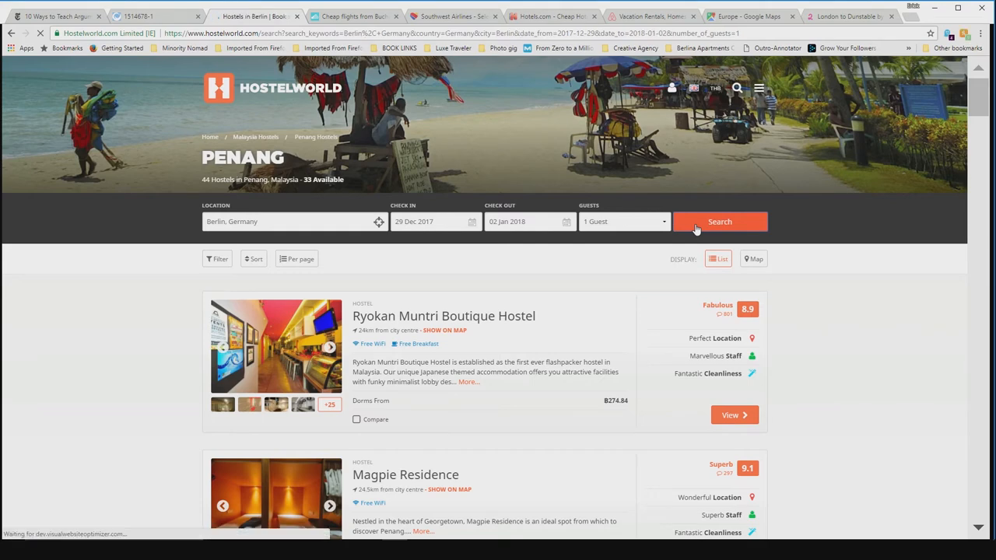
{"action": "left_click", "coordinate": [719, 221]}
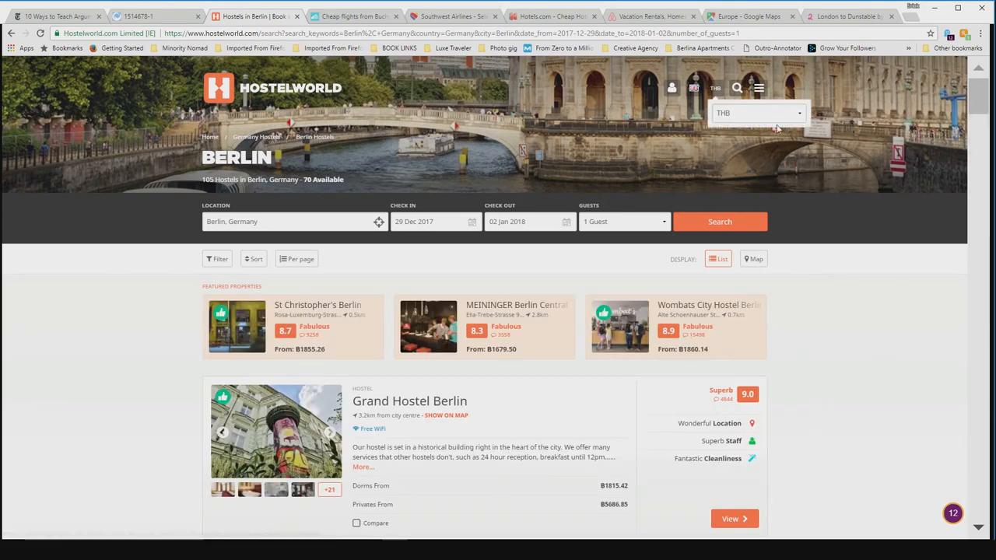
Show hostel prices in EUR, browse the results and open Grand Hostel Berlin
{"action": "left_click", "coordinate": [760, 112]}
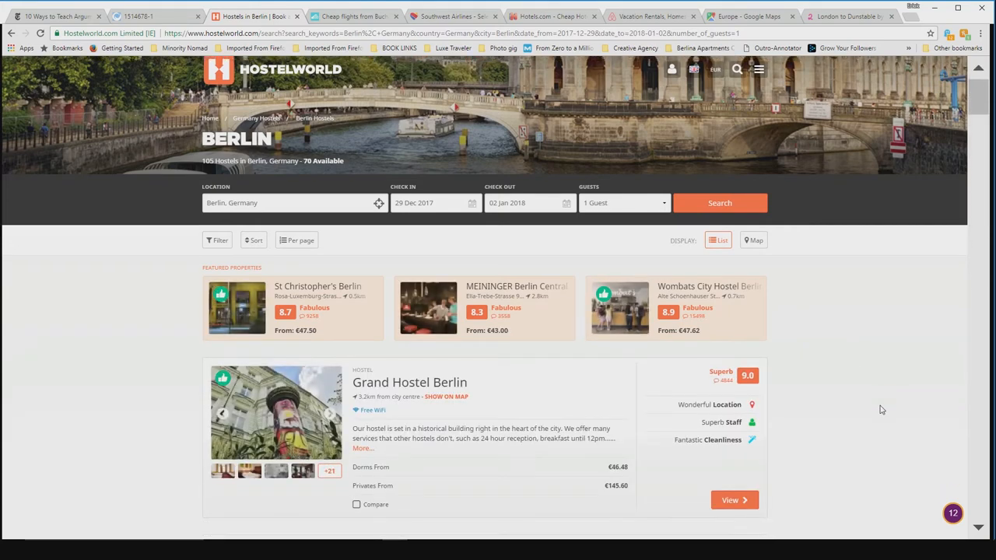
{"action": "scroll", "scroll_direction": "down", "scroll_amount": 3}
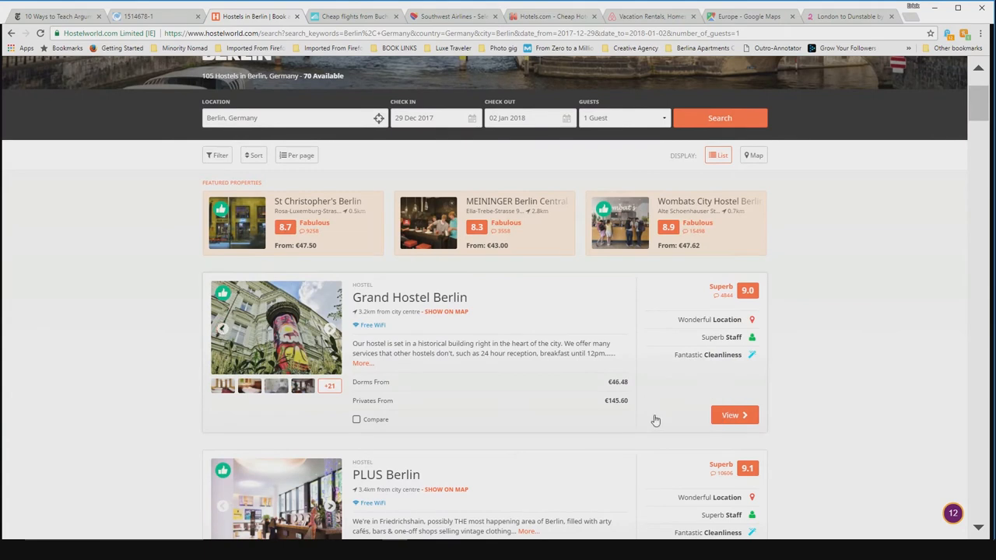
{"action": "mouse_move", "coordinate": [316, 258]}
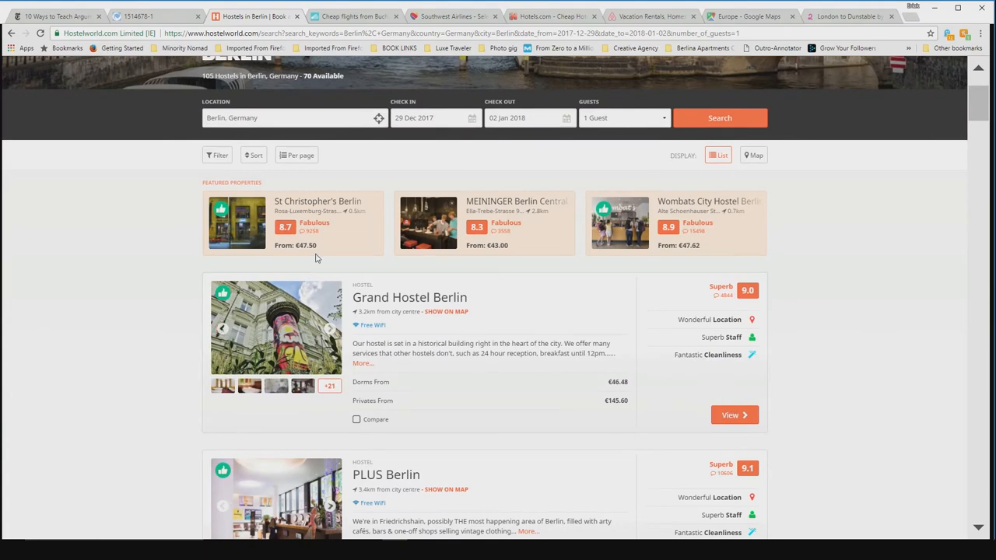
{"action": "mouse_move", "coordinate": [778, 283]}
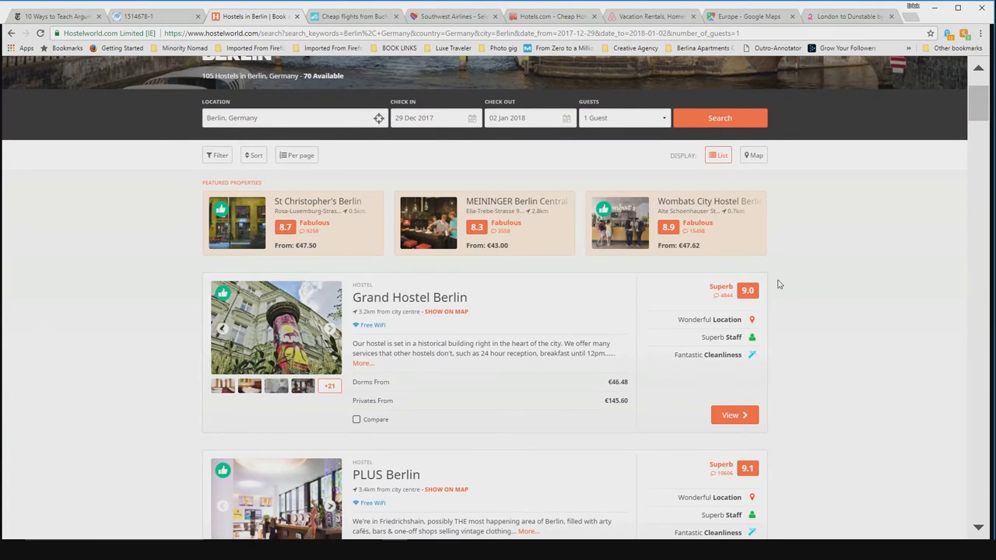
{"action": "scroll", "scroll_direction": "down", "scroll_amount": 3}
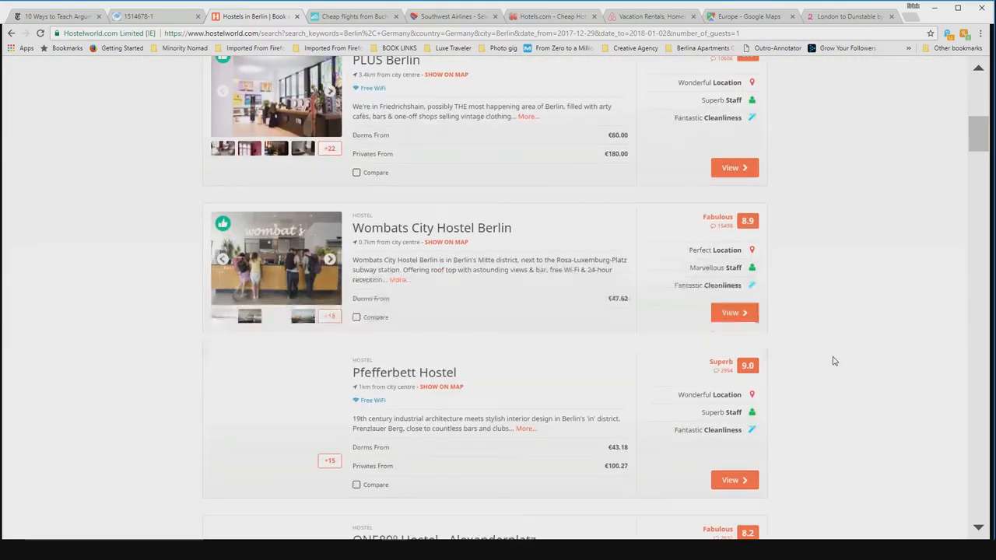
{"action": "scroll", "scroll_direction": "down", "scroll_amount": 3}
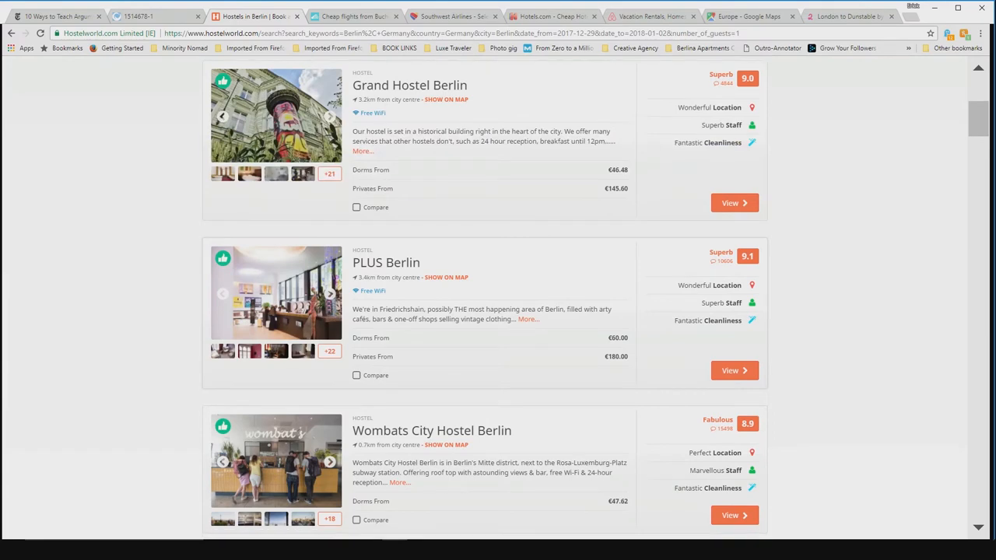
{"action": "scroll", "scroll_direction": "down", "scroll_amount": 3}
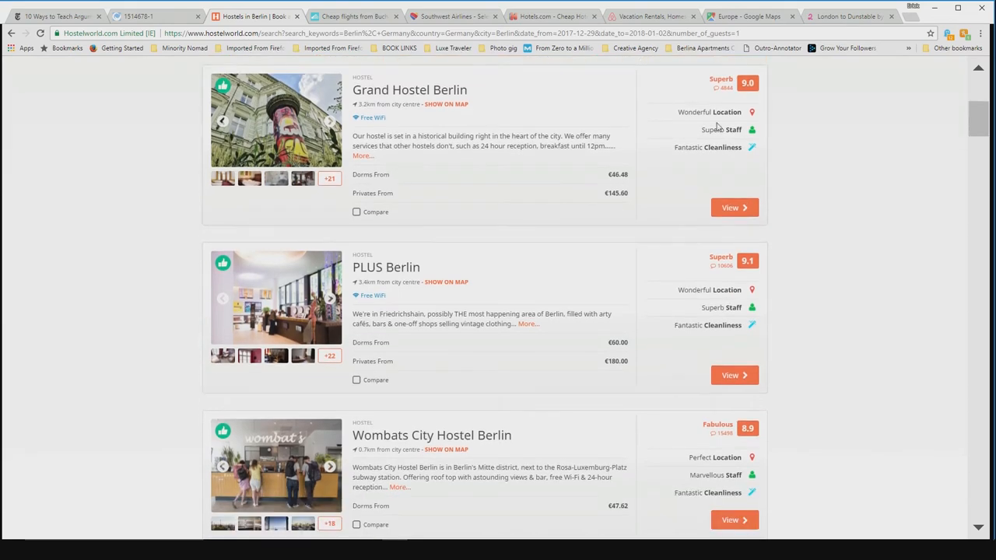
{"action": "left_click", "coordinate": [735, 207]}
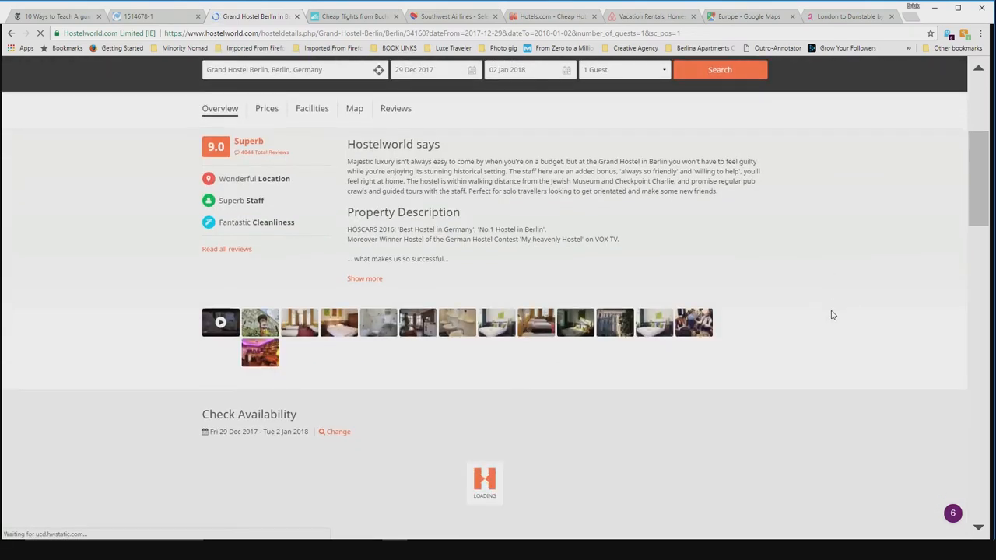
Review Grand Hostel Berlin's dorm (€46.48) and private (€145) rates, then return to the Berlin results
{"action": "scroll", "scroll_direction": "down", "scroll_amount": 3}
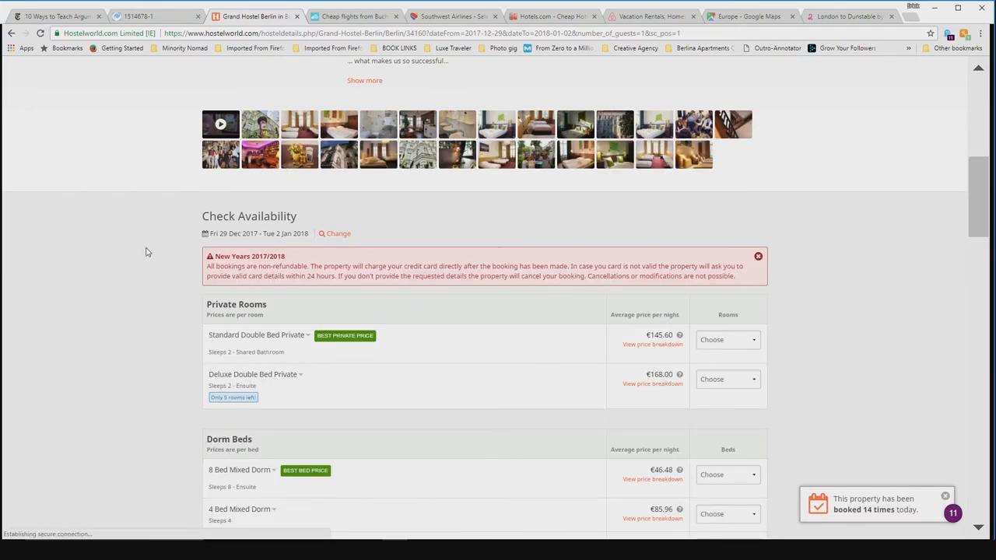
{"action": "mouse_move", "coordinate": [310, 251]}
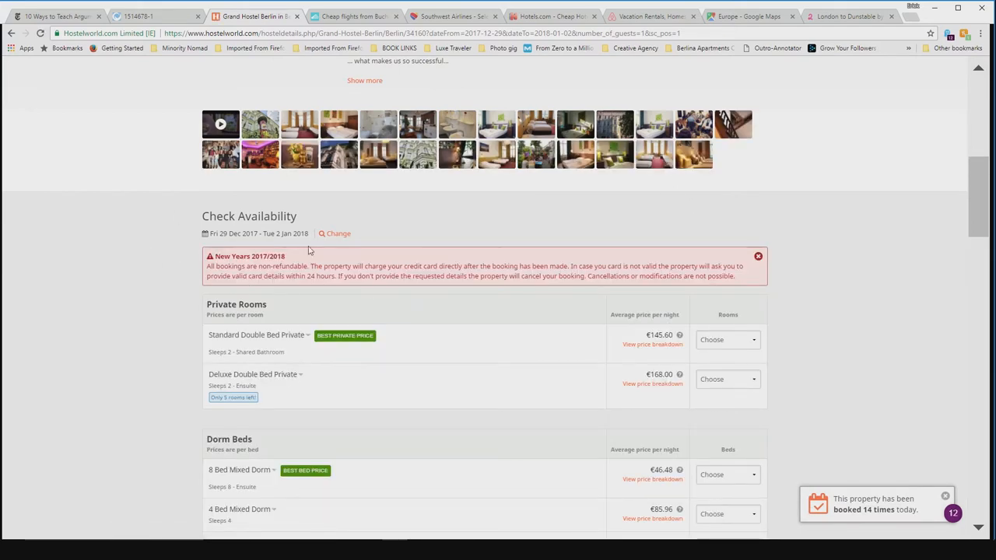
{"action": "mouse_move", "coordinate": [132, 246]}
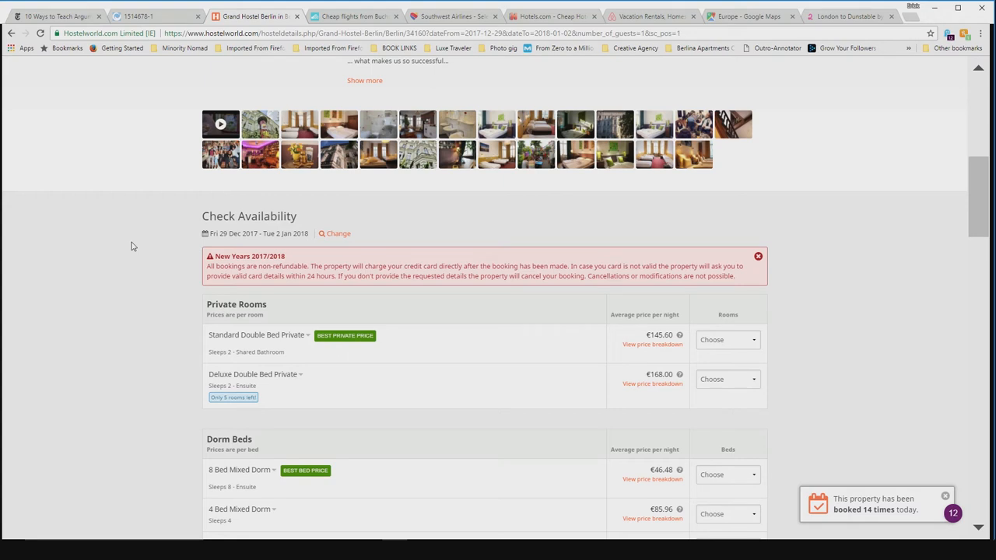
{"action": "left_click", "coordinate": [945, 497]}
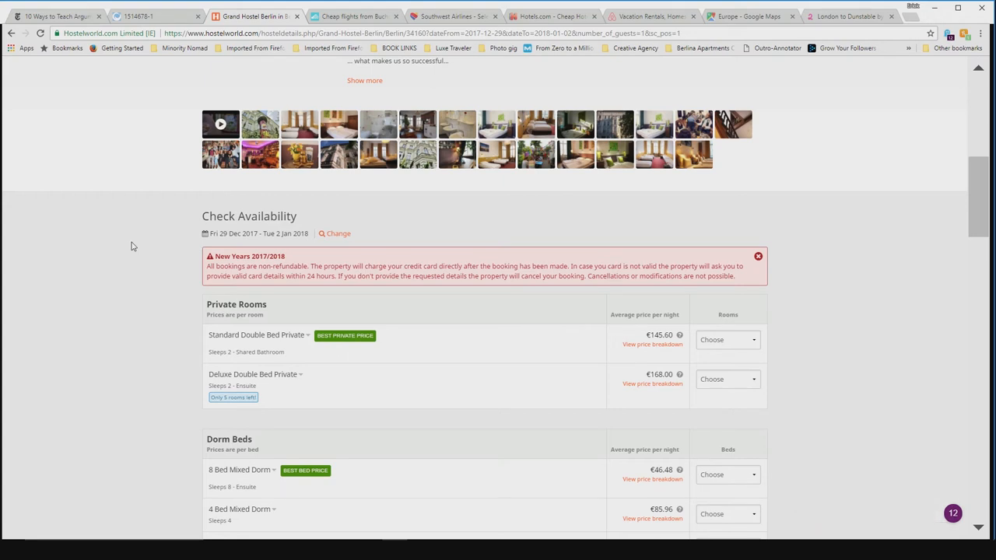
{"action": "mouse_move", "coordinate": [142, 293]}
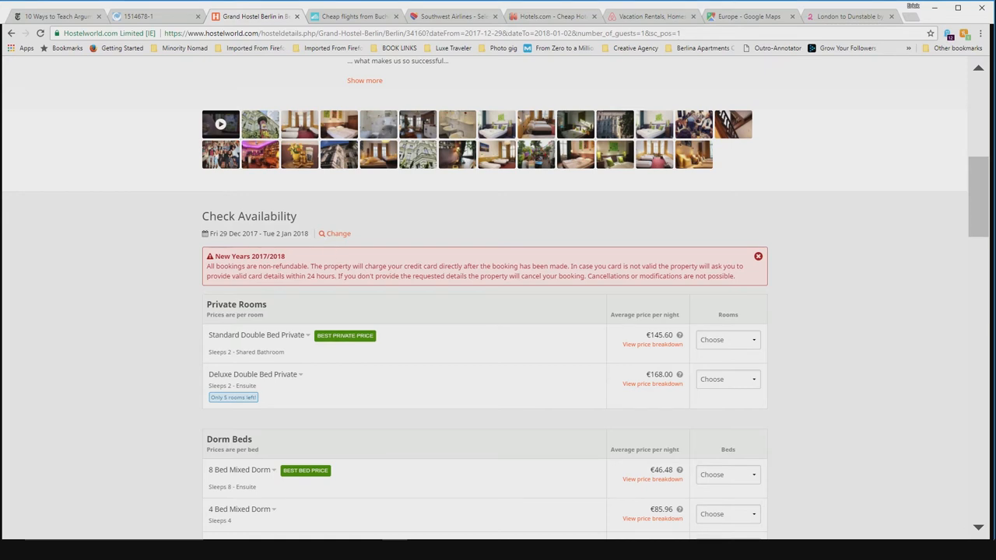
{"action": "mouse_move", "coordinate": [449, 224]}
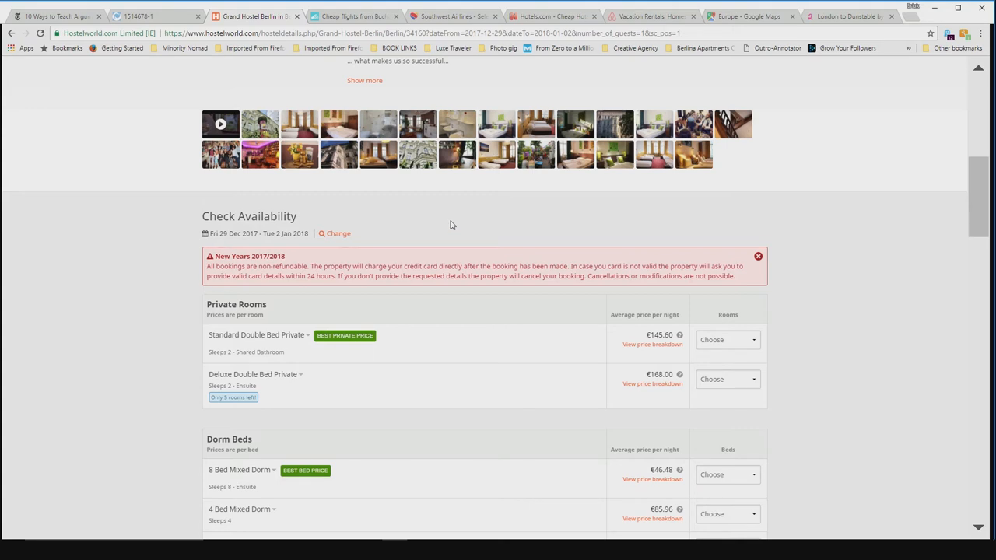
{"action": "mouse_move", "coordinate": [784, 308]}
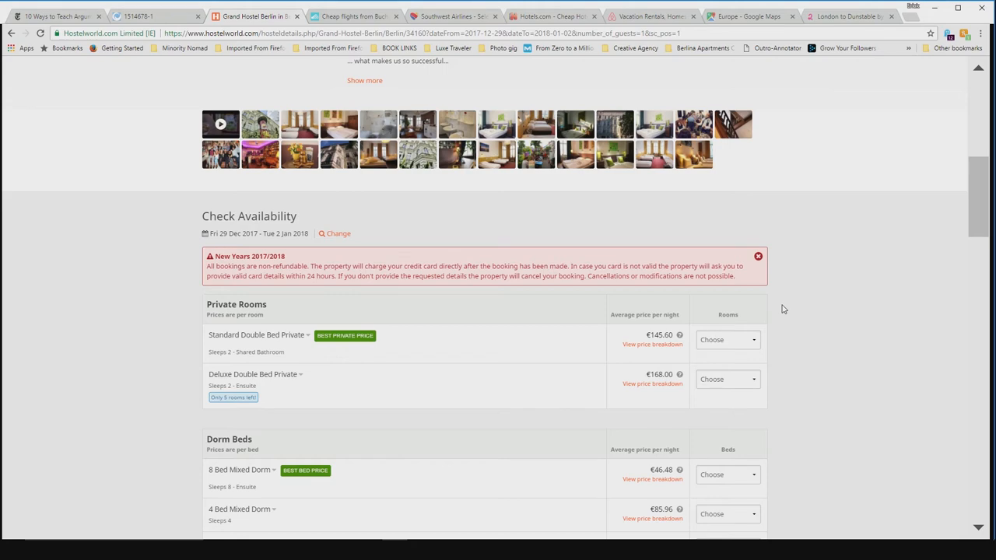
{"action": "scroll", "scroll_direction": "down", "scroll_amount": 3}
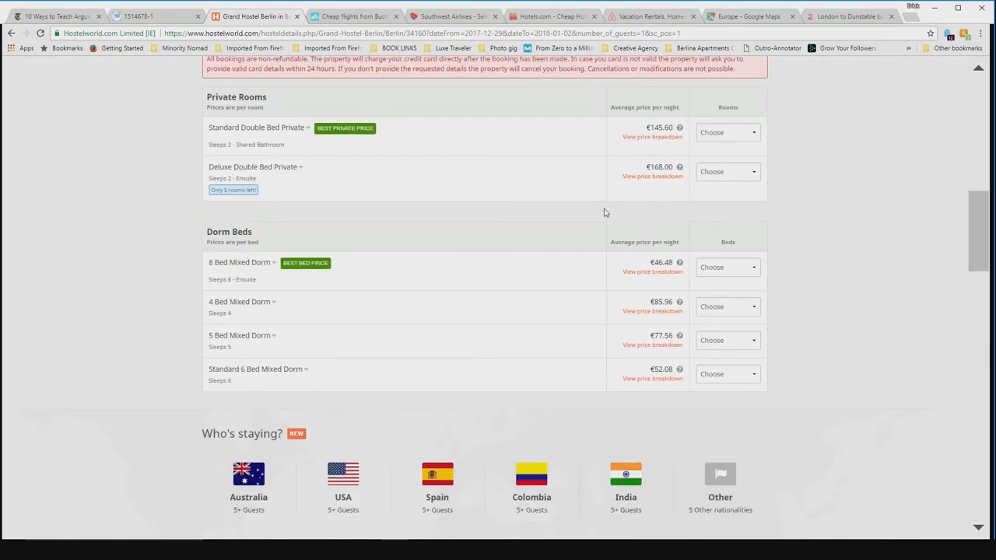
{"action": "mouse_move", "coordinate": [202, 271]}
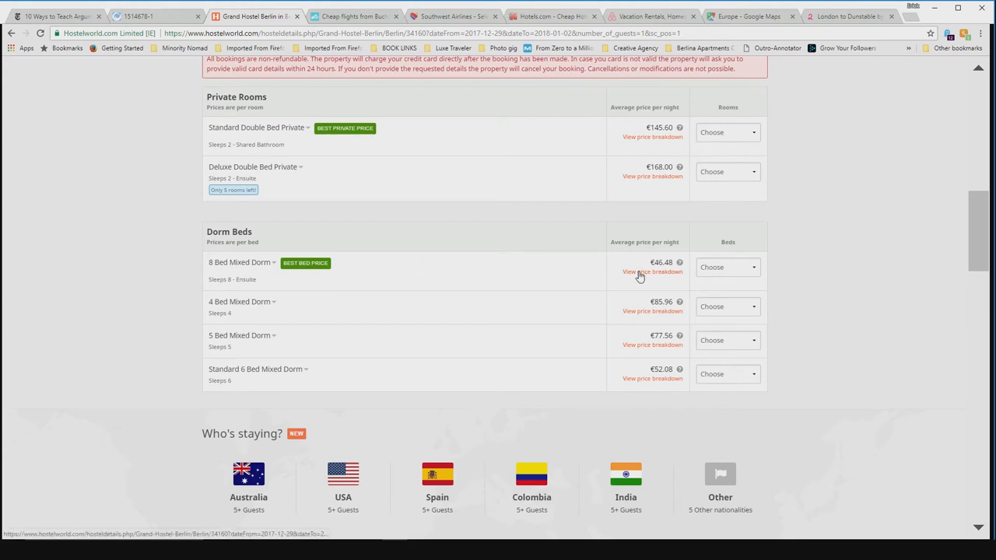
{"action": "mouse_move", "coordinate": [644, 277]}
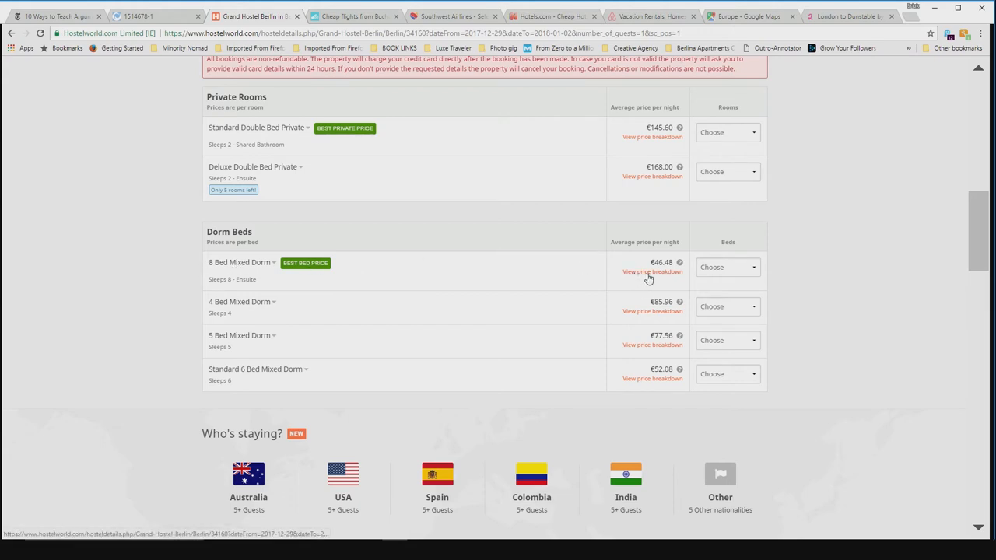
{"action": "left_click", "coordinate": [652, 271]}
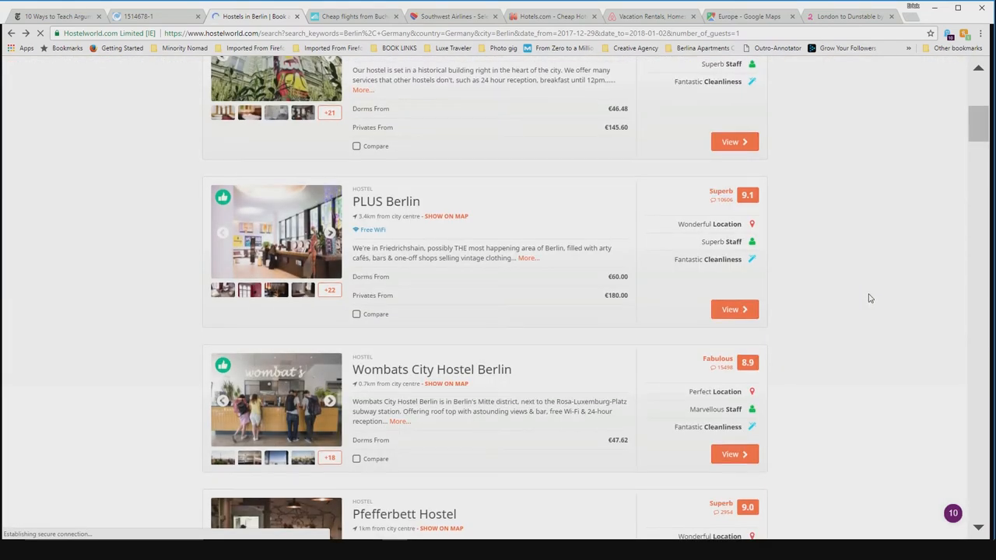
{"action": "scroll", "scroll_direction": "down", "scroll_amount": 3}
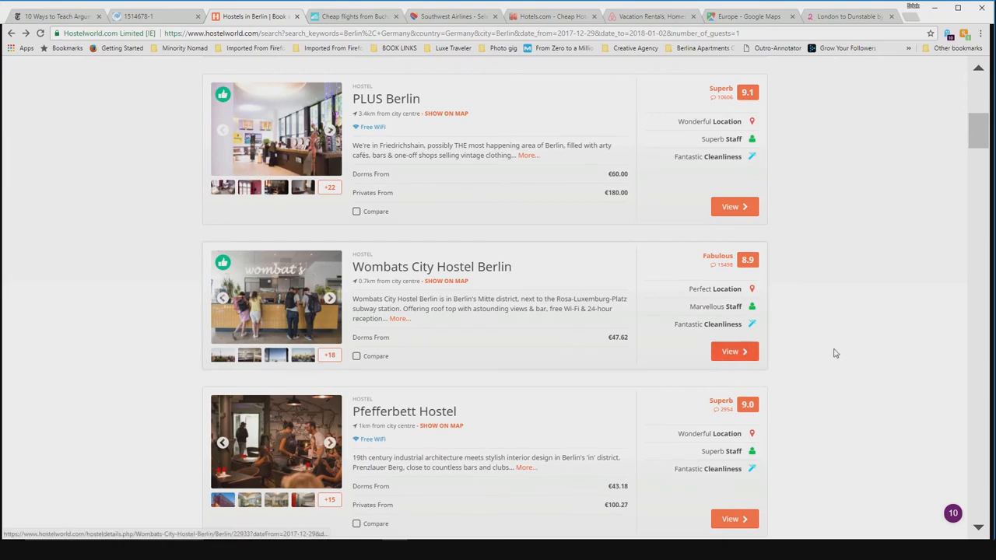
{"action": "scroll", "scroll_direction": "down", "scroll_amount": 3}
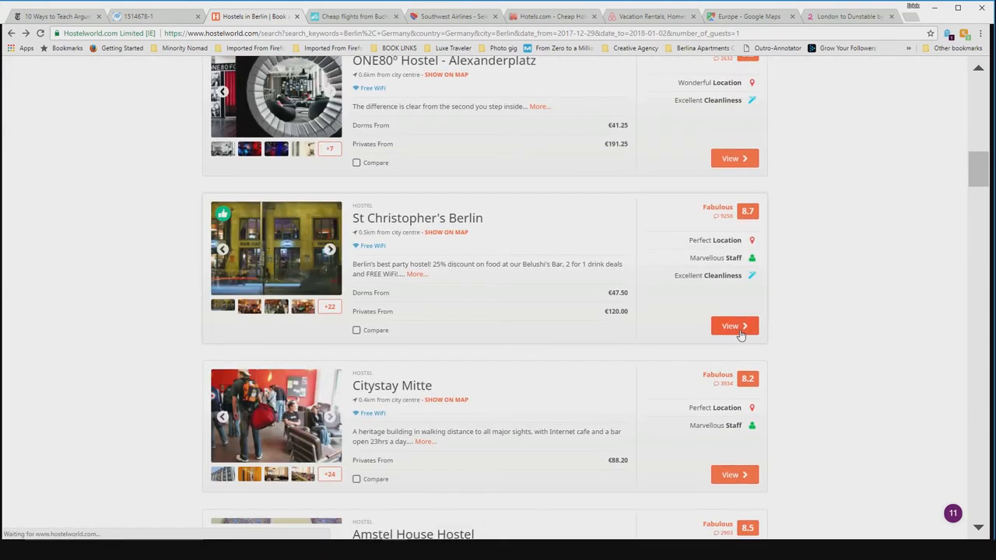
{"action": "left_click", "coordinate": [730, 325]}
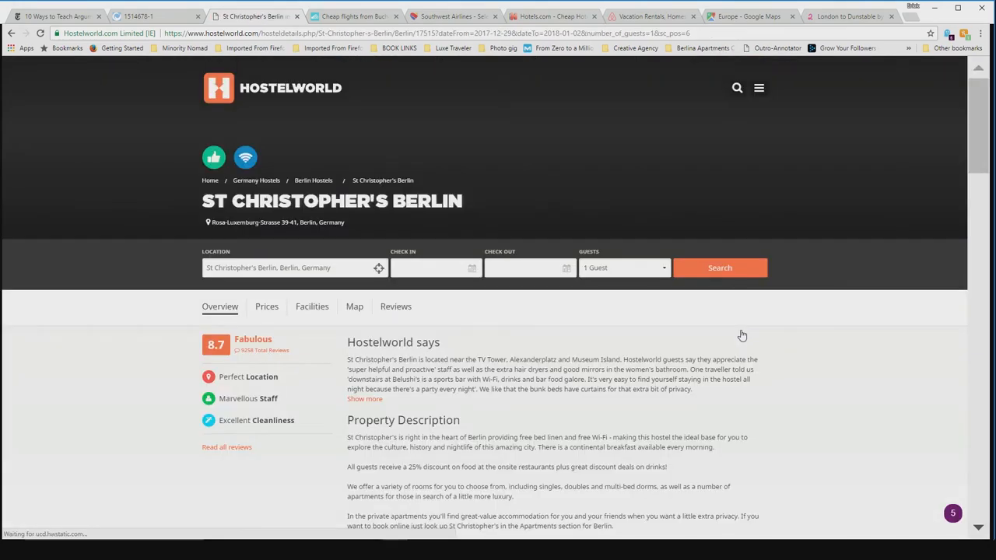
{"action": "scroll", "scroll_direction": "down", "scroll_amount": 3}
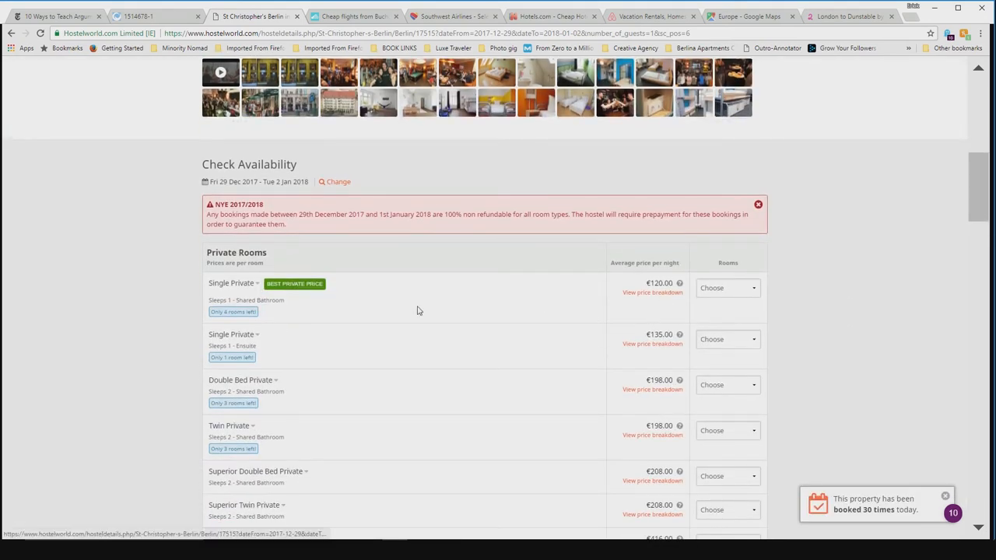
{"action": "scroll", "scroll_direction": "down", "scroll_amount": 3}
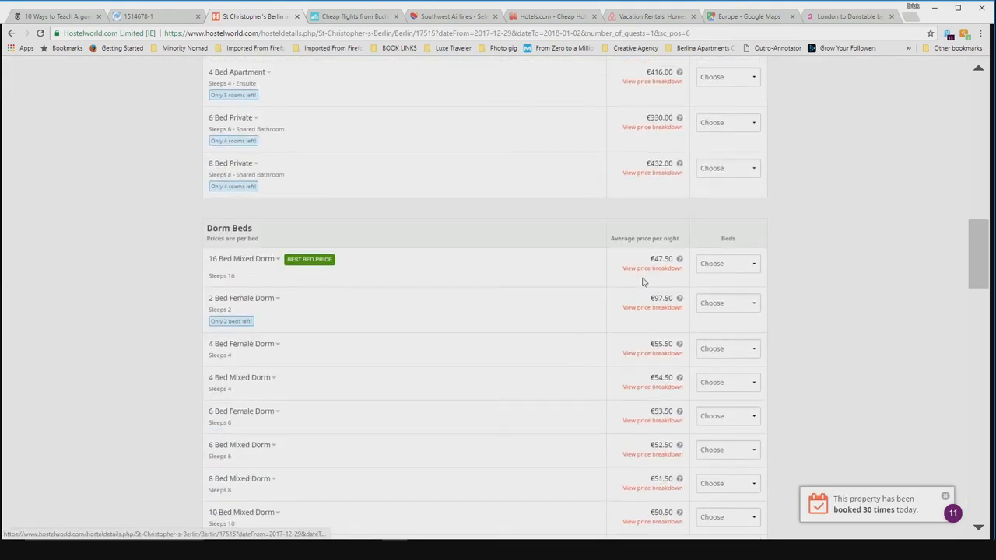
{"action": "left_click", "coordinate": [652, 268]}
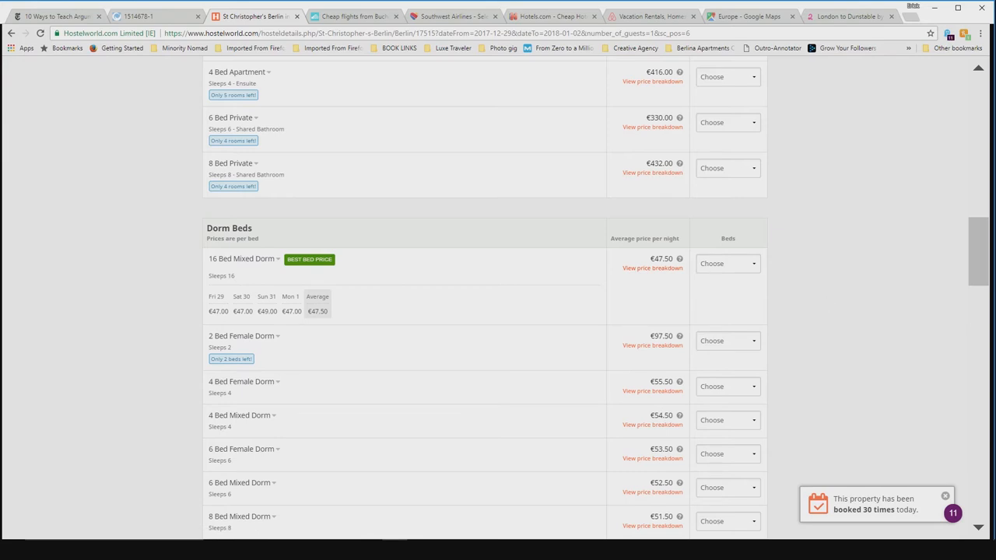
{"action": "scroll", "scroll_direction": "down", "scroll_amount": 3}
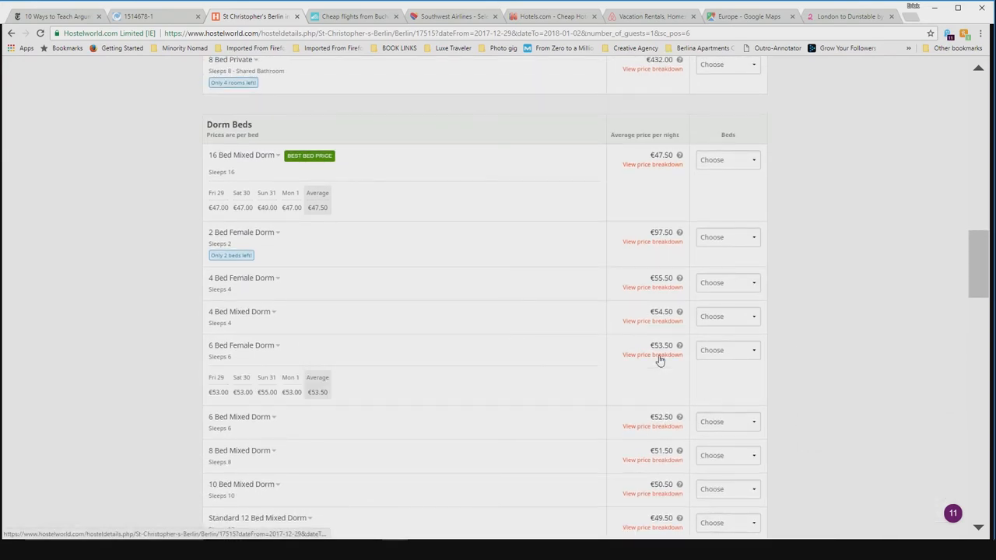
{"action": "scroll", "scroll_direction": "down", "scroll_amount": 3}
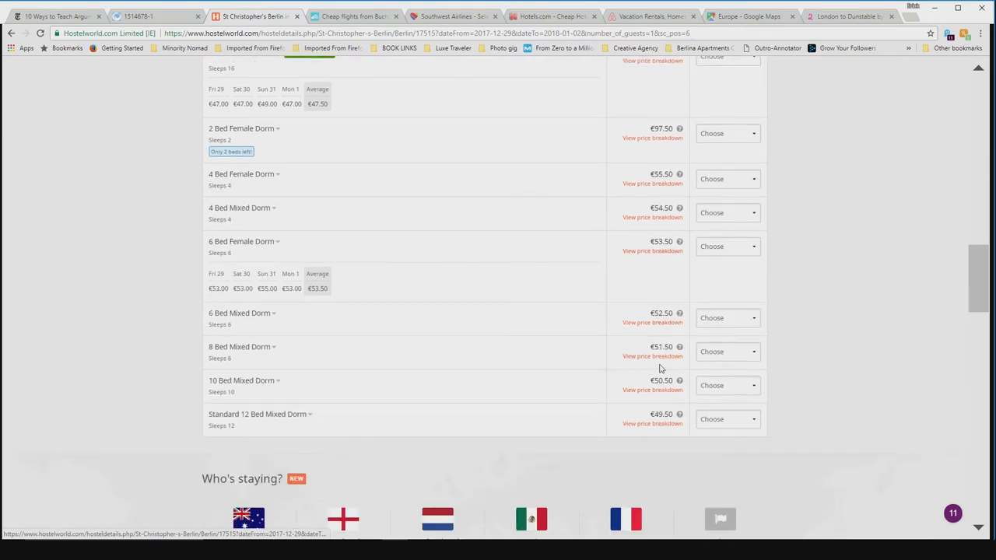
{"action": "scroll", "scroll_direction": "up", "scroll_amount": 3}
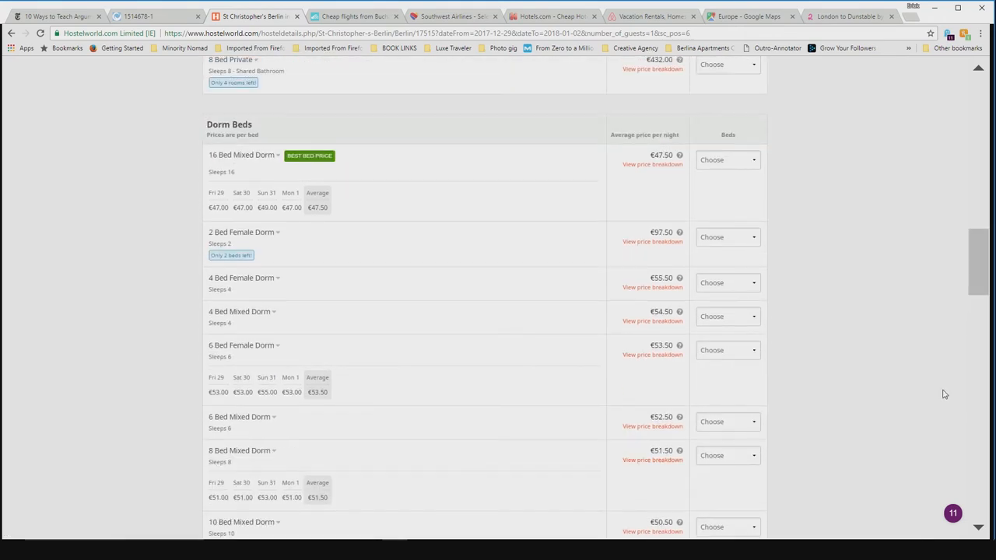
{"action": "scroll", "scroll_direction": "down", "scroll_amount": 3}
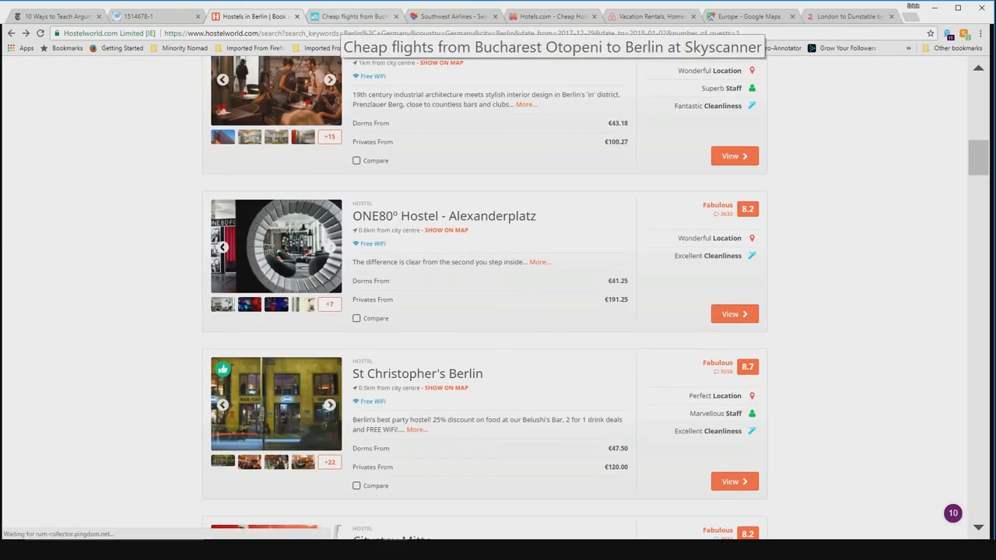
Return to the Skyscanner Bucharest Otopeni to Berlin December fare calendar and its search form
{"action": "scroll", "scroll_direction": "down", "scroll_amount": 3}
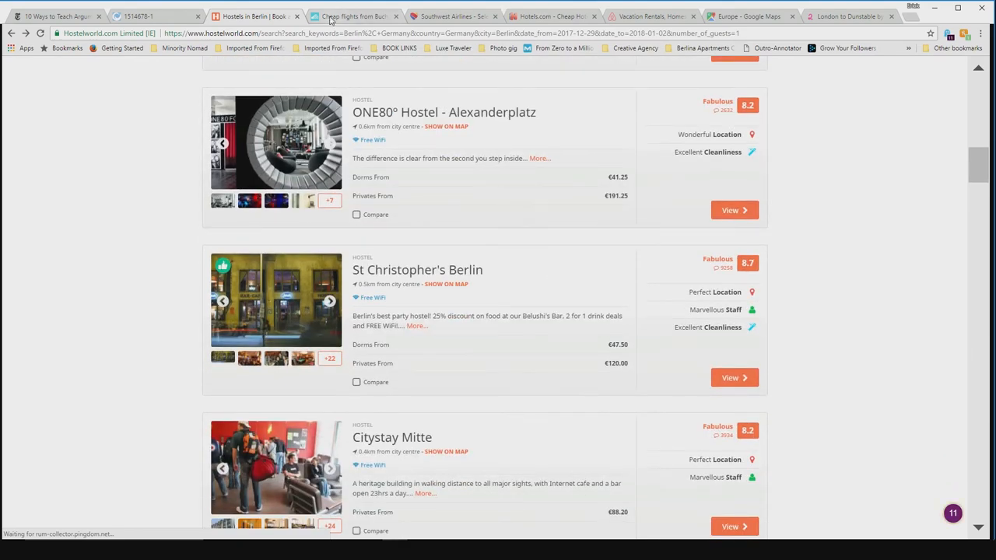
{"action": "left_click", "coordinate": [355, 16]}
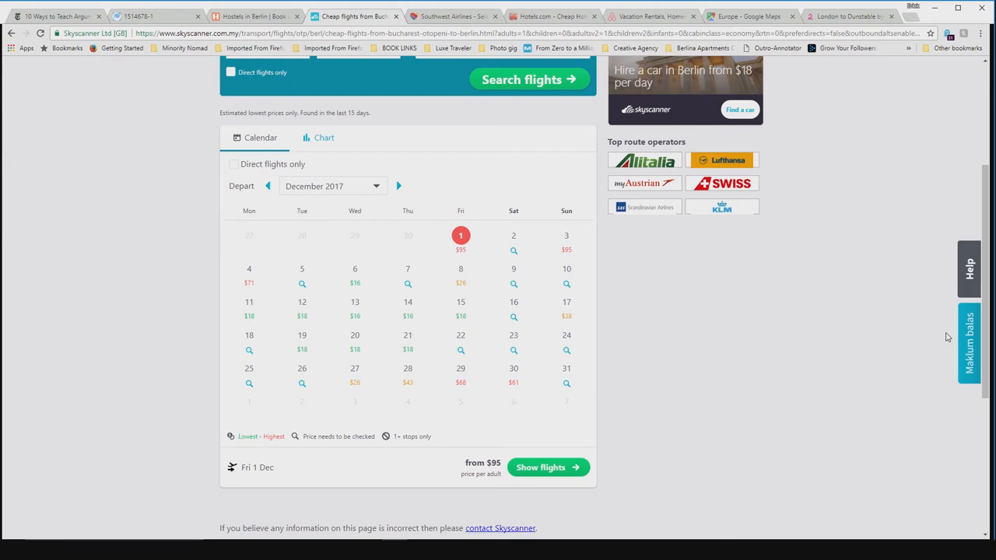
{"action": "mouse_move", "coordinate": [340, 44]}
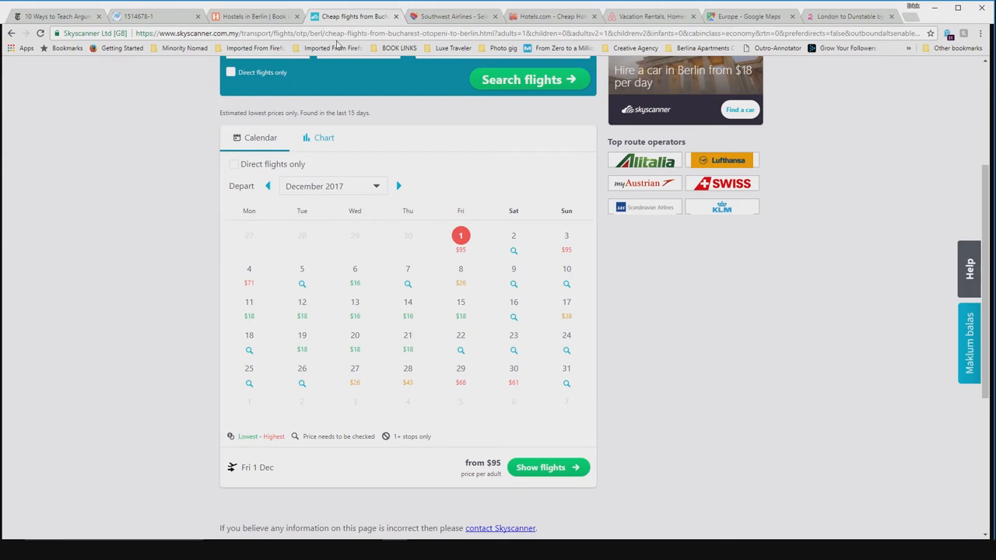
{"action": "scroll", "scroll_direction": "up", "scroll_amount": 3}
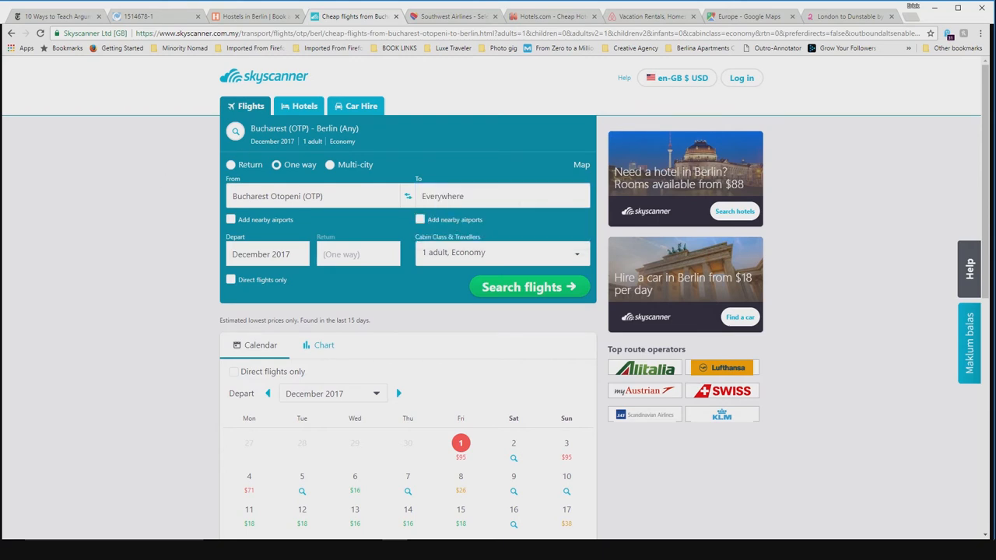
Search December flights from Bucharest Otopeni to Everywhere, led by Italy and Romania from $10
{"action": "left_click", "coordinate": [529, 286]}
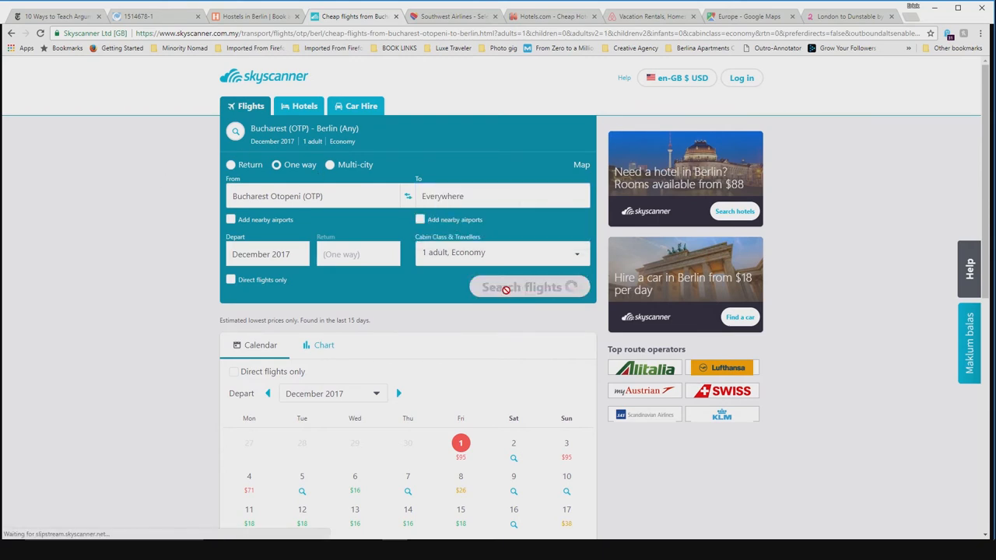
{"action": "left_click", "coordinate": [530, 287]}
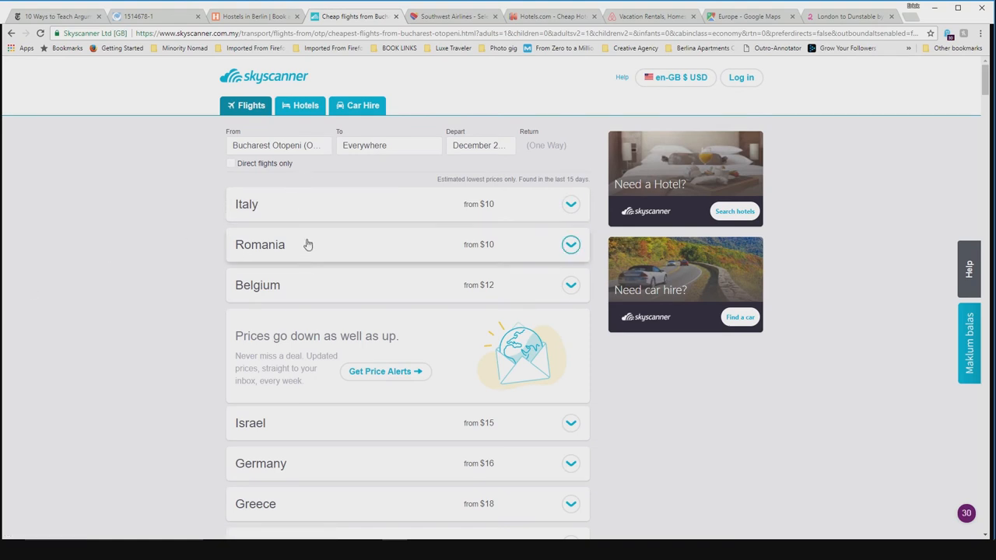
{"action": "scroll", "scroll_direction": "down", "scroll_amount": 3}
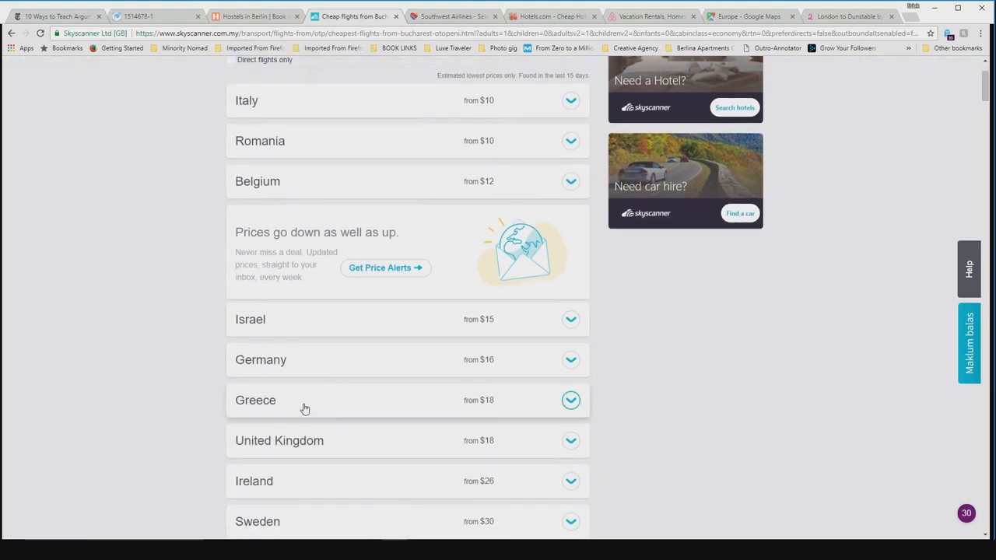
{"action": "scroll", "scroll_direction": "down", "scroll_amount": 3}
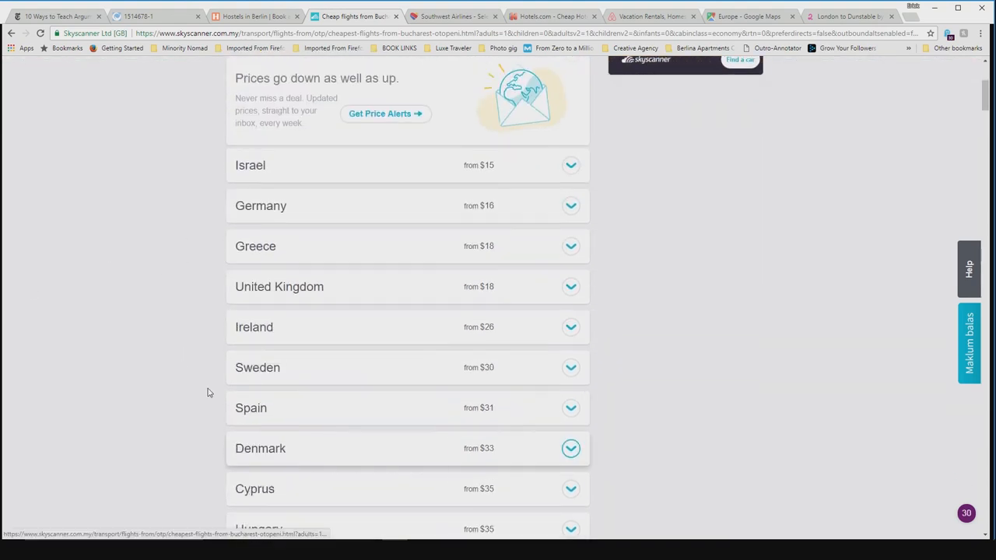
{"action": "scroll", "scroll_direction": "down", "scroll_amount": 3}
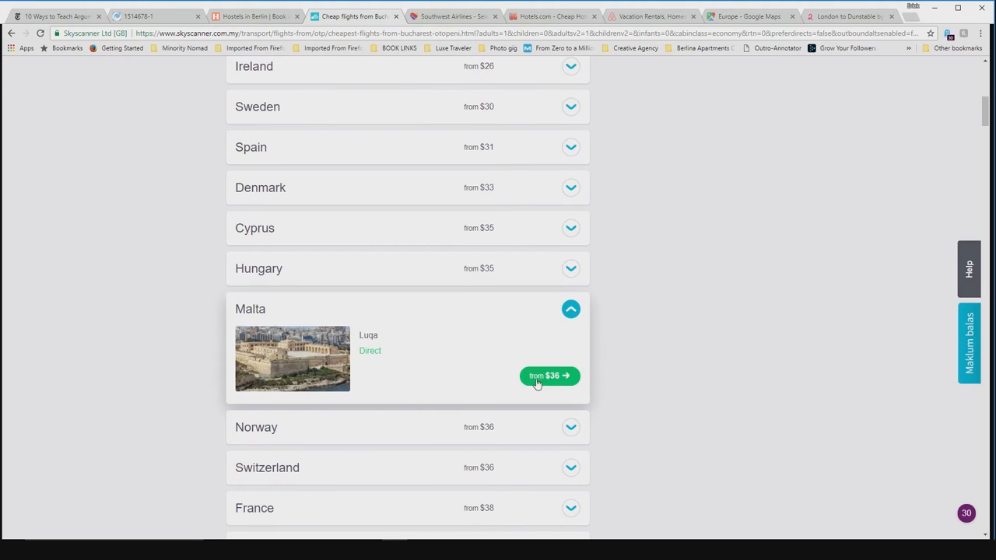
Check Malta's $36 direct Luqa fares, then return to the country list
{"action": "left_click", "coordinate": [548, 375]}
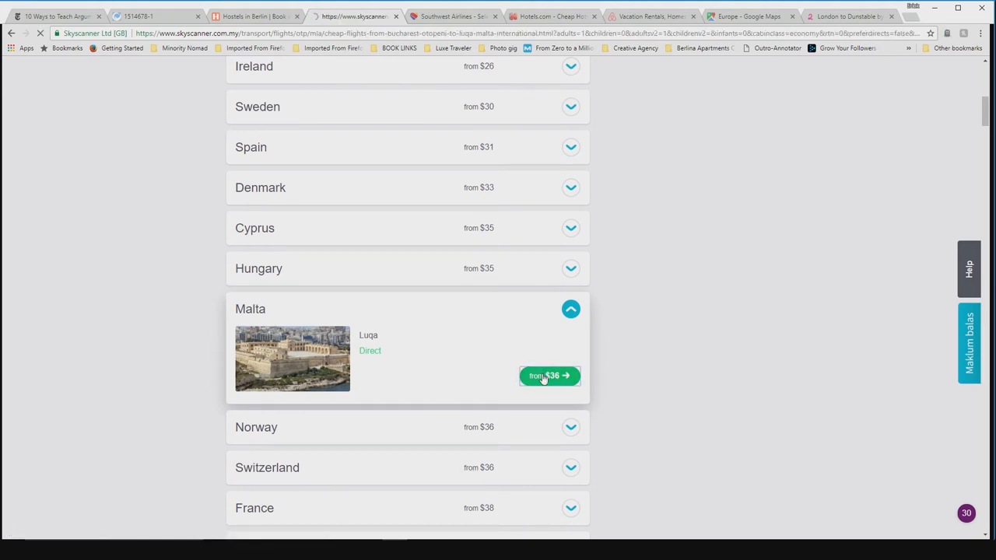
{"action": "left_click", "coordinate": [548, 375]}
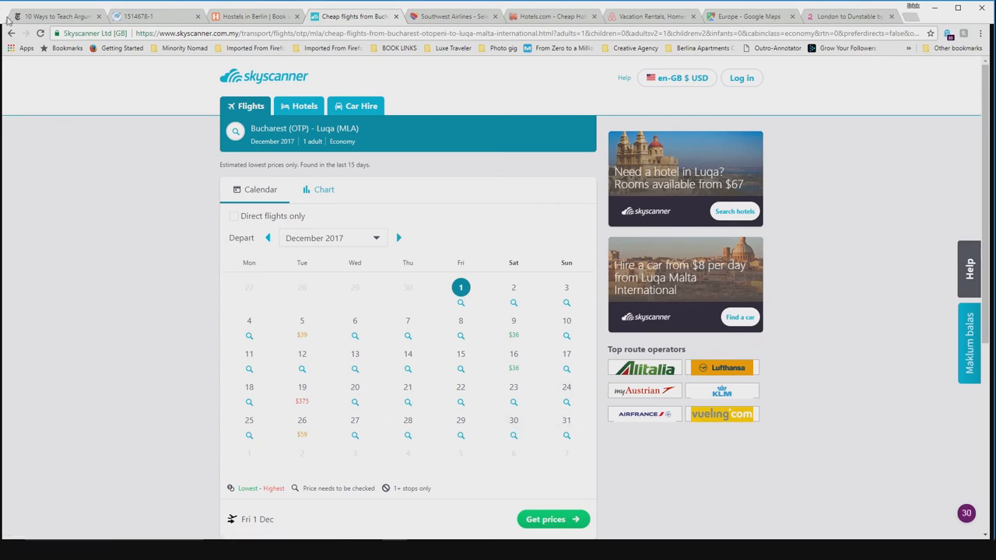
{"action": "left_click", "coordinate": [554, 520]}
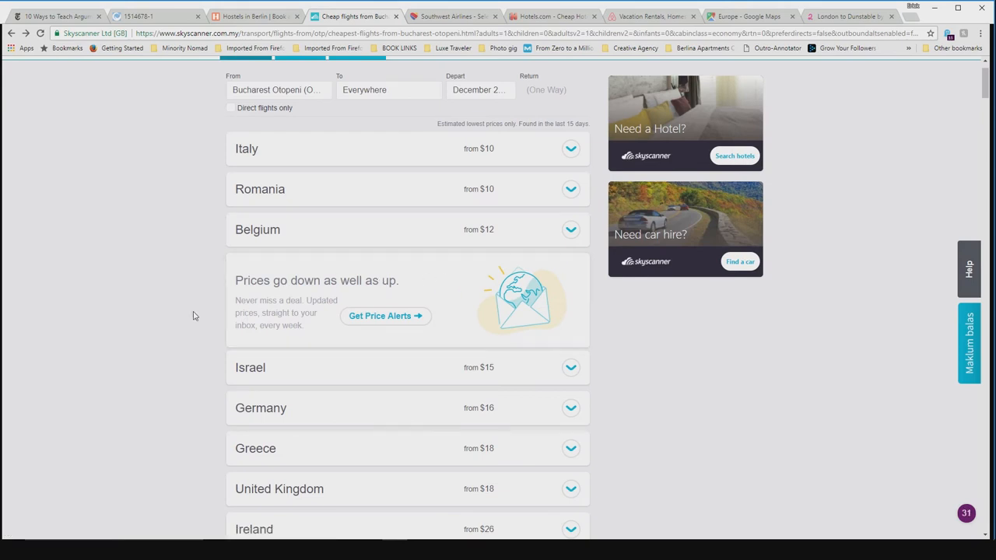
Check Cyprus's $35 direct Larnaca fares, then return to the country list
{"action": "scroll", "scroll_direction": "down", "scroll_amount": 3}
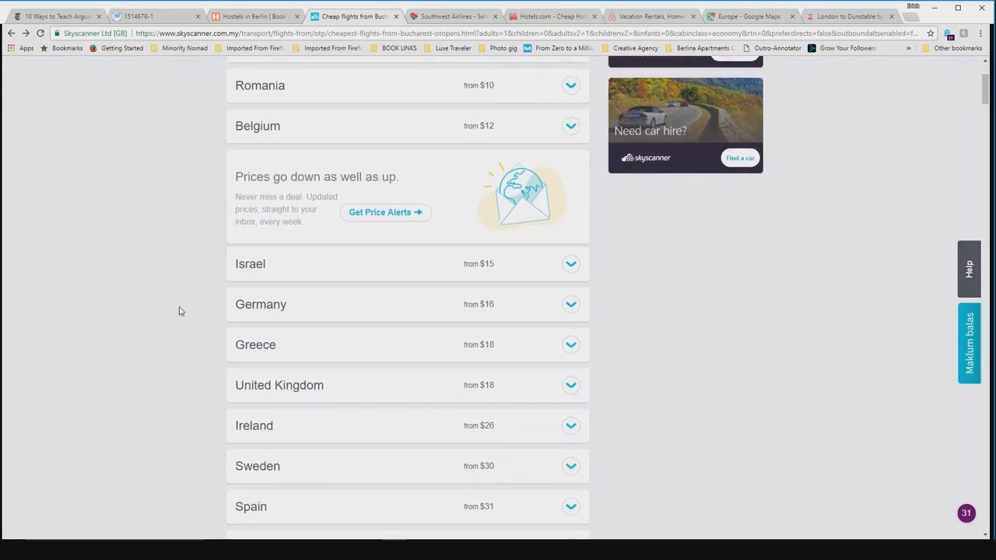
{"action": "scroll", "scroll_direction": "down", "scroll_amount": 3}
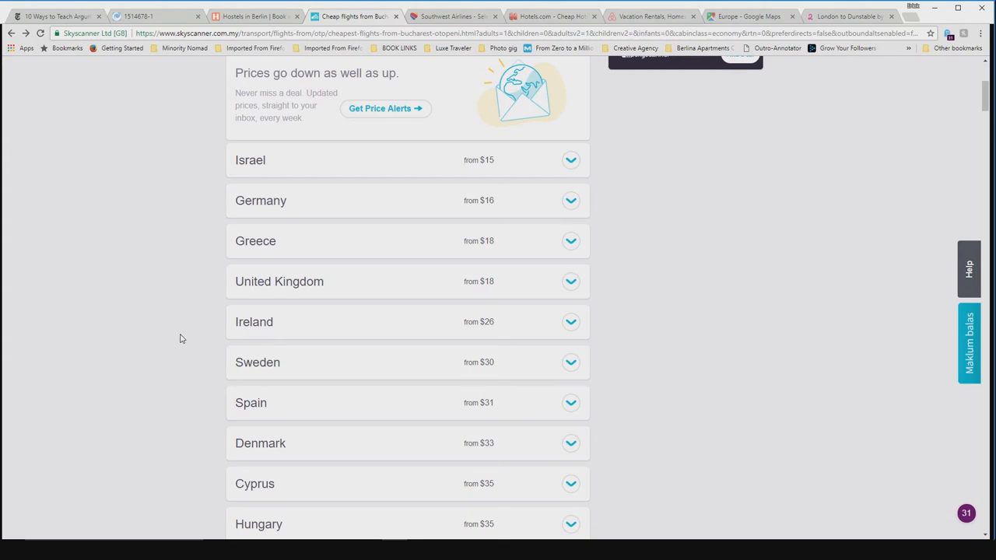
{"action": "scroll", "scroll_direction": "down", "scroll_amount": 3}
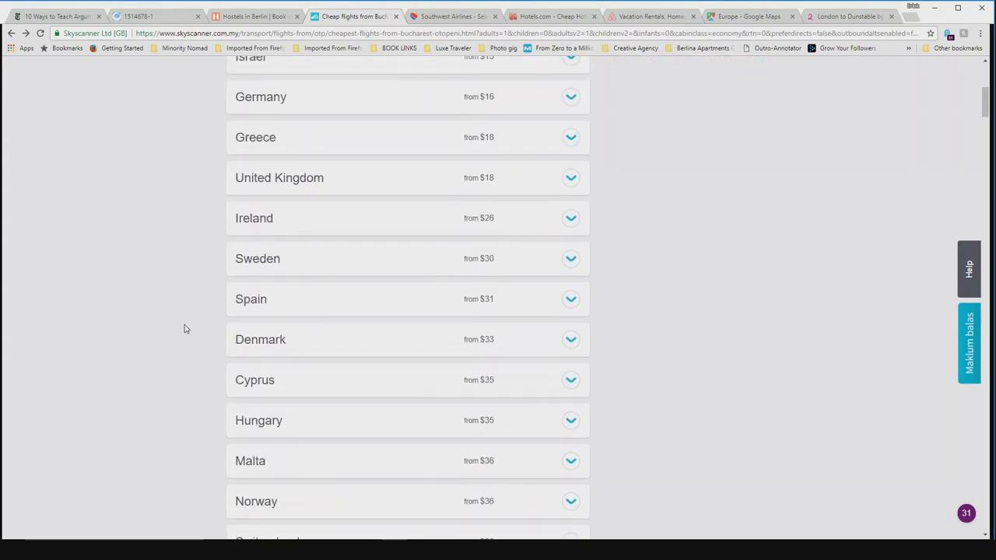
{"action": "left_click", "coordinate": [256, 380]}
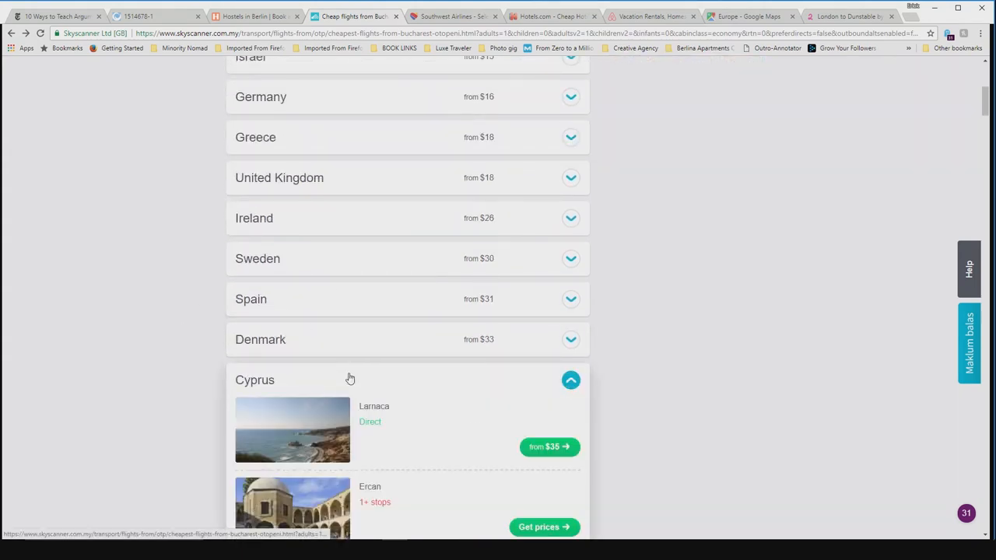
{"action": "left_click", "coordinate": [548, 446]}
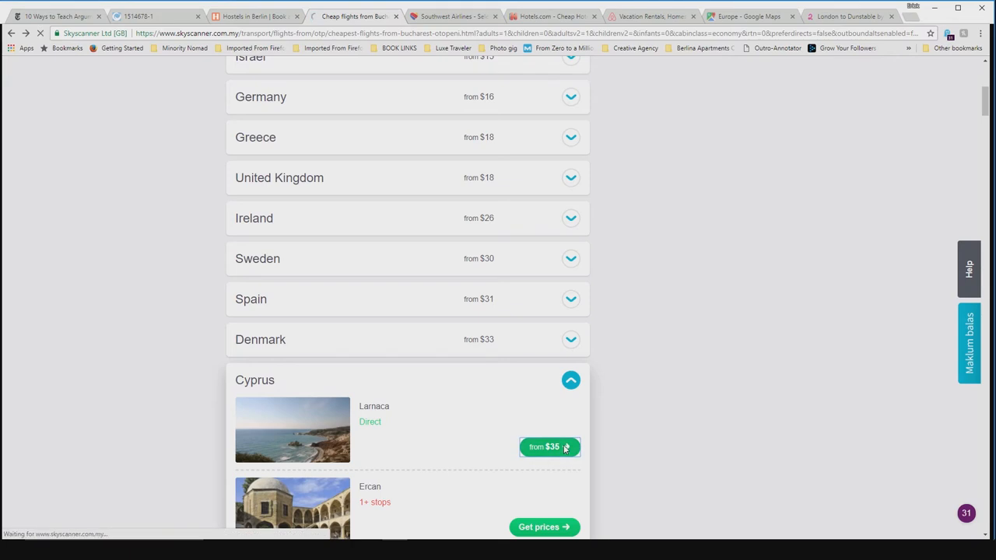
{"action": "left_click", "coordinate": [548, 447]}
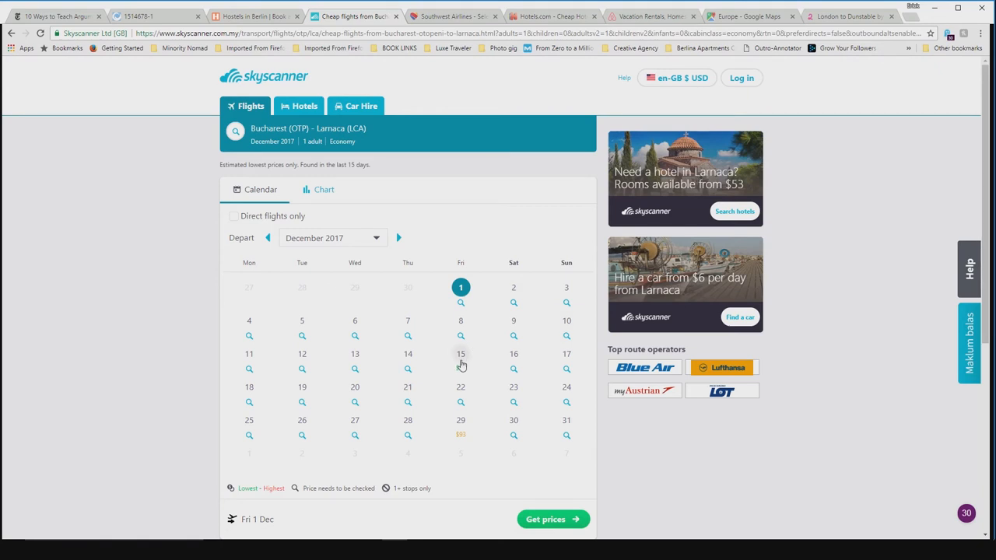
{"action": "left_click", "coordinate": [514, 421]}
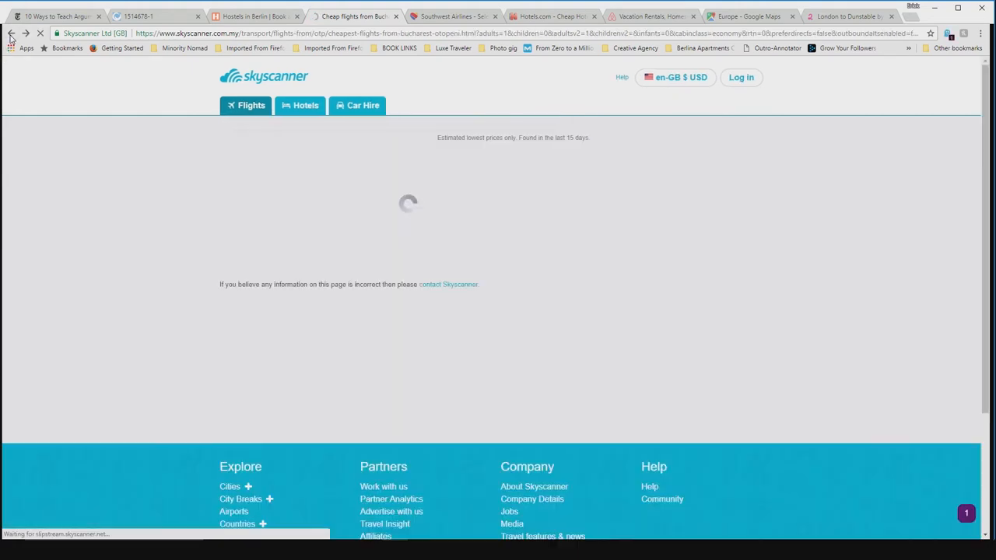
Open Hungary's $35 direct Budapest fares from Bucharest
{"action": "scroll", "scroll_direction": "down", "scroll_amount": 3}
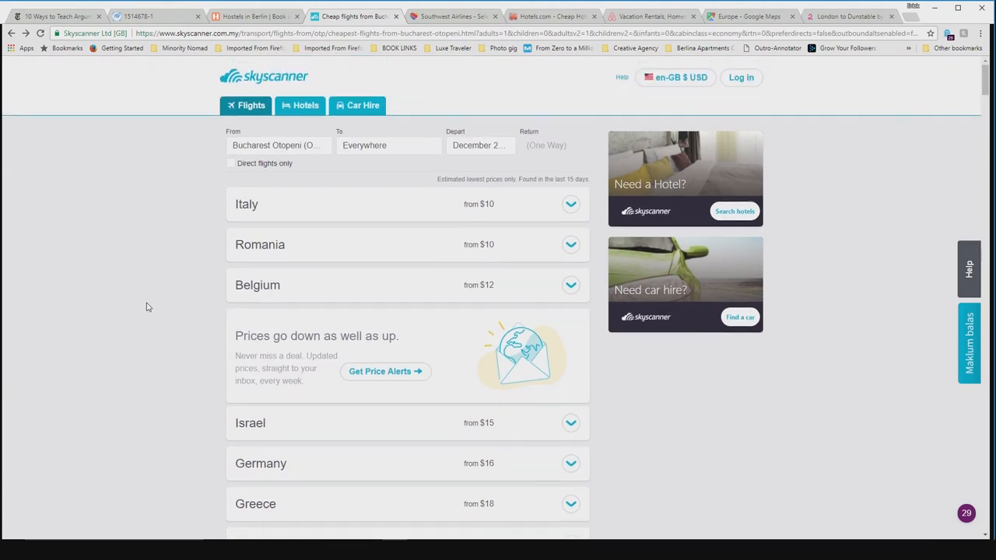
{"action": "scroll", "scroll_direction": "down", "scroll_amount": 3}
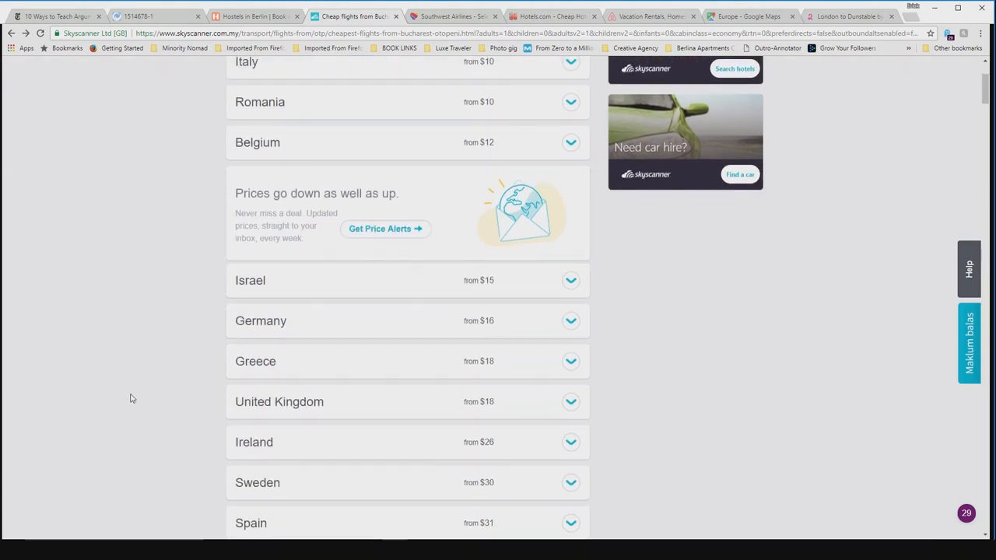
{"action": "scroll", "scroll_direction": "down", "scroll_amount": 3}
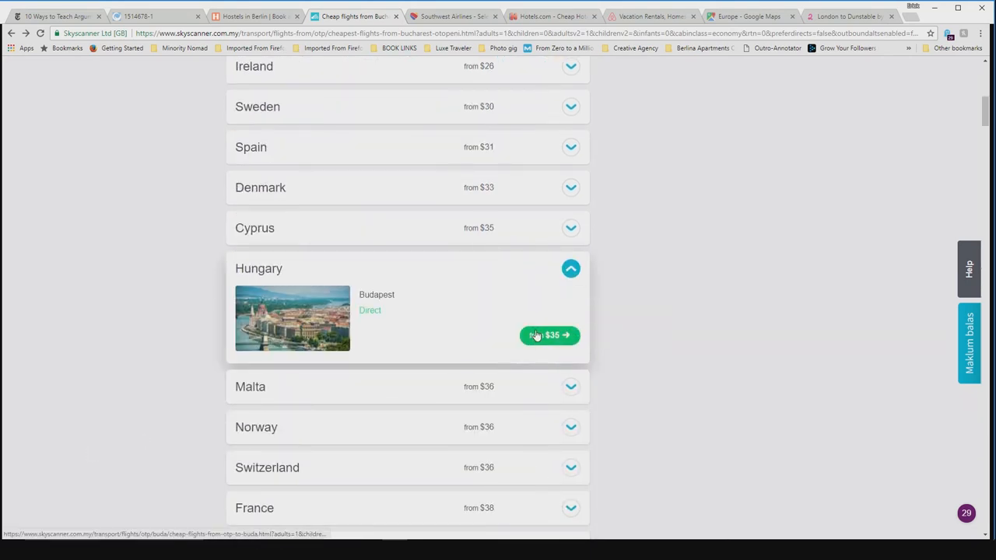
{"action": "left_click", "coordinate": [548, 336]}
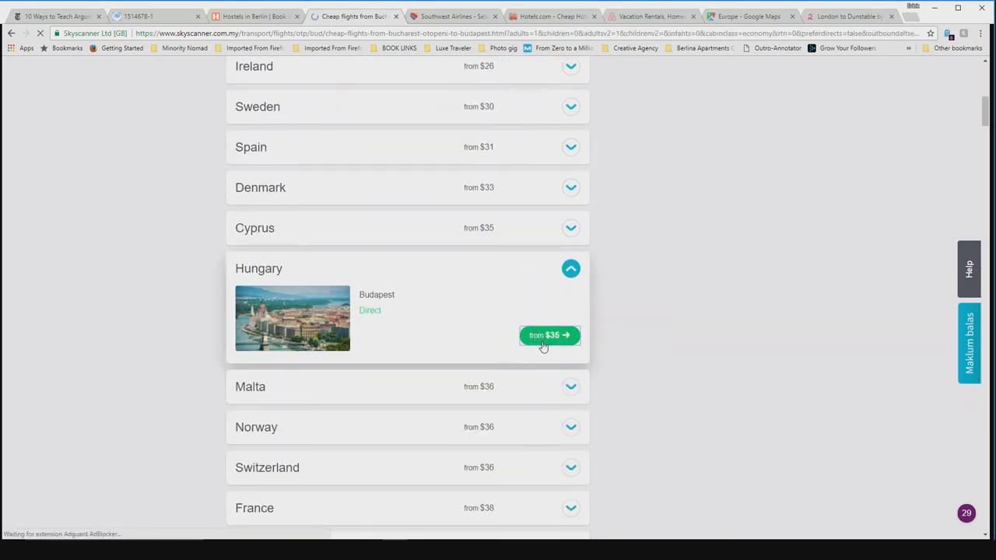
{"action": "left_click", "coordinate": [548, 336]}
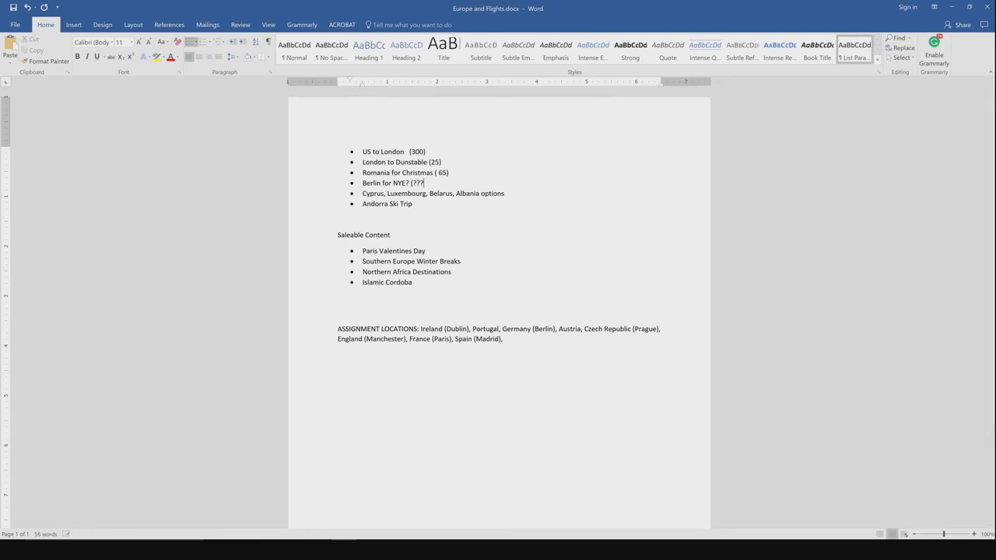
Add '?????' after the Berlin bullet in Word, then switch to the Europe map tab
{"action": "type", "text": "?????"}
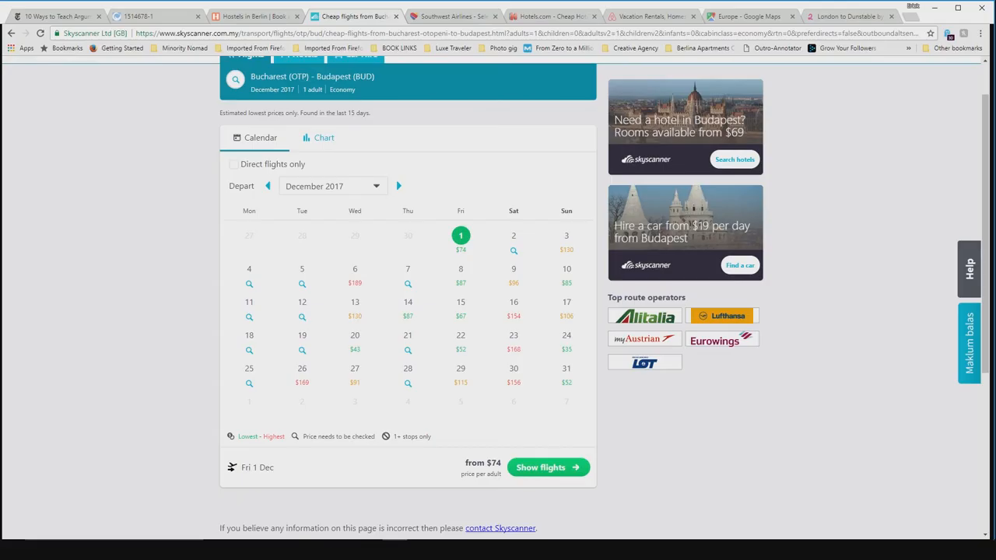
{"action": "left_click", "coordinate": [749, 15]}
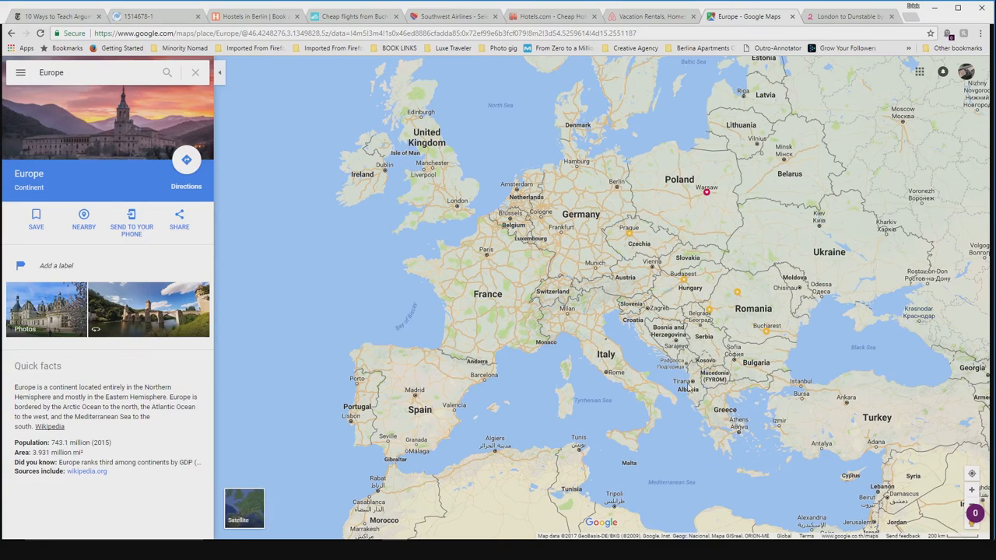
{"action": "mouse_move", "coordinate": [806, 154]}
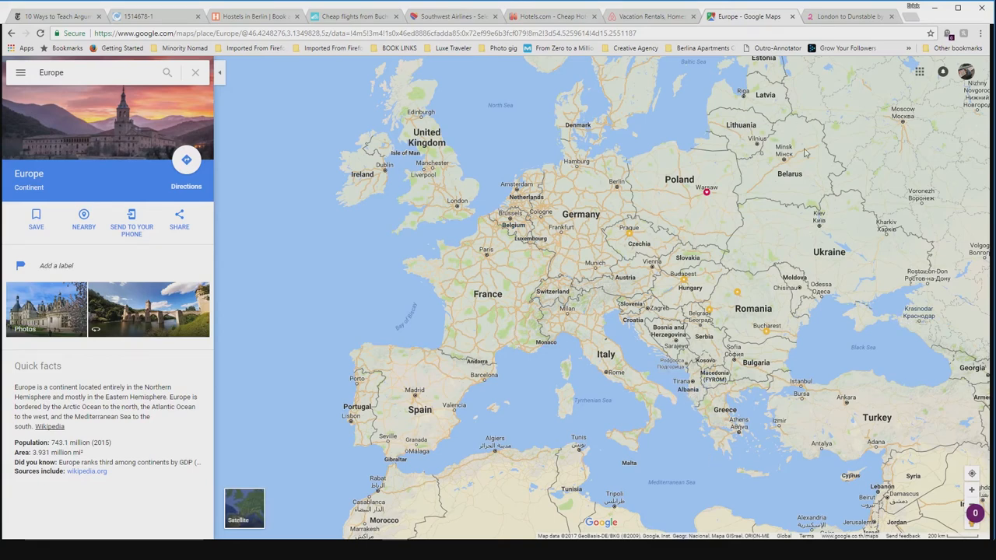
{"action": "mouse_move", "coordinate": [840, 189]}
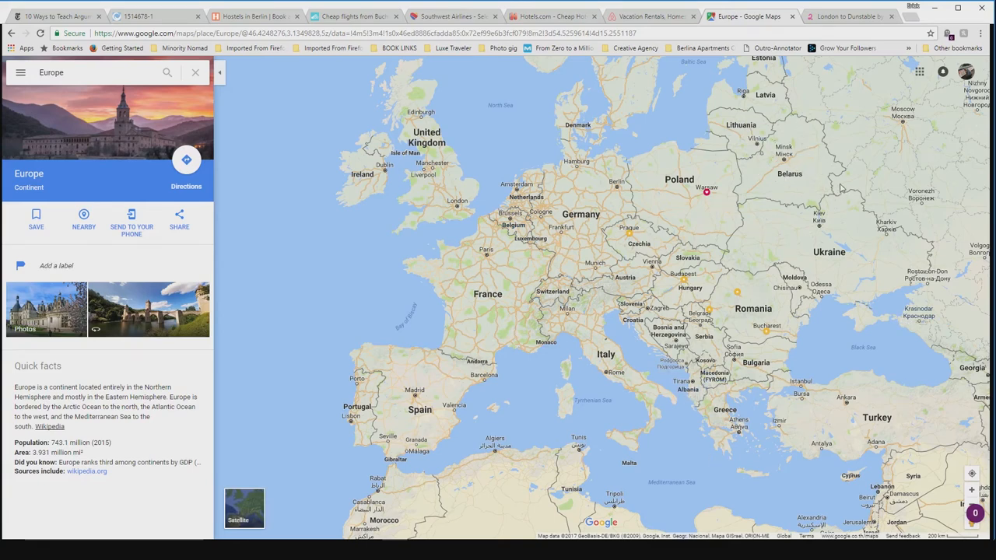
{"action": "mouse_move", "coordinate": [660, 411]}
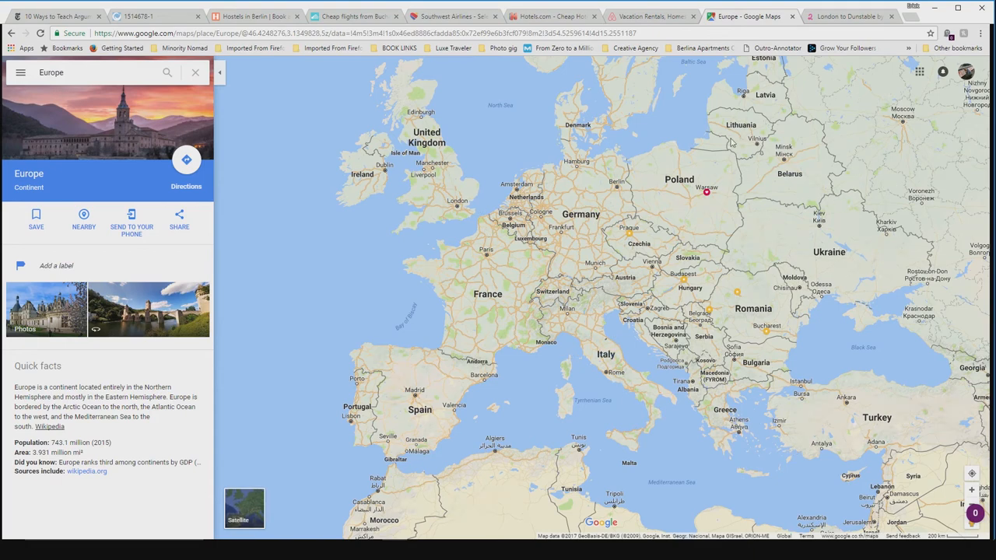
{"action": "mouse_move", "coordinate": [878, 125]}
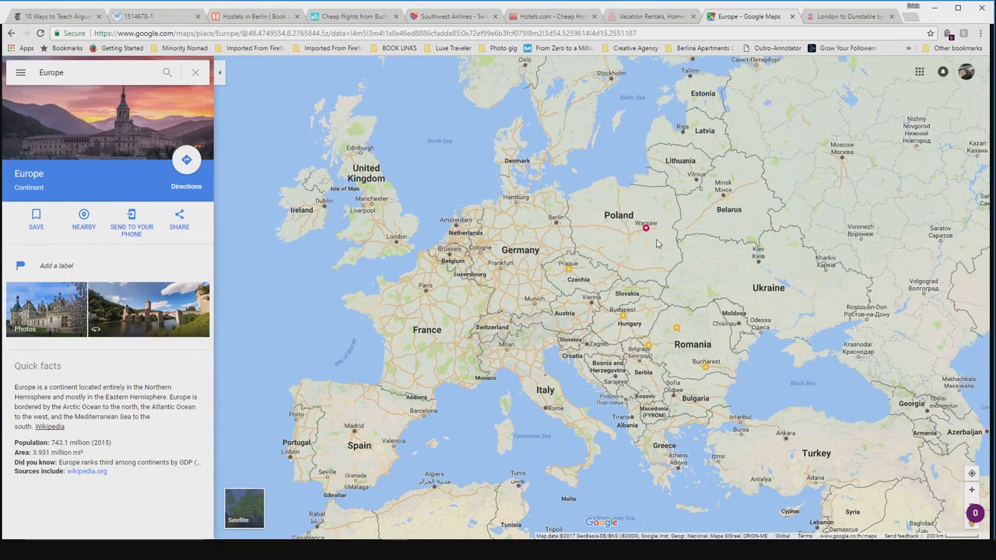
{"action": "mouse_move", "coordinate": [757, 268]}
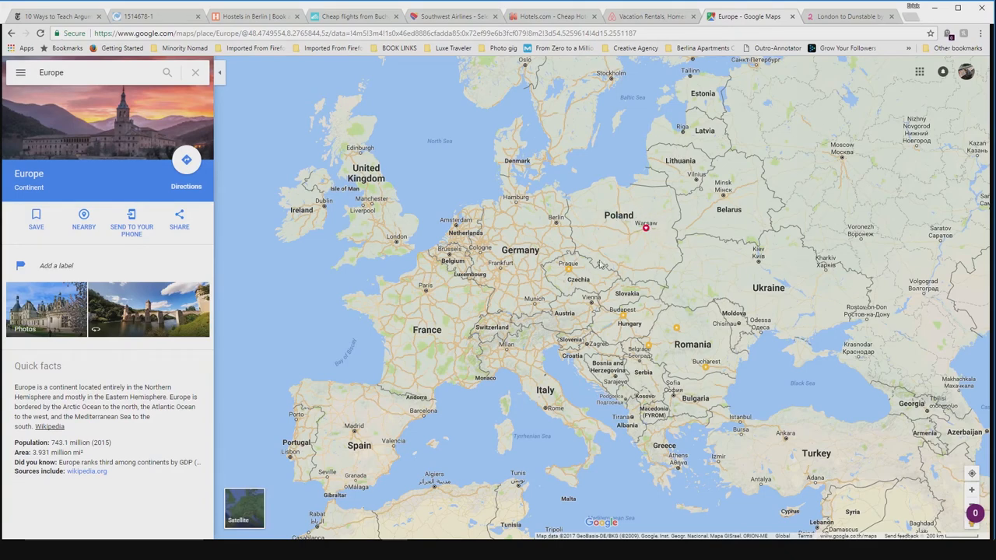
{"action": "mouse_move", "coordinate": [666, 262]}
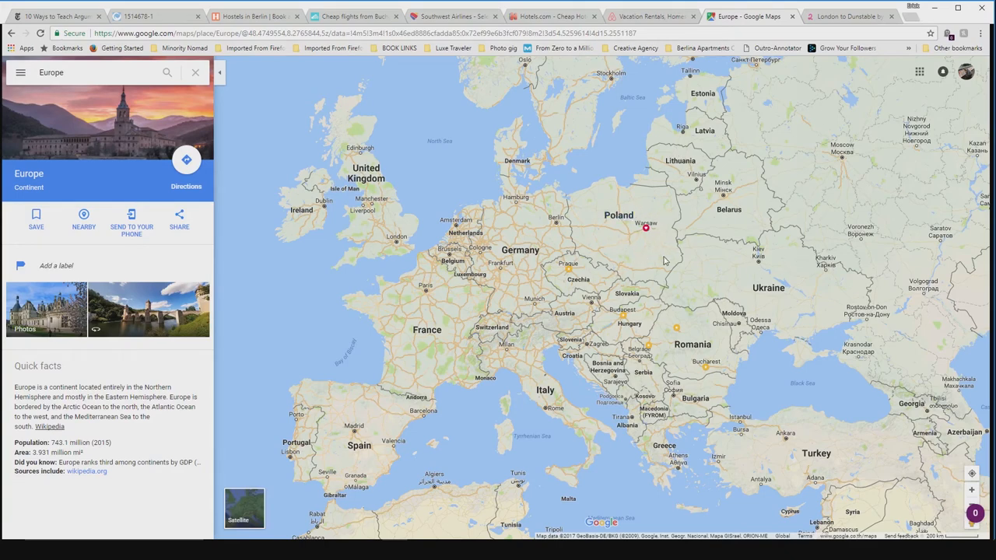
{"action": "mouse_move", "coordinate": [806, 158]}
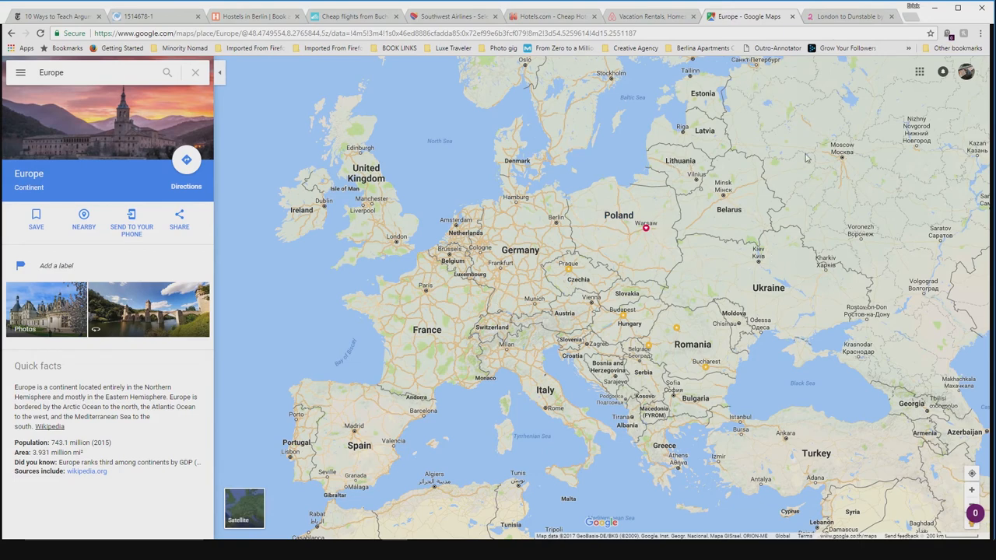
{"action": "mouse_move", "coordinate": [760, 196]}
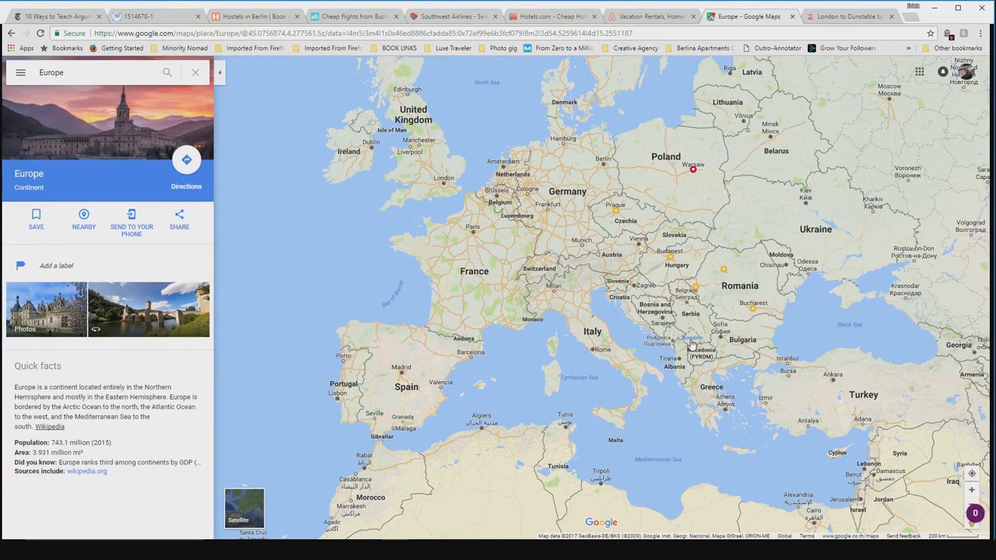
{"action": "mouse_move", "coordinate": [663, 148]}
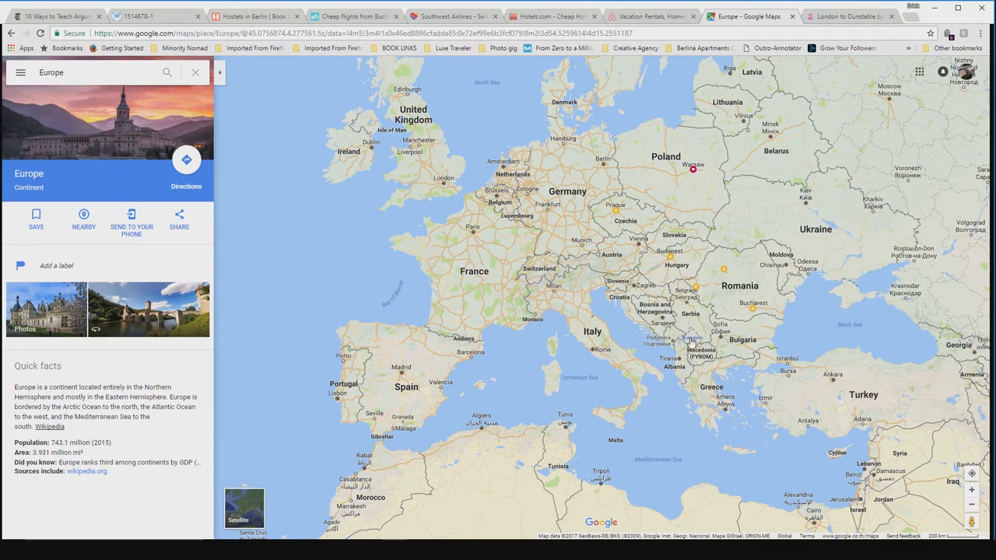
{"action": "mouse_move", "coordinate": [673, 365]}
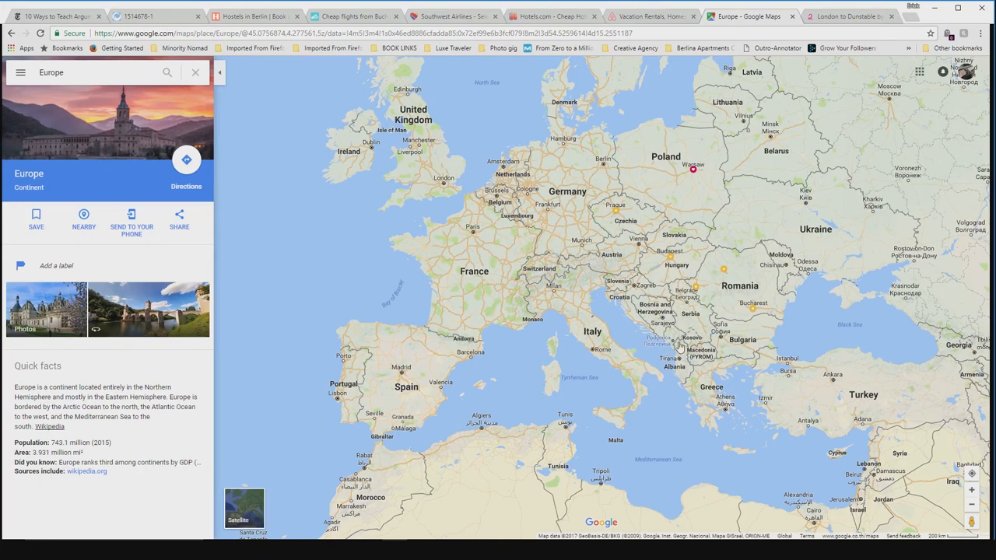
{"action": "mouse_move", "coordinate": [586, 277]}
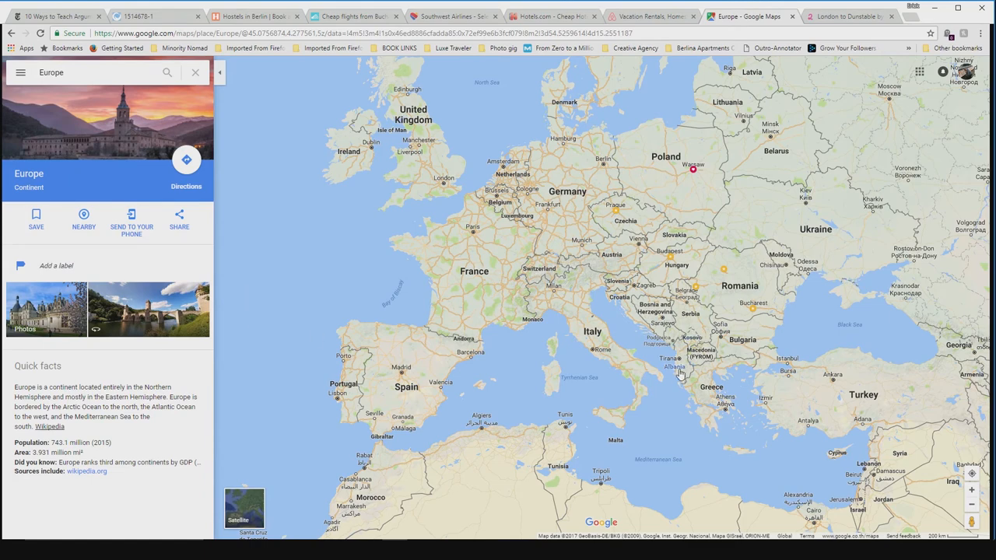
{"action": "mouse_move", "coordinate": [594, 333]}
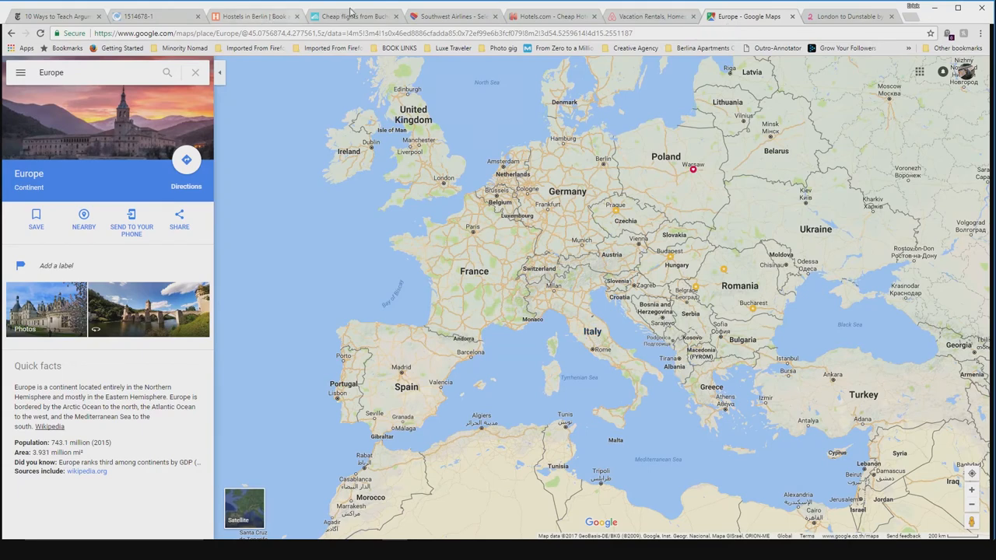
Return to the Skyscanner Bucharest to Budapest fare calendar after reviewing the Europe map
{"action": "left_click", "coordinate": [351, 16]}
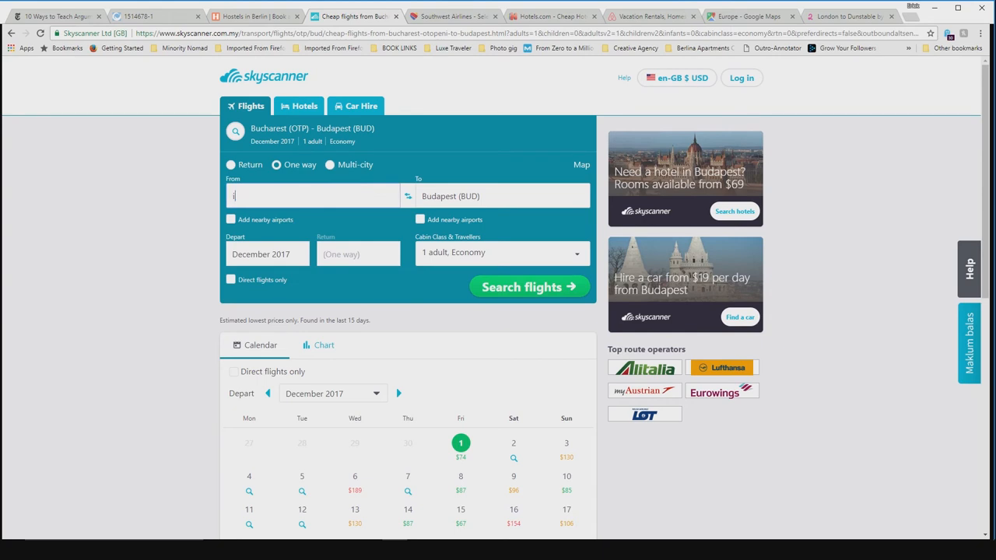
Search one-way January 2018 flights from Italy to Kosovo
{"action": "type", "text": "Italy (IT)"}
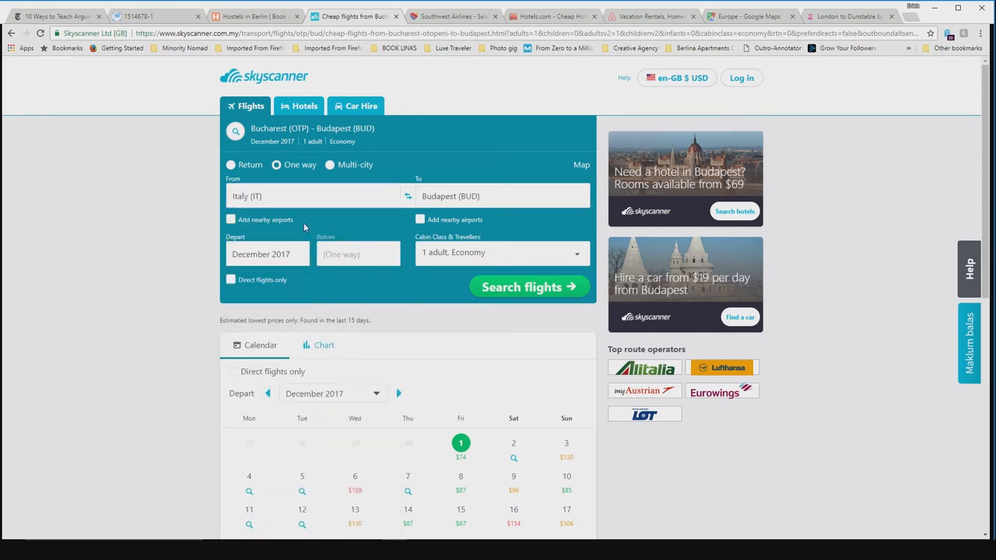
{"action": "type", "text": "koso"}
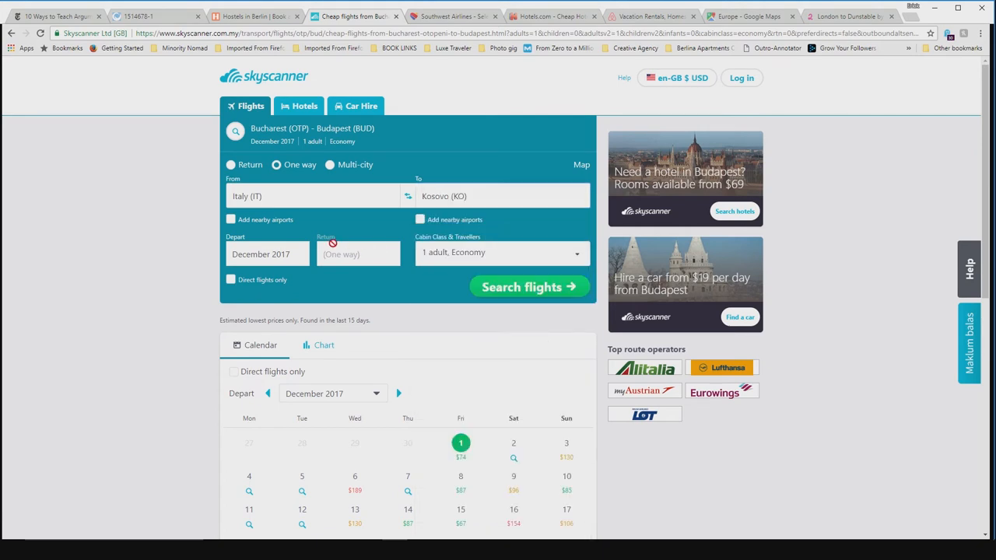
{"action": "left_click", "coordinate": [268, 254]}
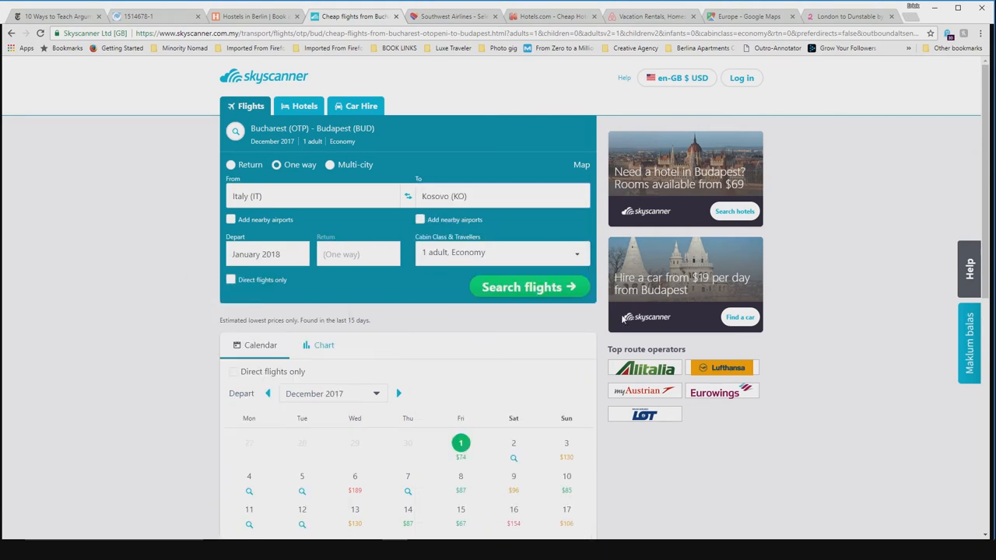
{"action": "left_click", "coordinate": [529, 287]}
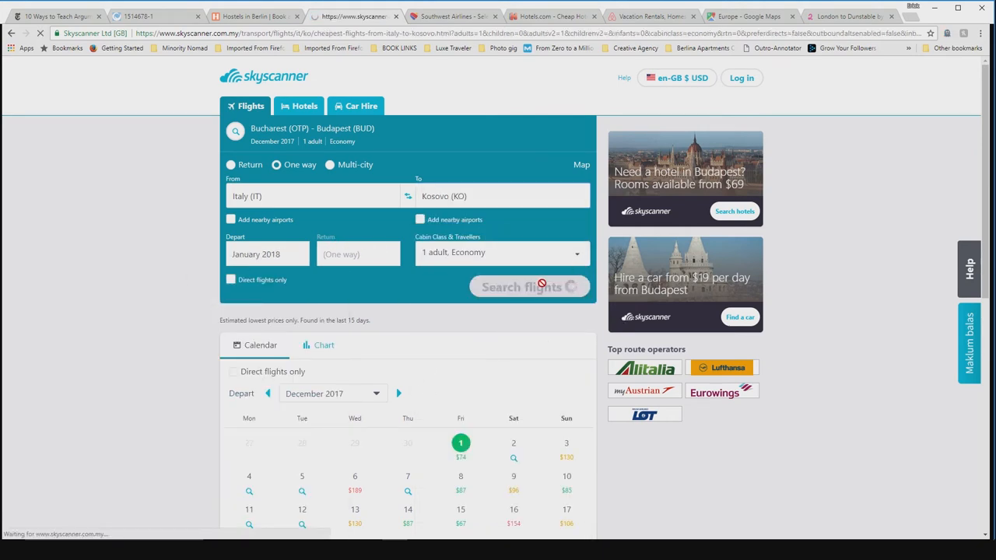
{"action": "left_click", "coordinate": [529, 286]}
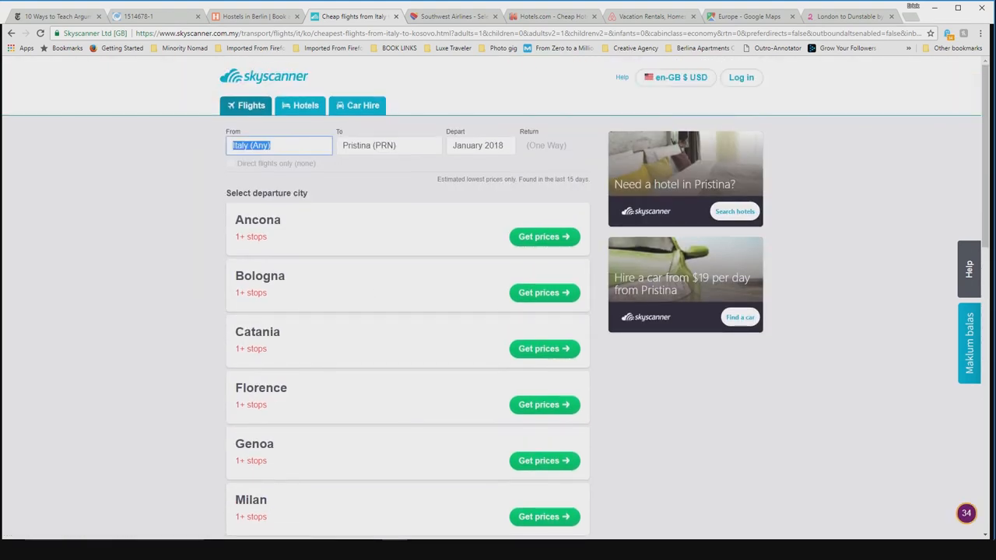
Try Spain as origin, then search January 2018 flights from Pristina to Everywhere, led by the UK from $46
{"action": "type", "text": "spain"}
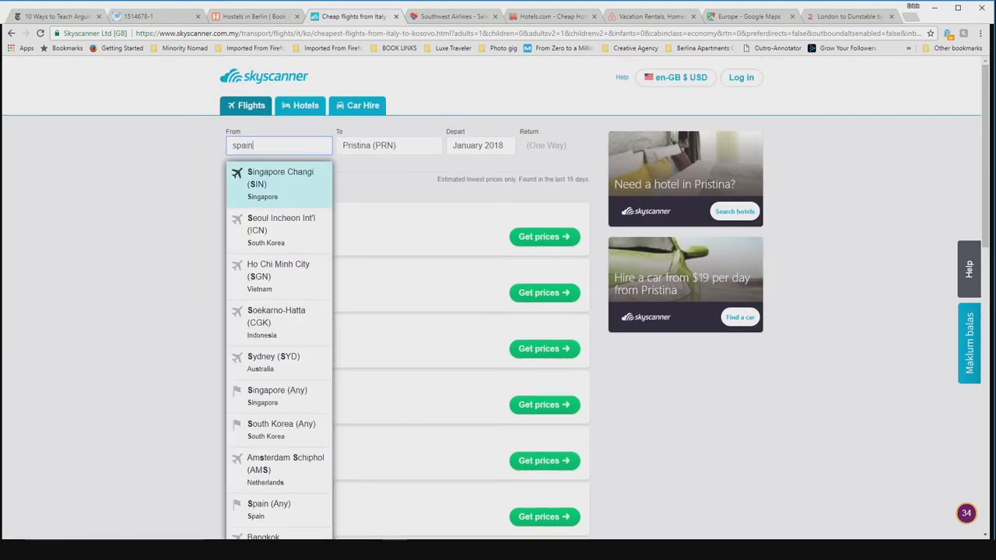
{"action": "left_click", "coordinate": [268, 510]}
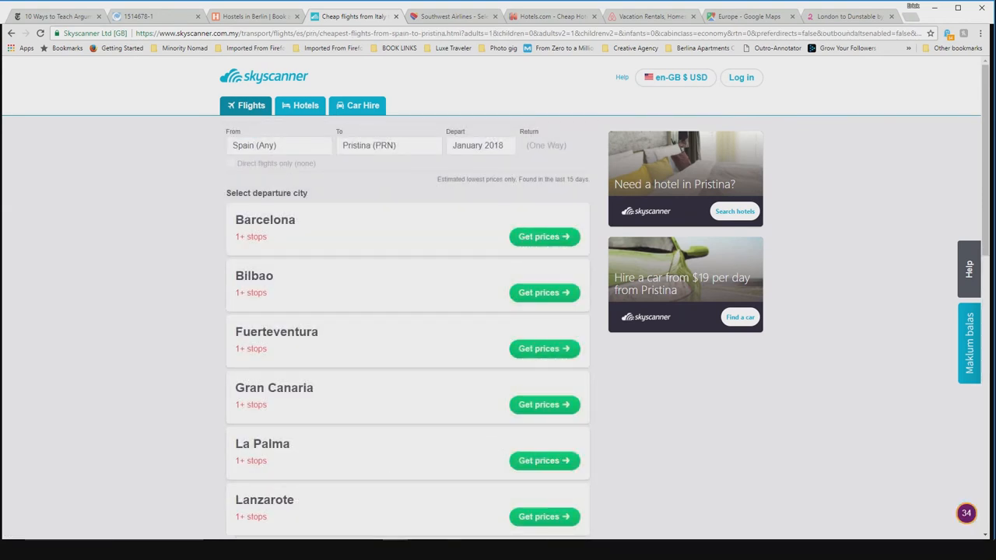
{"action": "left_click", "coordinate": [278, 146]}
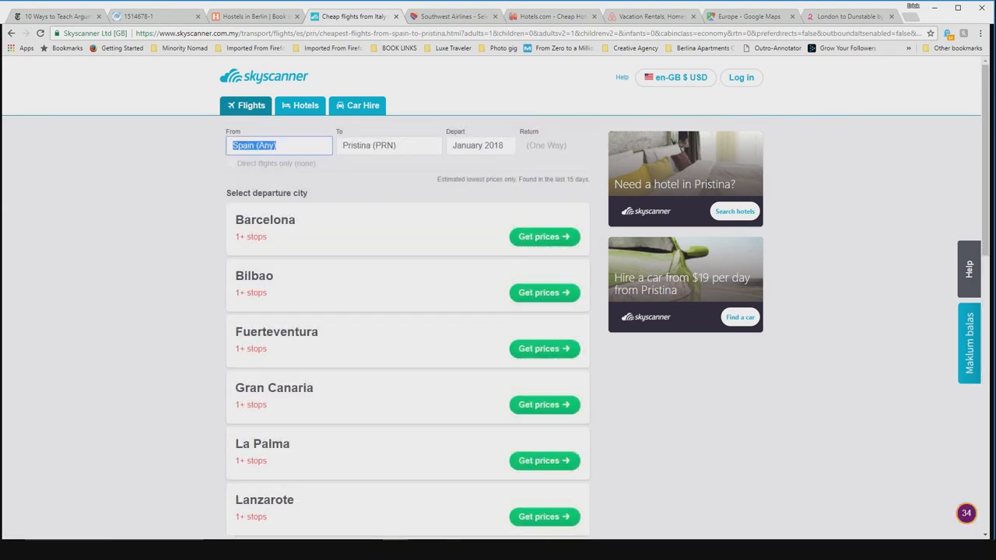
{"action": "type", "text": "pristina"}
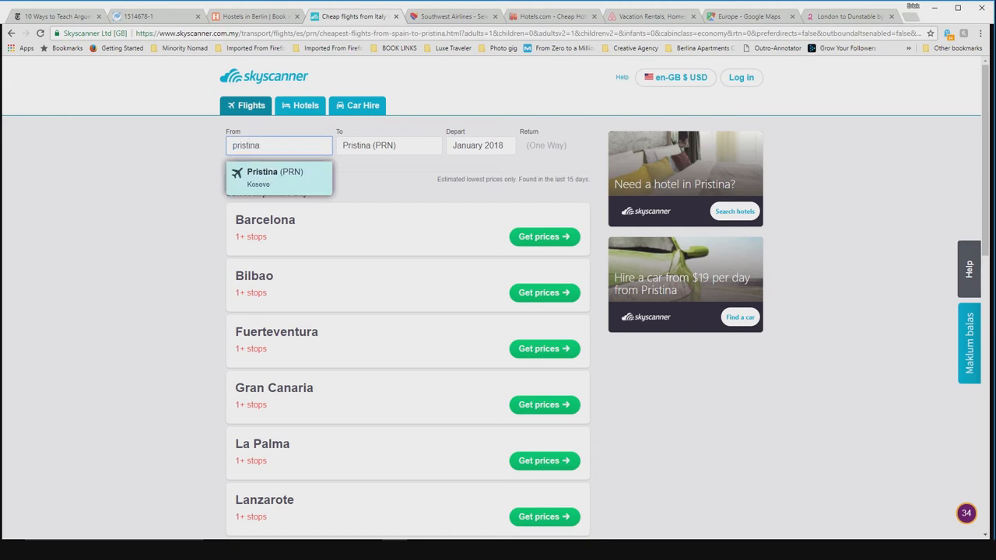
{"action": "left_click", "coordinate": [279, 178]}
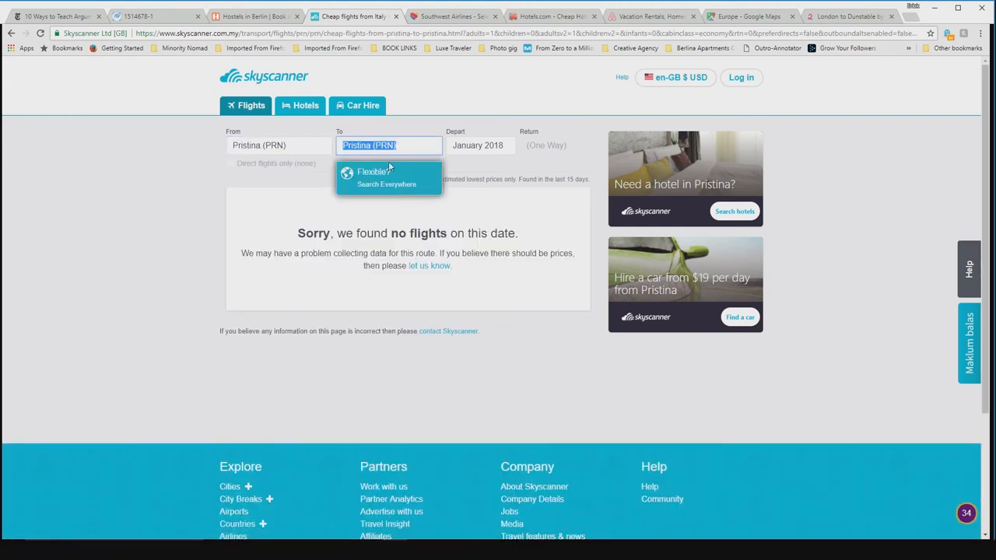
{"action": "left_click", "coordinate": [386, 179]}
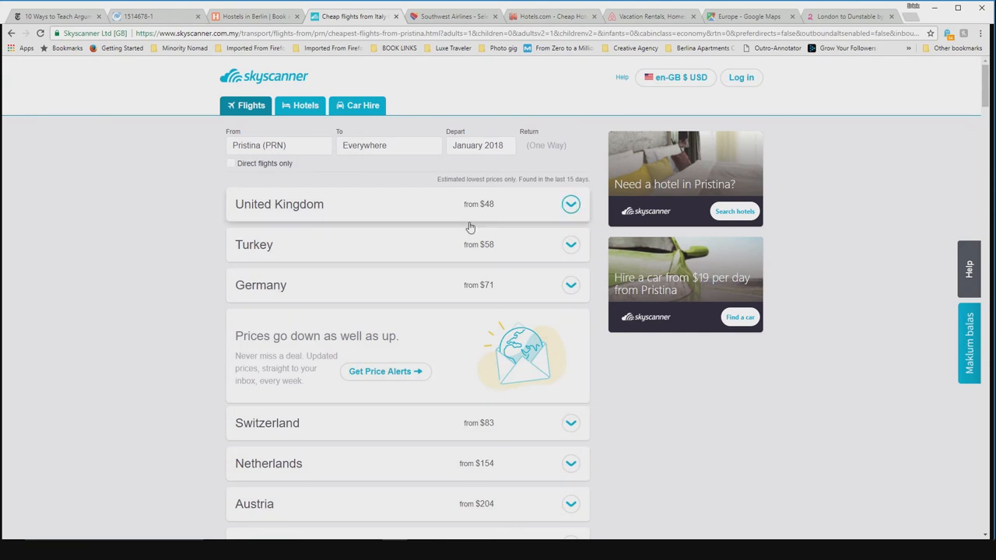
{"action": "mouse_move", "coordinate": [311, 201]}
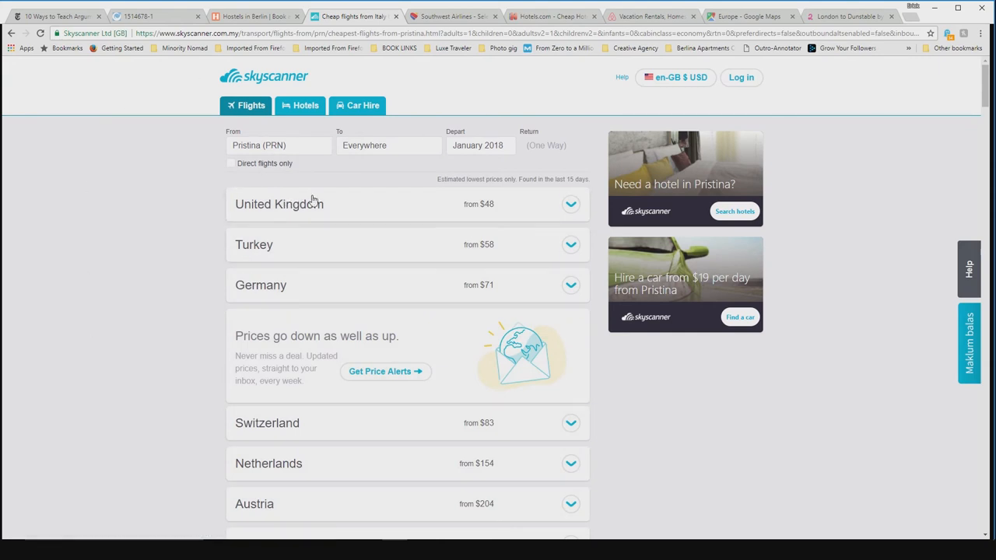
{"action": "mouse_move", "coordinate": [319, 165]}
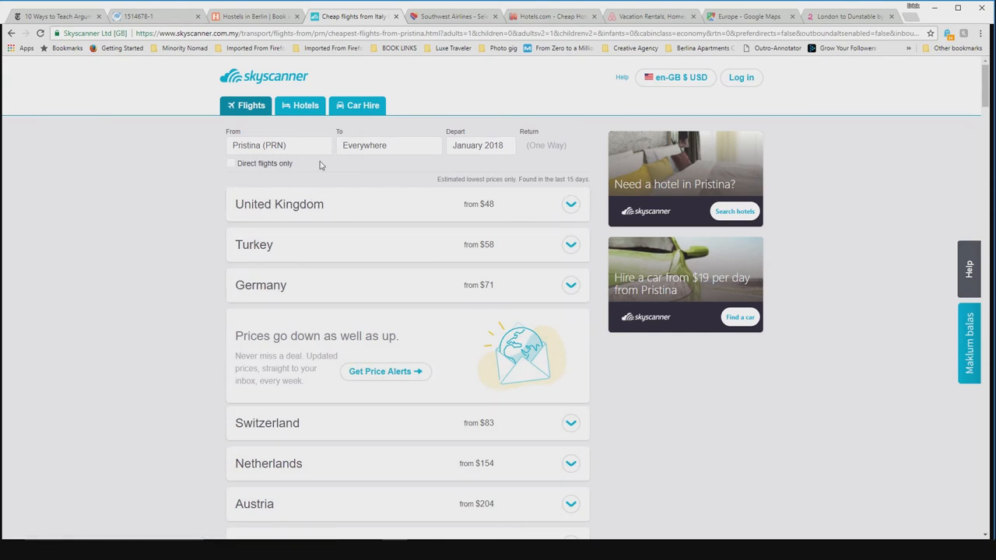
{"action": "mouse_move", "coordinate": [433, 92]}
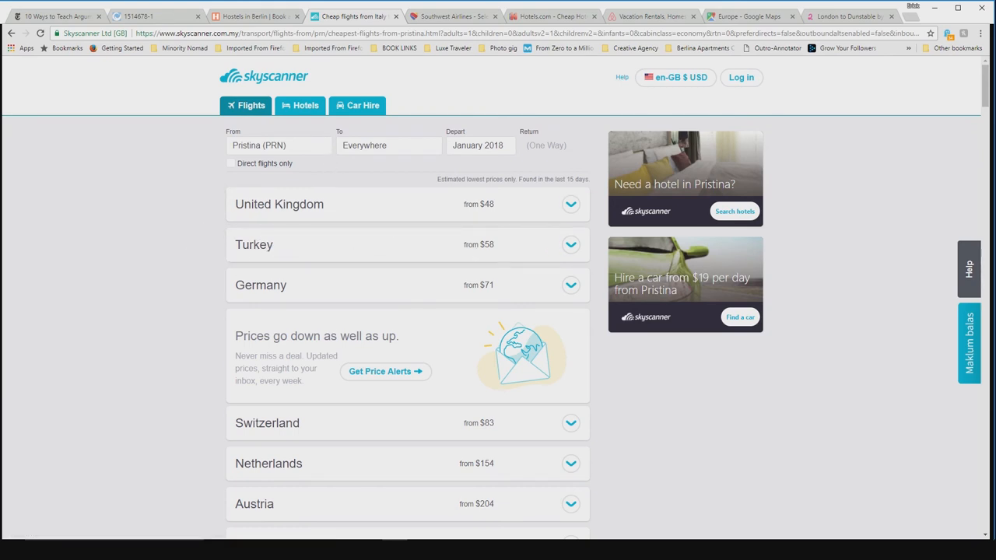
Change the search to Germany to Kosovo (Any), showing direct Pristina flights from $82
{"action": "left_click", "coordinate": [279, 146]}
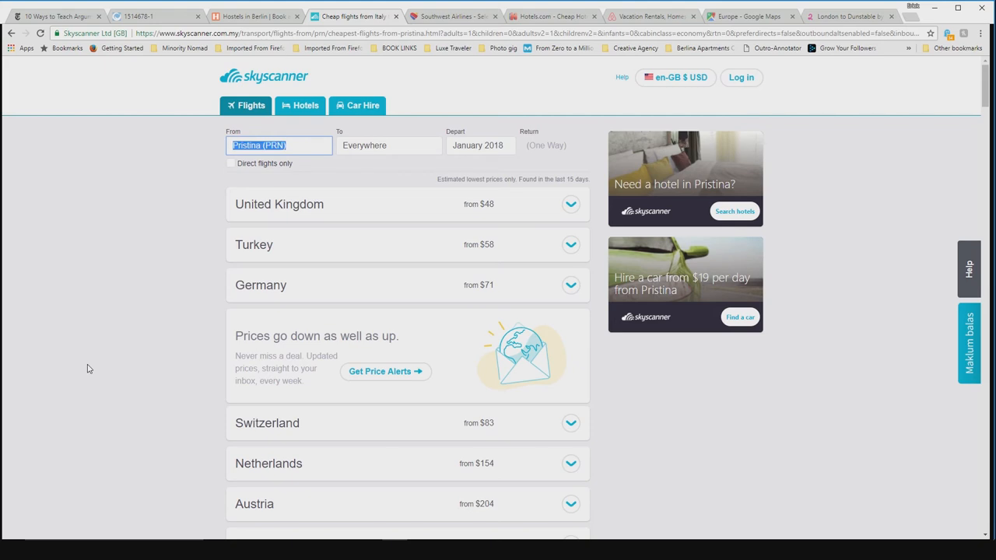
{"action": "type", "text": "germany (Any"}
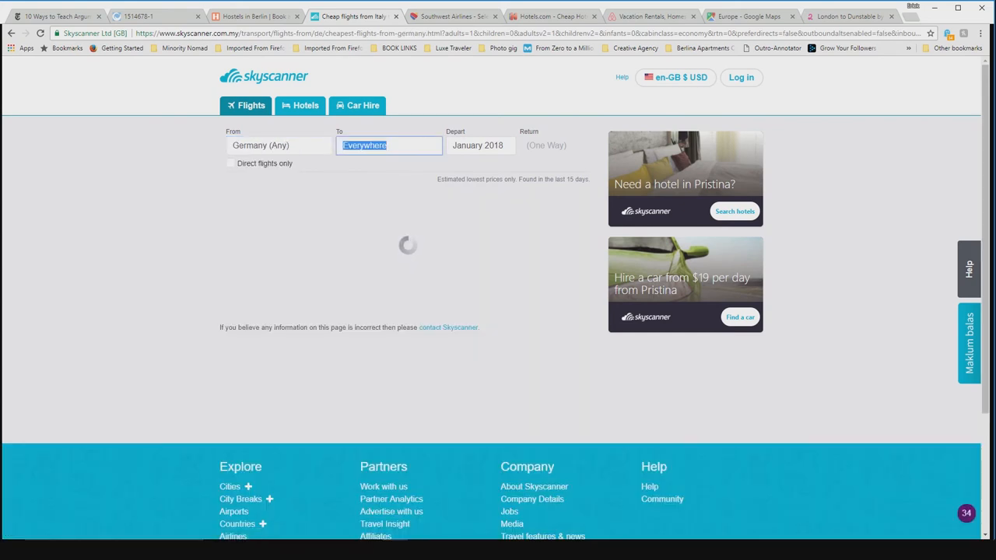
{"action": "type", "text": "kosov"}
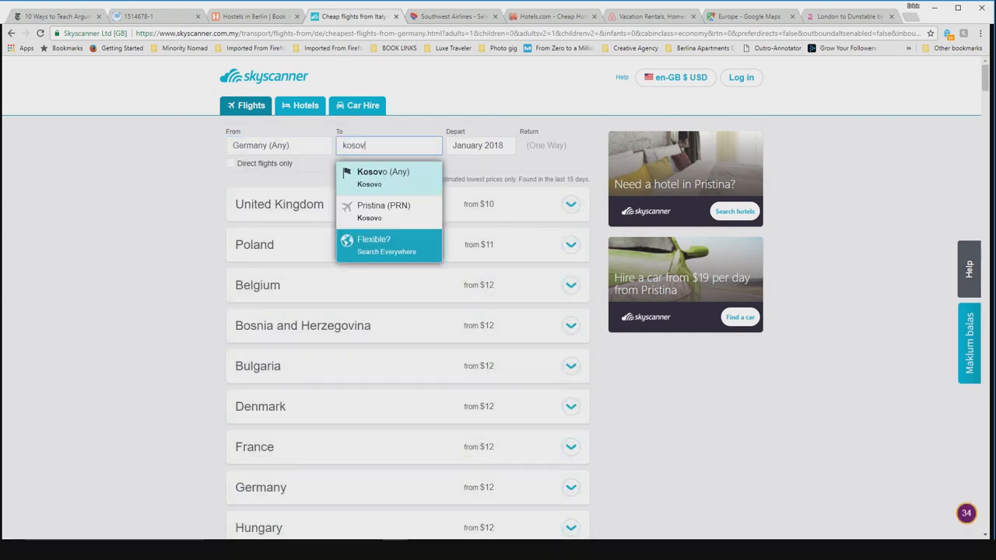
{"action": "left_click", "coordinate": [383, 177]}
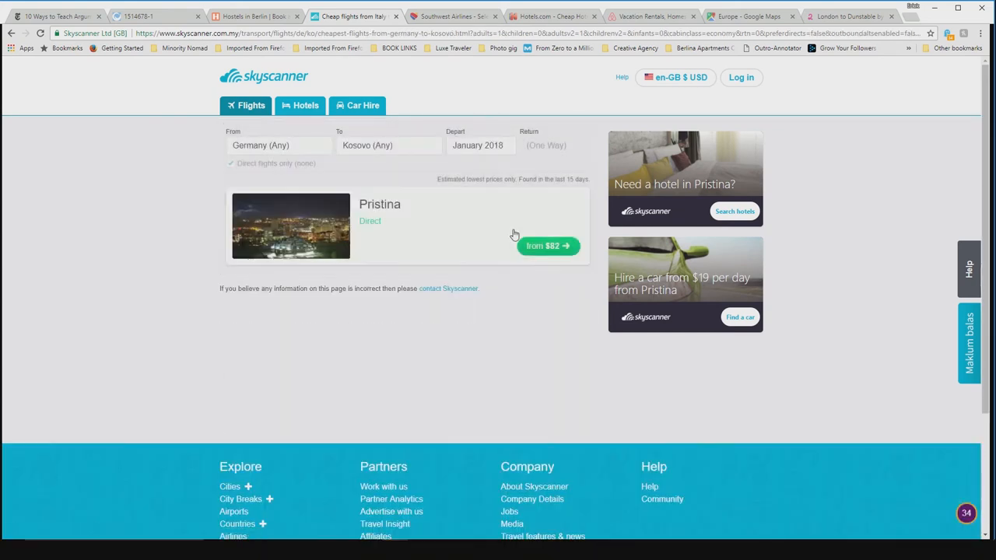
{"action": "mouse_move", "coordinate": [453, 249]}
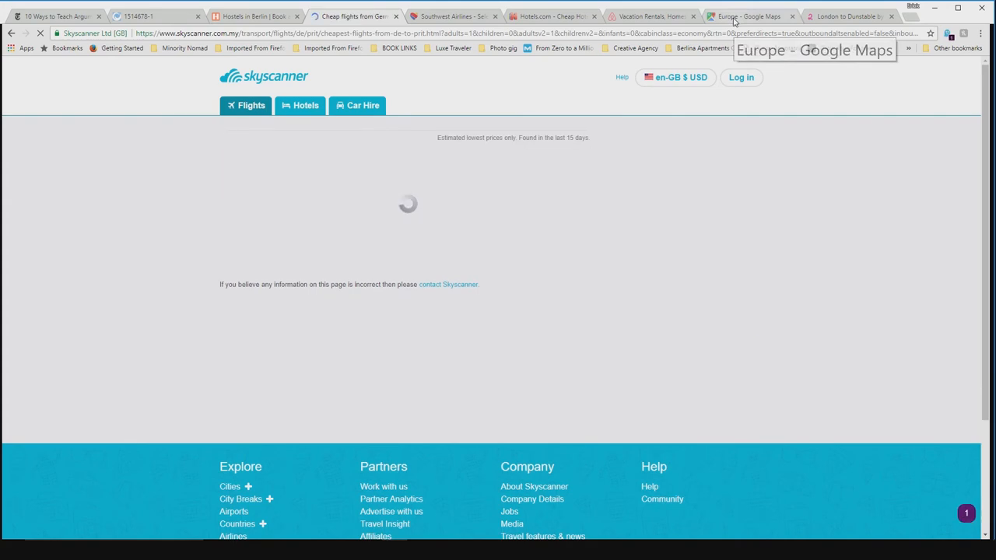
{"action": "left_click", "coordinate": [748, 15]}
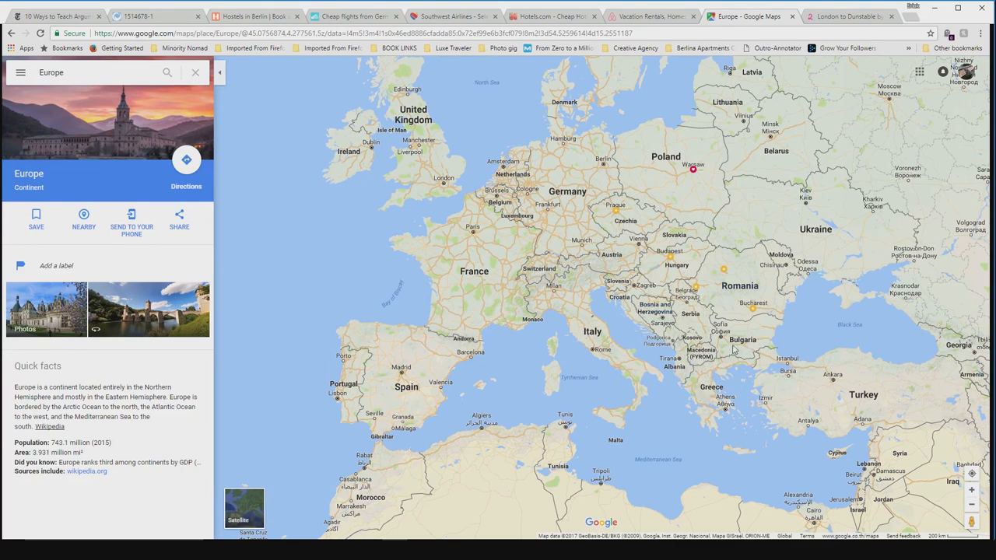
{"action": "mouse_move", "coordinate": [814, 344]}
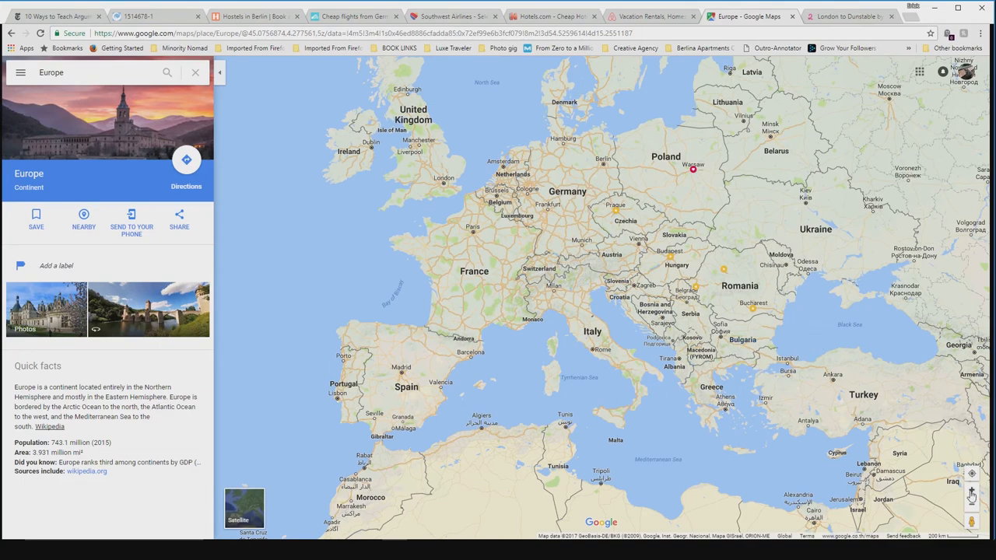
{"action": "mouse_move", "coordinate": [825, 382]}
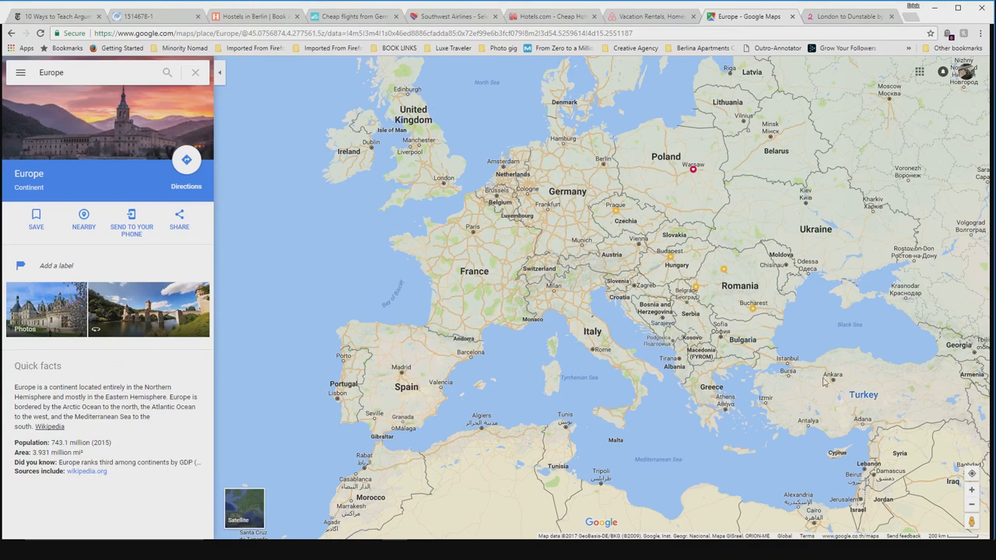
{"action": "mouse_move", "coordinate": [760, 358]}
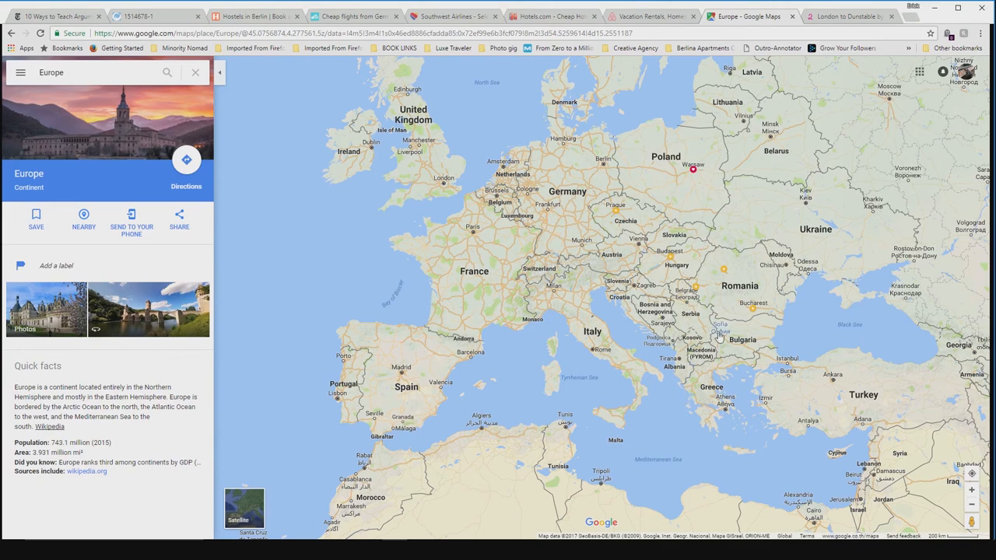
{"action": "mouse_move", "coordinate": [688, 368]}
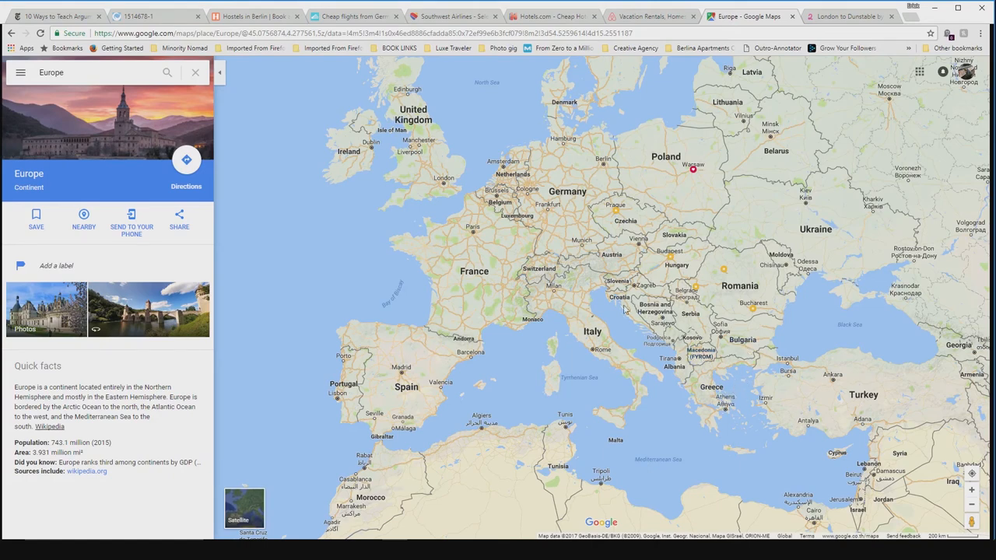
{"action": "mouse_move", "coordinate": [626, 310]}
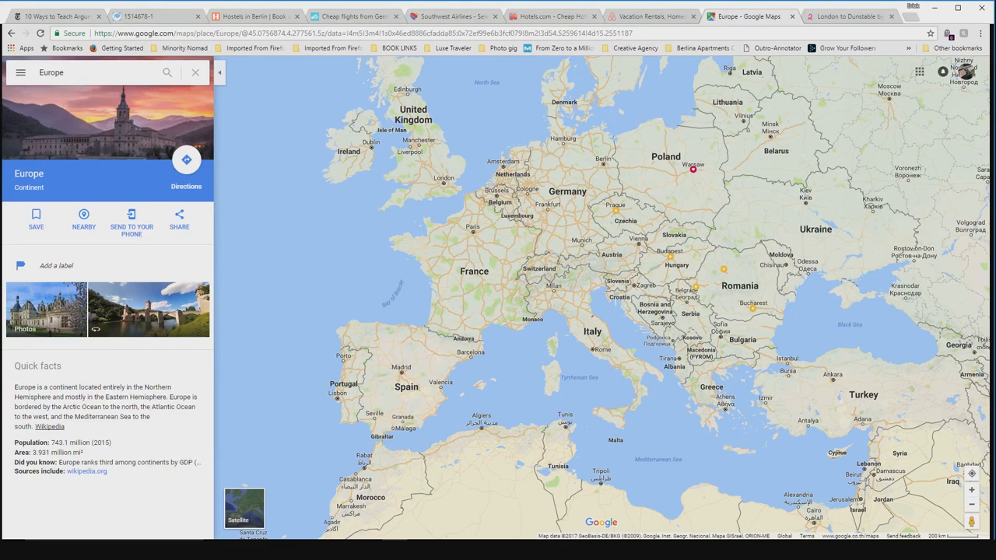
{"action": "left_click", "coordinate": [355, 16]}
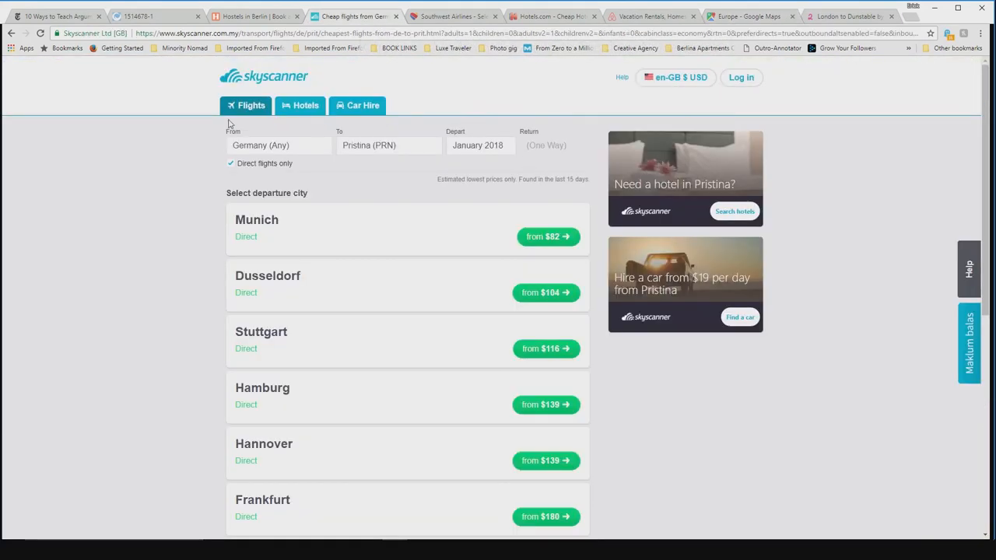
{"action": "mouse_move", "coordinate": [498, 233]}
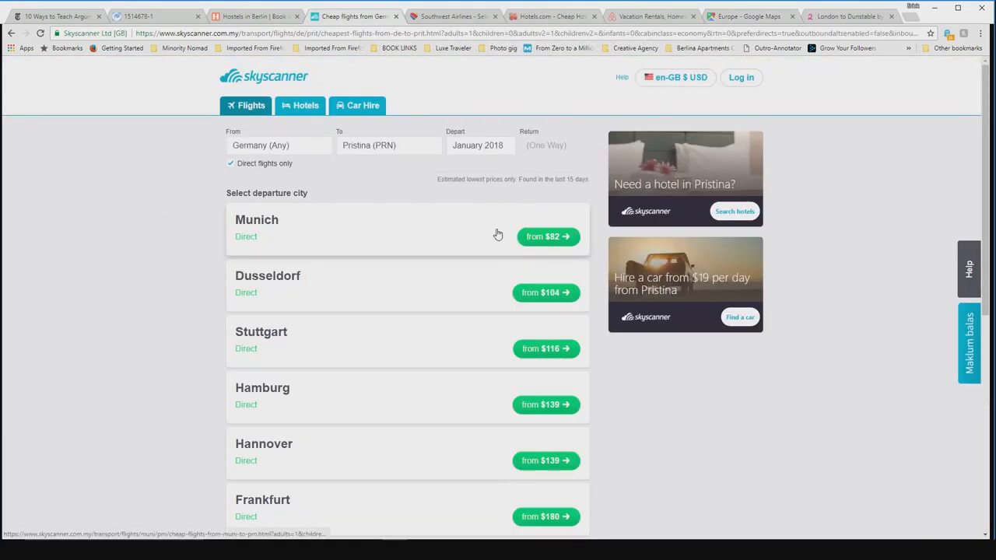
{"action": "mouse_move", "coordinate": [425, 262]}
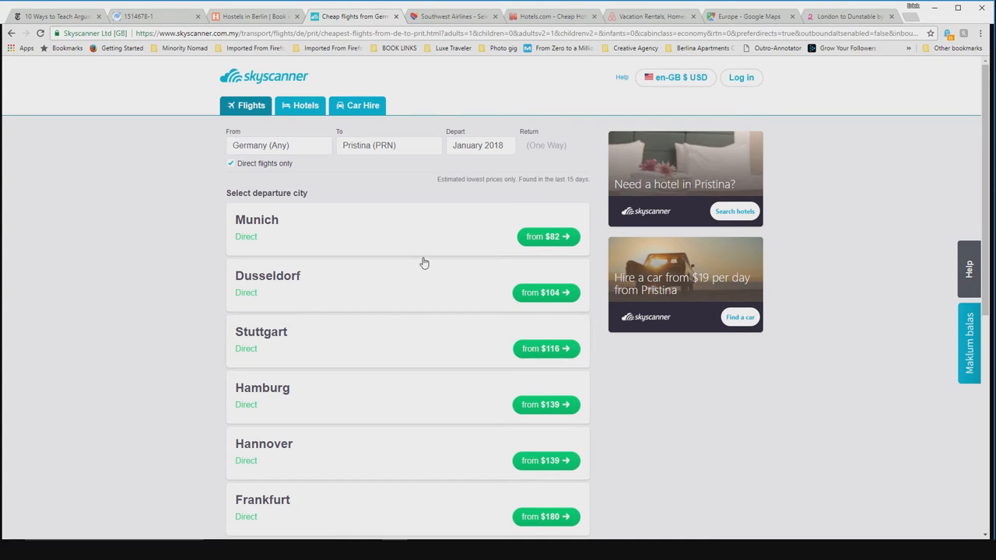
Peek at the Munich to Pristina fare from $82 and return to the departure city list
{"action": "scroll", "scroll_direction": "down", "scroll_amount": 3}
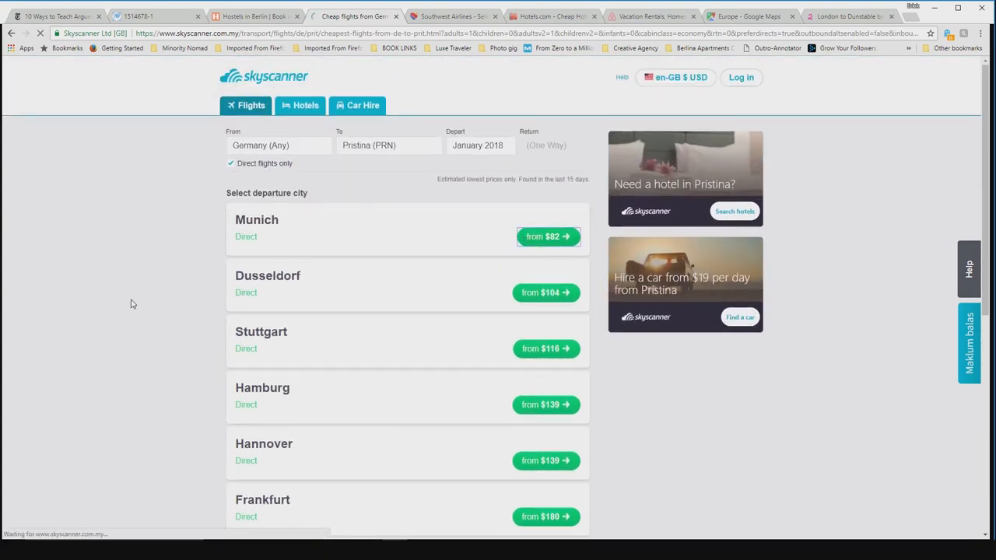
{"action": "left_click", "coordinate": [548, 237]}
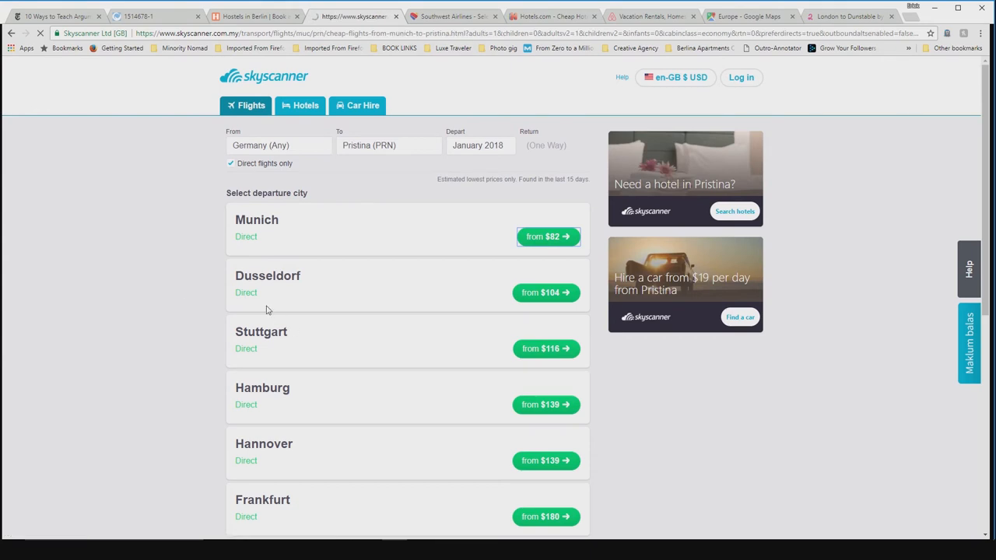
{"action": "left_click", "coordinate": [548, 236]}
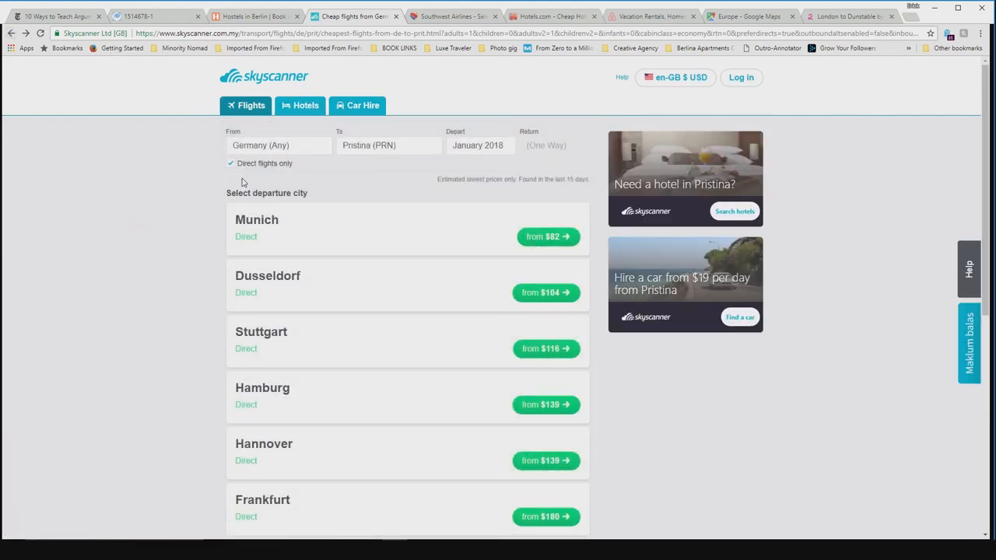
Turn off the direct-flights-only filter so Frankfurt from $93 appears, then choose Munich's $82 fare
{"action": "left_click", "coordinate": [230, 164]}
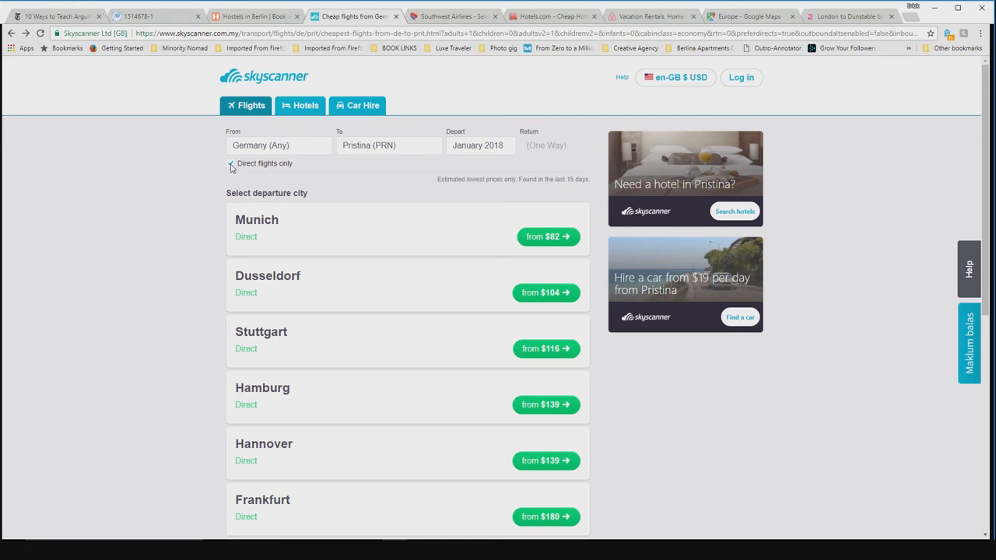
{"action": "left_click", "coordinate": [230, 164]}
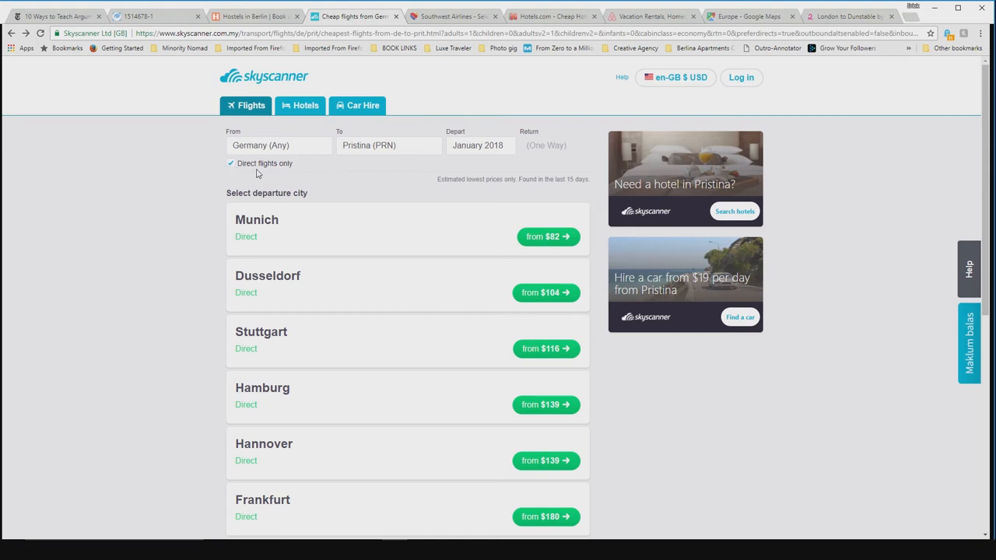
{"action": "left_click", "coordinate": [230, 163]}
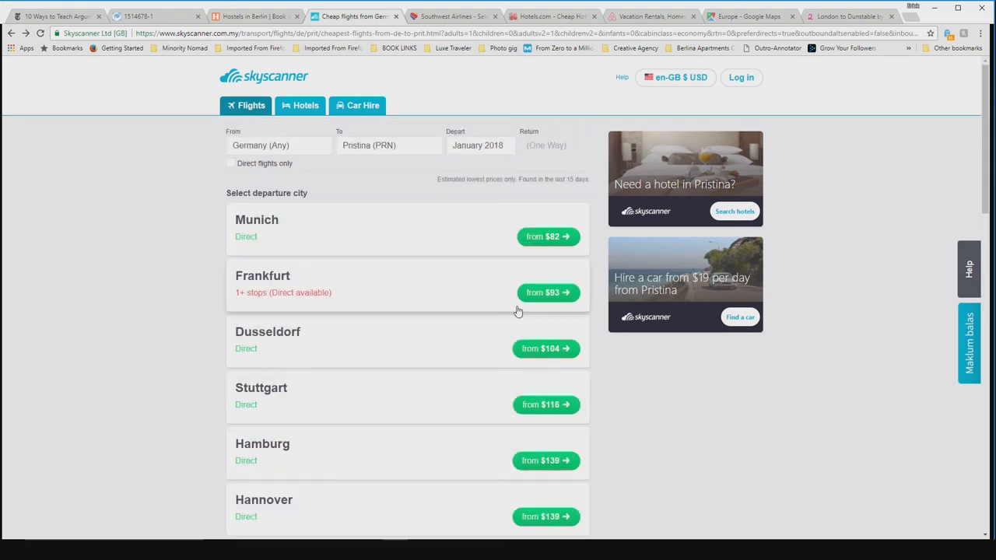
{"action": "left_click", "coordinate": [231, 164]}
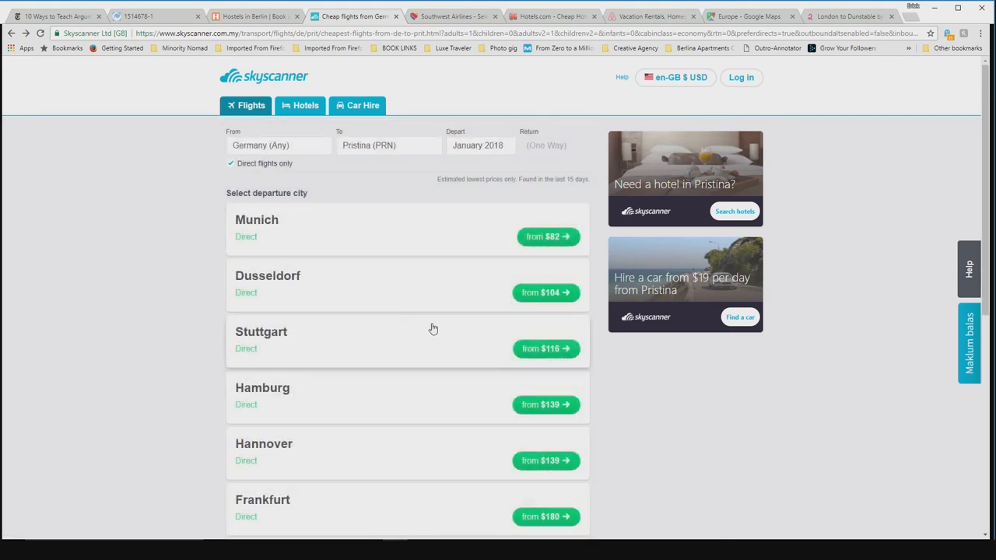
{"action": "left_click", "coordinate": [231, 164]}
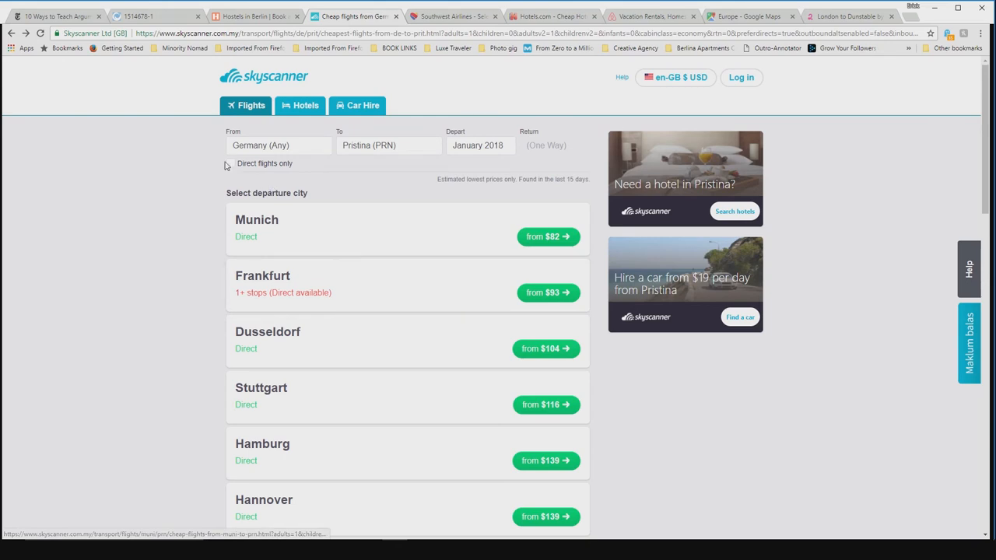
{"action": "left_click", "coordinate": [231, 164]}
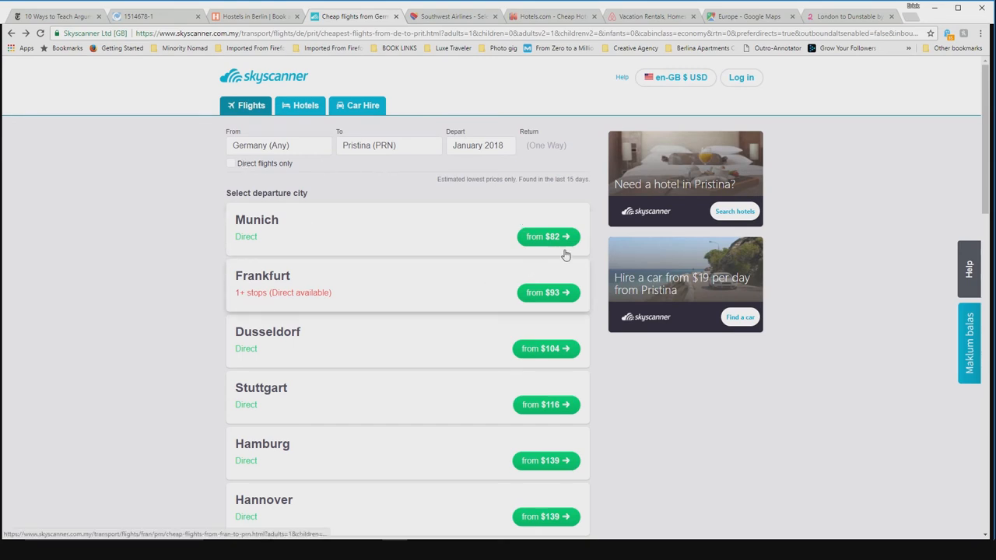
{"action": "left_click", "coordinate": [548, 237]}
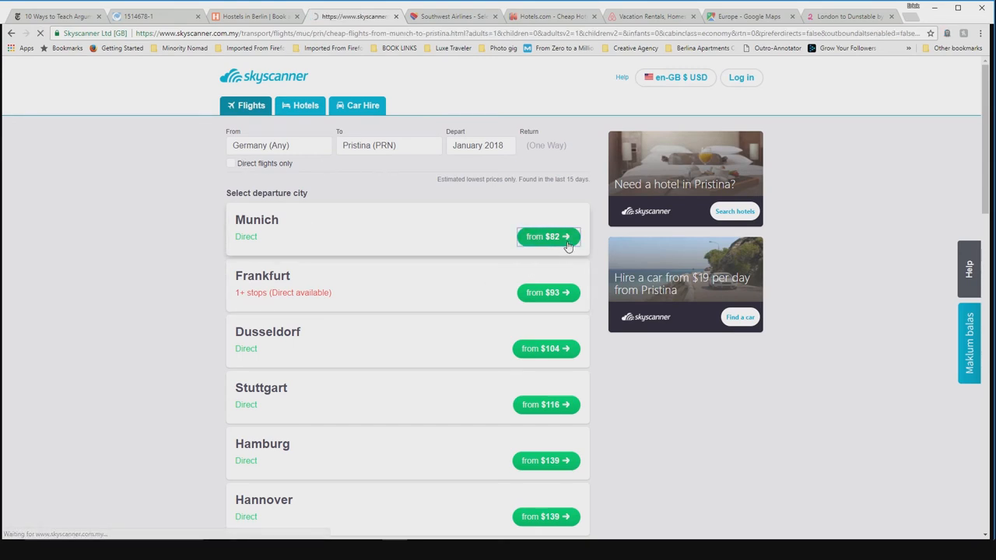
Show Munich to Pristina flights for Wednesday 24 January, cheapest $70 direct, then switch to the Europe map
{"action": "left_click", "coordinate": [548, 236]}
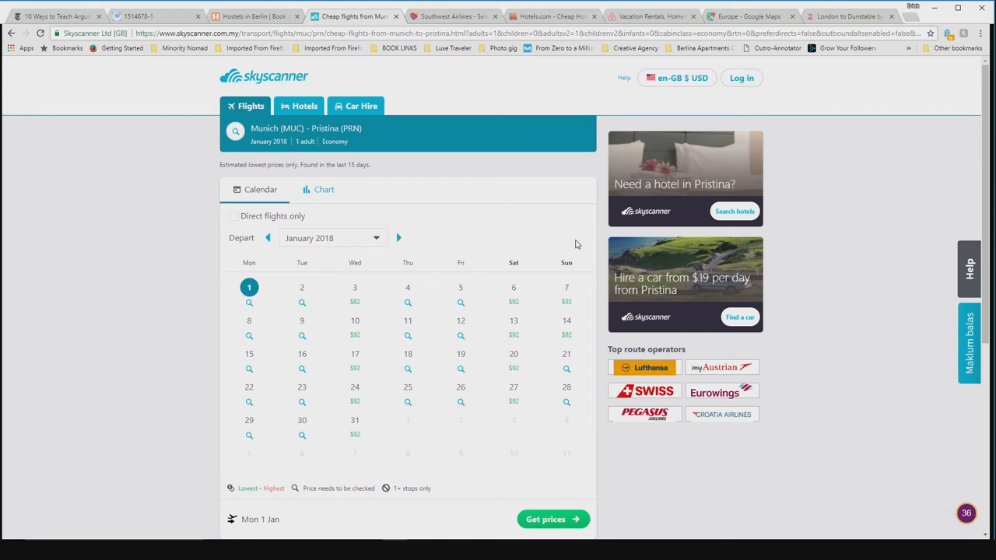
{"action": "mouse_move", "coordinate": [165, 285]}
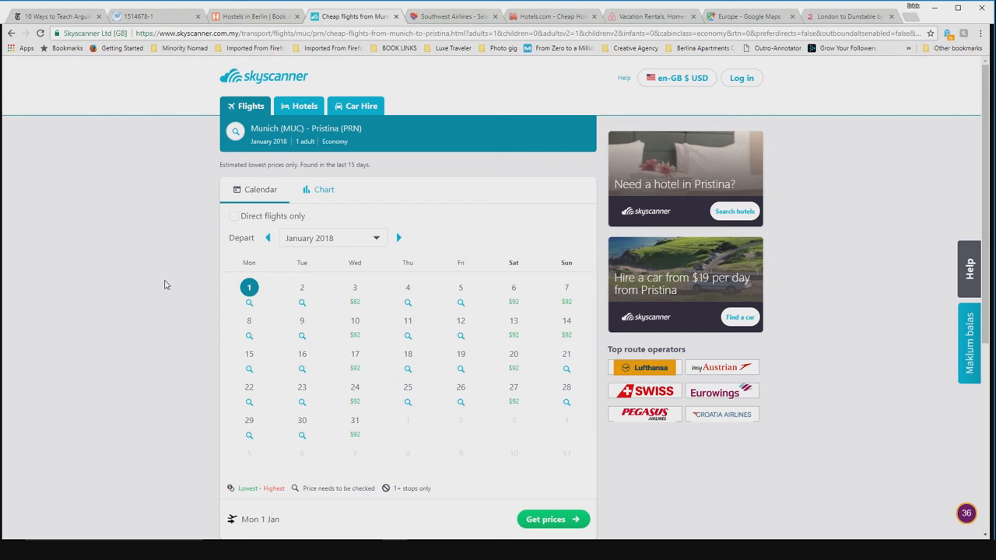
{"action": "mouse_move", "coordinate": [351, 381]}
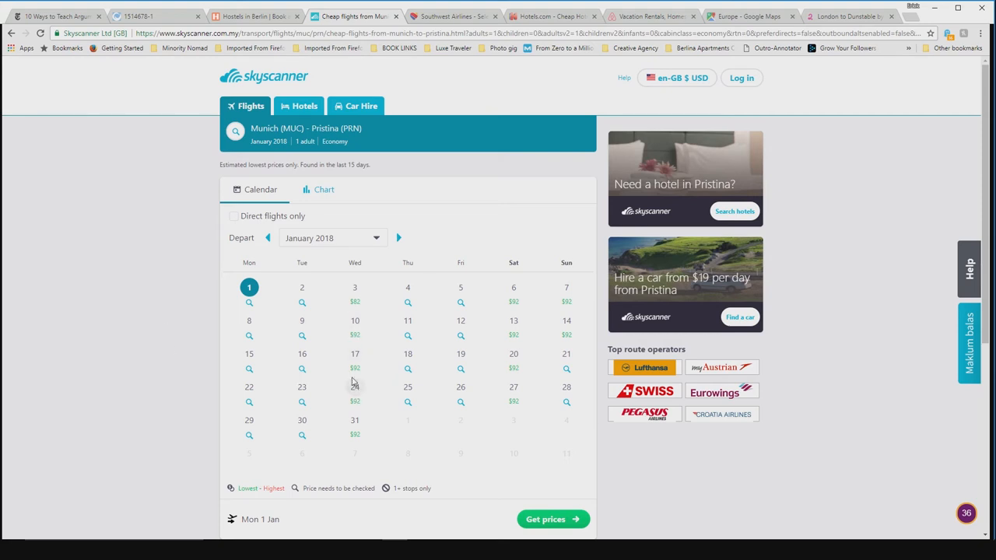
{"action": "mouse_move", "coordinate": [543, 326]}
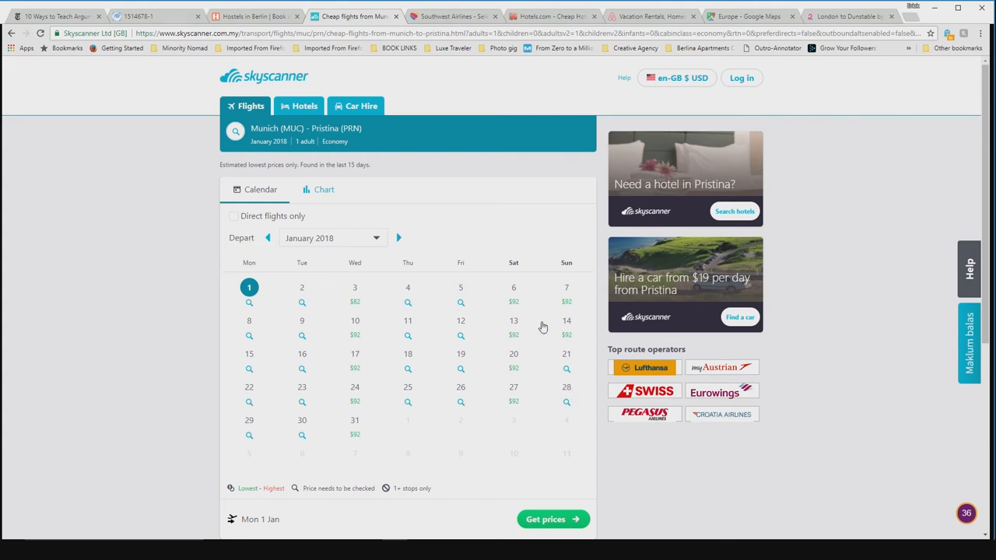
{"action": "mouse_move", "coordinate": [527, 271]}
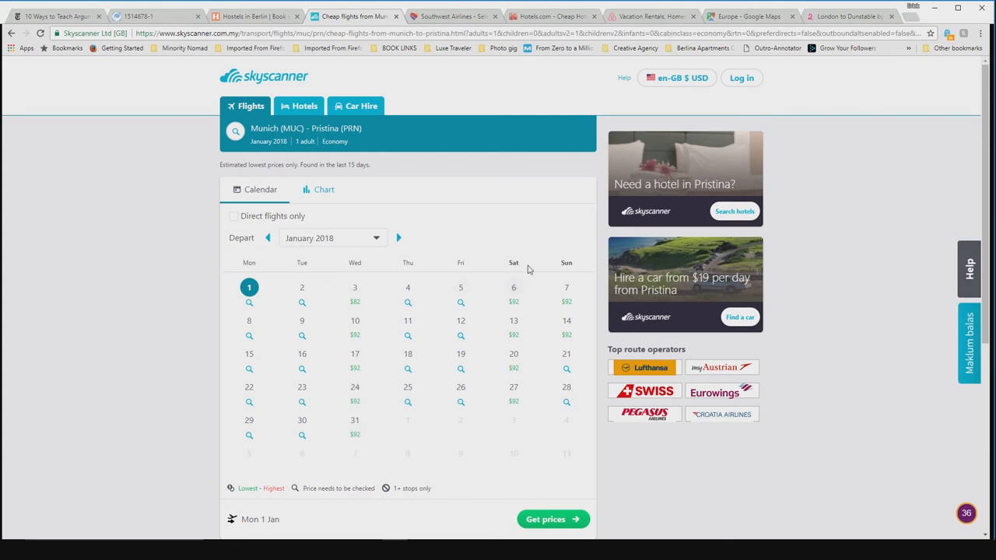
{"action": "left_click", "coordinate": [355, 386]}
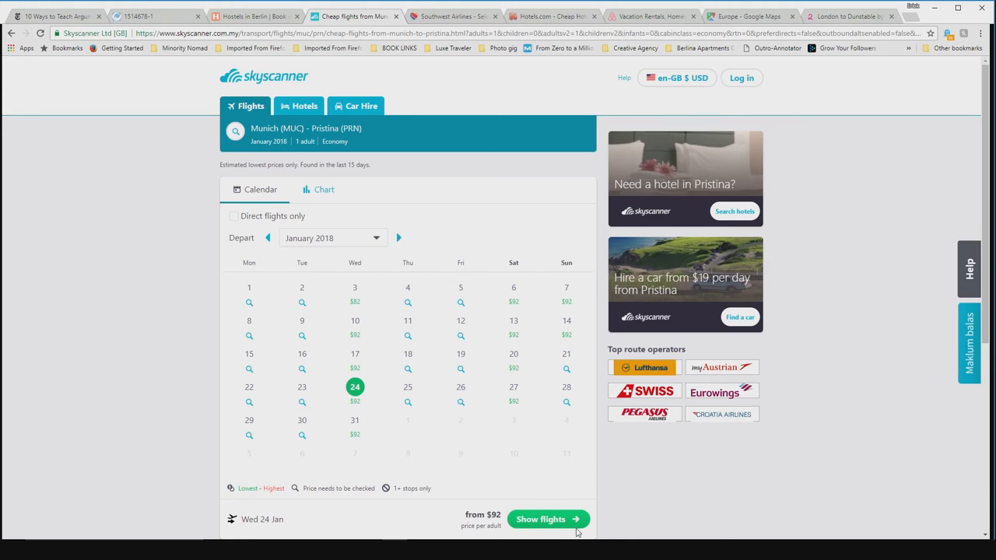
{"action": "left_click", "coordinate": [548, 520]}
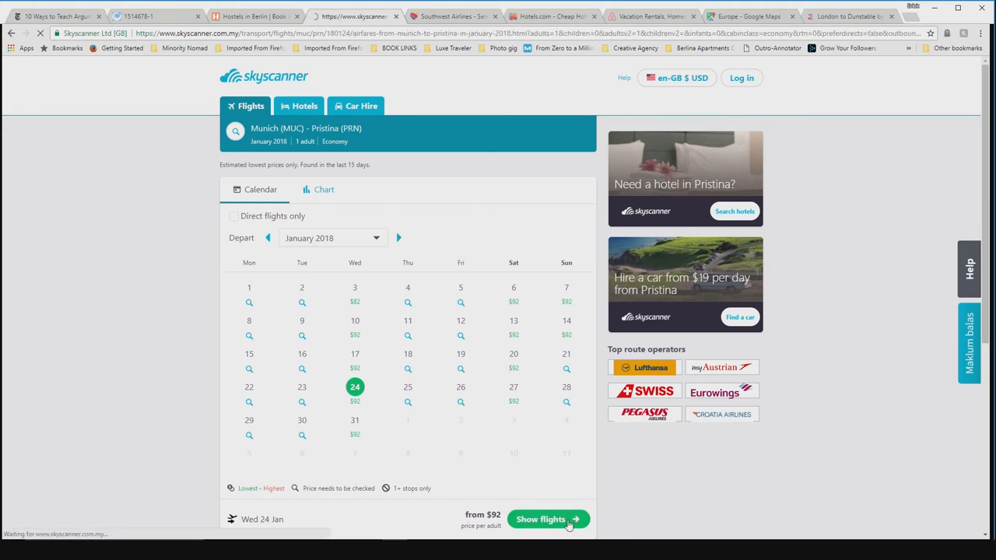
{"action": "left_click", "coordinate": [548, 520]}
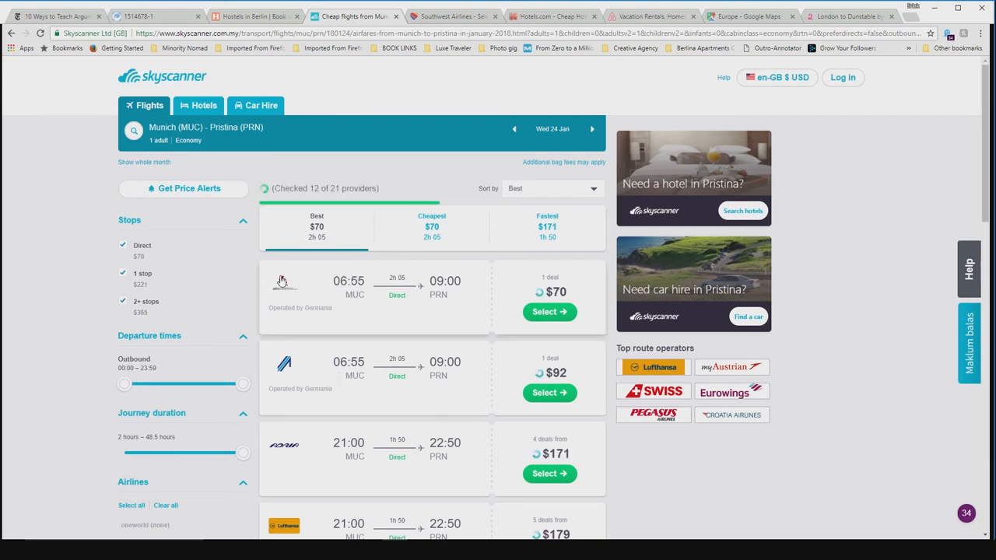
{"action": "scroll", "scroll_direction": "down", "scroll_amount": 3}
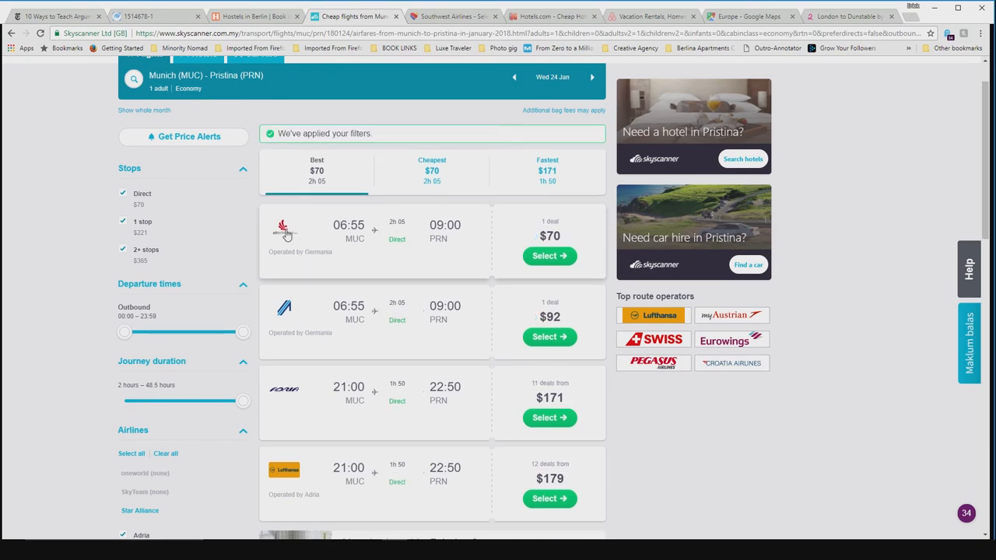
{"action": "scroll", "scroll_direction": "down", "scroll_amount": 3}
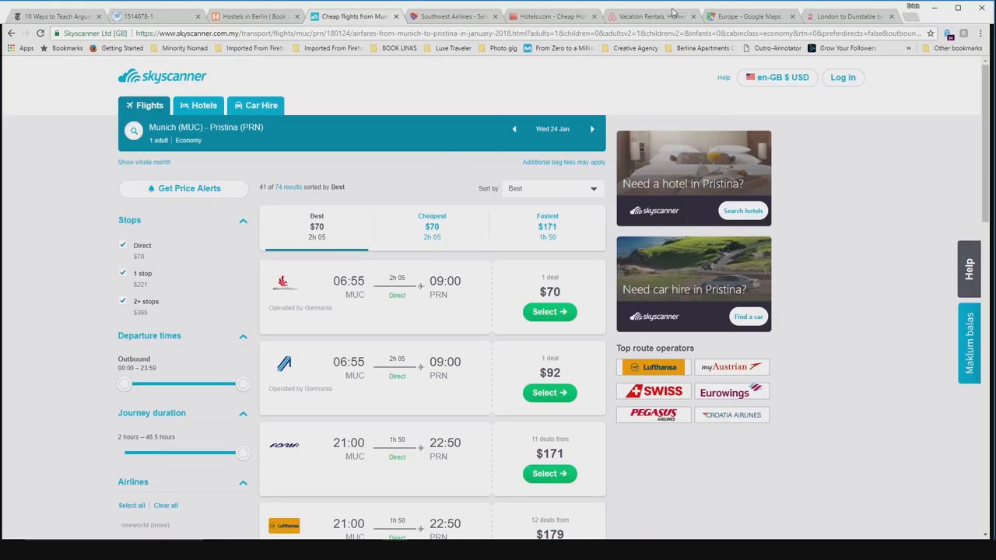
{"action": "left_click", "coordinate": [747, 15]}
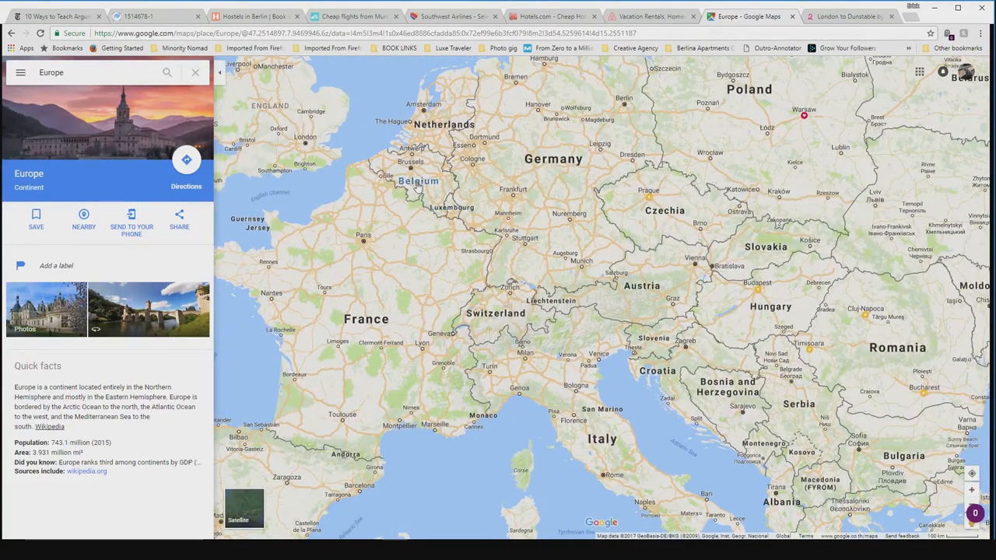
{"action": "mouse_move", "coordinate": [406, 255]}
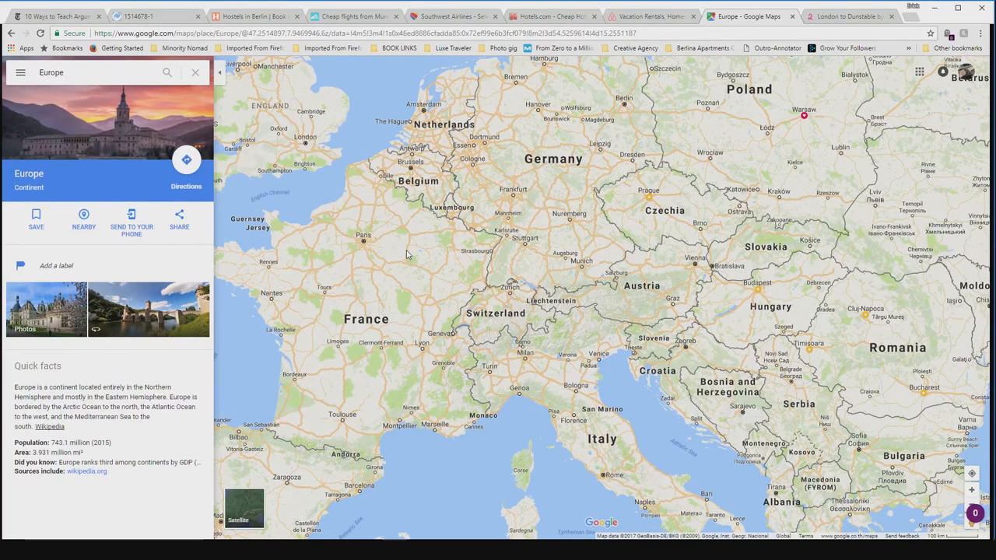
{"action": "mouse_move", "coordinate": [492, 196]}
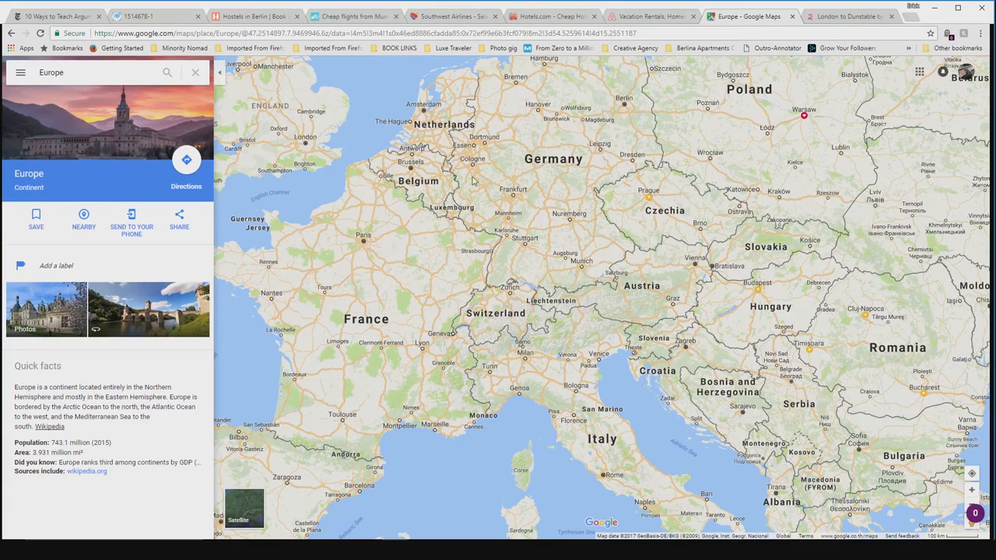
{"action": "mouse_move", "coordinate": [438, 239]}
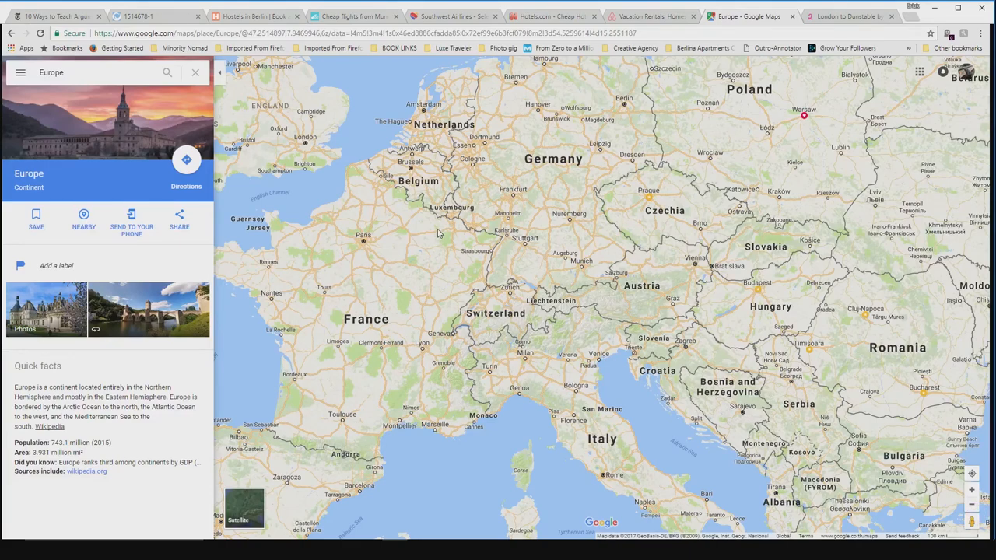
{"action": "mouse_move", "coordinate": [551, 271]}
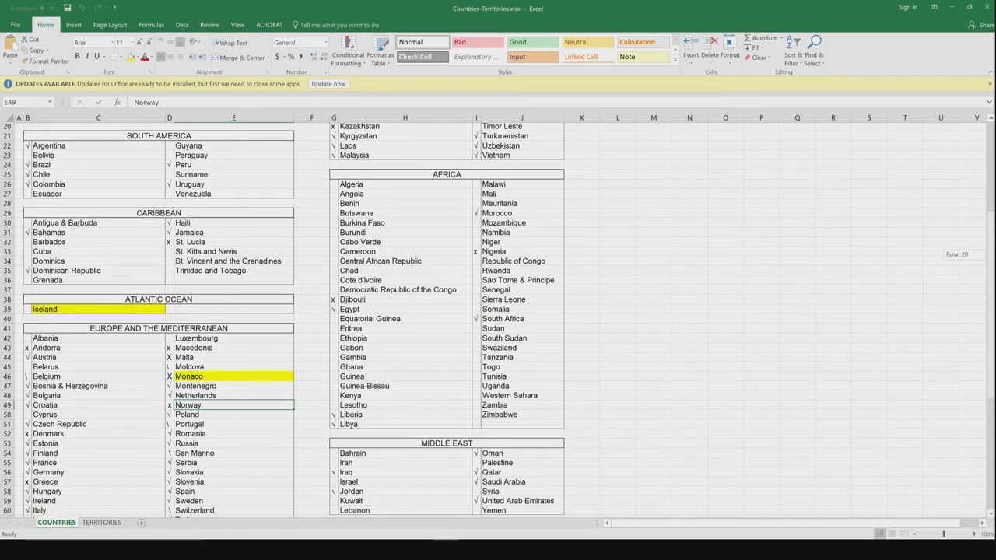
{"action": "scroll", "scroll_direction": "down", "scroll_amount": 3}
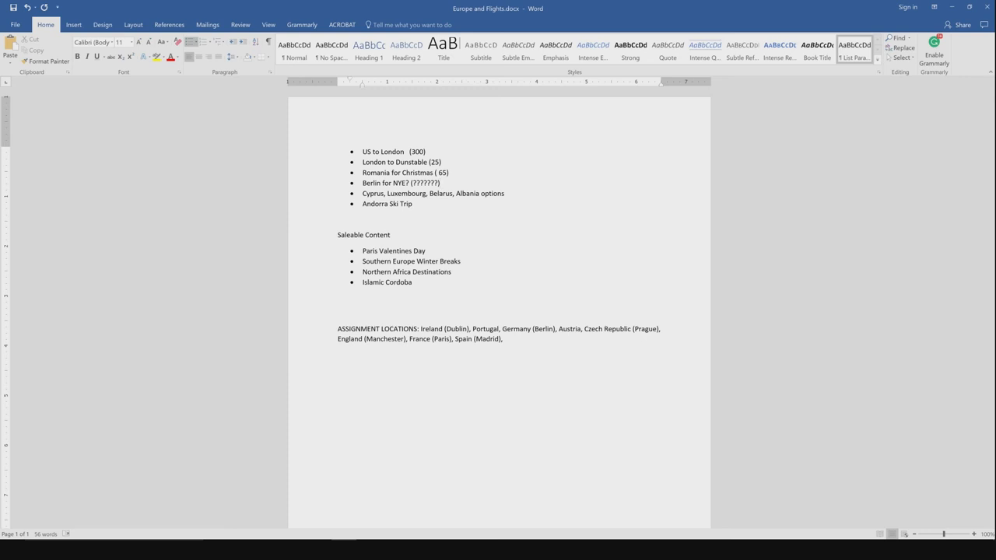
{"action": "left_click", "coordinate": [441, 183]}
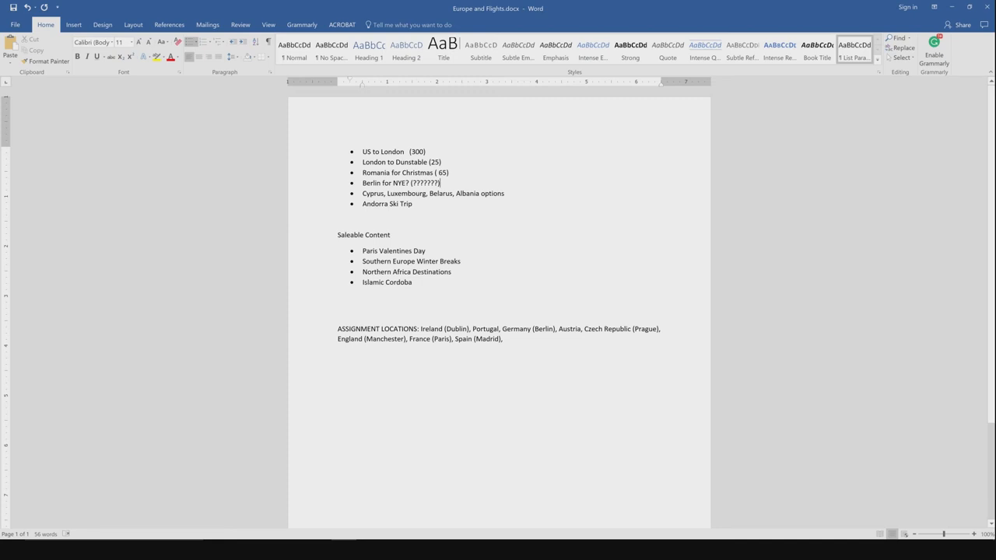
{"action": "left_click", "coordinate": [364, 202]}
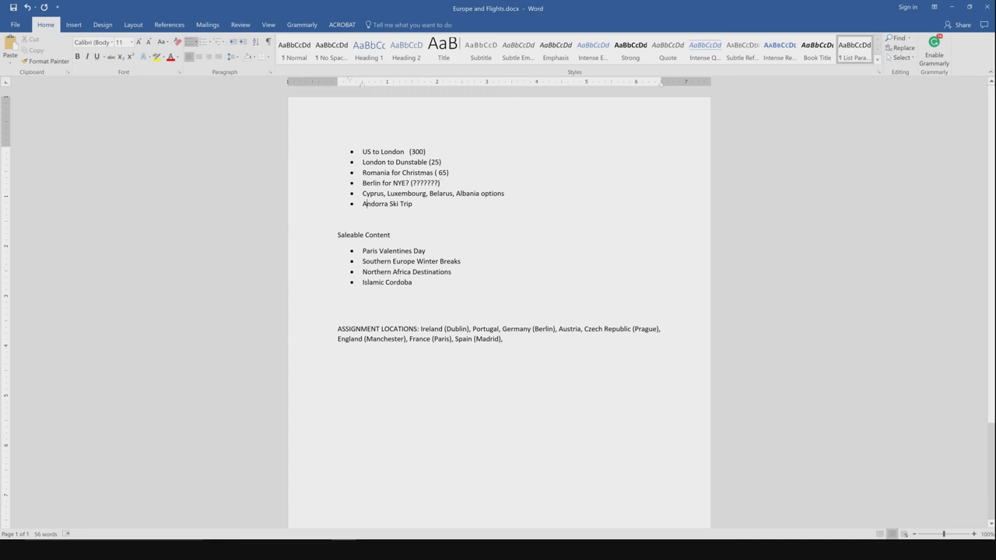
{"action": "left_click", "coordinate": [750, 16]}
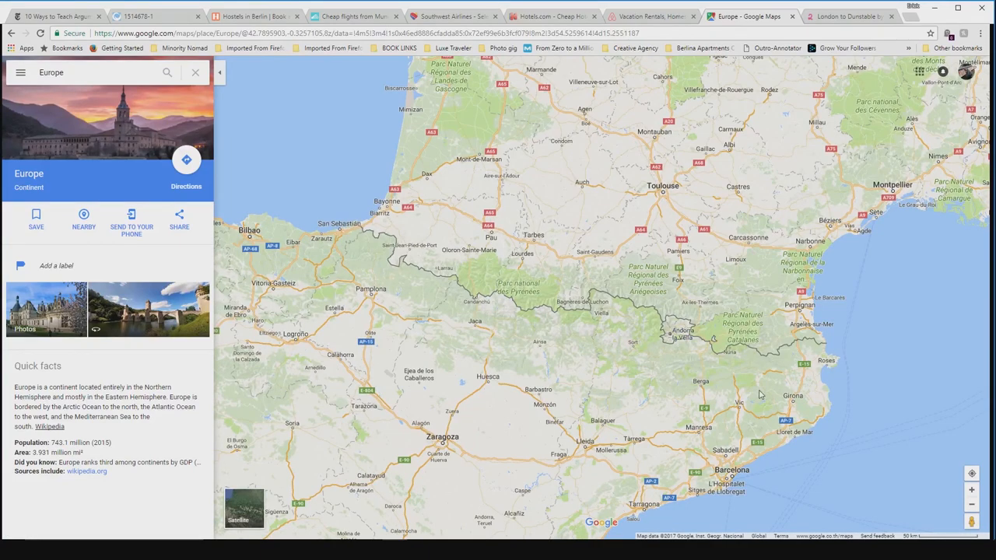
{"action": "mouse_move", "coordinate": [673, 336]}
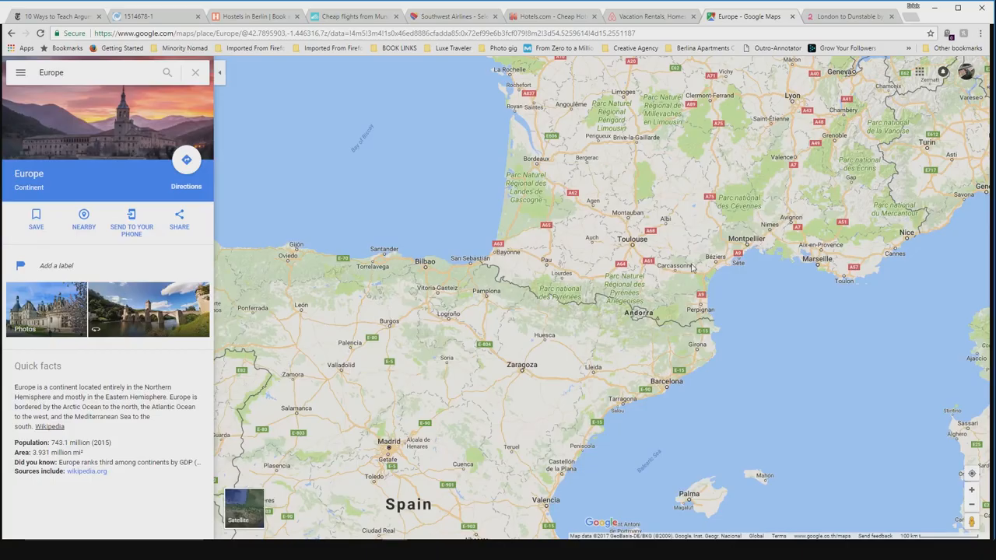
Zoom out from the Pyrenees and pan south to show Algeria, Libya, Mali, Niger and Chad
{"action": "left_click", "coordinate": [971, 507]}
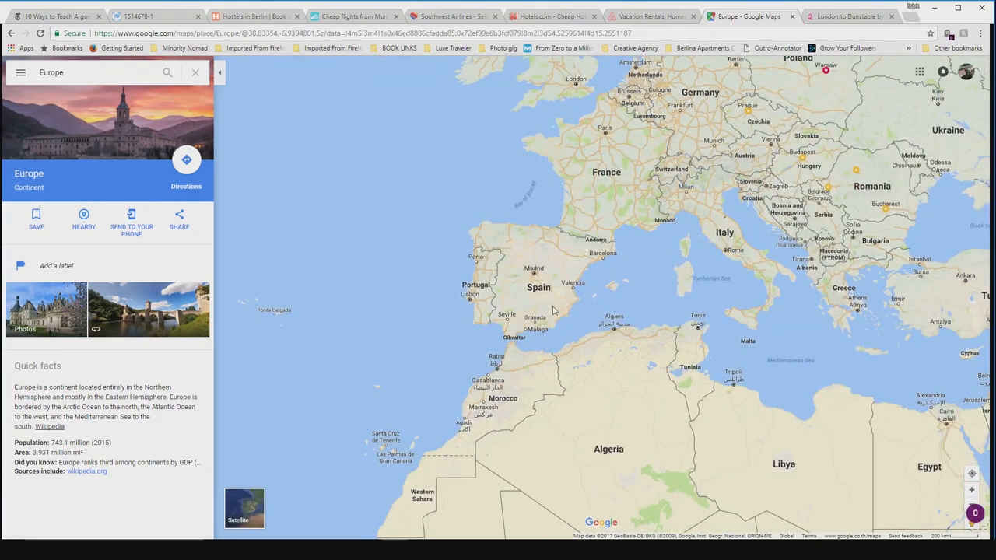
{"action": "mouse_move", "coordinate": [744, 330]}
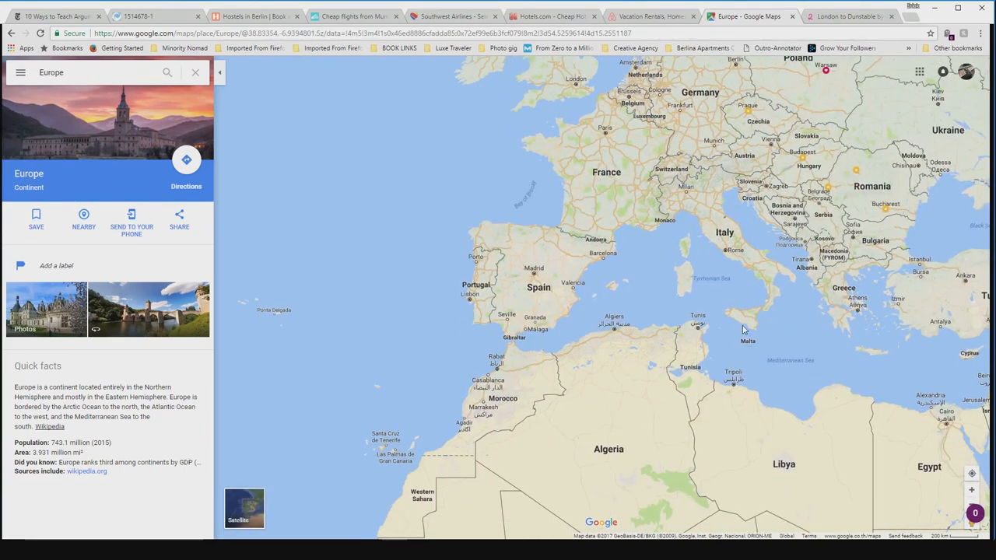
{"action": "mouse_move", "coordinate": [899, 325]}
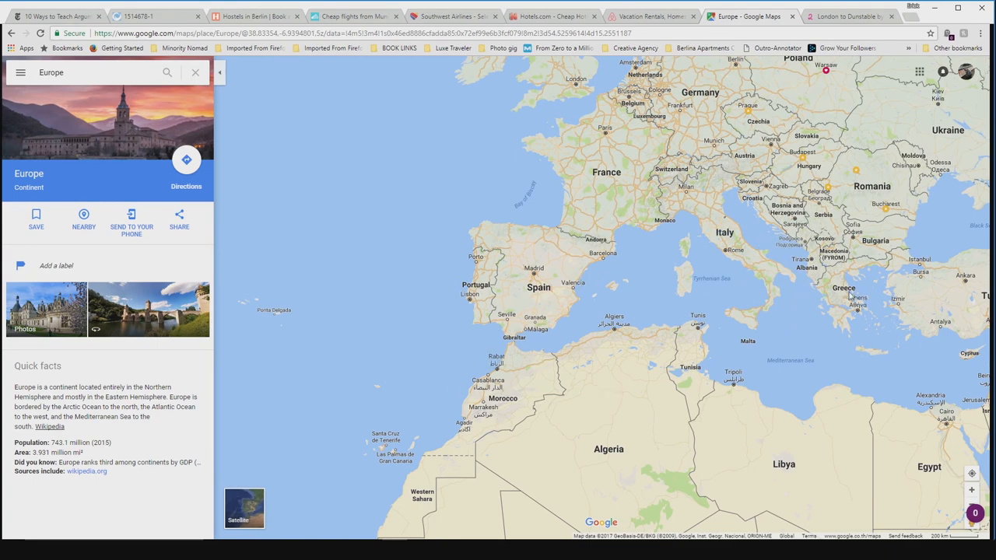
{"action": "mouse_move", "coordinate": [841, 372]}
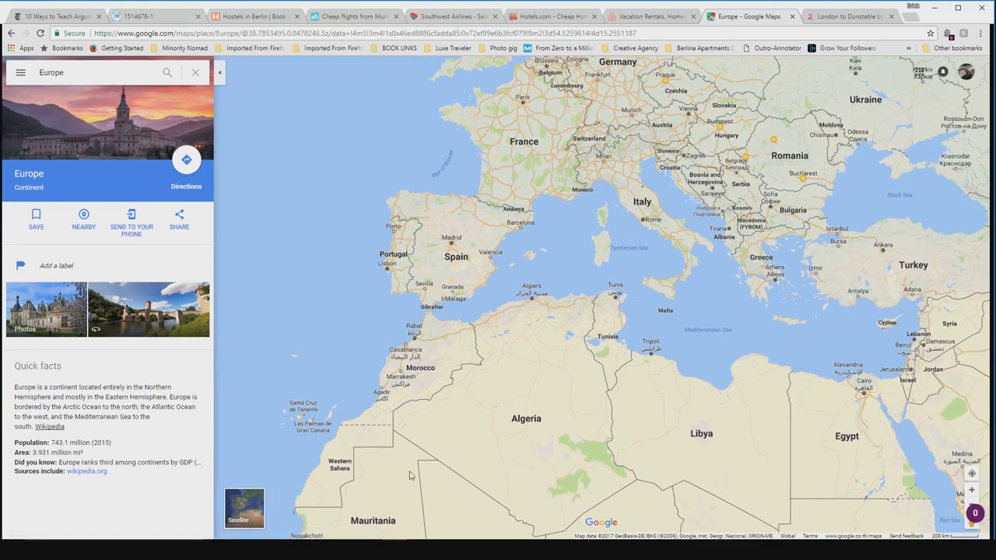
{"action": "mouse_move", "coordinate": [314, 106]}
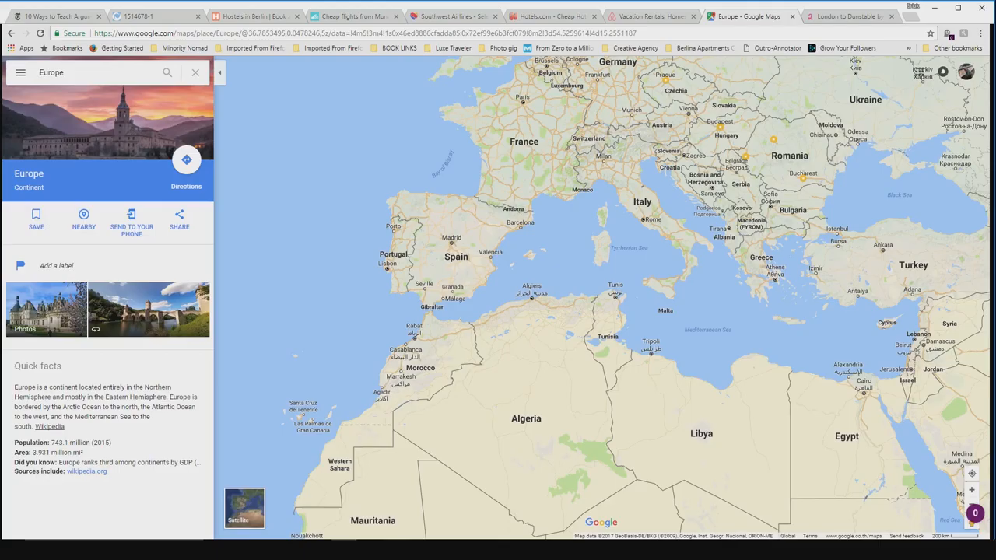
{"action": "mouse_move", "coordinate": [630, 304]}
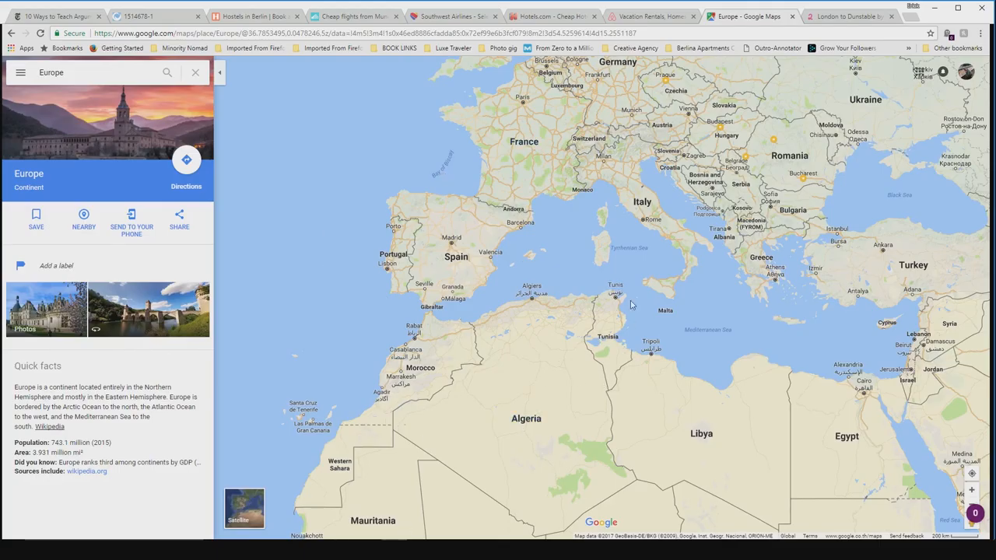
{"action": "left_click_drag", "start_coordinate": [631, 304], "coordinate": [651, 393]}
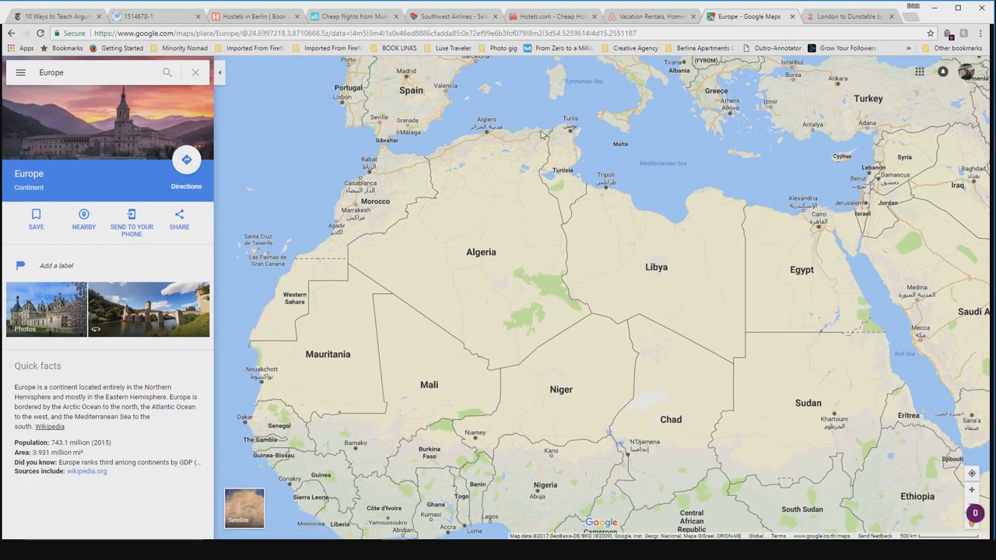
{"action": "mouse_move", "coordinate": [479, 201]}
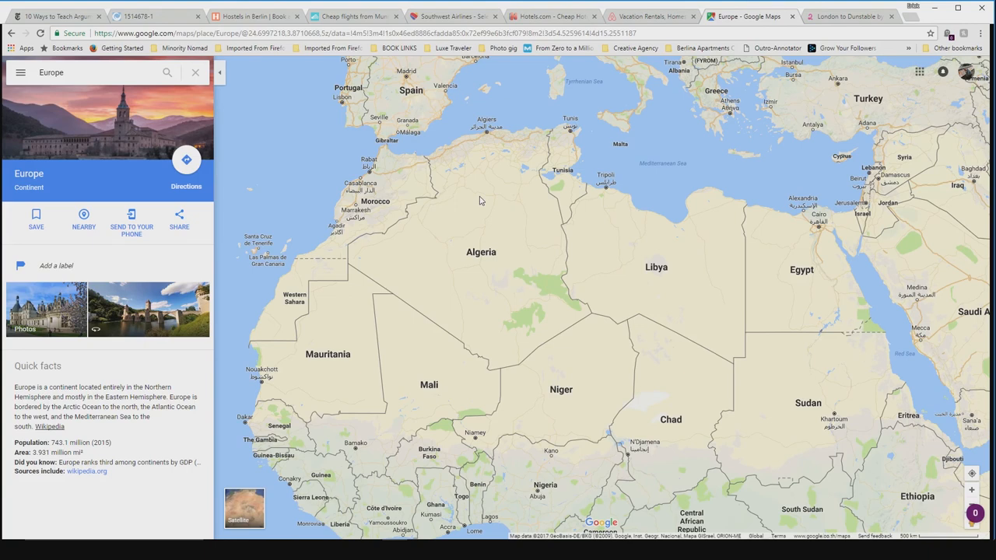
{"action": "mouse_move", "coordinate": [548, 158]}
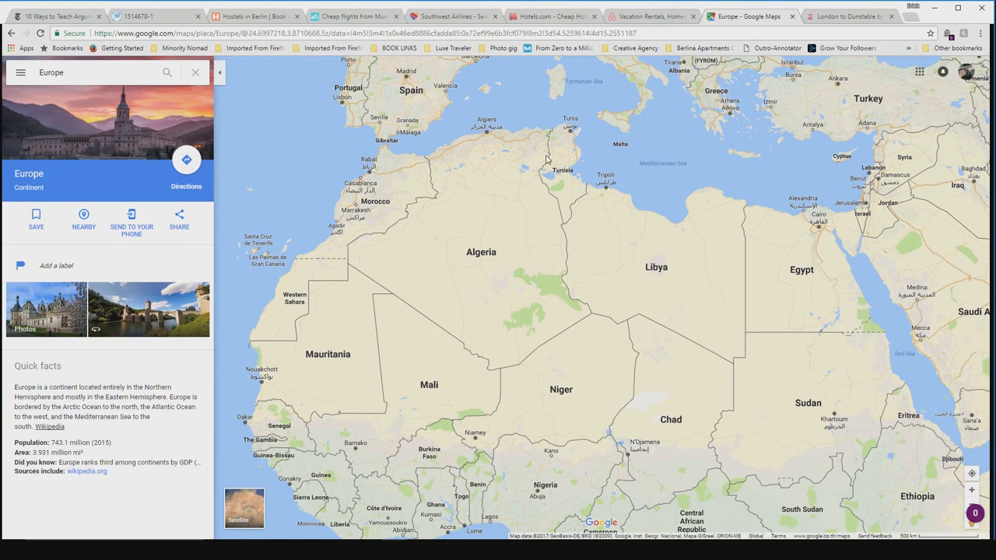
{"action": "mouse_move", "coordinate": [523, 148]}
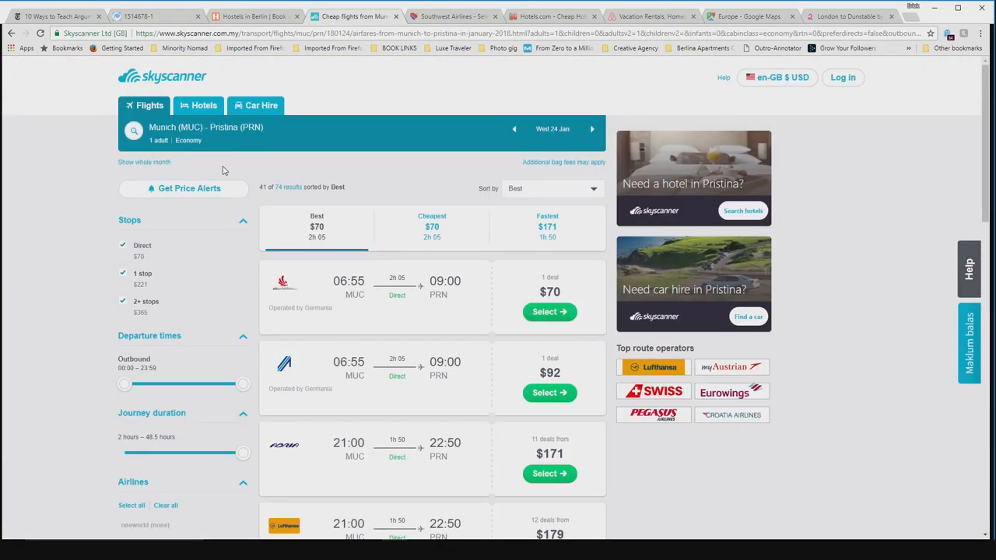
Set the search to depart from Tunisia with Everywhere as destination, listing Italy from $76 and Malta from $79
{"action": "left_click", "coordinate": [206, 134]}
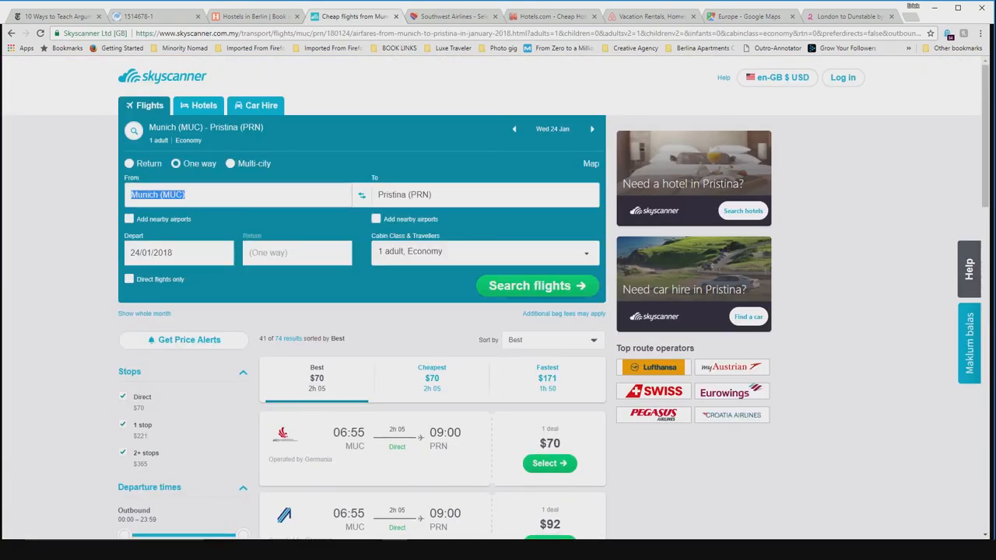
{"action": "type", "text": "tuns"}
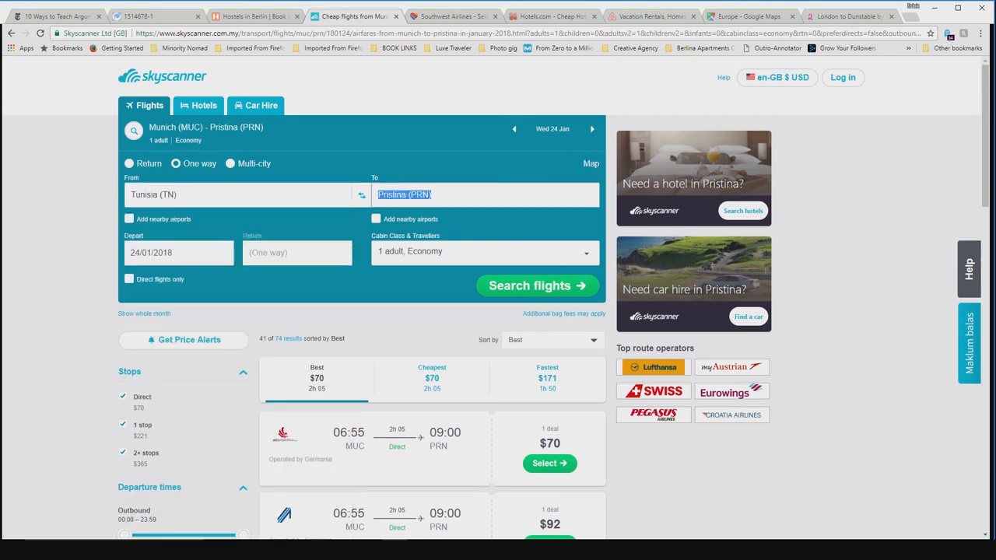
{"action": "left_click", "coordinate": [177, 252]}
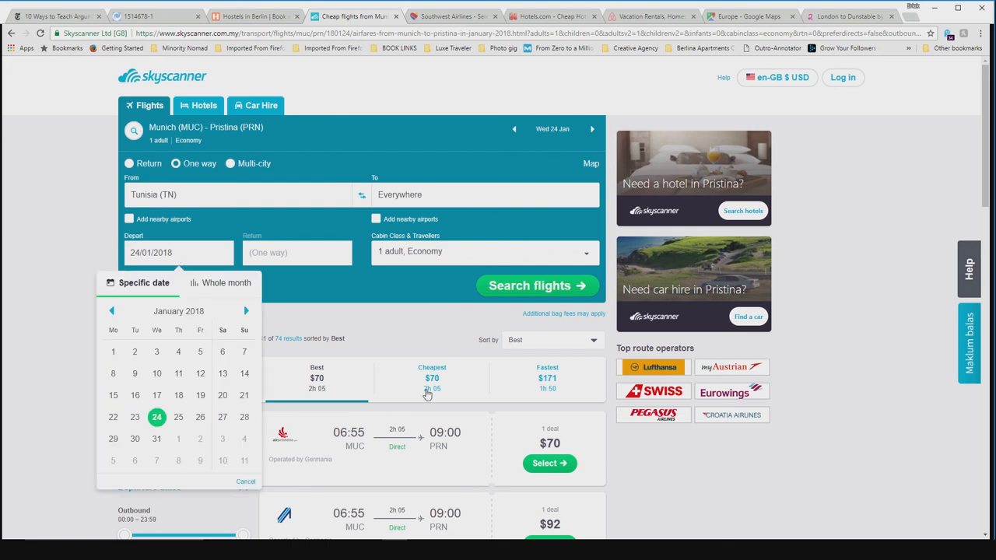
{"action": "left_click", "coordinate": [226, 284]}
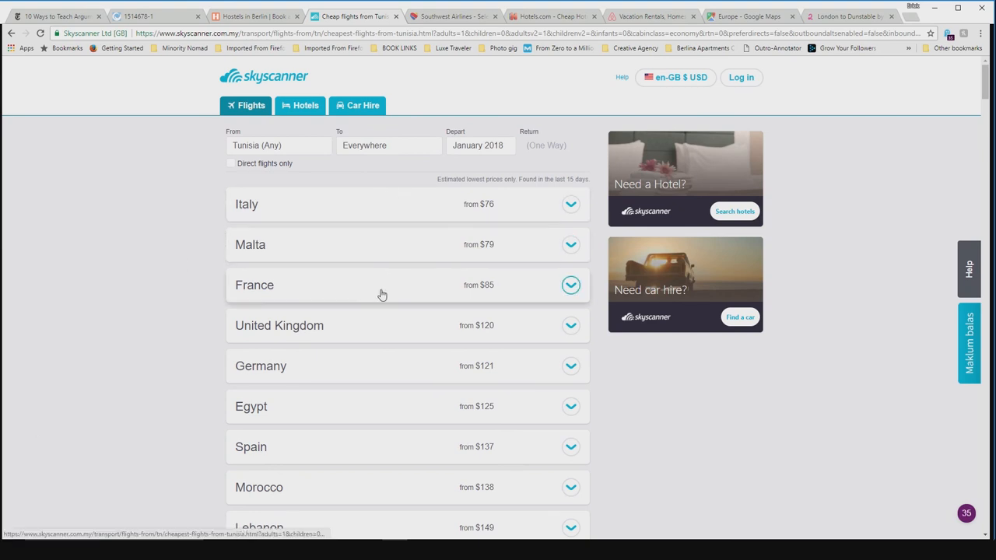
Glance at the Mediterranean on the Europe map, return to the Tunisia deals and expand Malta
{"action": "left_click", "coordinate": [749, 15]}
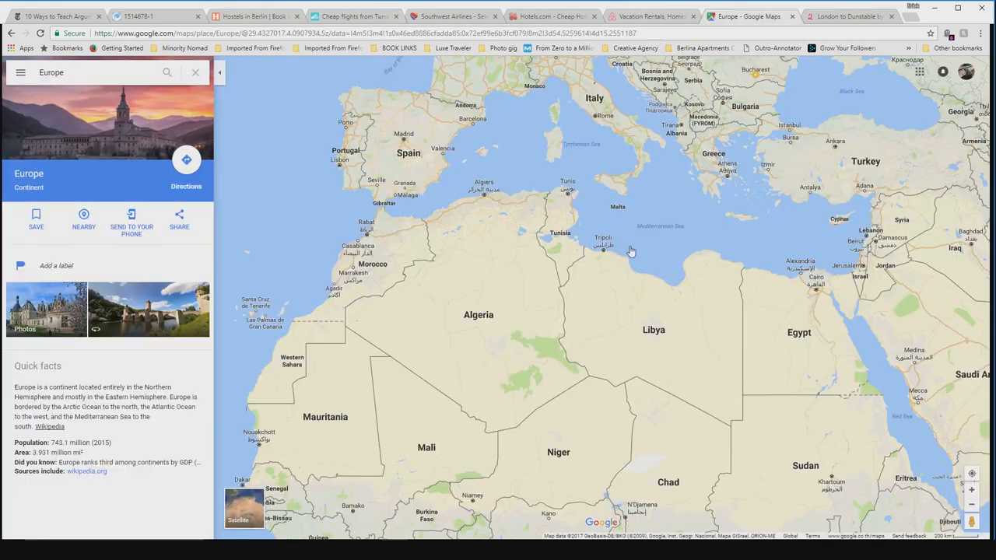
{"action": "mouse_move", "coordinate": [568, 224]}
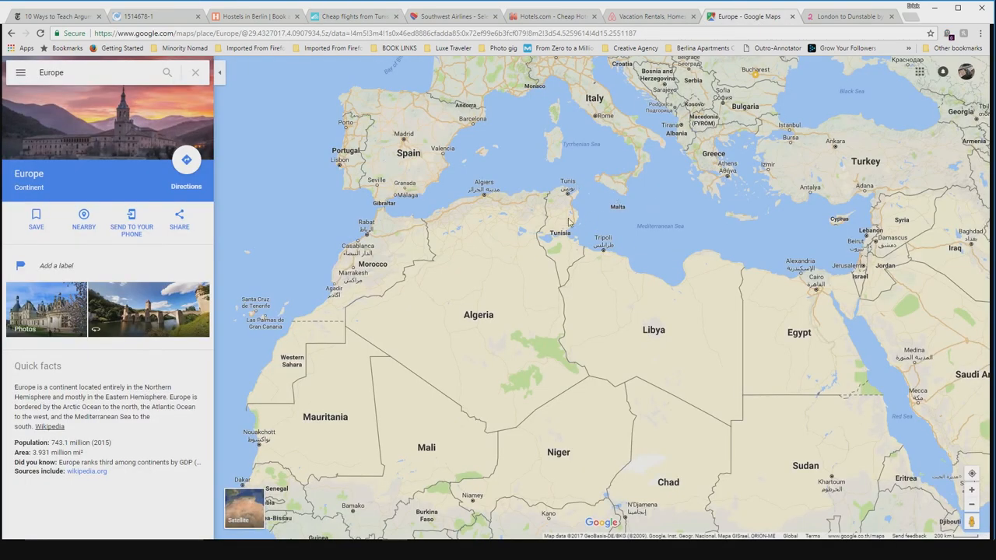
{"action": "mouse_move", "coordinate": [621, 107]}
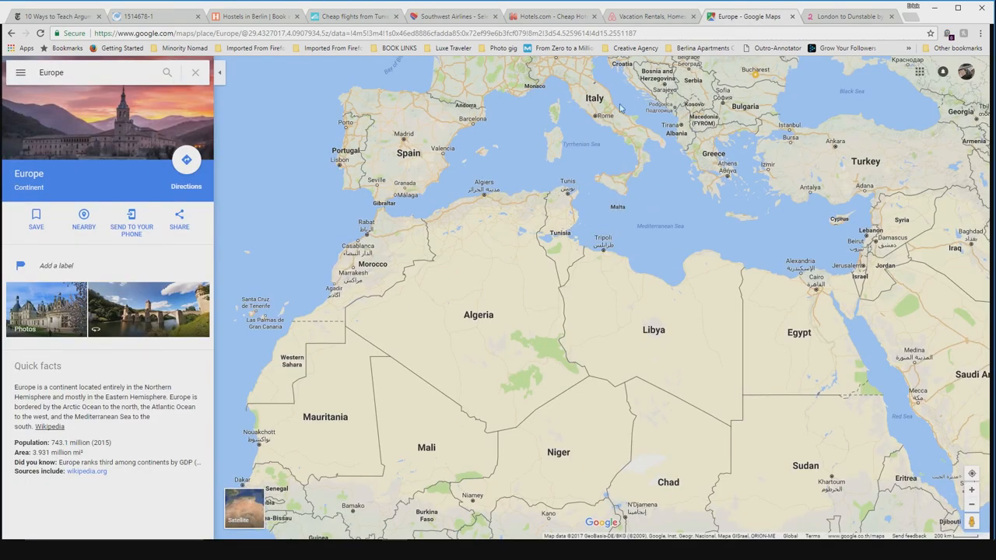
{"action": "mouse_move", "coordinate": [629, 195]}
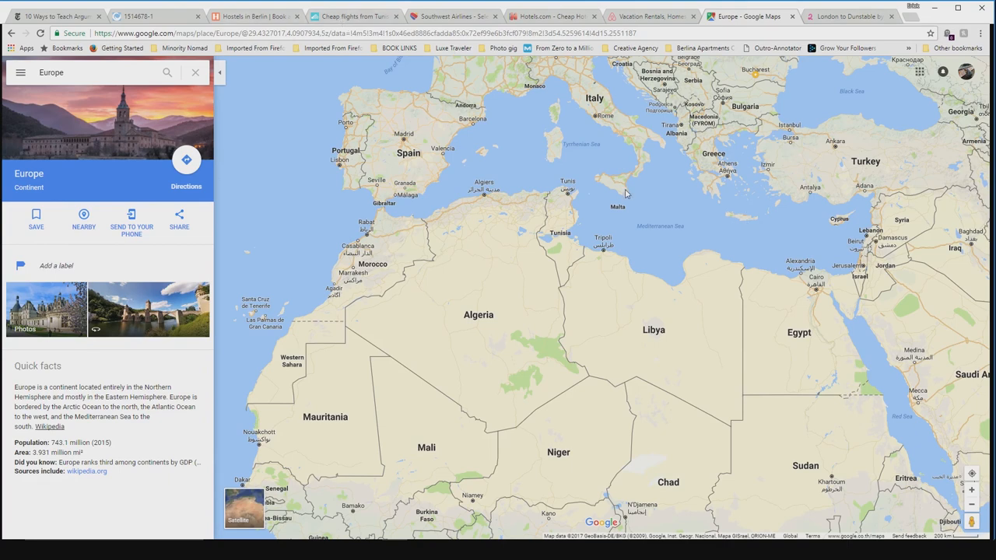
{"action": "mouse_move", "coordinate": [625, 194]}
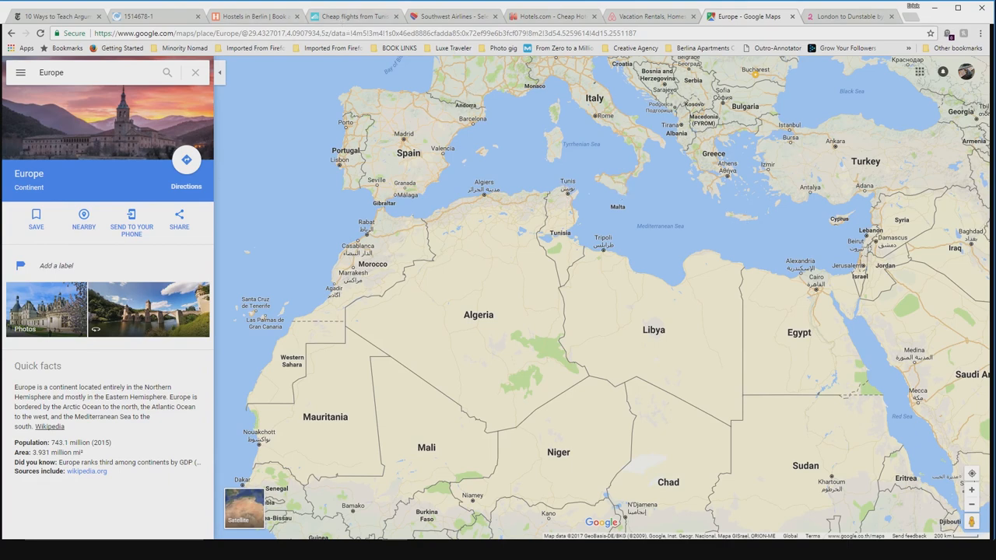
{"action": "left_click", "coordinate": [355, 15]}
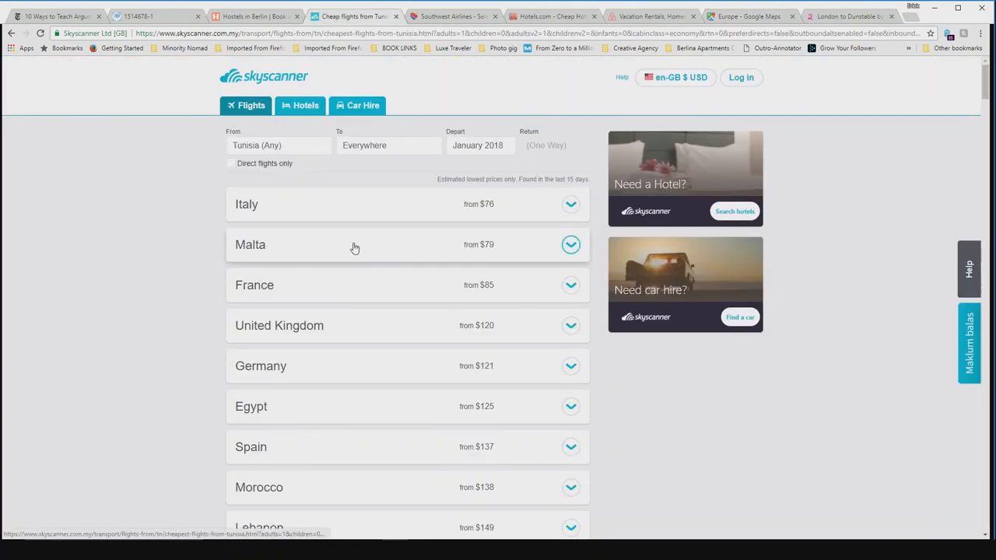
{"action": "left_click", "coordinate": [570, 244]}
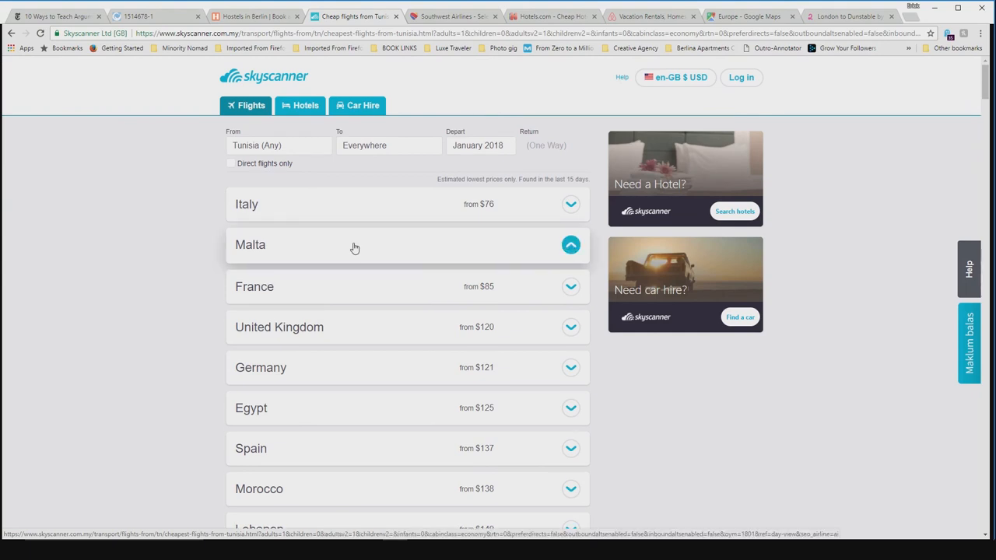
Bring up flights to Luqa from $79 and pick the direct departure from Tunis Carthage
{"action": "left_click", "coordinate": [550, 312]}
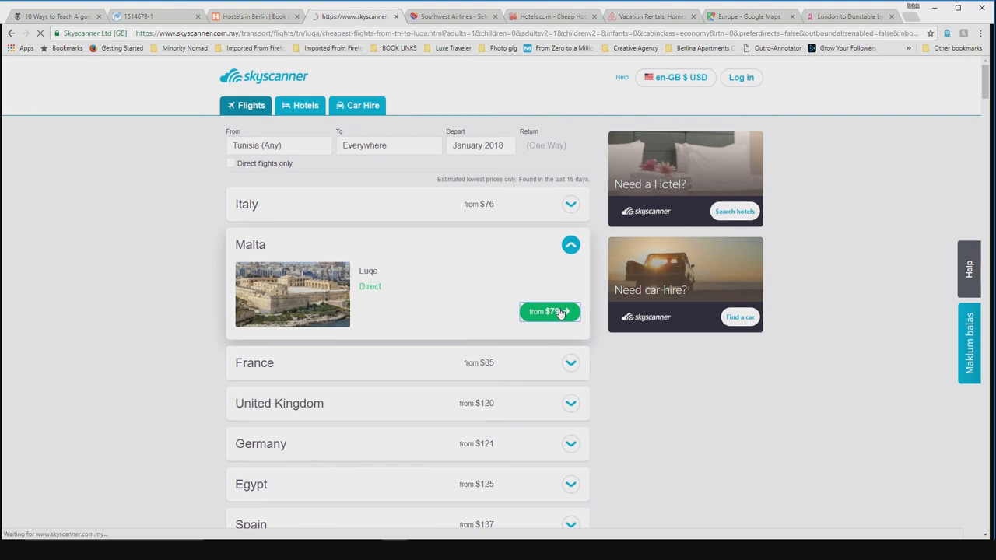
{"action": "left_click", "coordinate": [548, 311]}
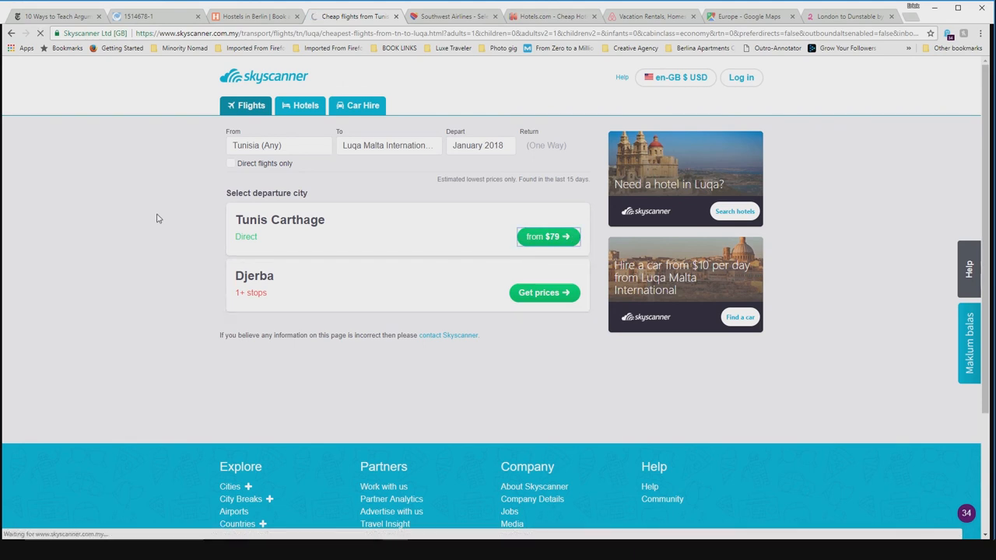
{"action": "left_click", "coordinate": [548, 237]}
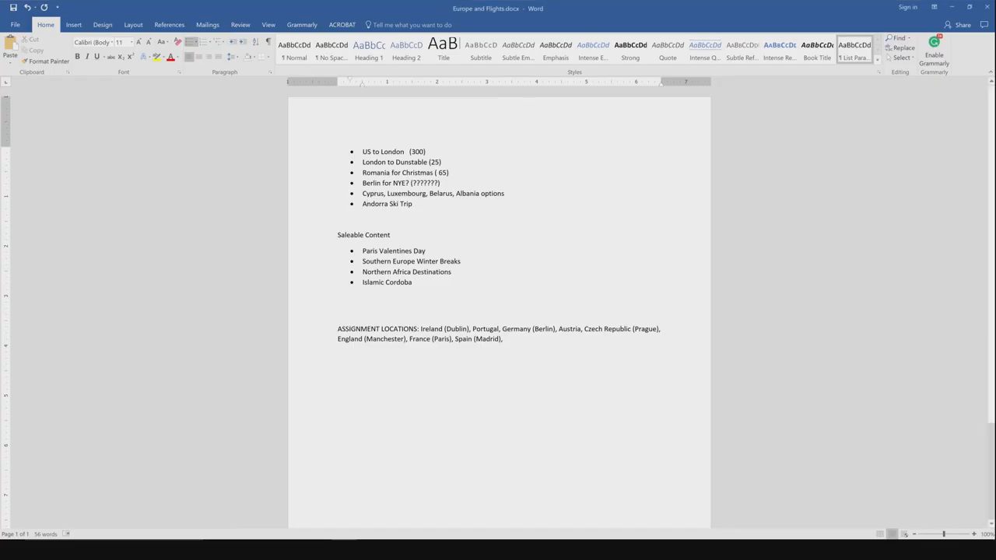
Add a 'Tunisia (80)' bullet after Andorra Ski Trip in the trip ideas list
{"action": "left_click", "coordinate": [414, 202]}
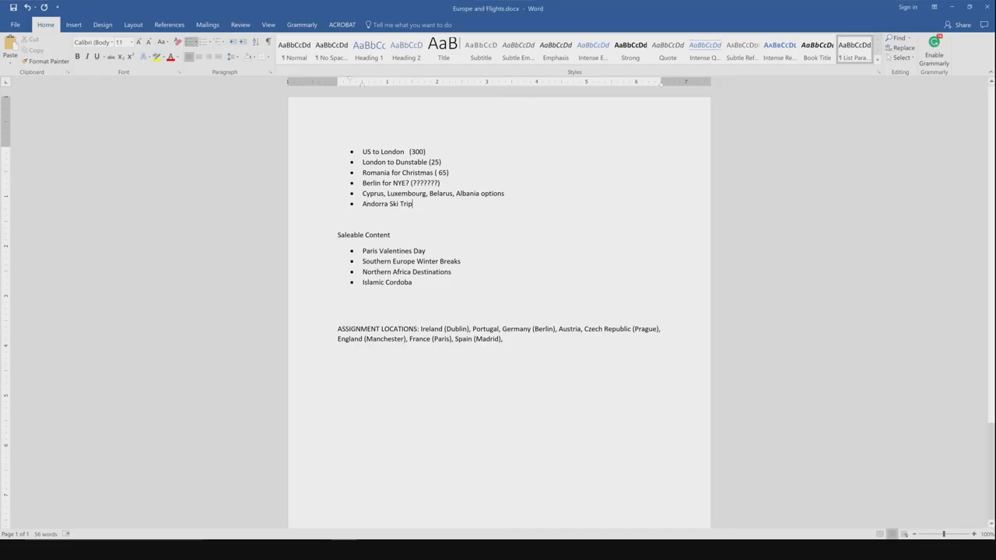
{"action": "type", "text": "Tunis"}
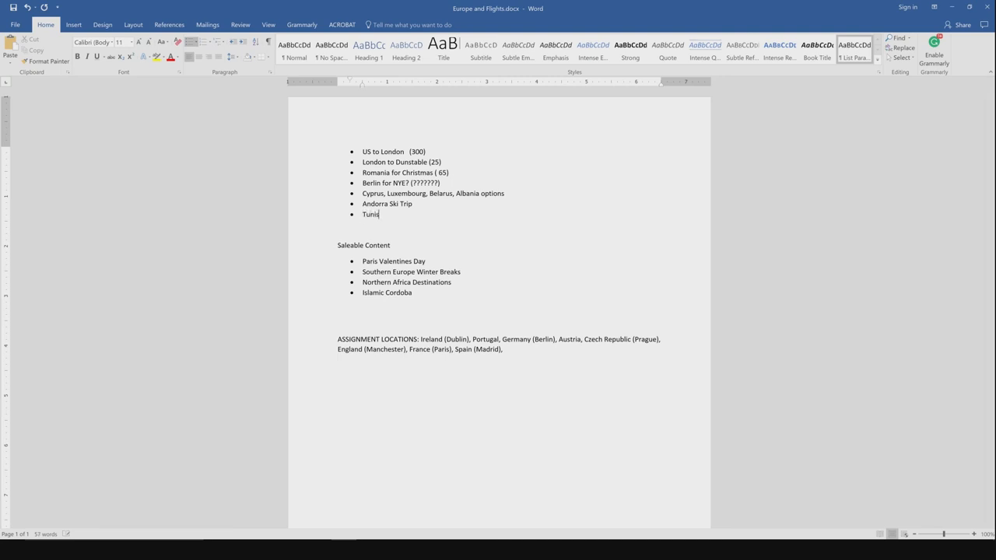
{"action": "type", "text": "ia (8"}
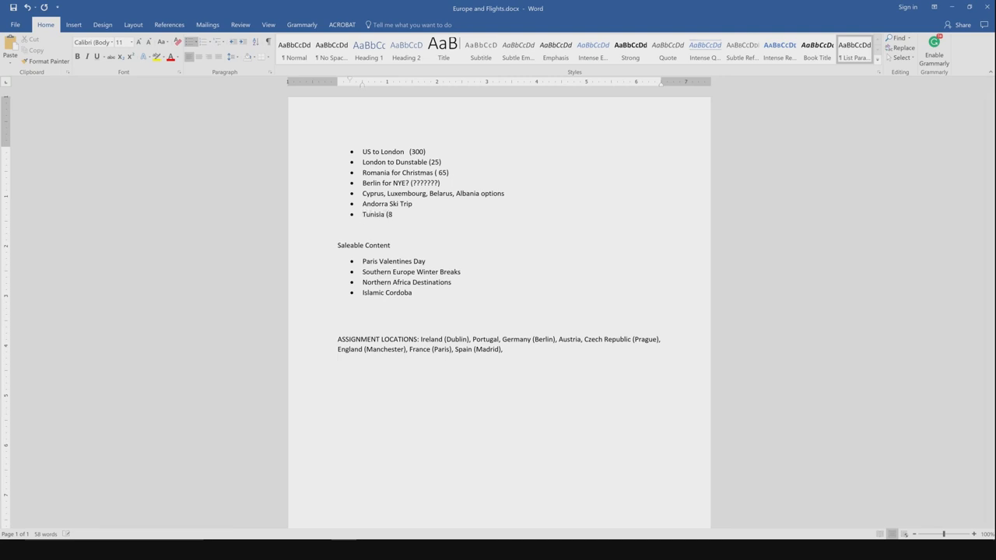
{"action": "type", "text": "0"}
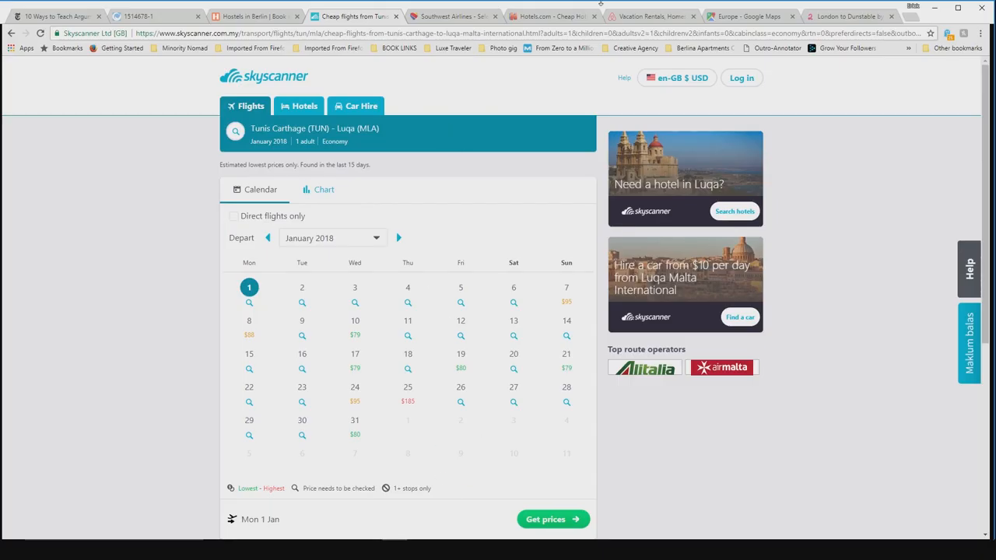
{"action": "mouse_move", "coordinate": [599, 158]}
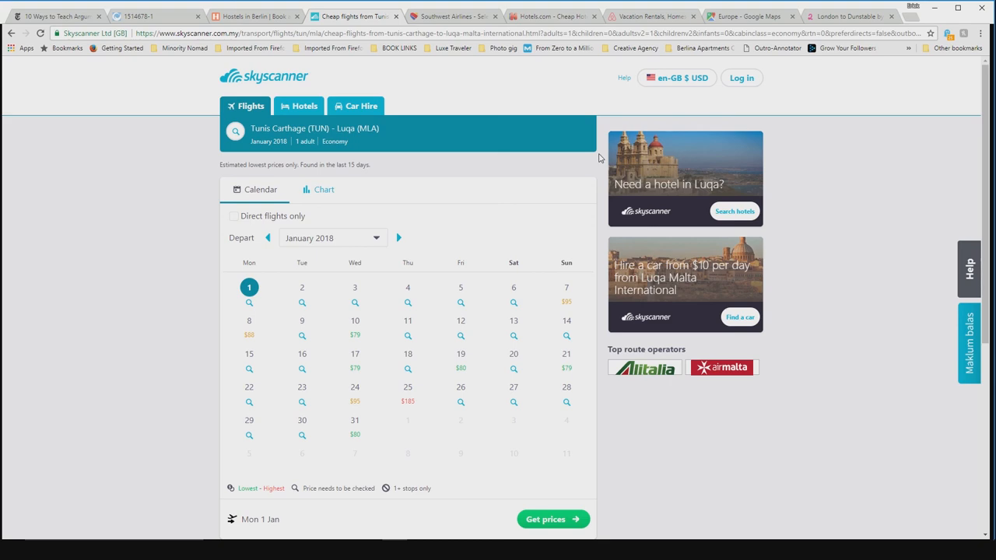
Switch to the Google Maps tab showing Europe from the United Kingdom to Turkey
{"action": "left_click", "coordinate": [750, 16]}
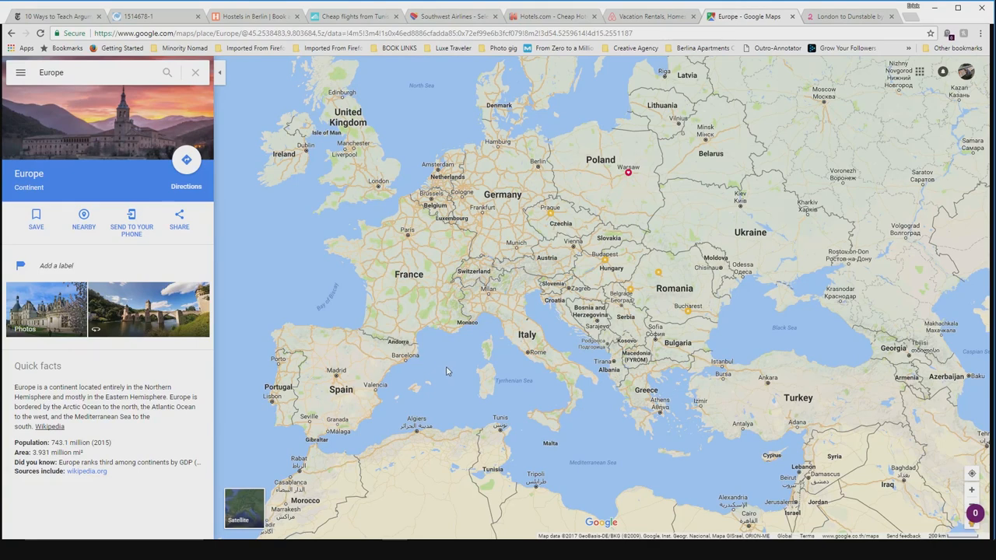
{"action": "mouse_move", "coordinate": [476, 409]}
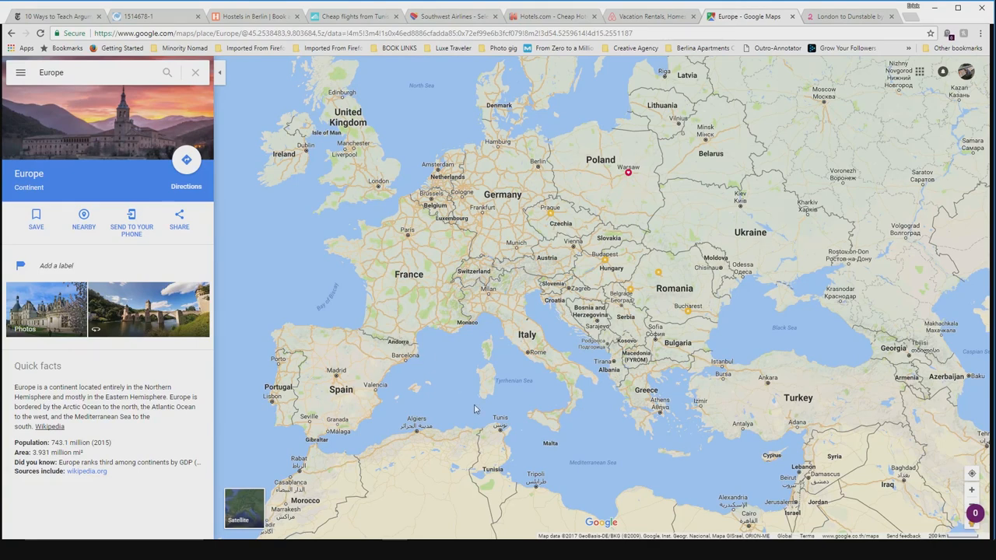
{"action": "mouse_move", "coordinate": [448, 374]}
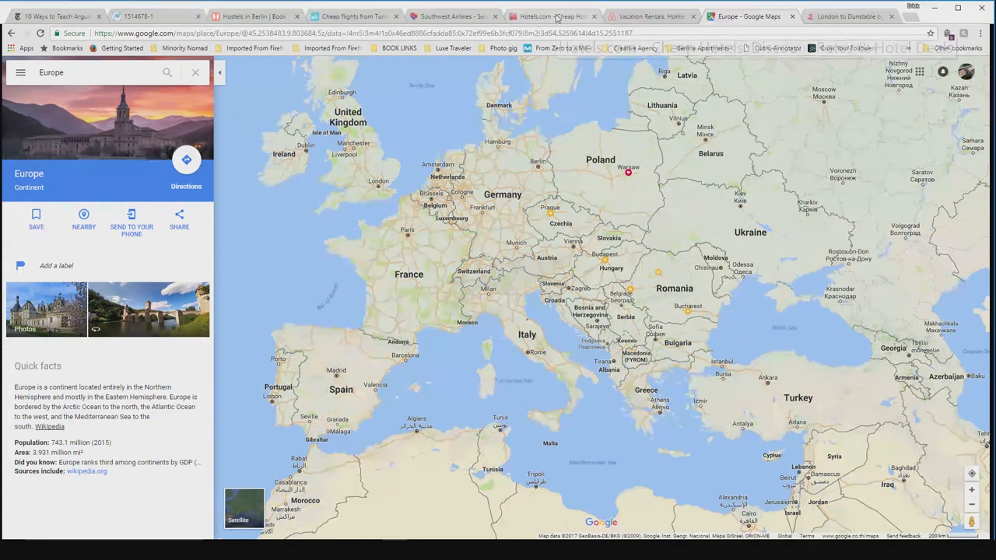
Set the Hotels.com destination to Berlin, Germany
{"action": "left_click", "coordinate": [548, 15]}
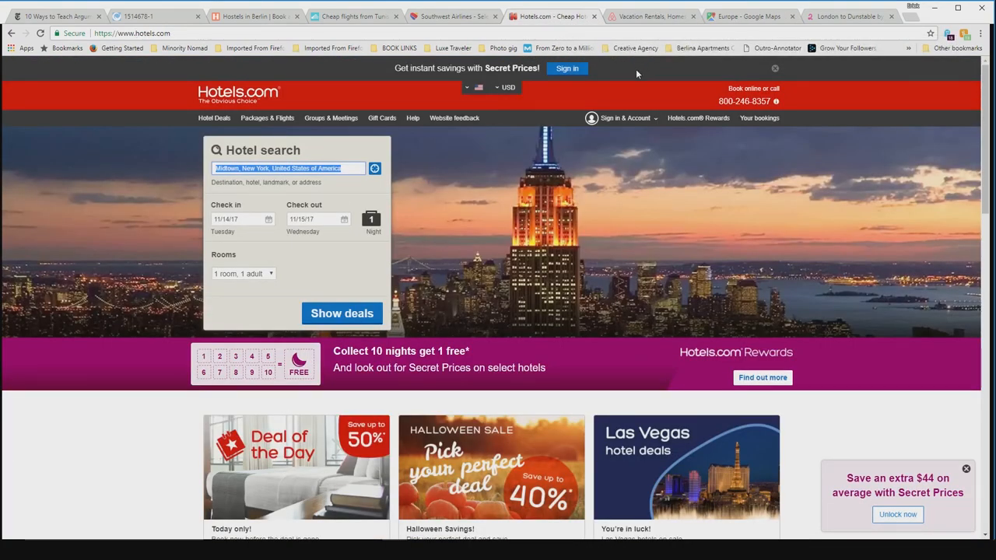
{"action": "mouse_move", "coordinate": [295, 263]}
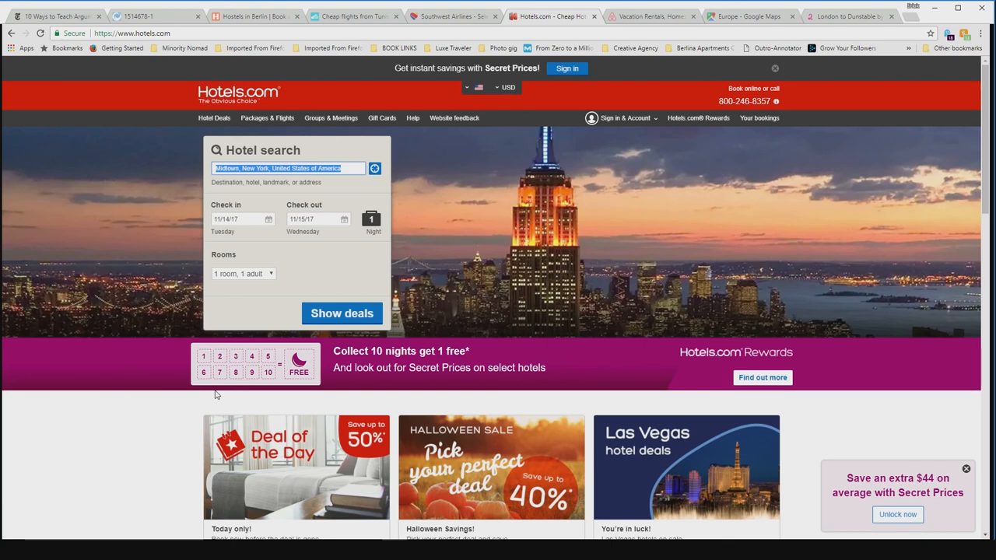
{"action": "type", "text": "berlin, Germany"}
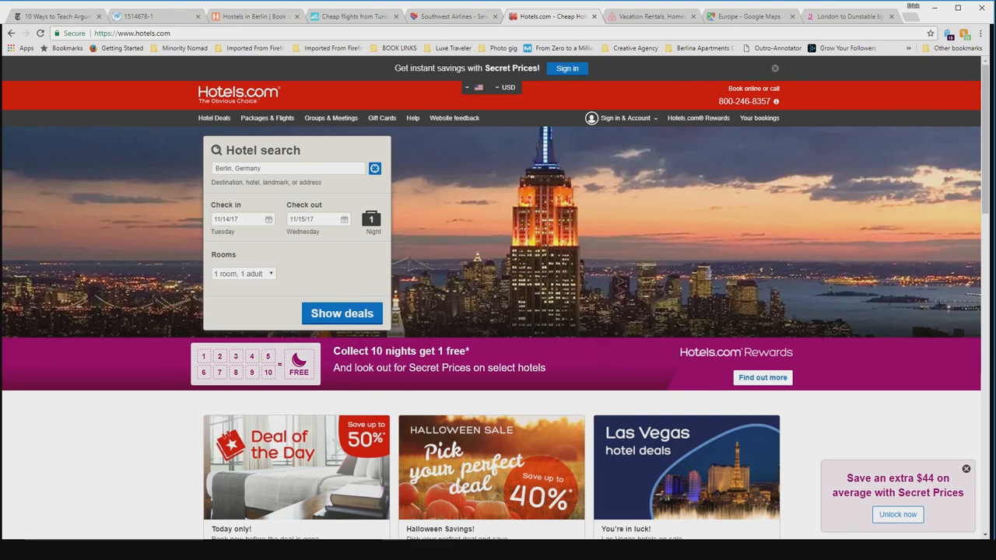
{"action": "left_click", "coordinate": [241, 218]}
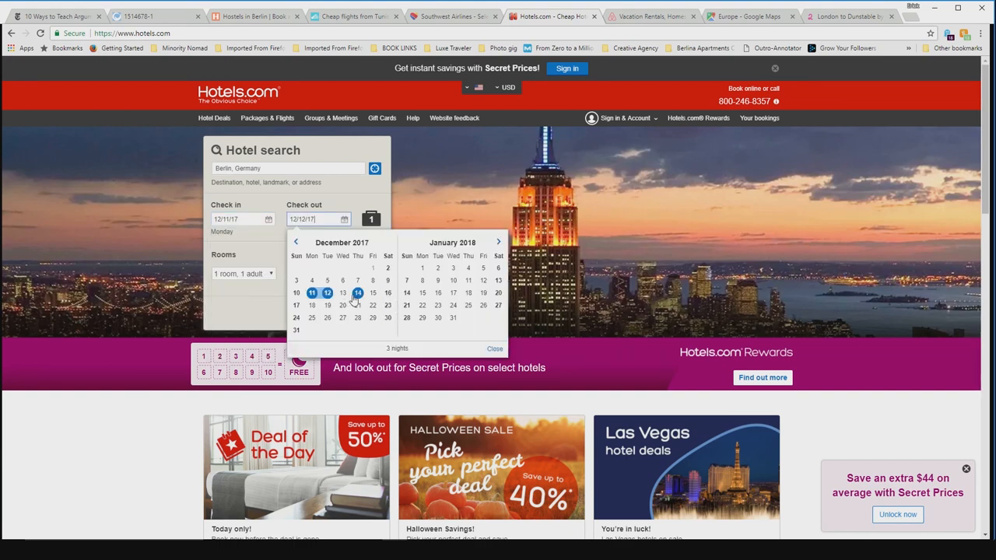
Search Berlin hotels for 11–14 December 2017, three nights for one adult
{"action": "left_click", "coordinate": [358, 293]}
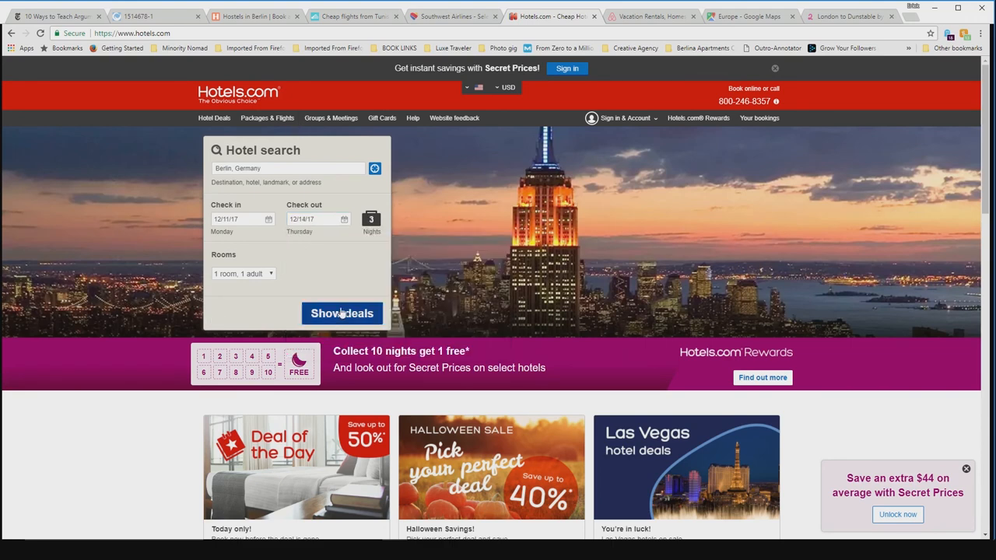
{"action": "left_click", "coordinate": [343, 313]}
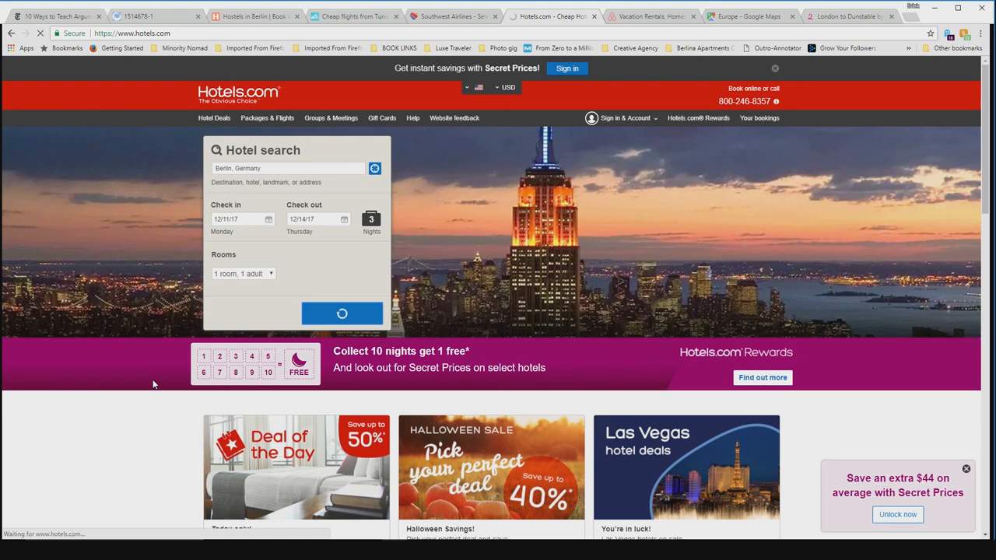
{"action": "left_click", "coordinate": [343, 313]}
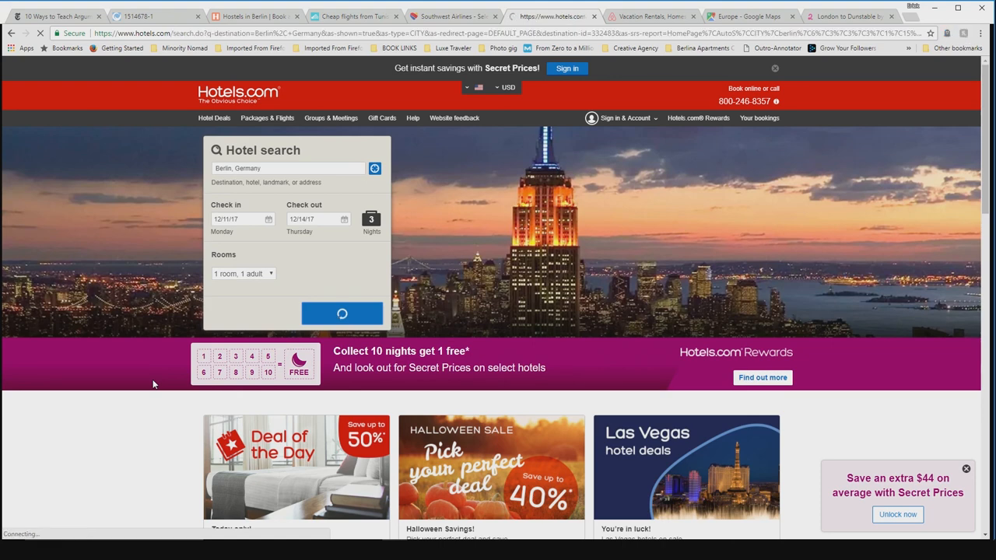
Narrow the Berlin results to nightly prices up to $130 and 4-star-plus hotels
{"action": "left_click", "coordinate": [343, 313]}
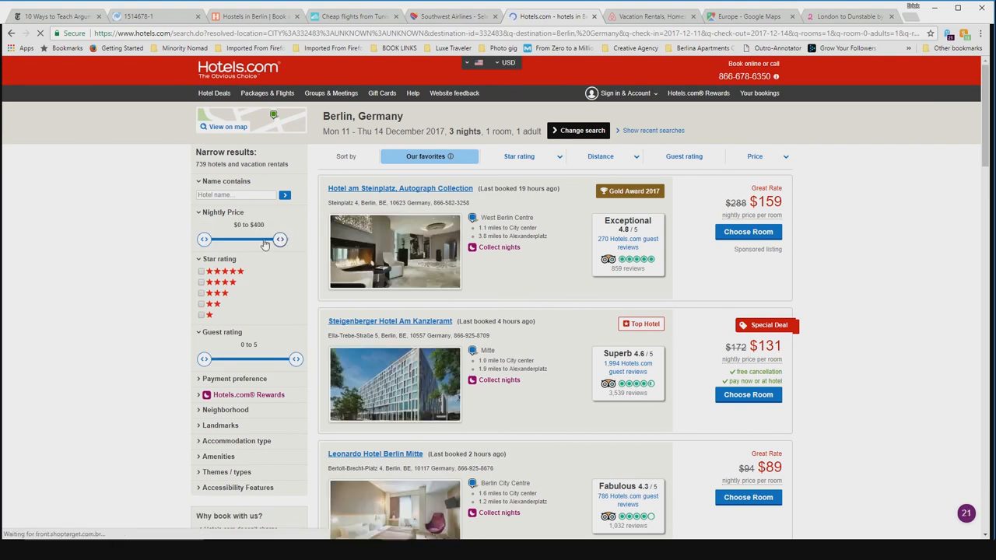
{"action": "left_click_drag", "start_coordinate": [280, 240], "coordinate": [237, 240]}
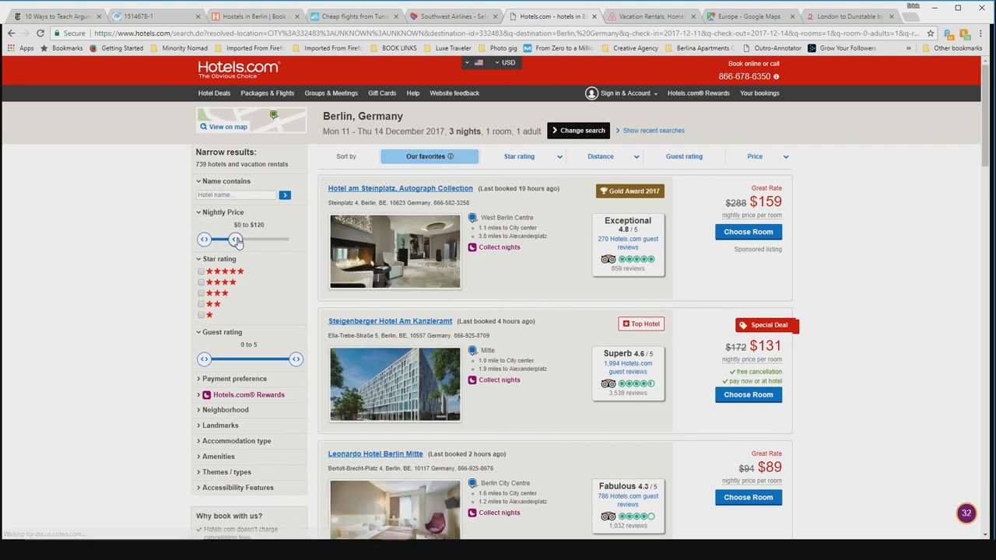
{"action": "left_click_drag", "start_coordinate": [237, 240], "coordinate": [236, 240]}
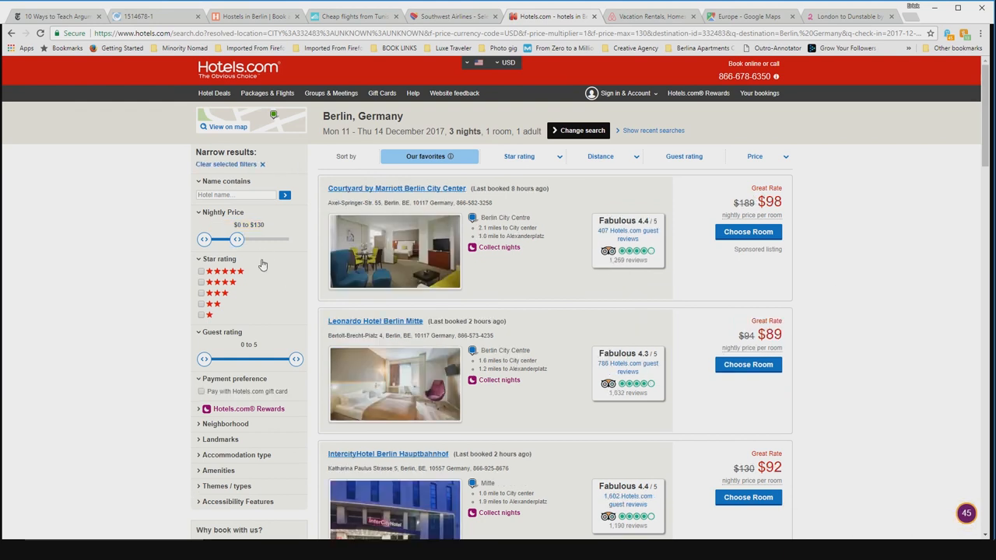
{"action": "left_click", "coordinate": [203, 271]}
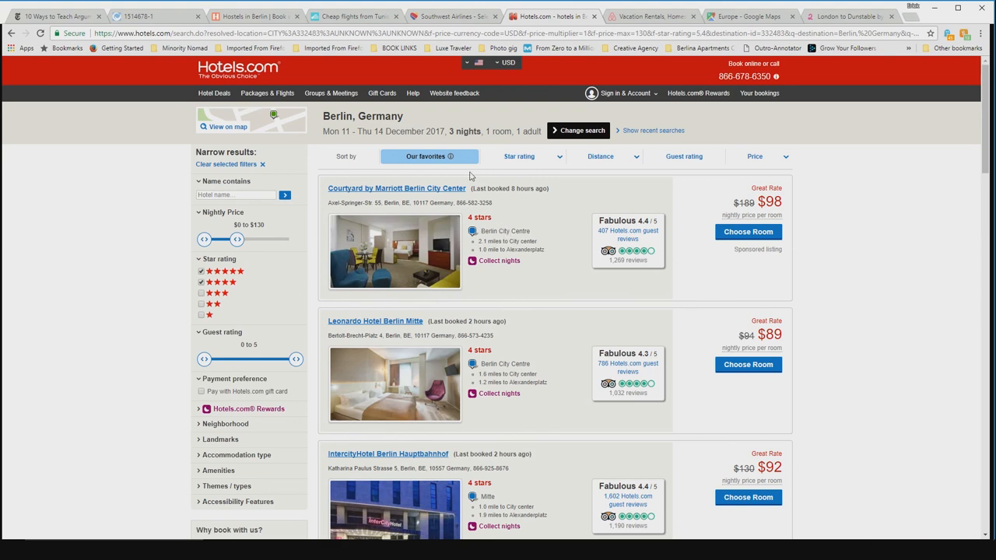
Browse the filtered results down to the TWO Hotel Berlin by Axel deal from $56
{"action": "scroll", "scroll_direction": "down", "scroll_amount": 3}
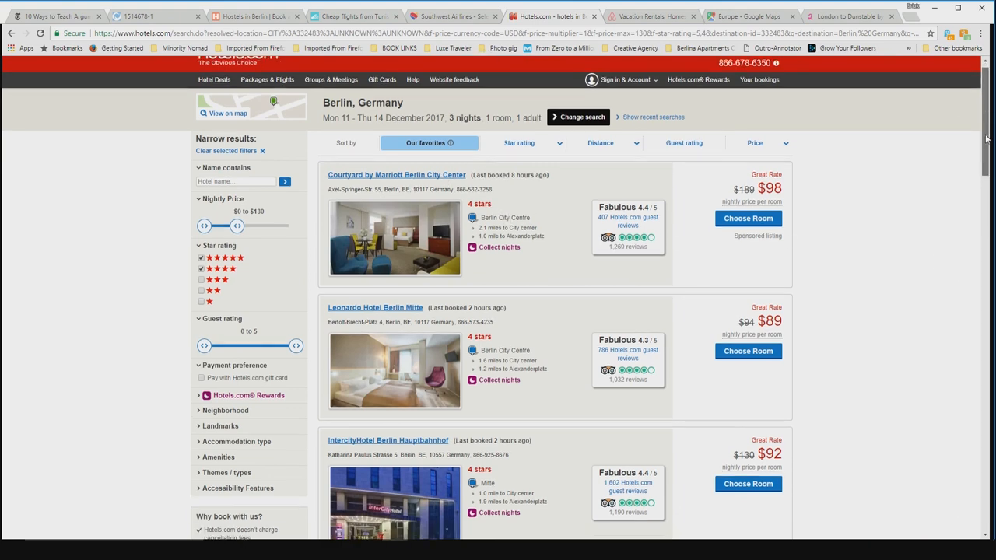
{"action": "scroll", "scroll_direction": "down", "scroll_amount": 3}
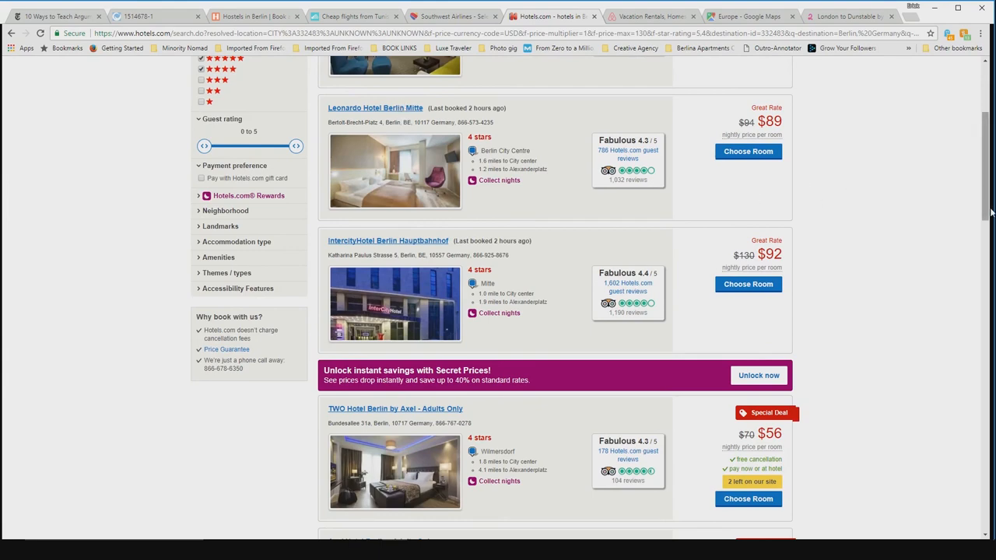
{"action": "scroll", "scroll_direction": "down", "scroll_amount": 3}
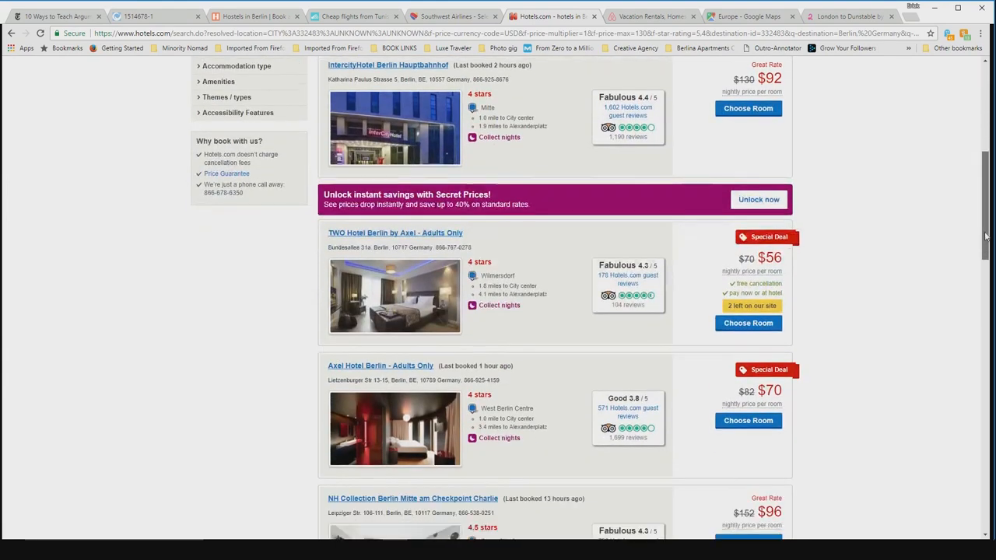
{"action": "scroll", "scroll_direction": "down", "scroll_amount": 3}
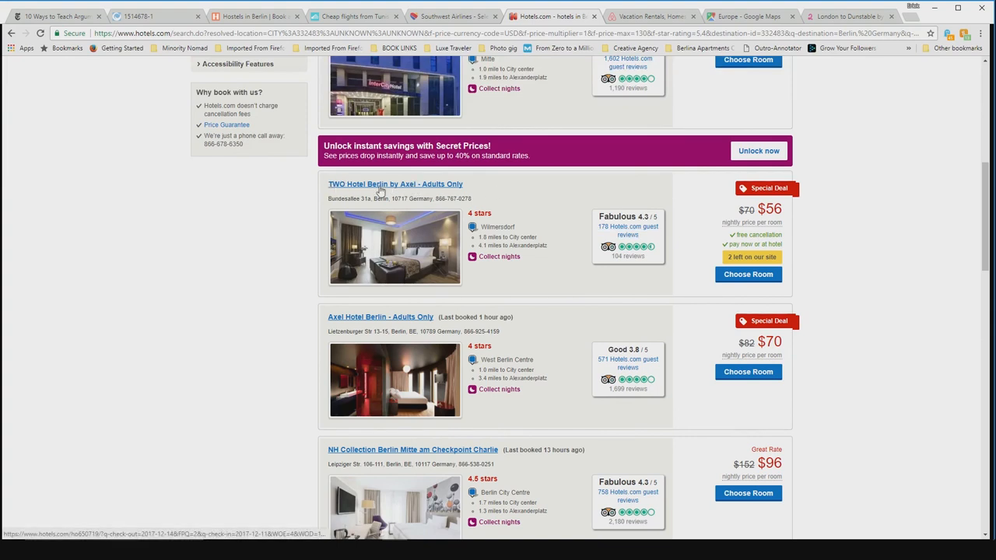
{"action": "mouse_move", "coordinate": [392, 320]}
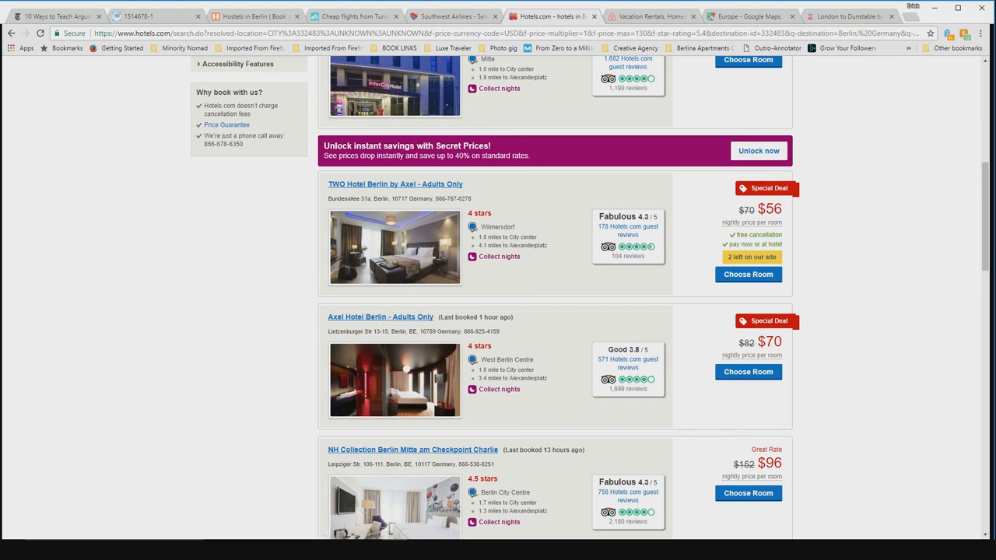
{"action": "mouse_move", "coordinate": [377, 193]}
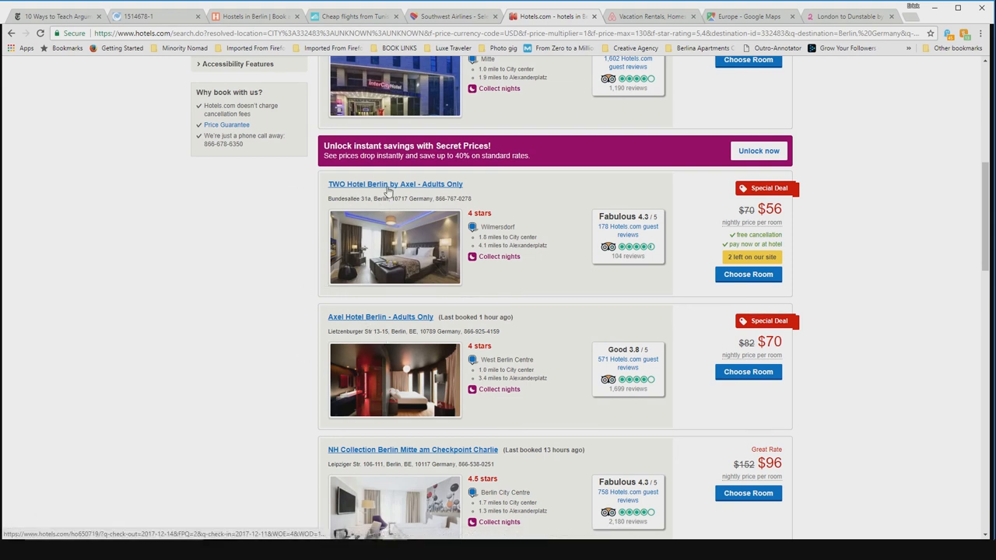
Book the free-cancellation Single Room at TWO Hotel Berlin by Axel with Pay now
{"action": "left_click", "coordinate": [396, 184]}
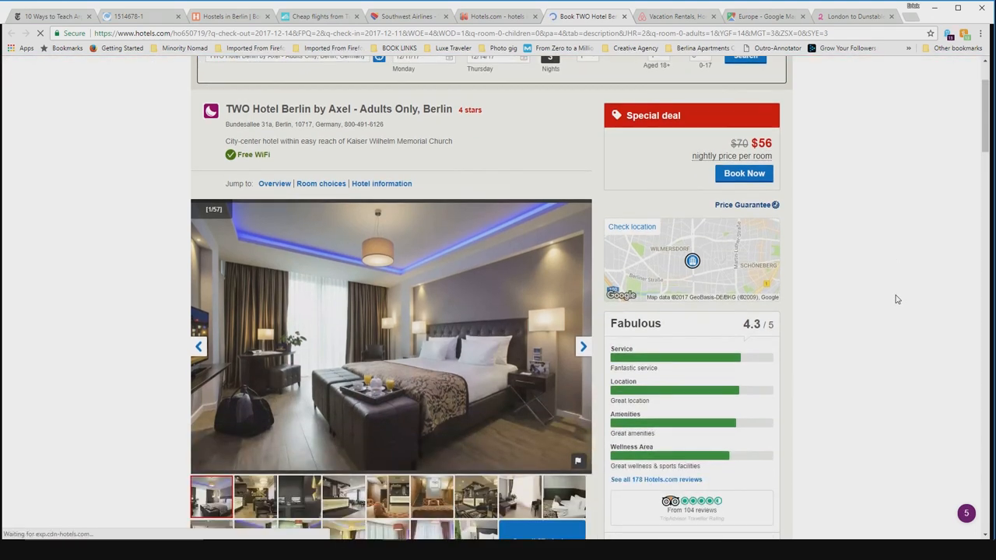
{"action": "scroll", "scroll_direction": "down", "scroll_amount": 3}
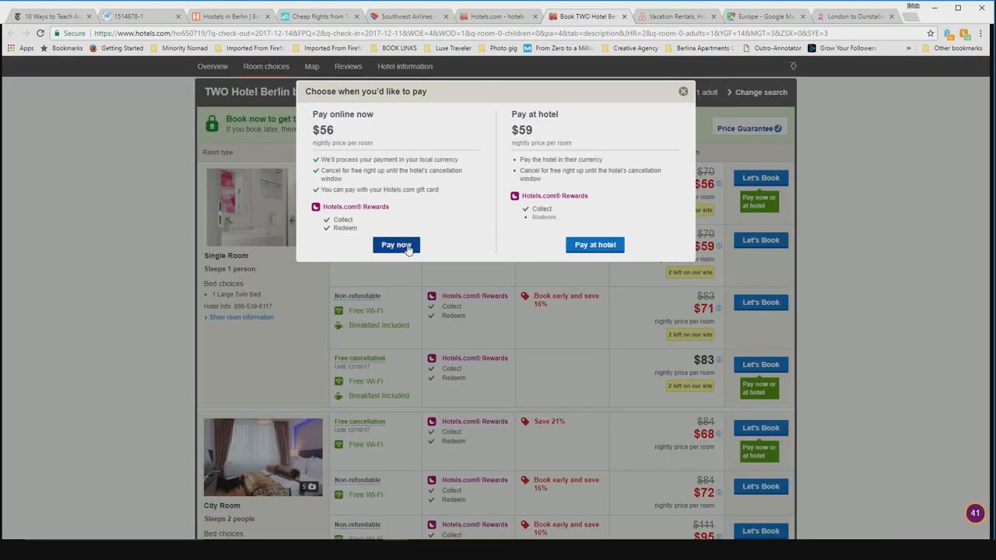
{"action": "left_click", "coordinate": [397, 246]}
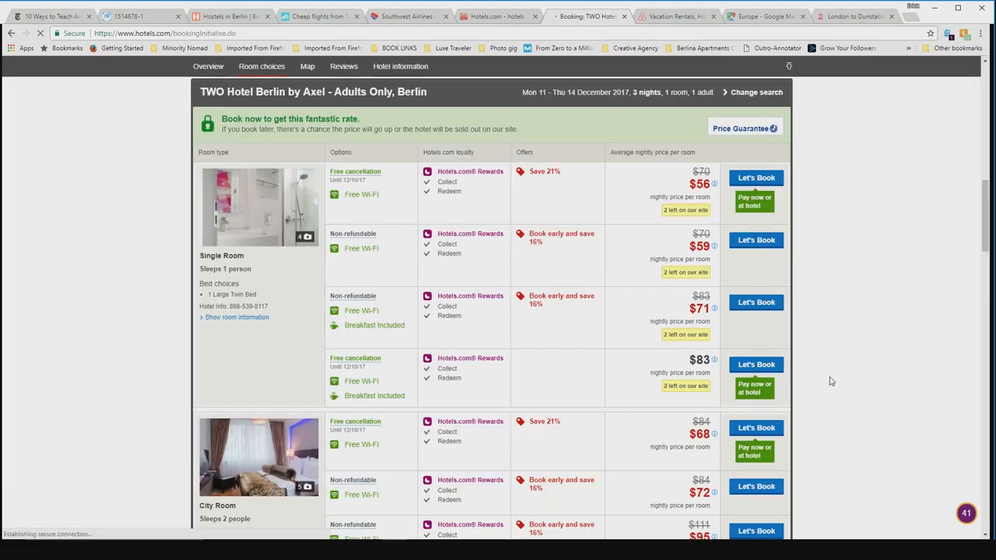
{"action": "left_click", "coordinate": [755, 177]}
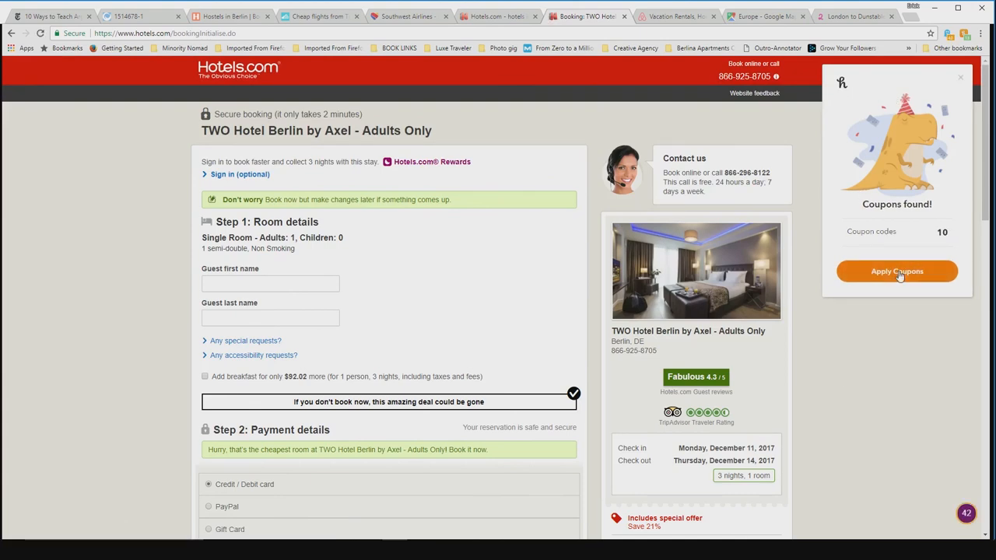
Let Honey test coupons so COLLEGE saves $16.81, total $171.50, then return to checkout
{"action": "left_click", "coordinate": [897, 271]}
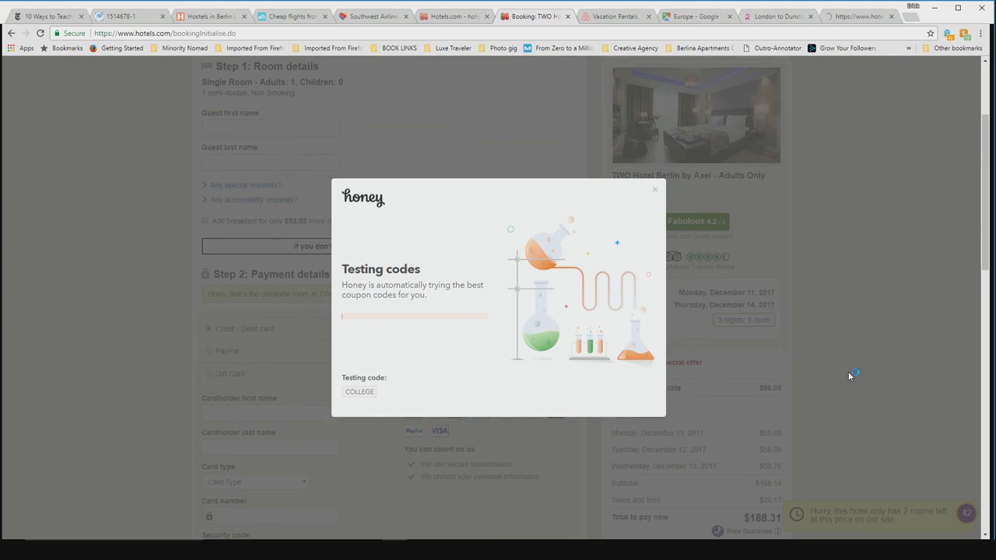
{"action": "scroll", "scroll_direction": "down", "scroll_amount": 3}
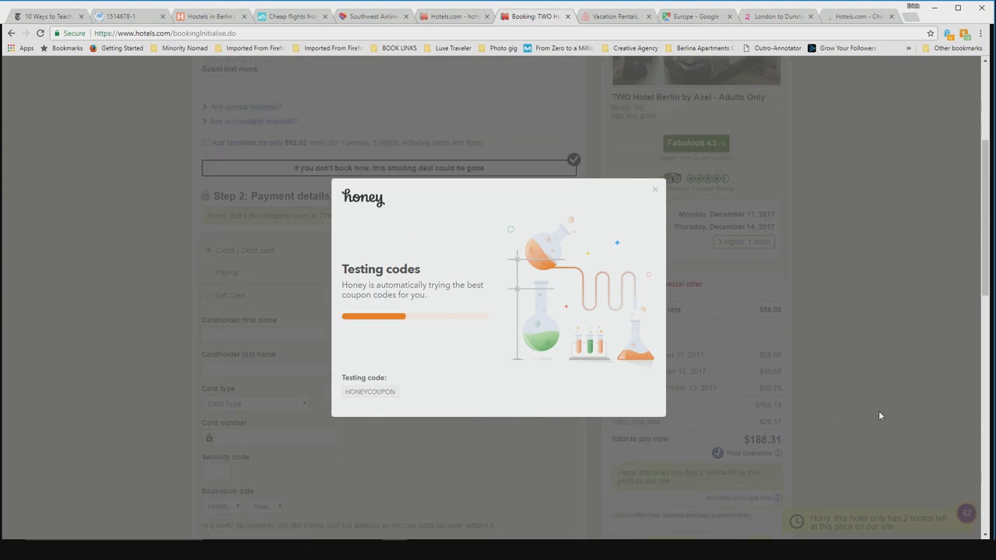
{"action": "scroll", "scroll_direction": "down", "scroll_amount": 3}
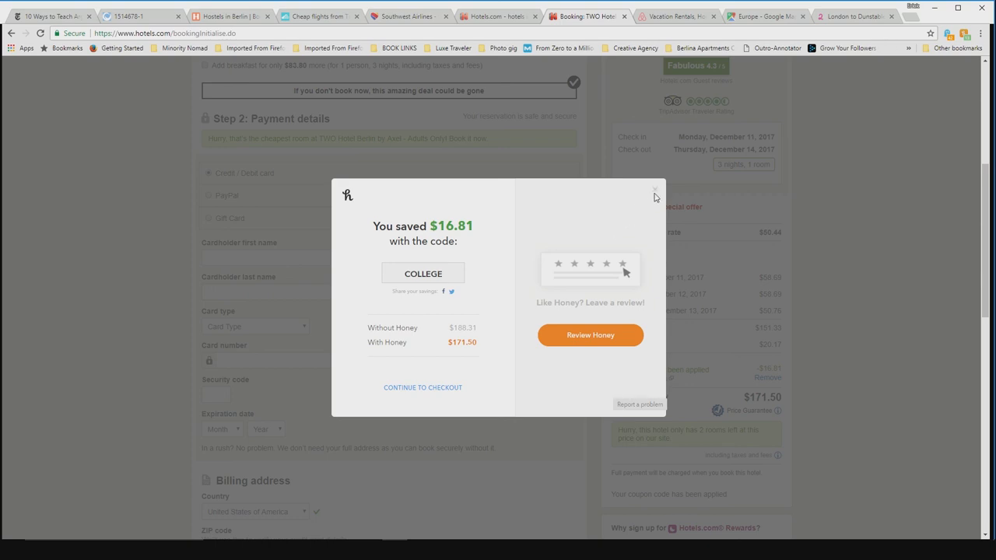
{"action": "left_click", "coordinate": [654, 190]}
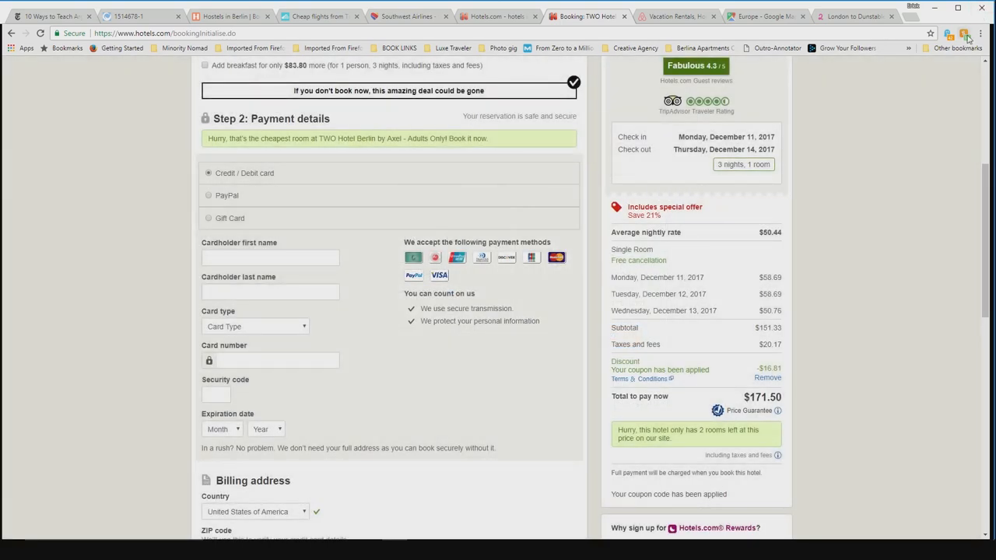
Browse Honey's Hotels.com coupon code list and return to the booking
{"action": "left_click", "coordinate": [968, 35]}
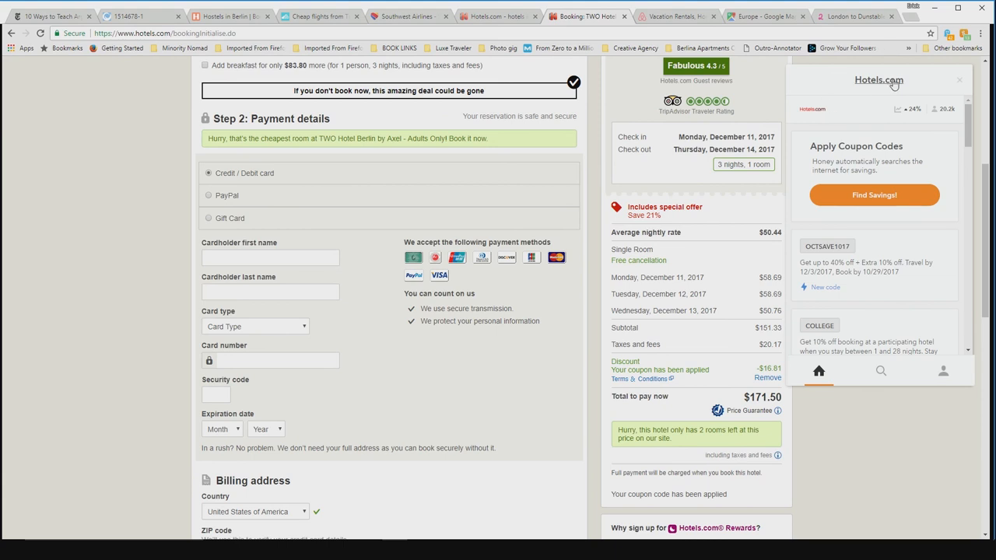
{"action": "mouse_move", "coordinate": [912, 230]}
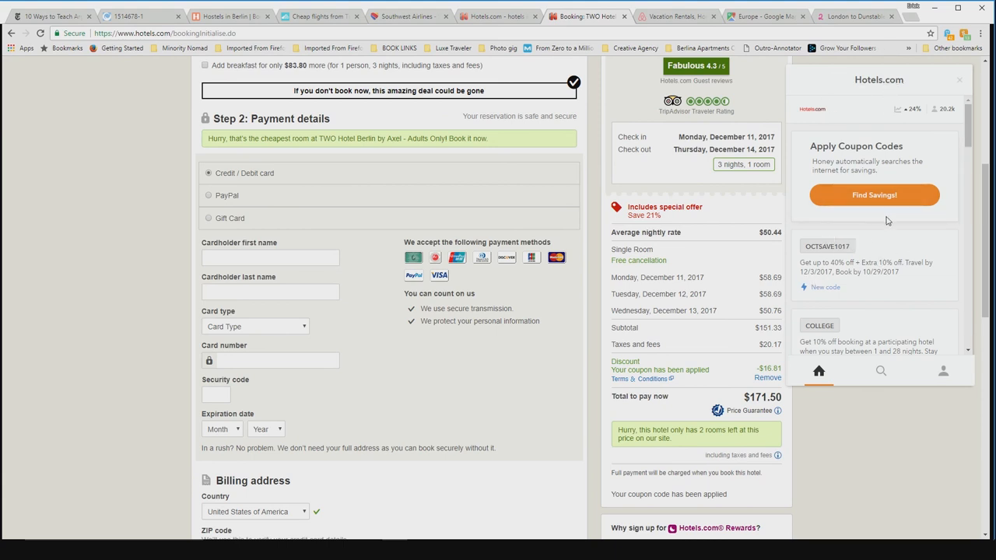
{"action": "scroll", "scroll_direction": "down", "scroll_amount": 3}
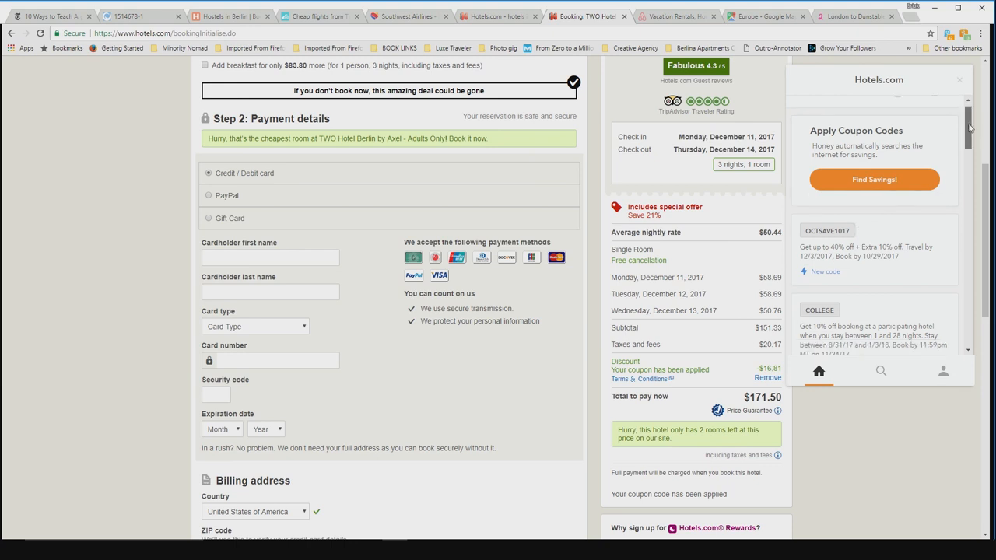
{"action": "scroll", "scroll_direction": "down", "scroll_amount": 3}
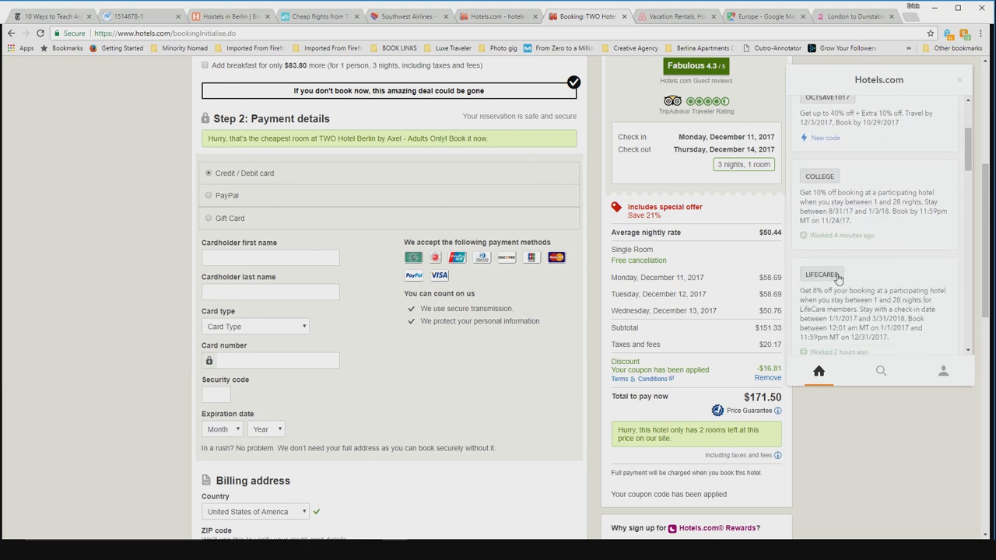
{"action": "scroll", "scroll_direction": "down", "scroll_amount": 3}
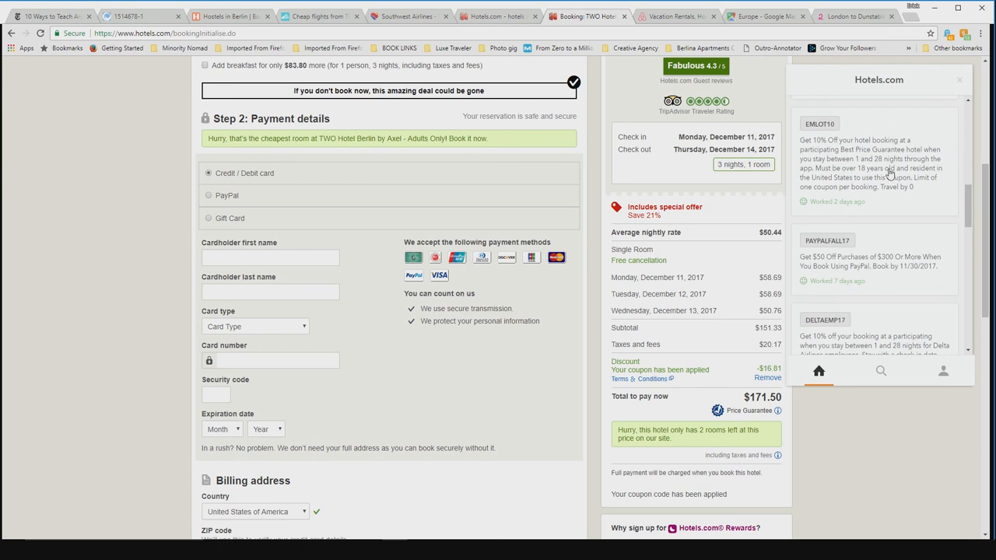
{"action": "scroll", "scroll_direction": "down", "scroll_amount": 3}
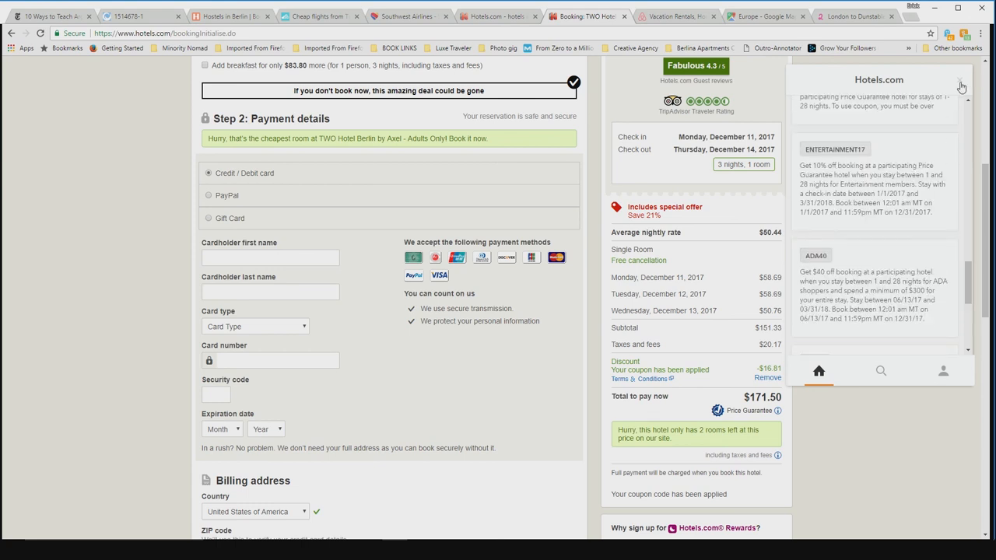
{"action": "scroll", "scroll_direction": "up", "scroll_amount": 3}
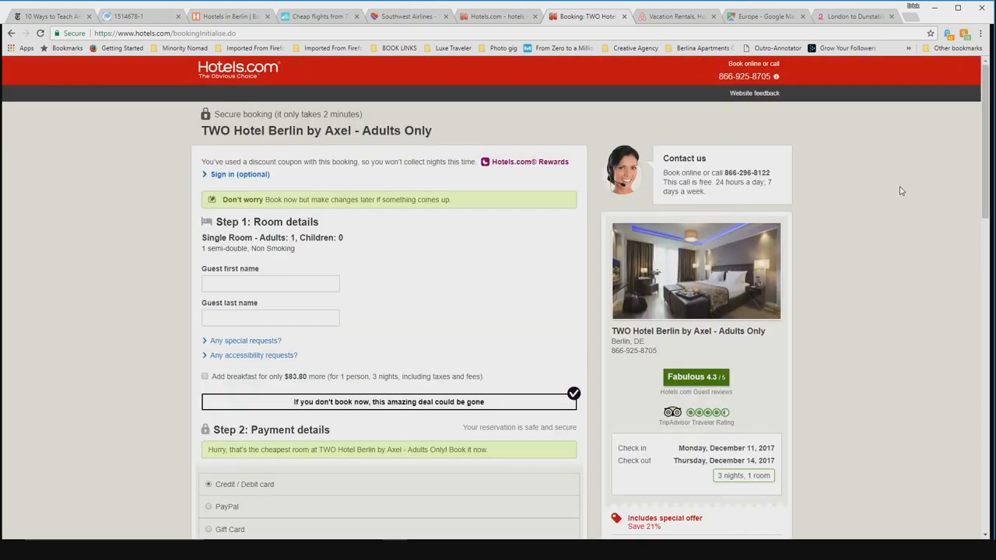
{"action": "left_click", "coordinate": [964, 34]}
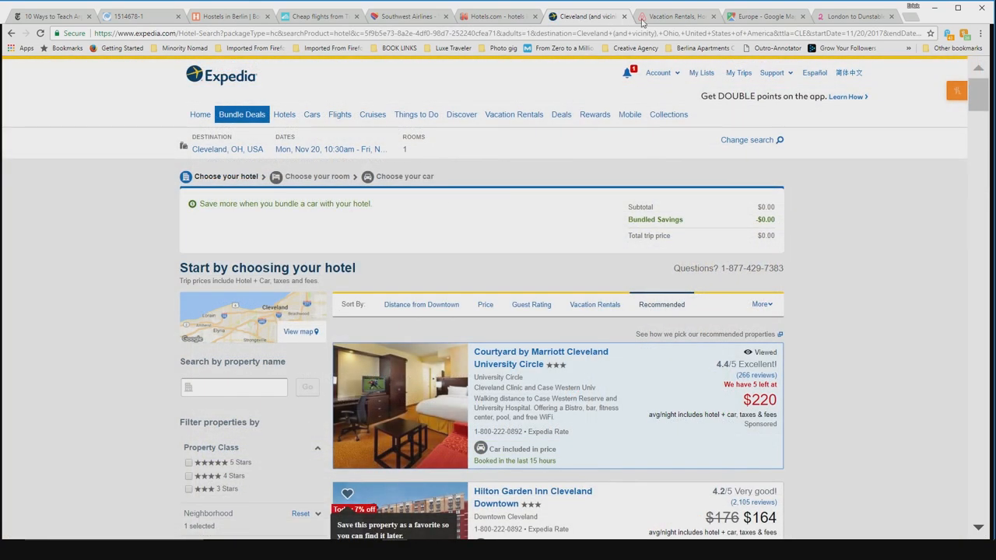
View the Airbnb home page's Experiences from $68 to $96 and Homes section
{"action": "left_click", "coordinate": [675, 16]}
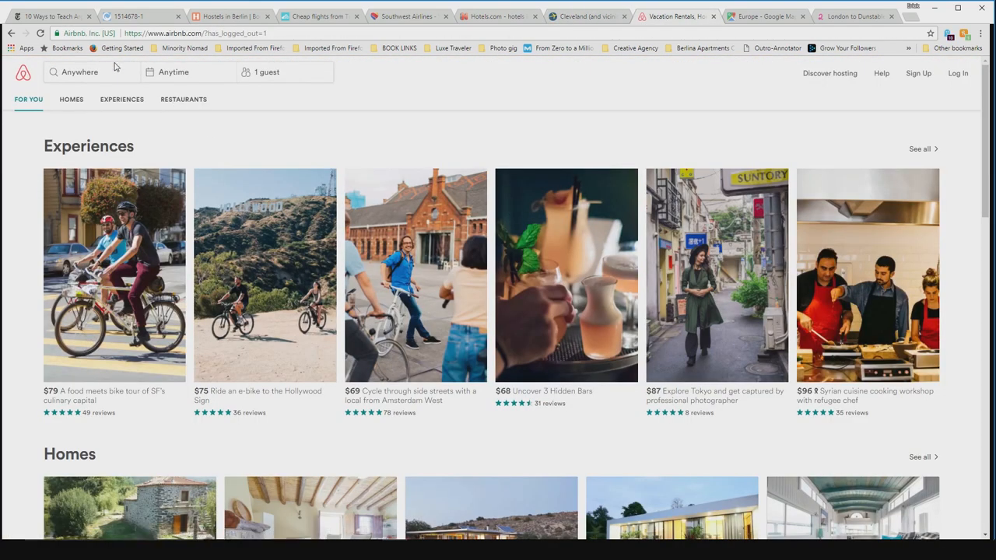
{"action": "scroll", "scroll_direction": "down", "scroll_amount": 3}
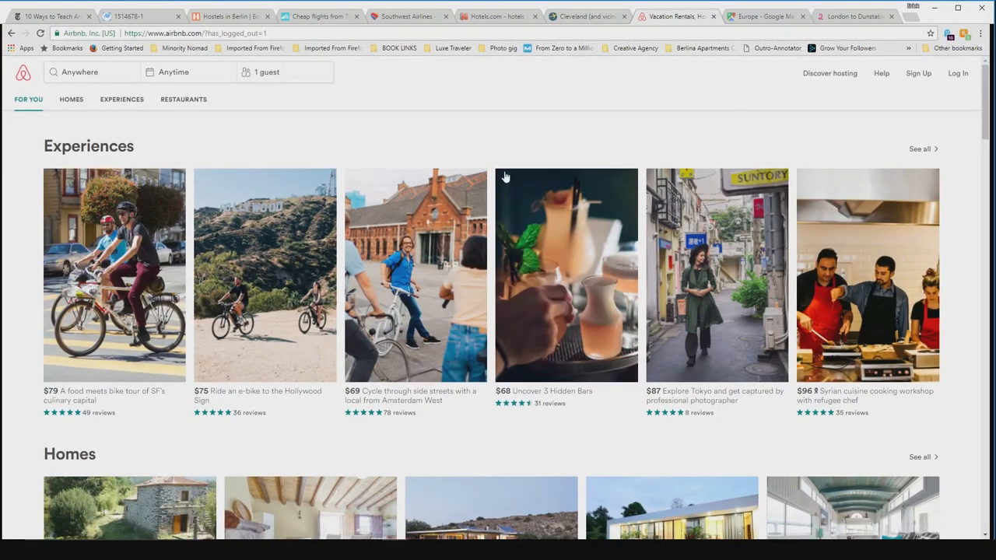
{"action": "mouse_move", "coordinate": [545, 141]}
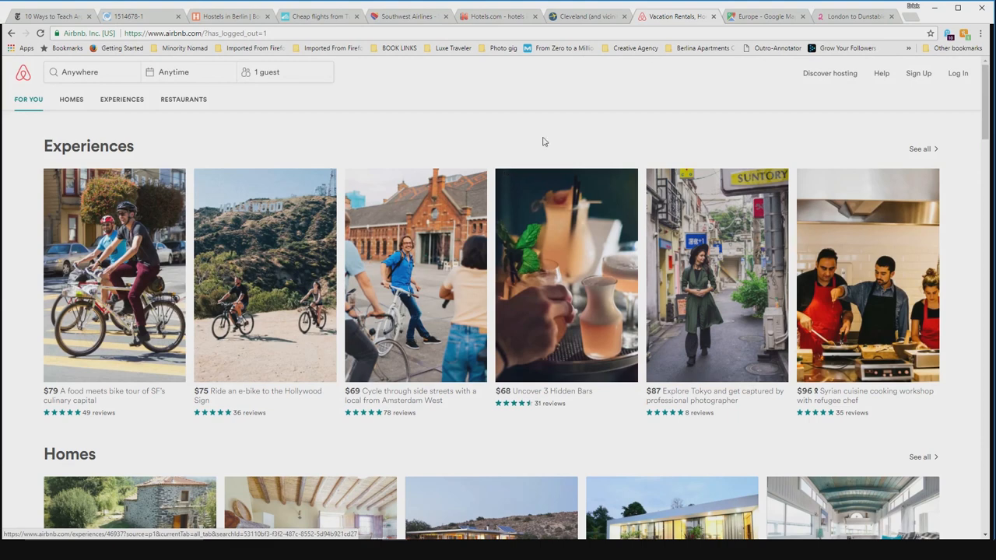
{"action": "mouse_move", "coordinate": [638, 102]}
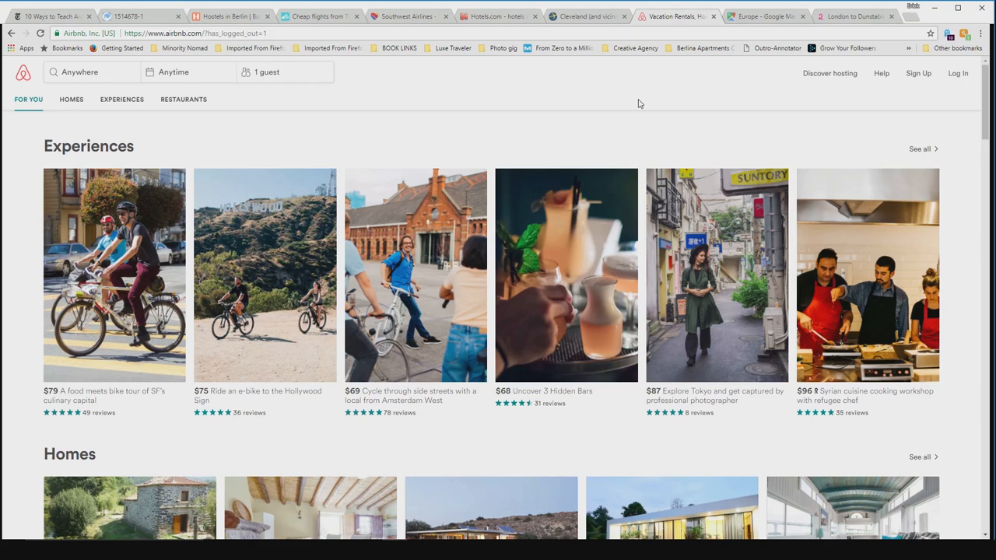
{"action": "mouse_move", "coordinate": [623, 103]}
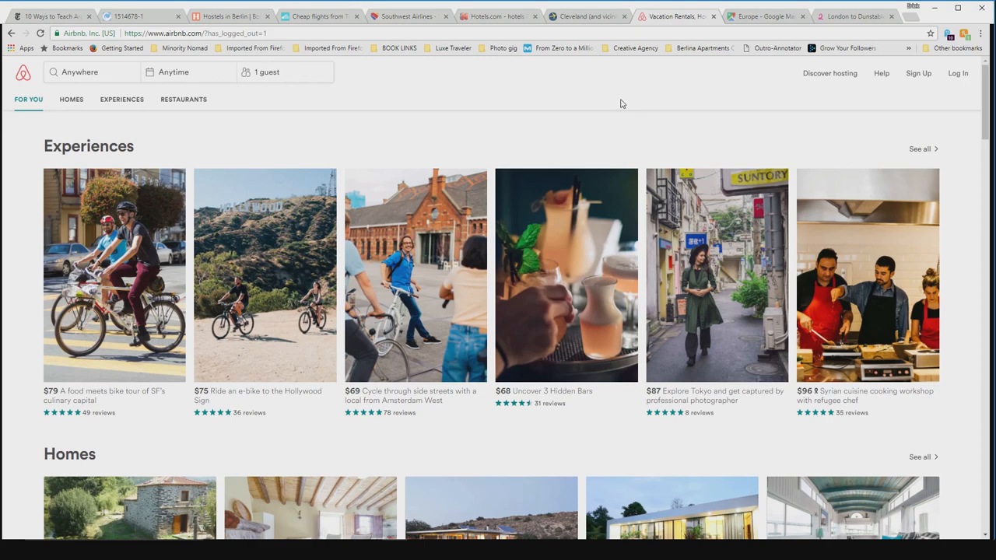